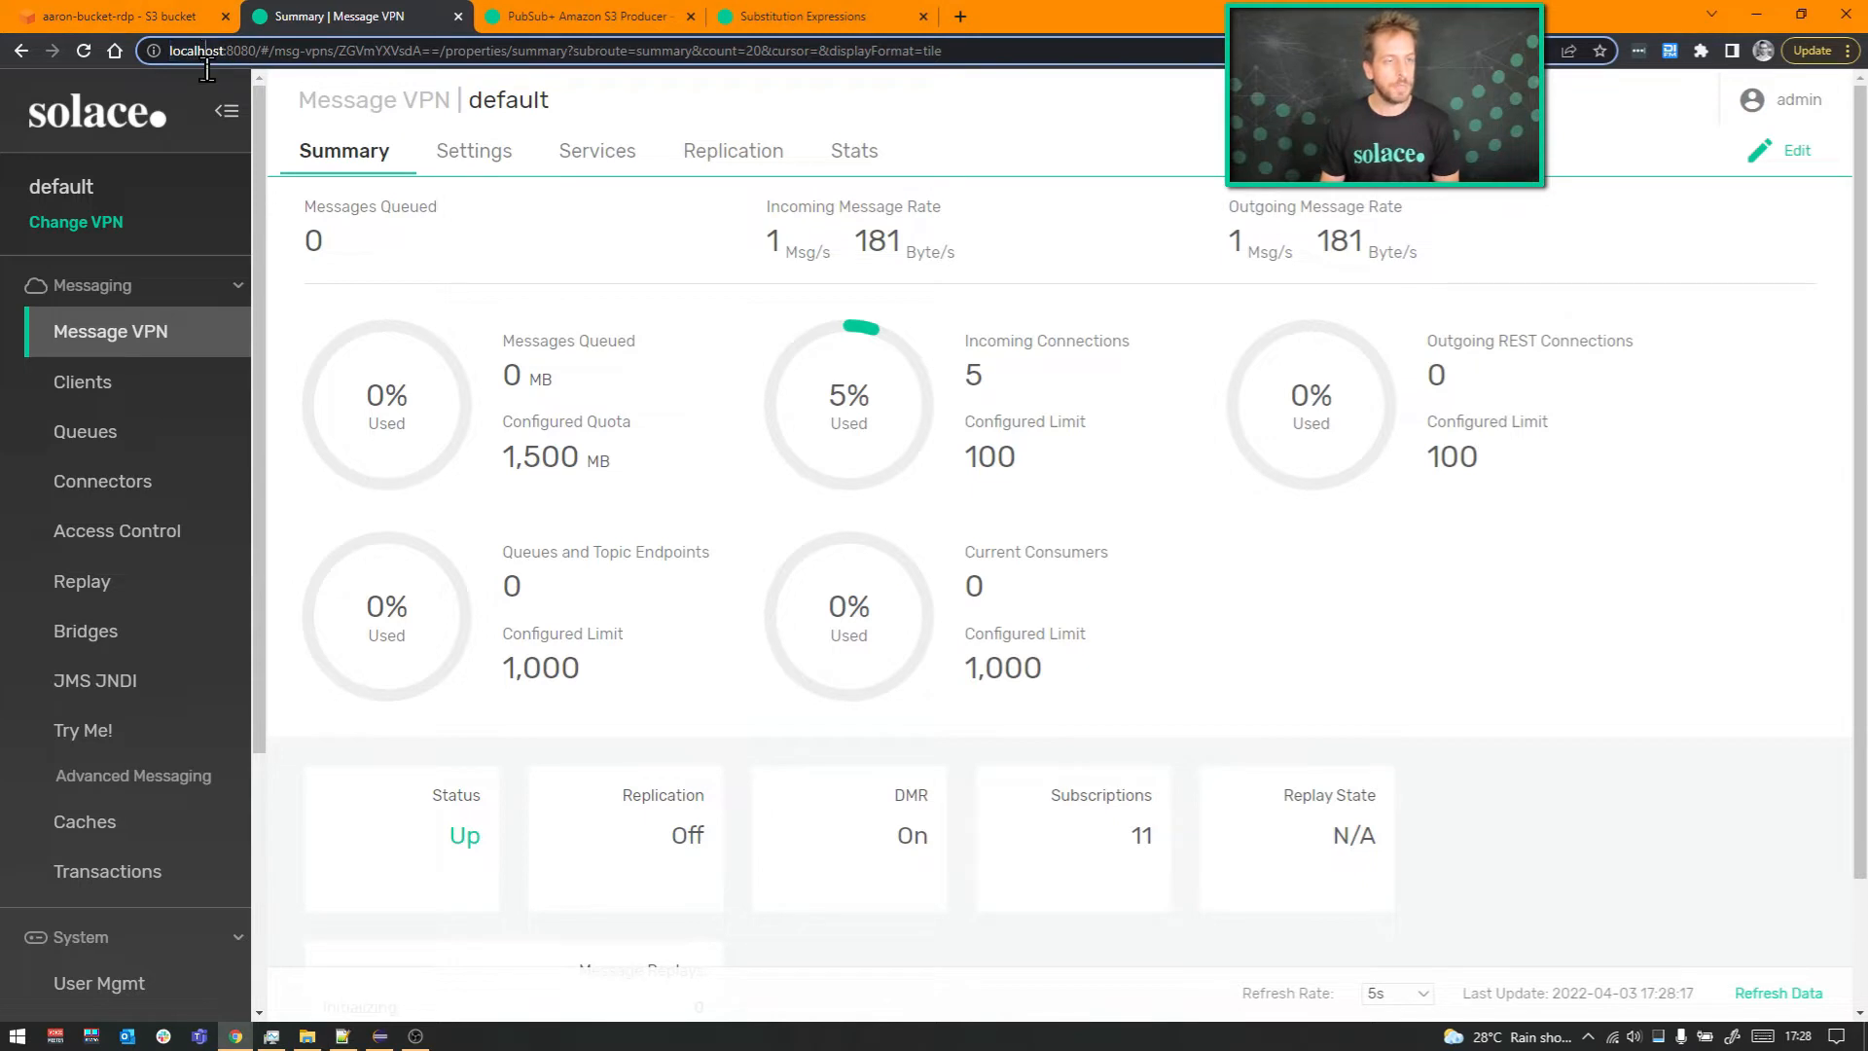
Step: Review the default Message VPN summary, then its empty Queues and Connectors lists
scroll("down", 3)
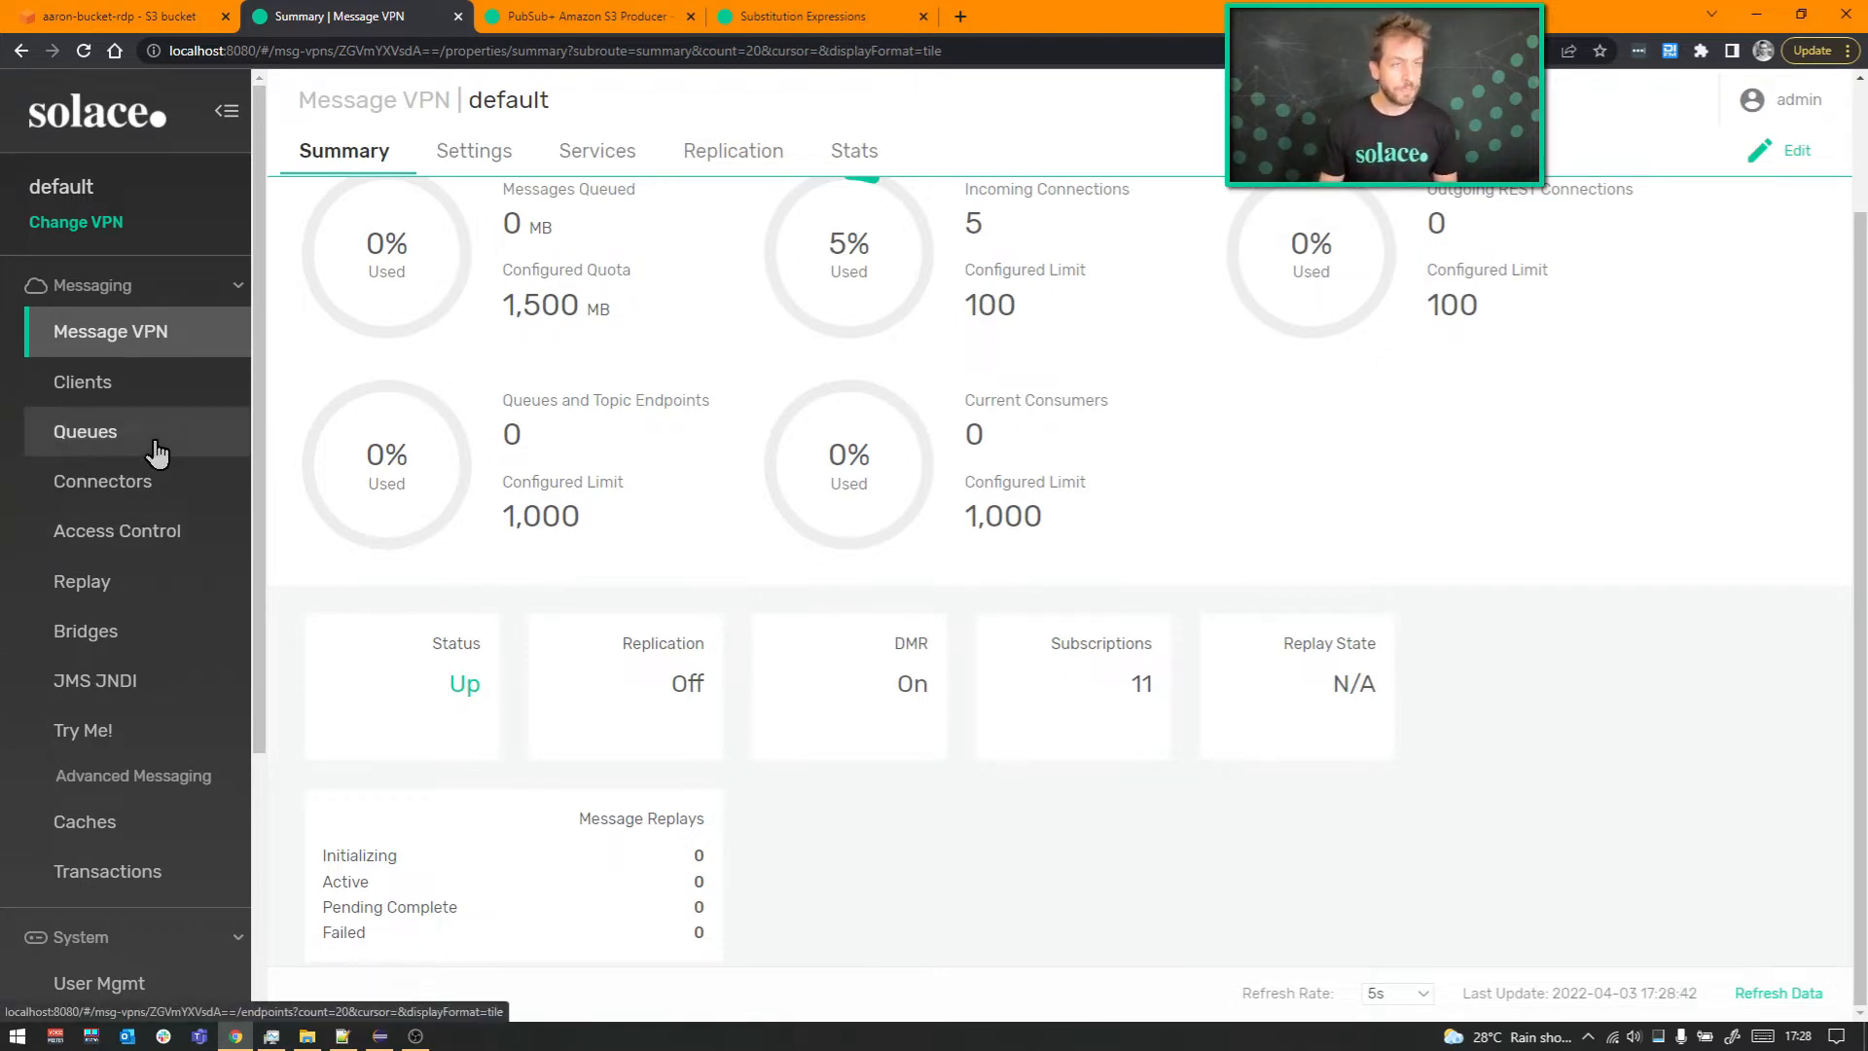
left_click(86, 432)
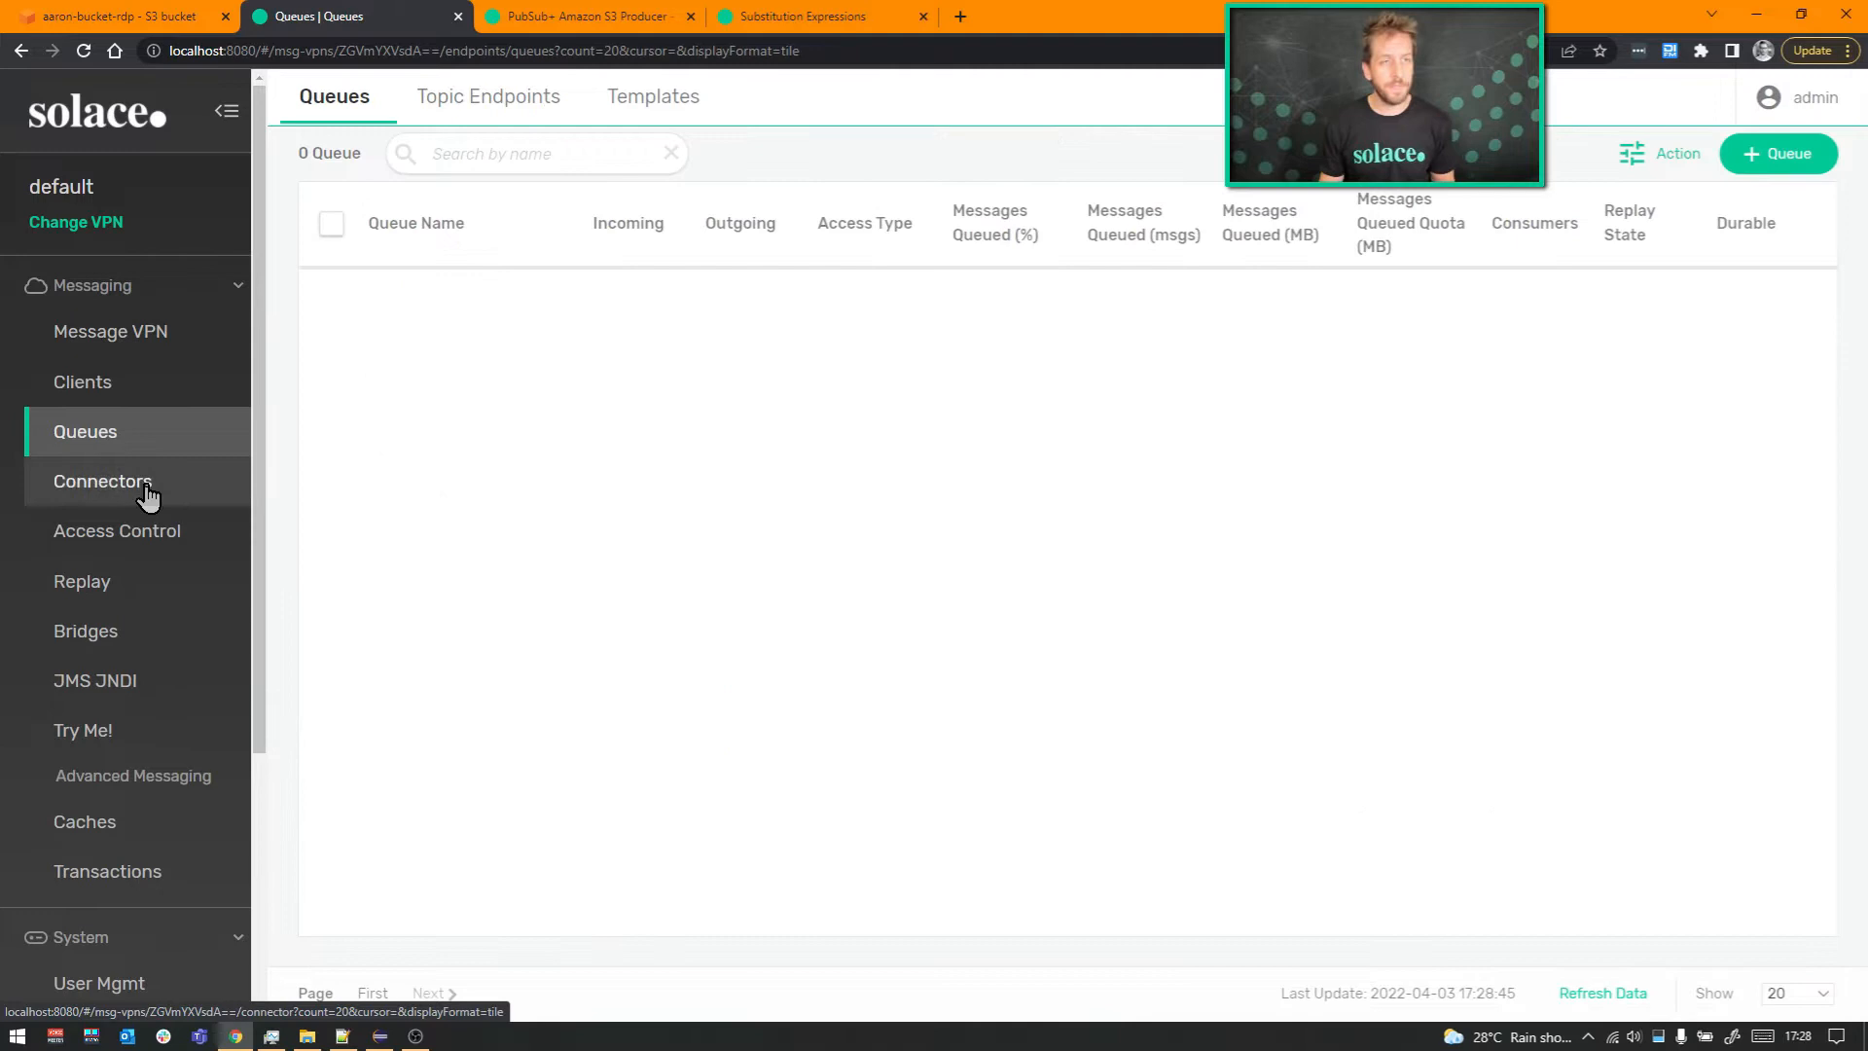
left_click(91, 483)
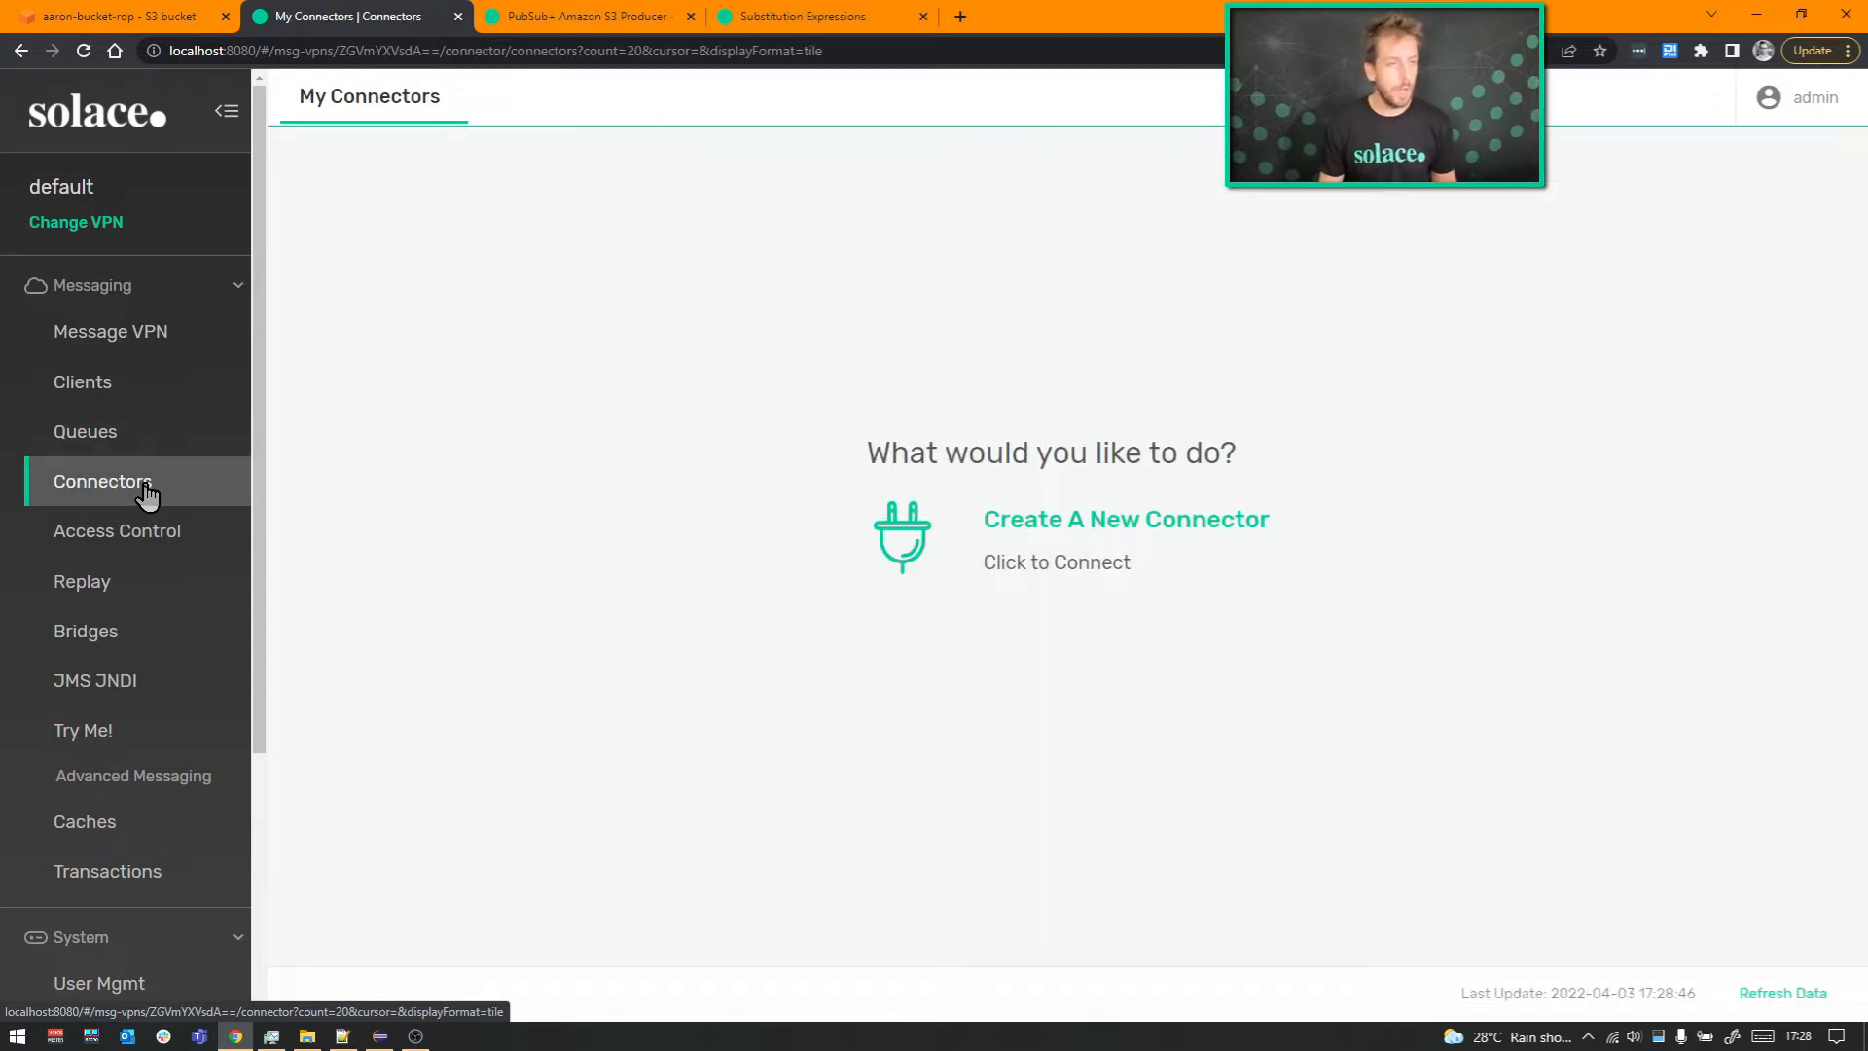
left_click(82, 730)
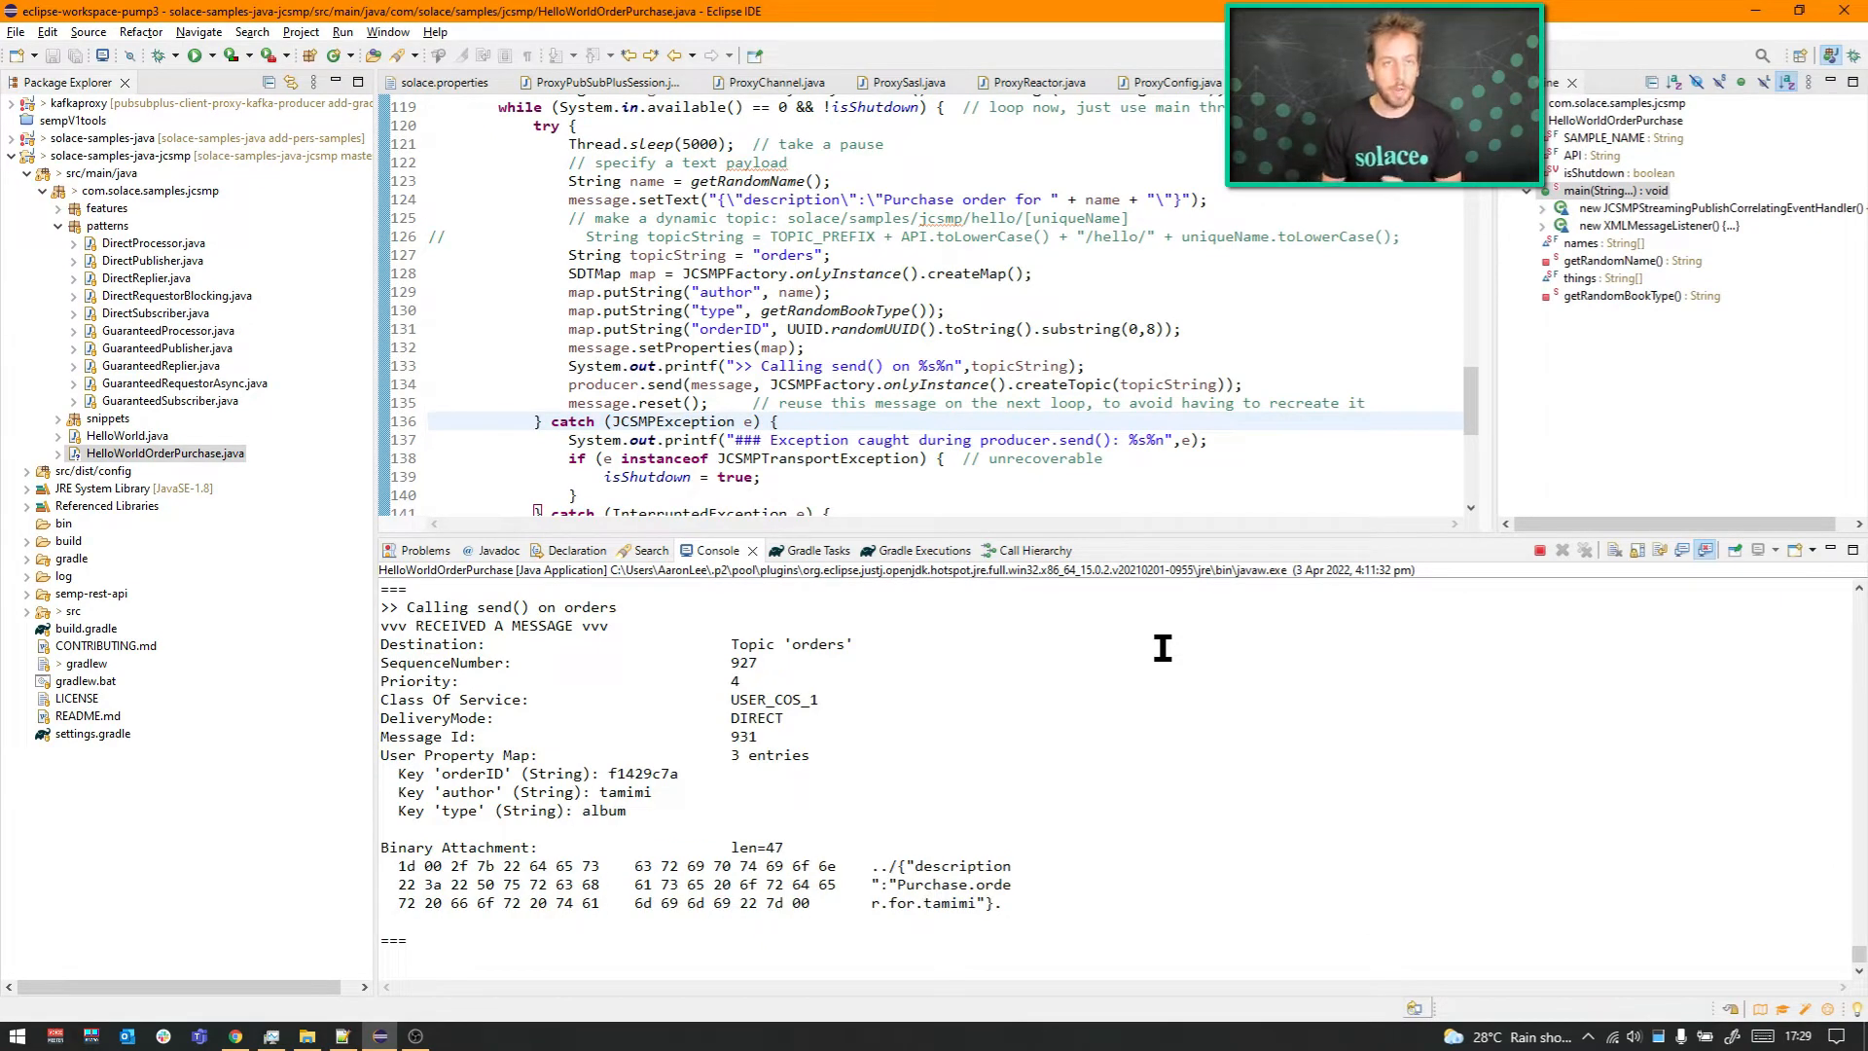
mouse_move(819, 646)
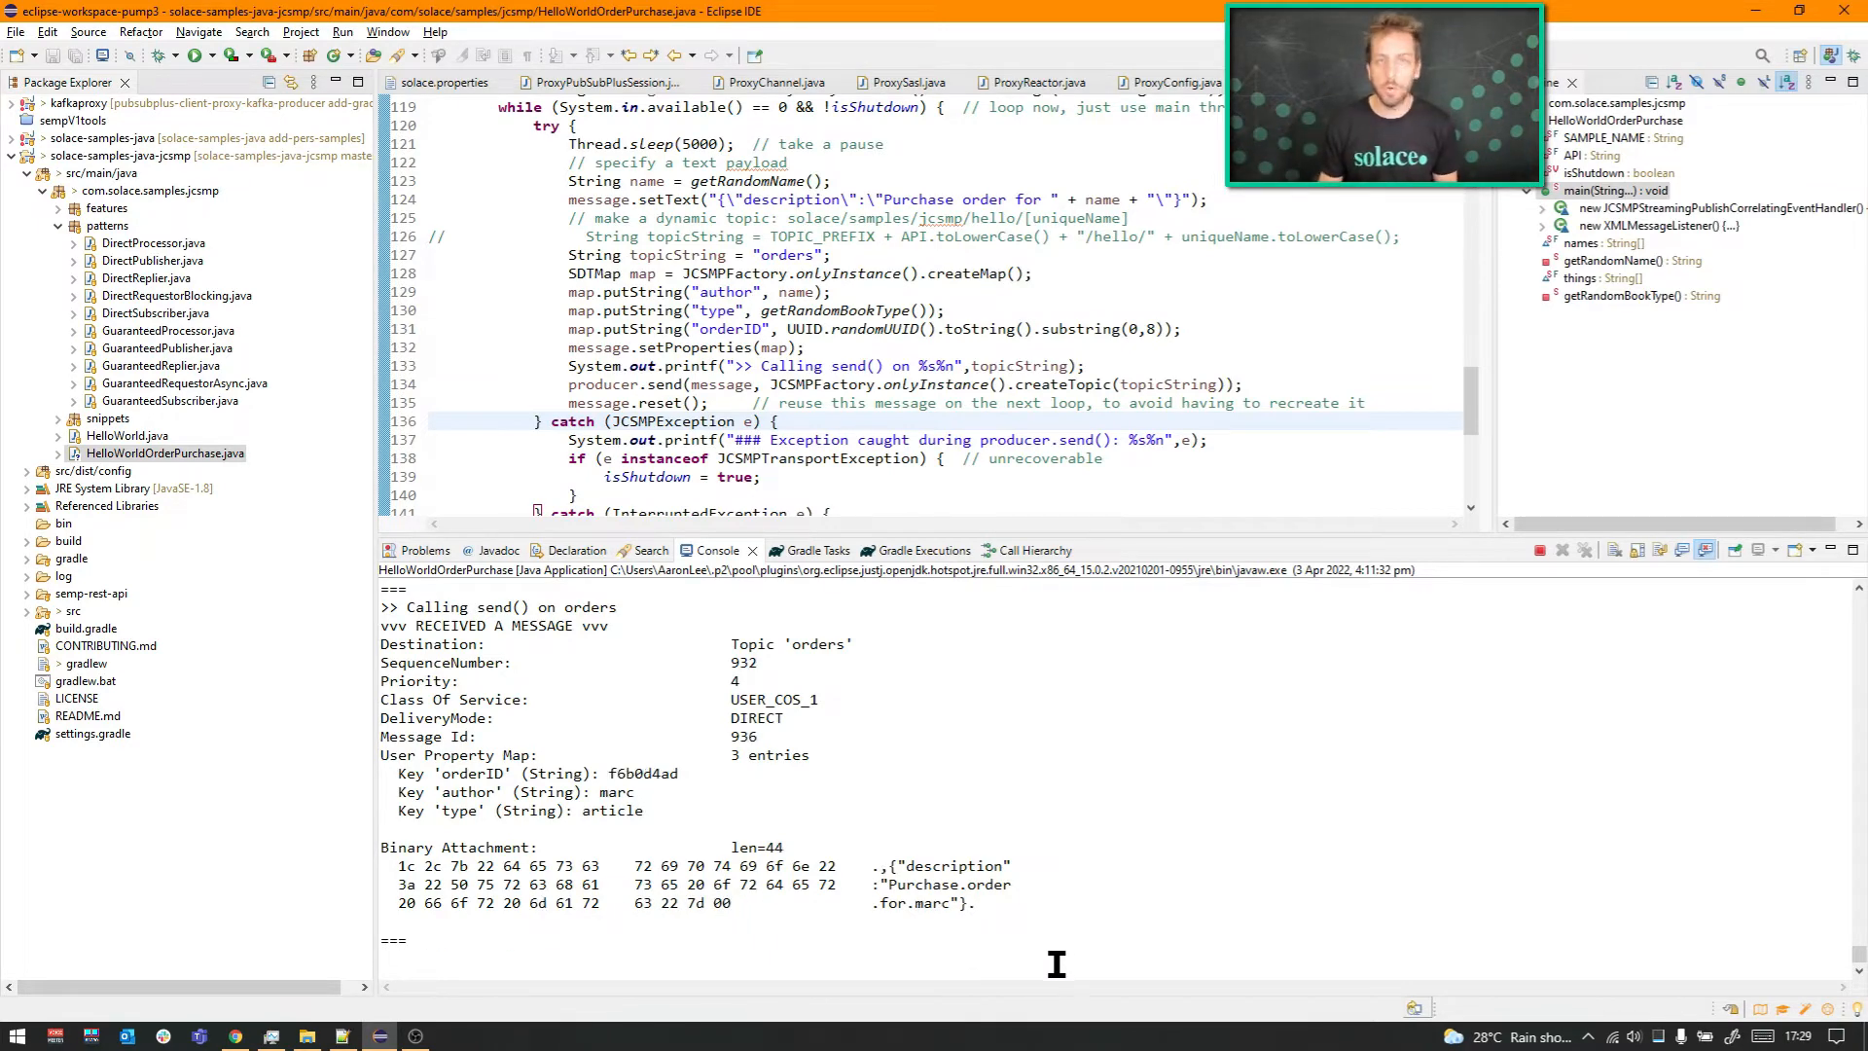
Step: Switch back from Eclipse to the Broker Manager web console while the order producer keeps running
key("Alt+Tab")
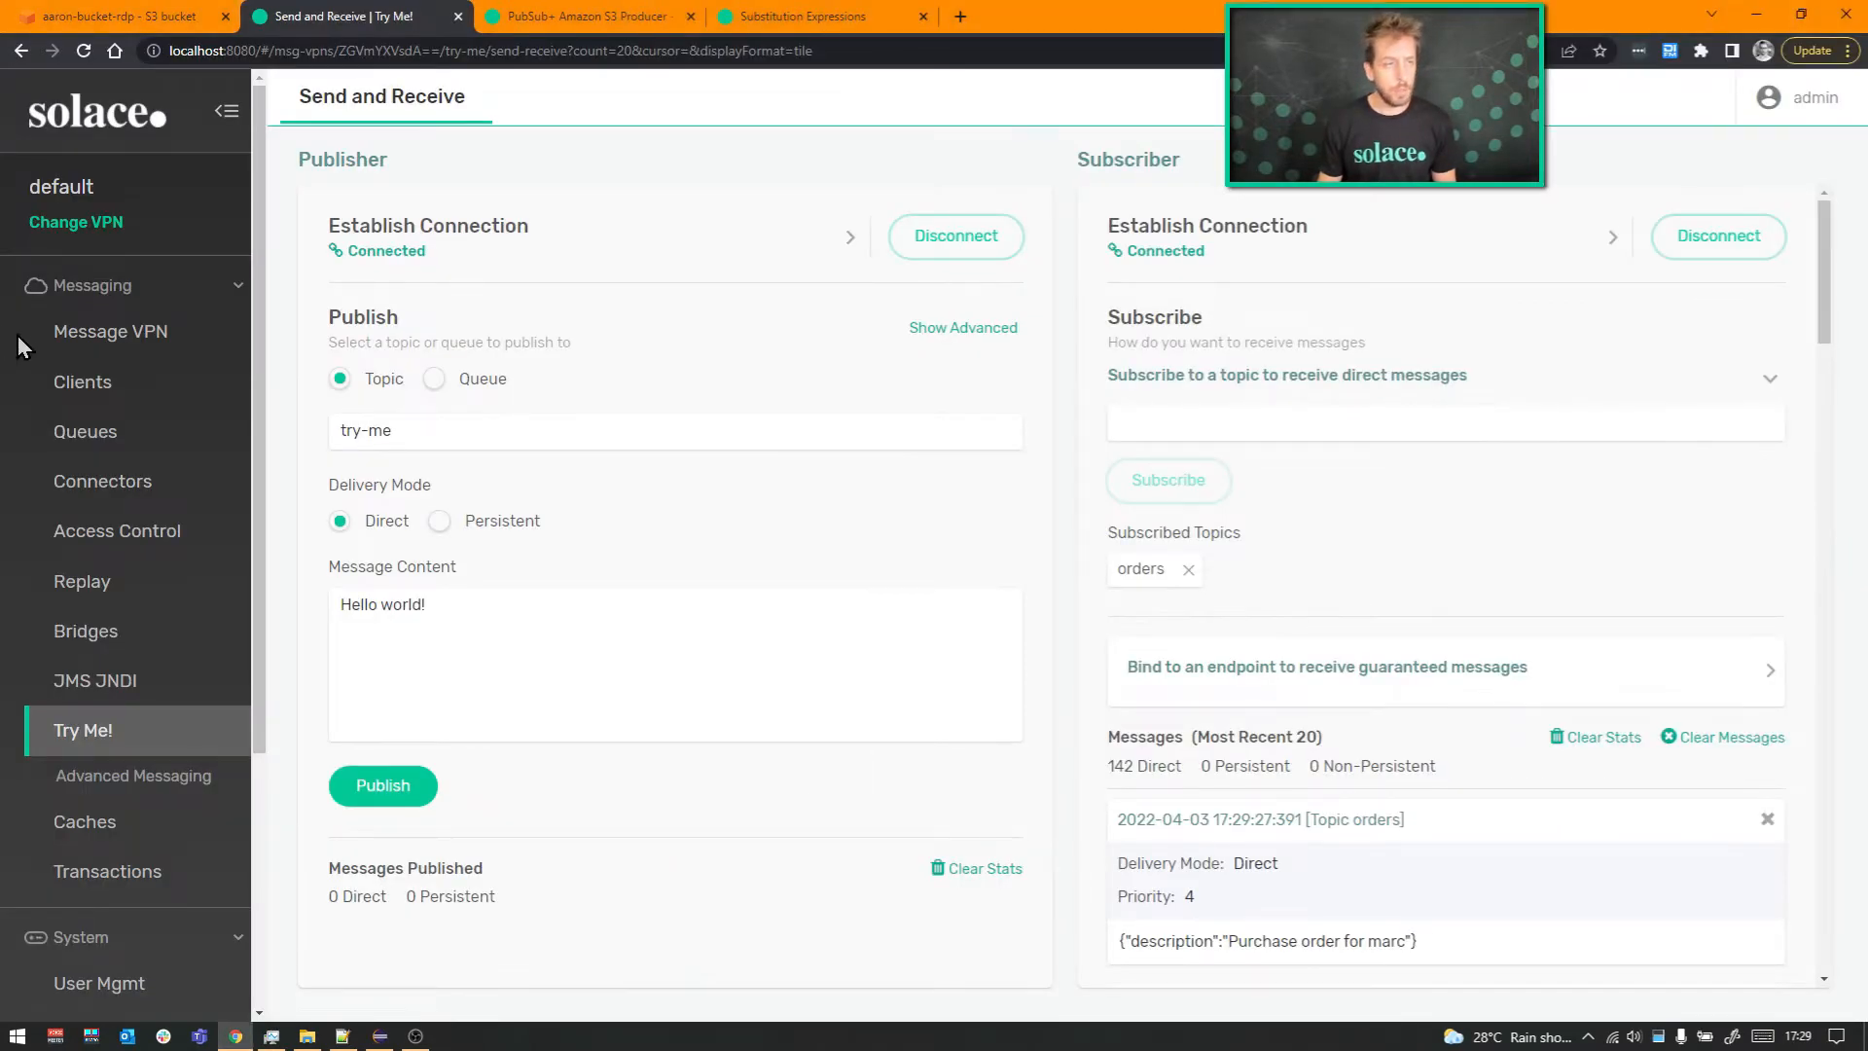
Step: Create durable exclusive queue q1 with default settings and move to the connectors page
left_click(86, 432)
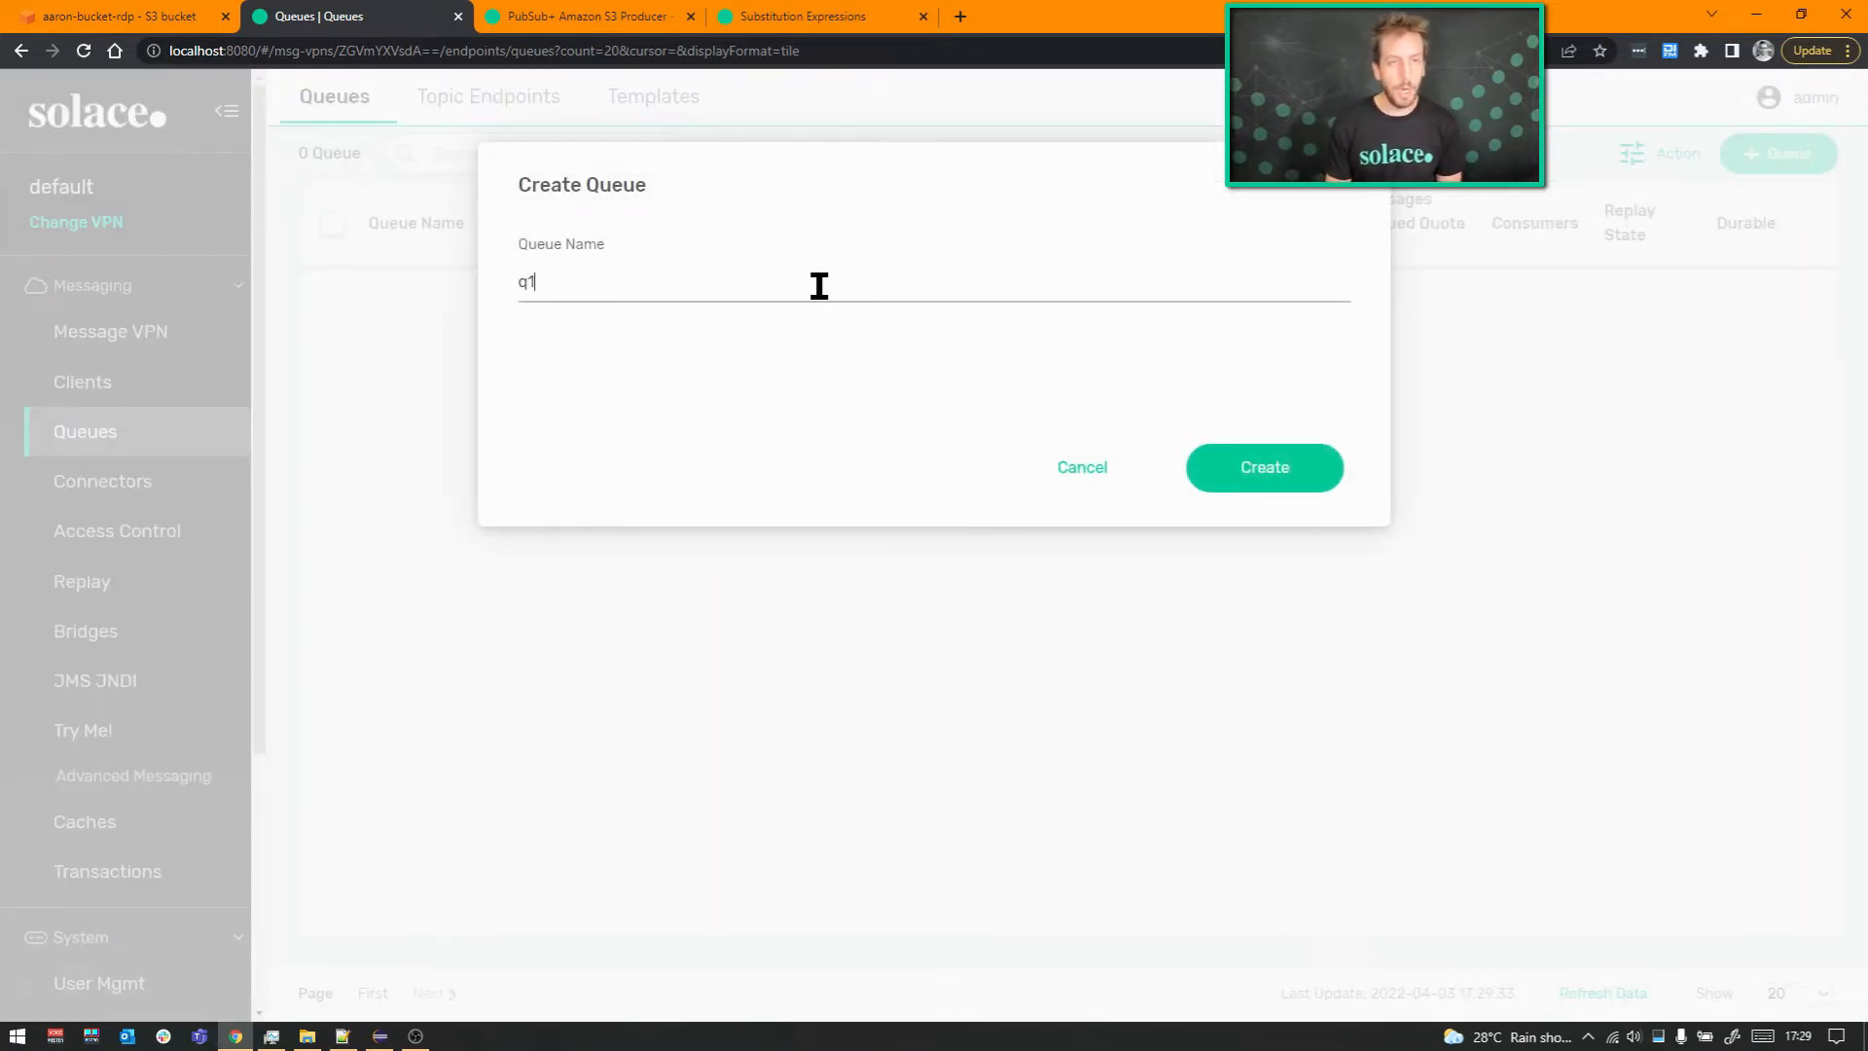
left_click(1264, 466)
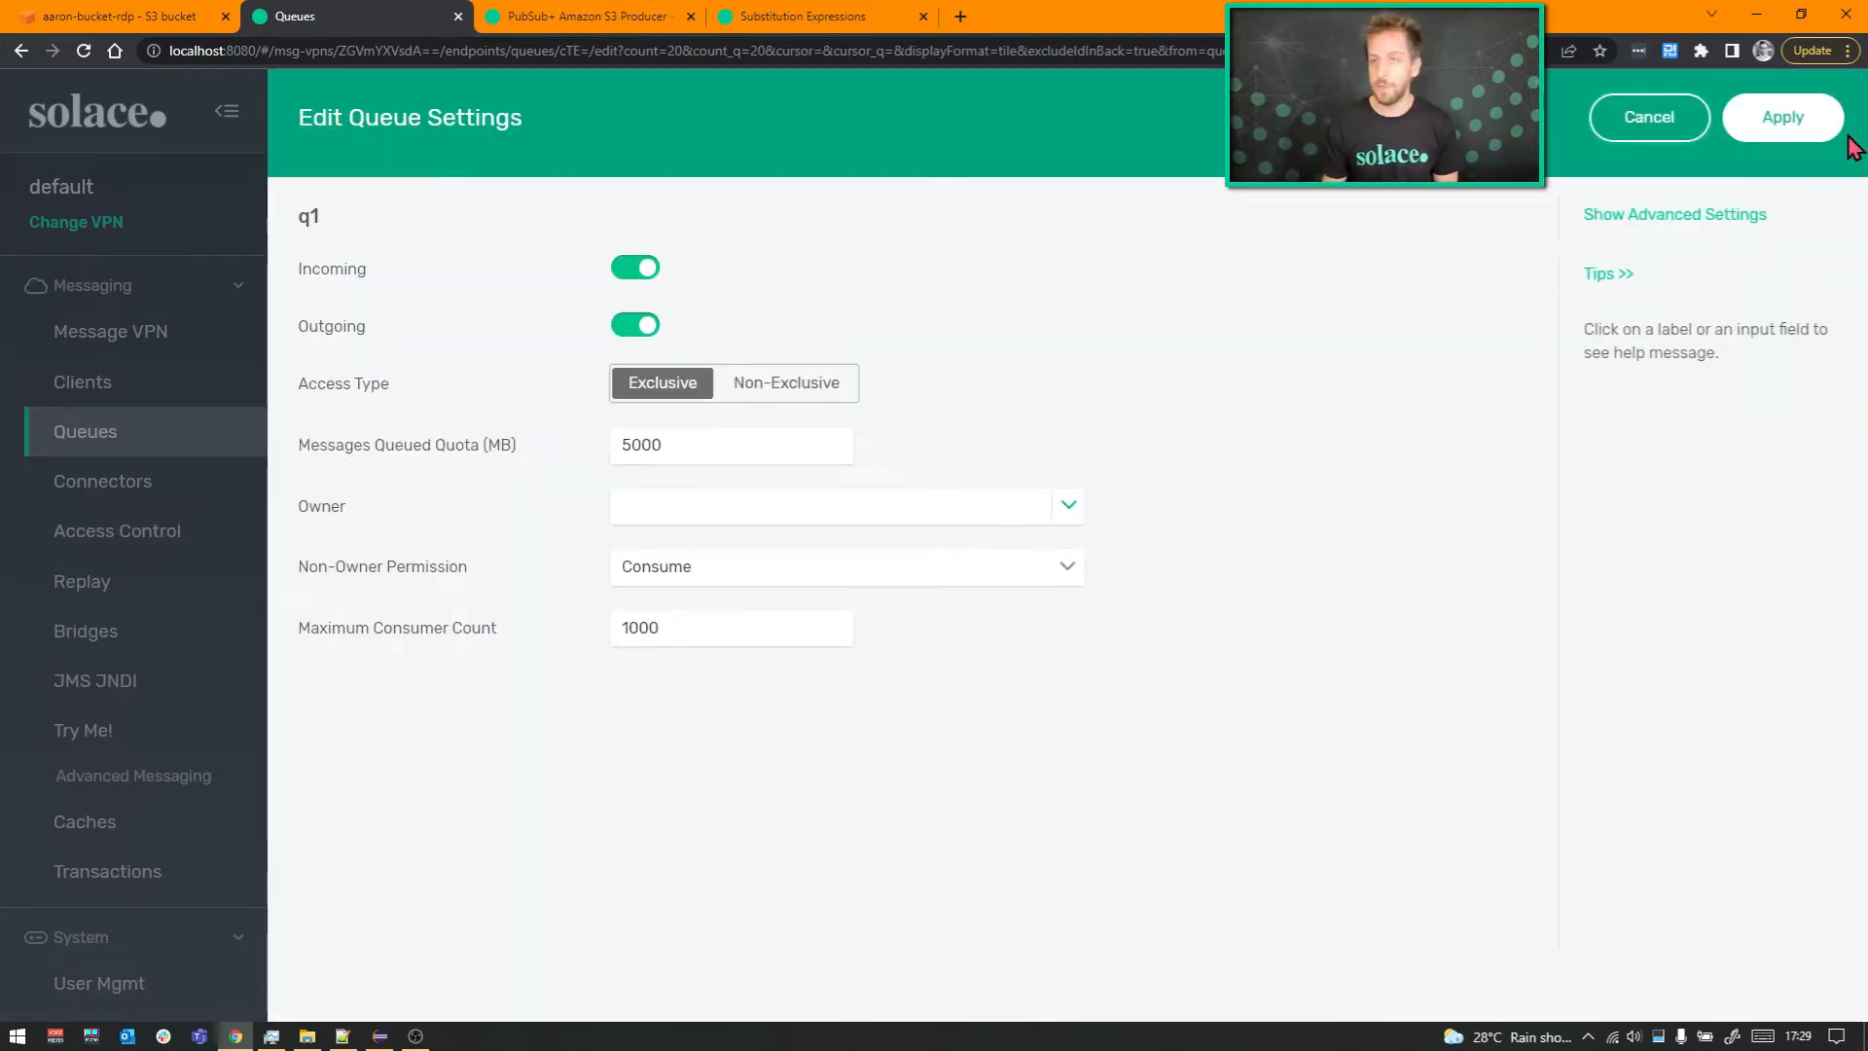
left_click(1782, 117)
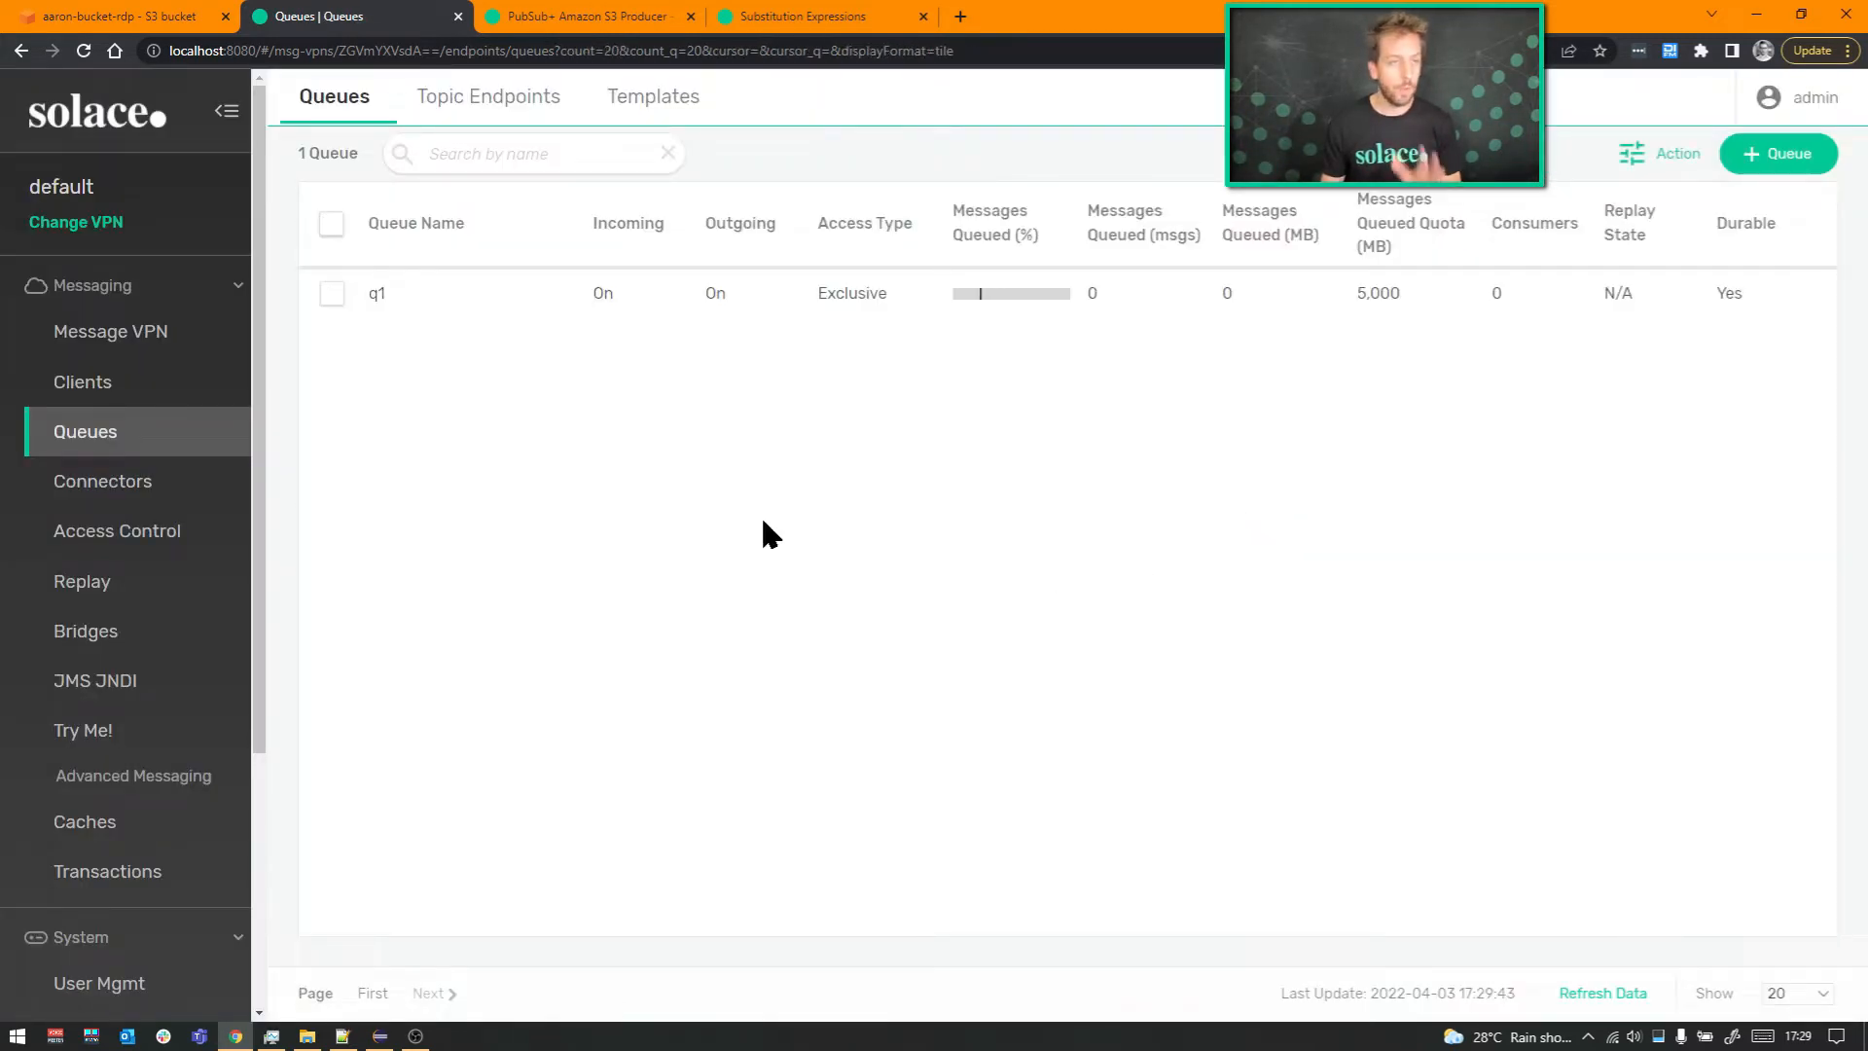
left_click(101, 480)
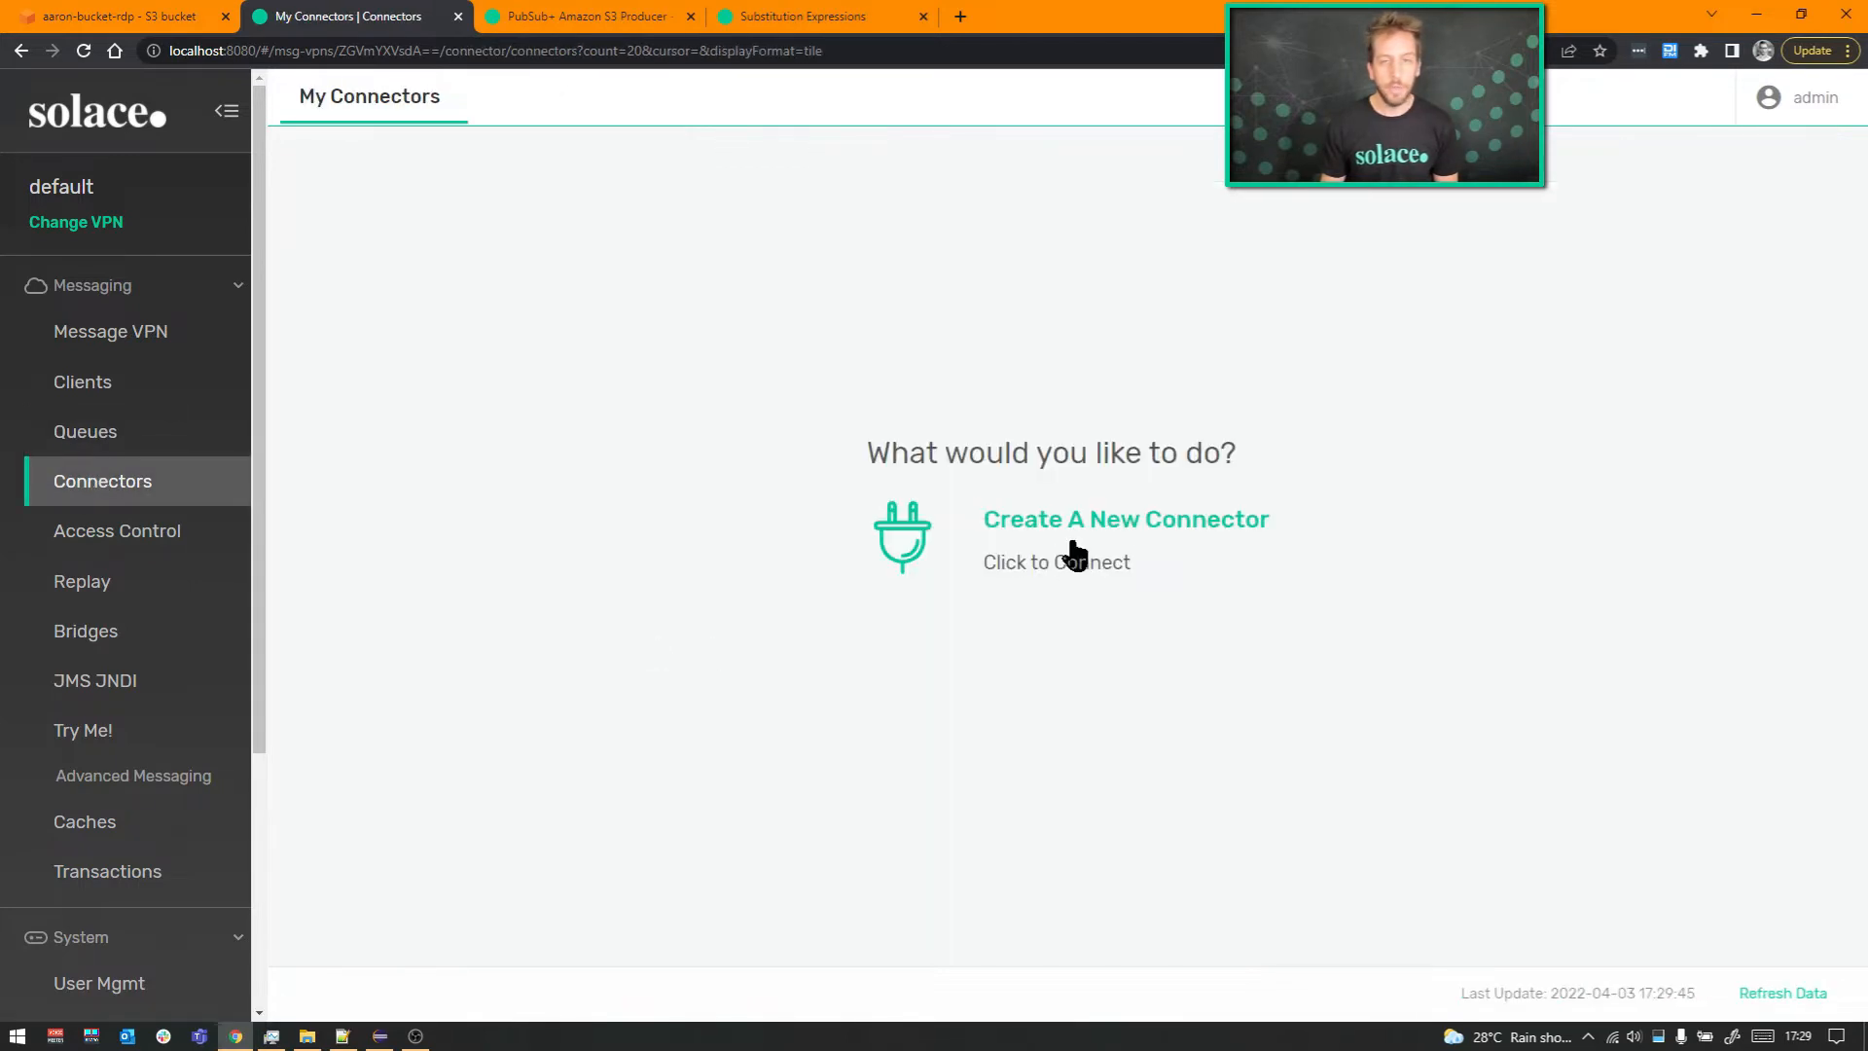
Step: Create REST delivery point rdp-s3 with vendor 'aaraon', save it and view its summary
left_click(82, 381)
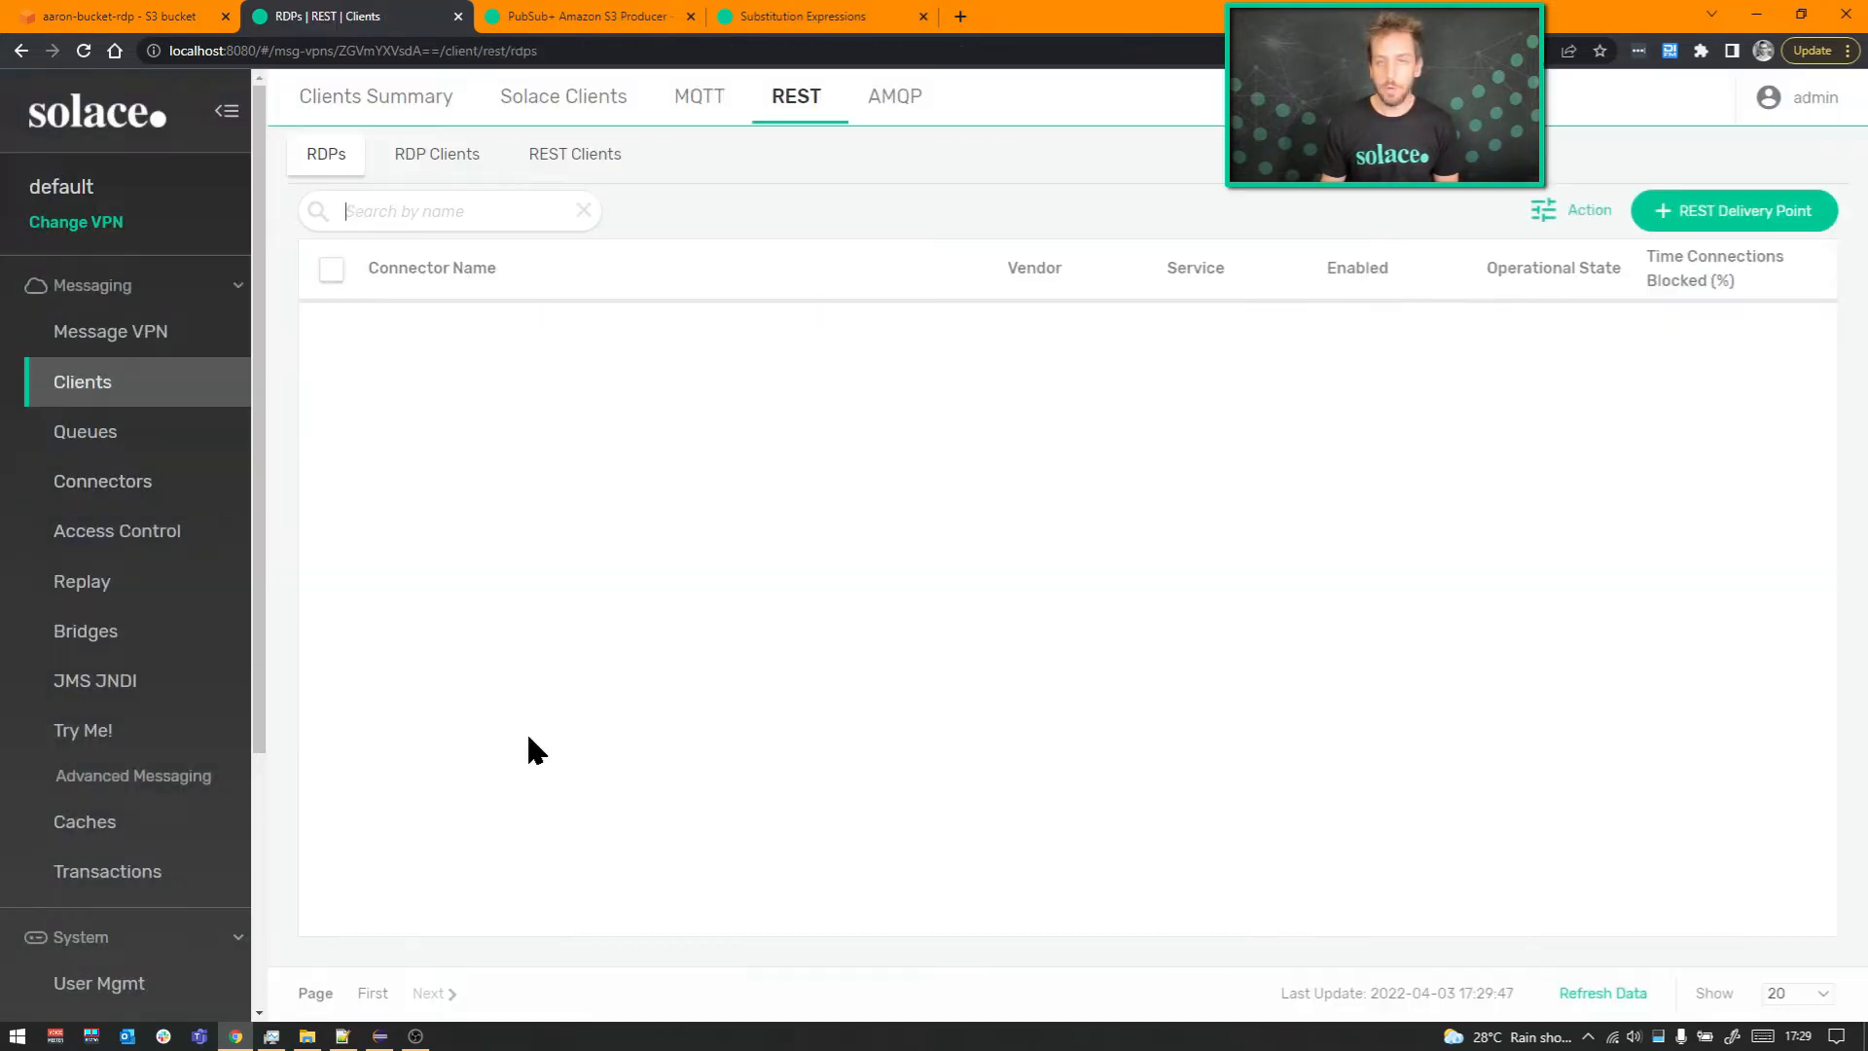
left_click(1735, 210)
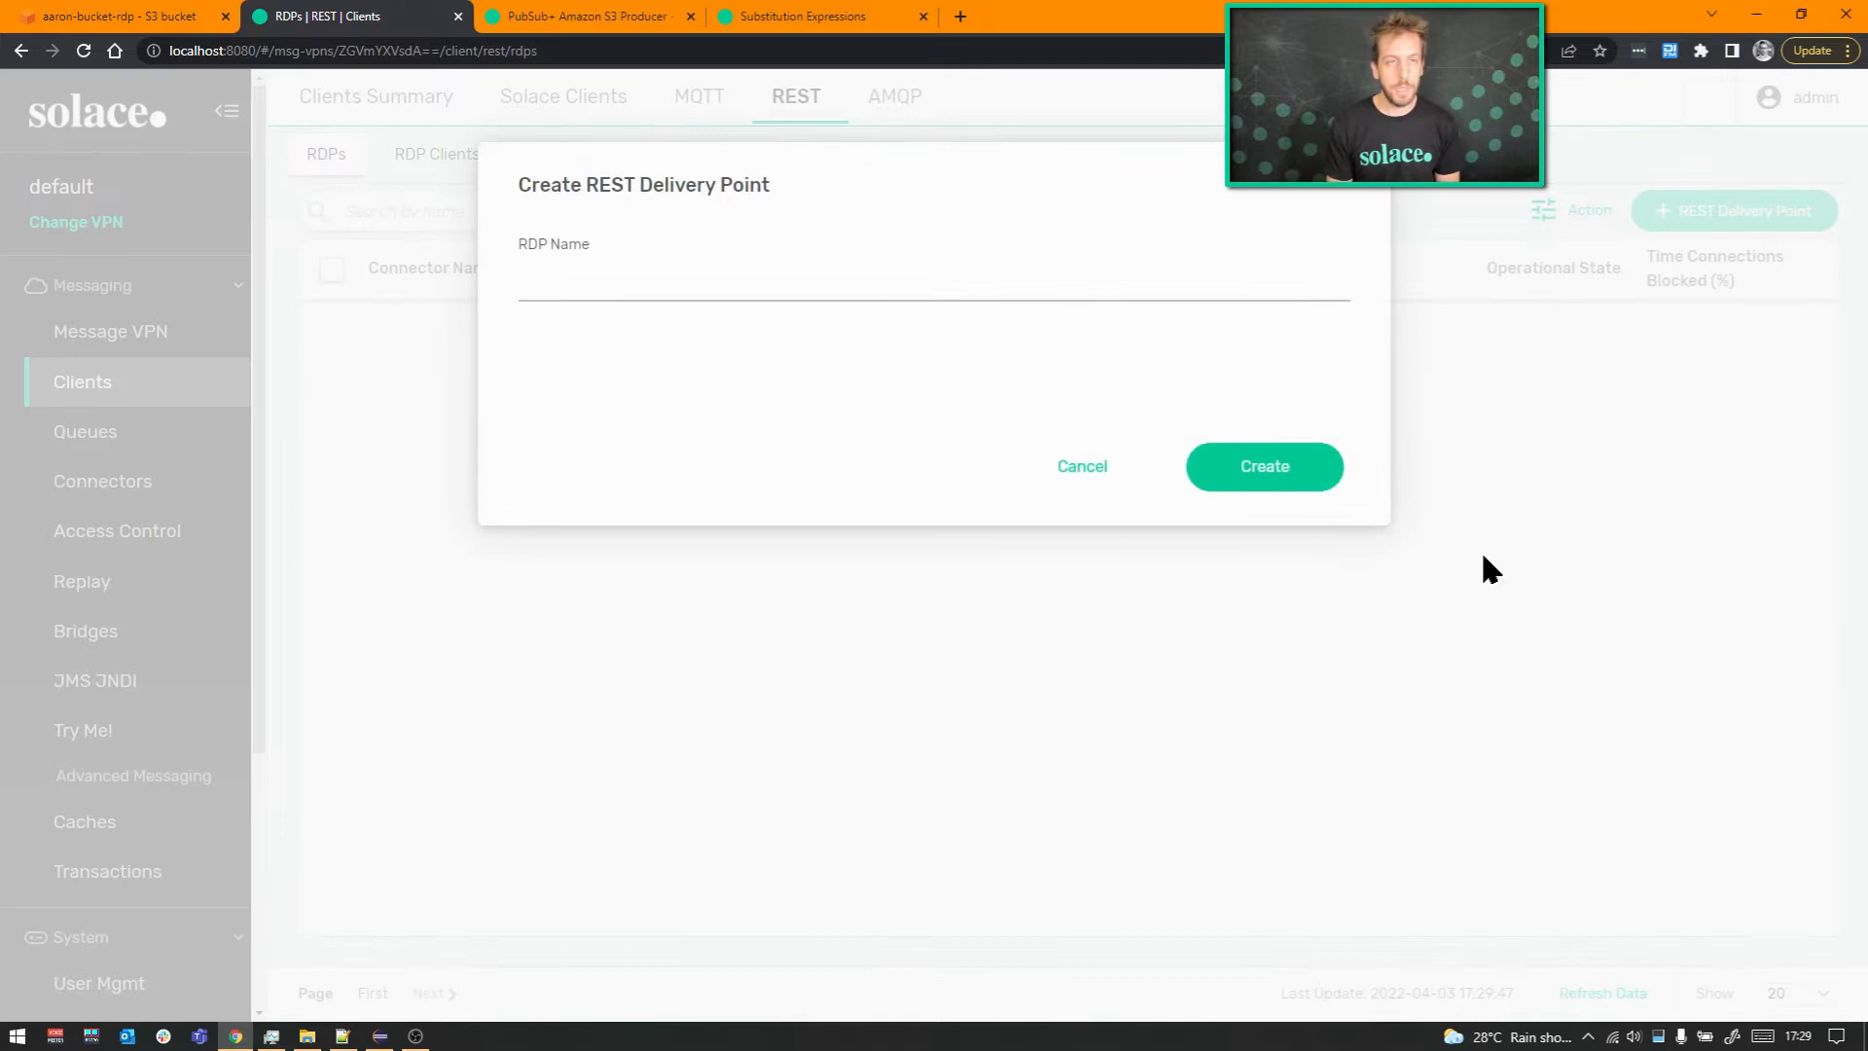
left_click(1081, 467)
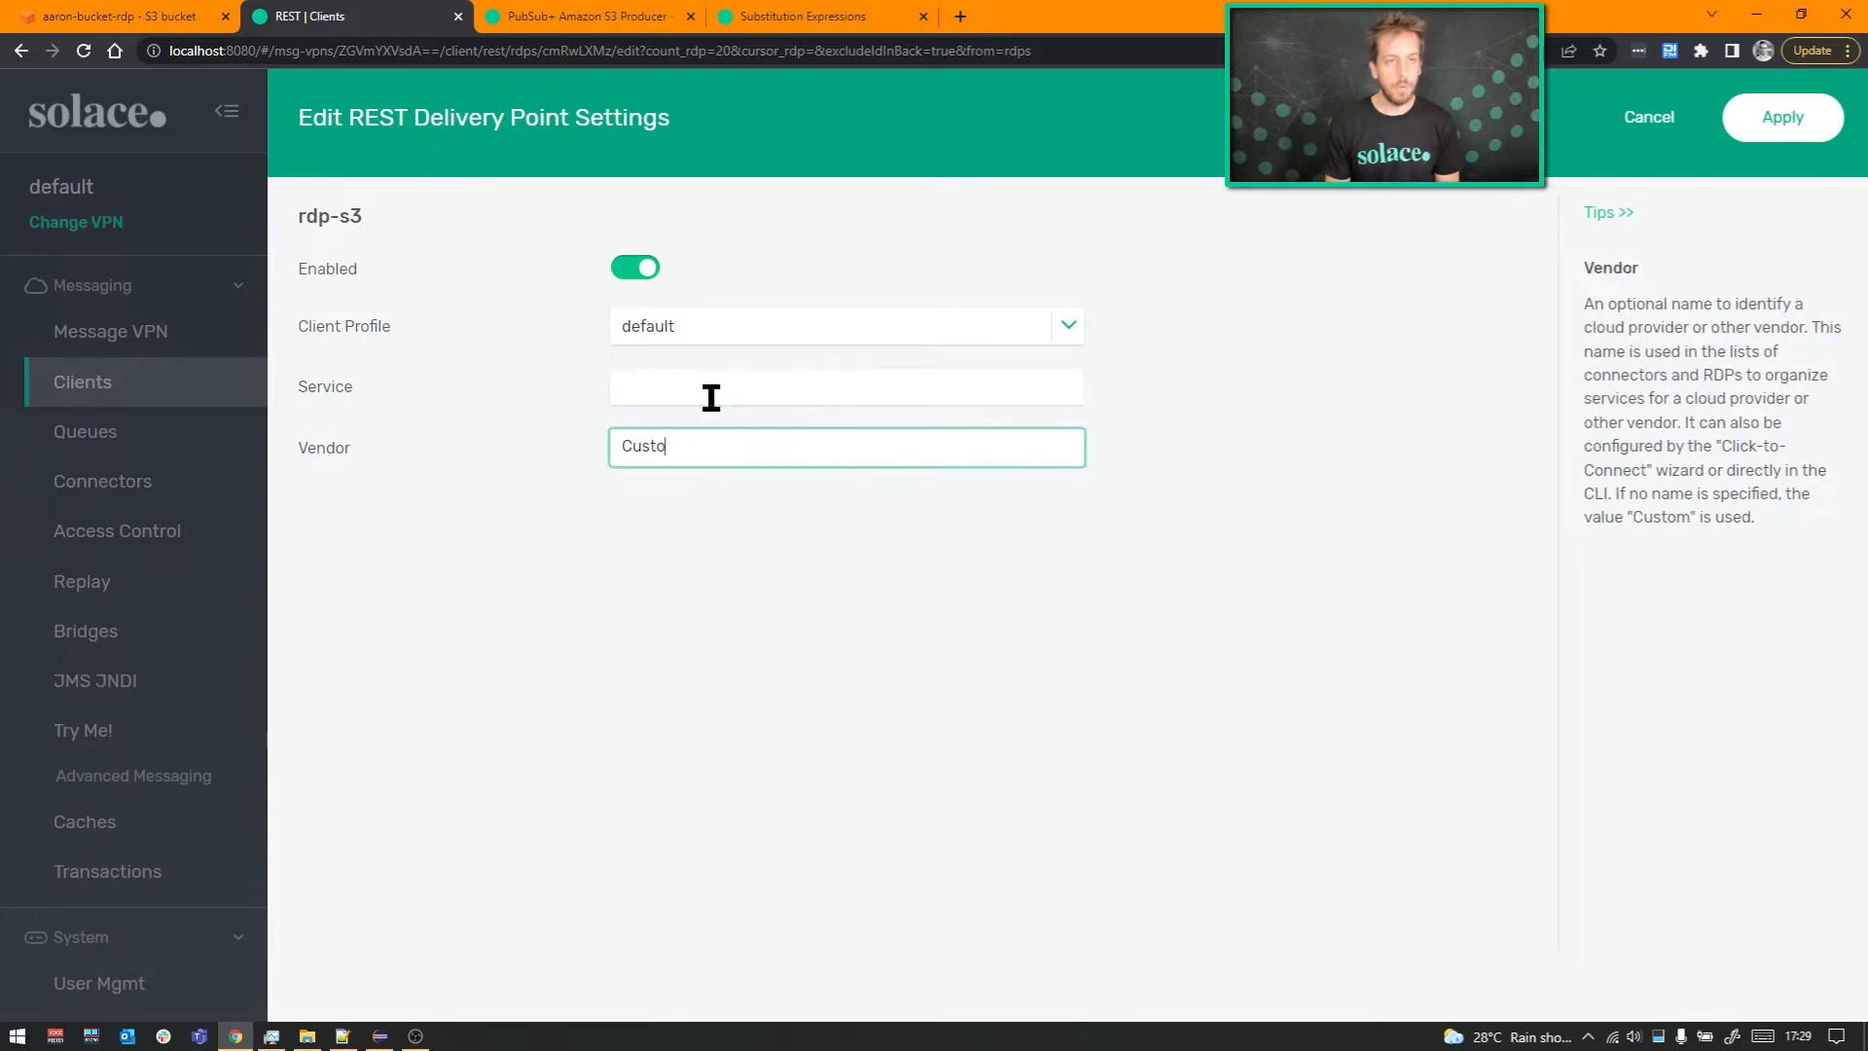
type("aaraon")
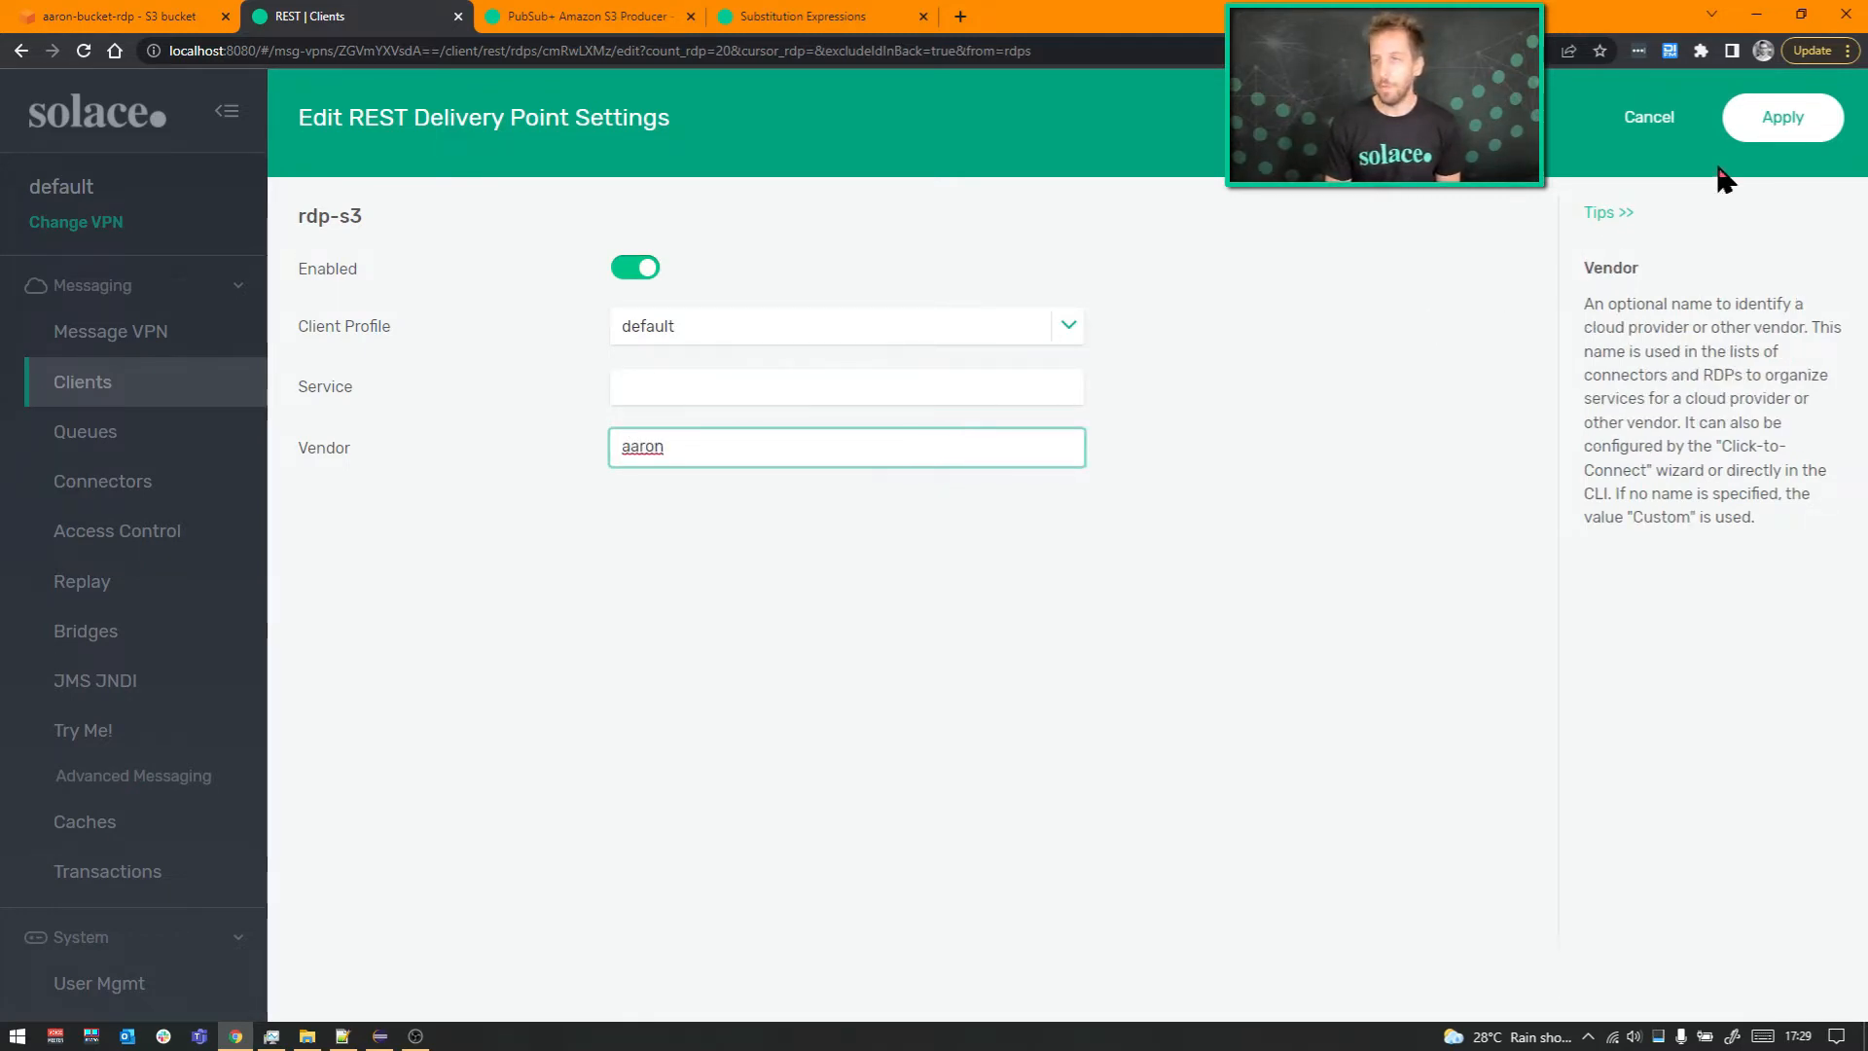
left_click(1782, 116)
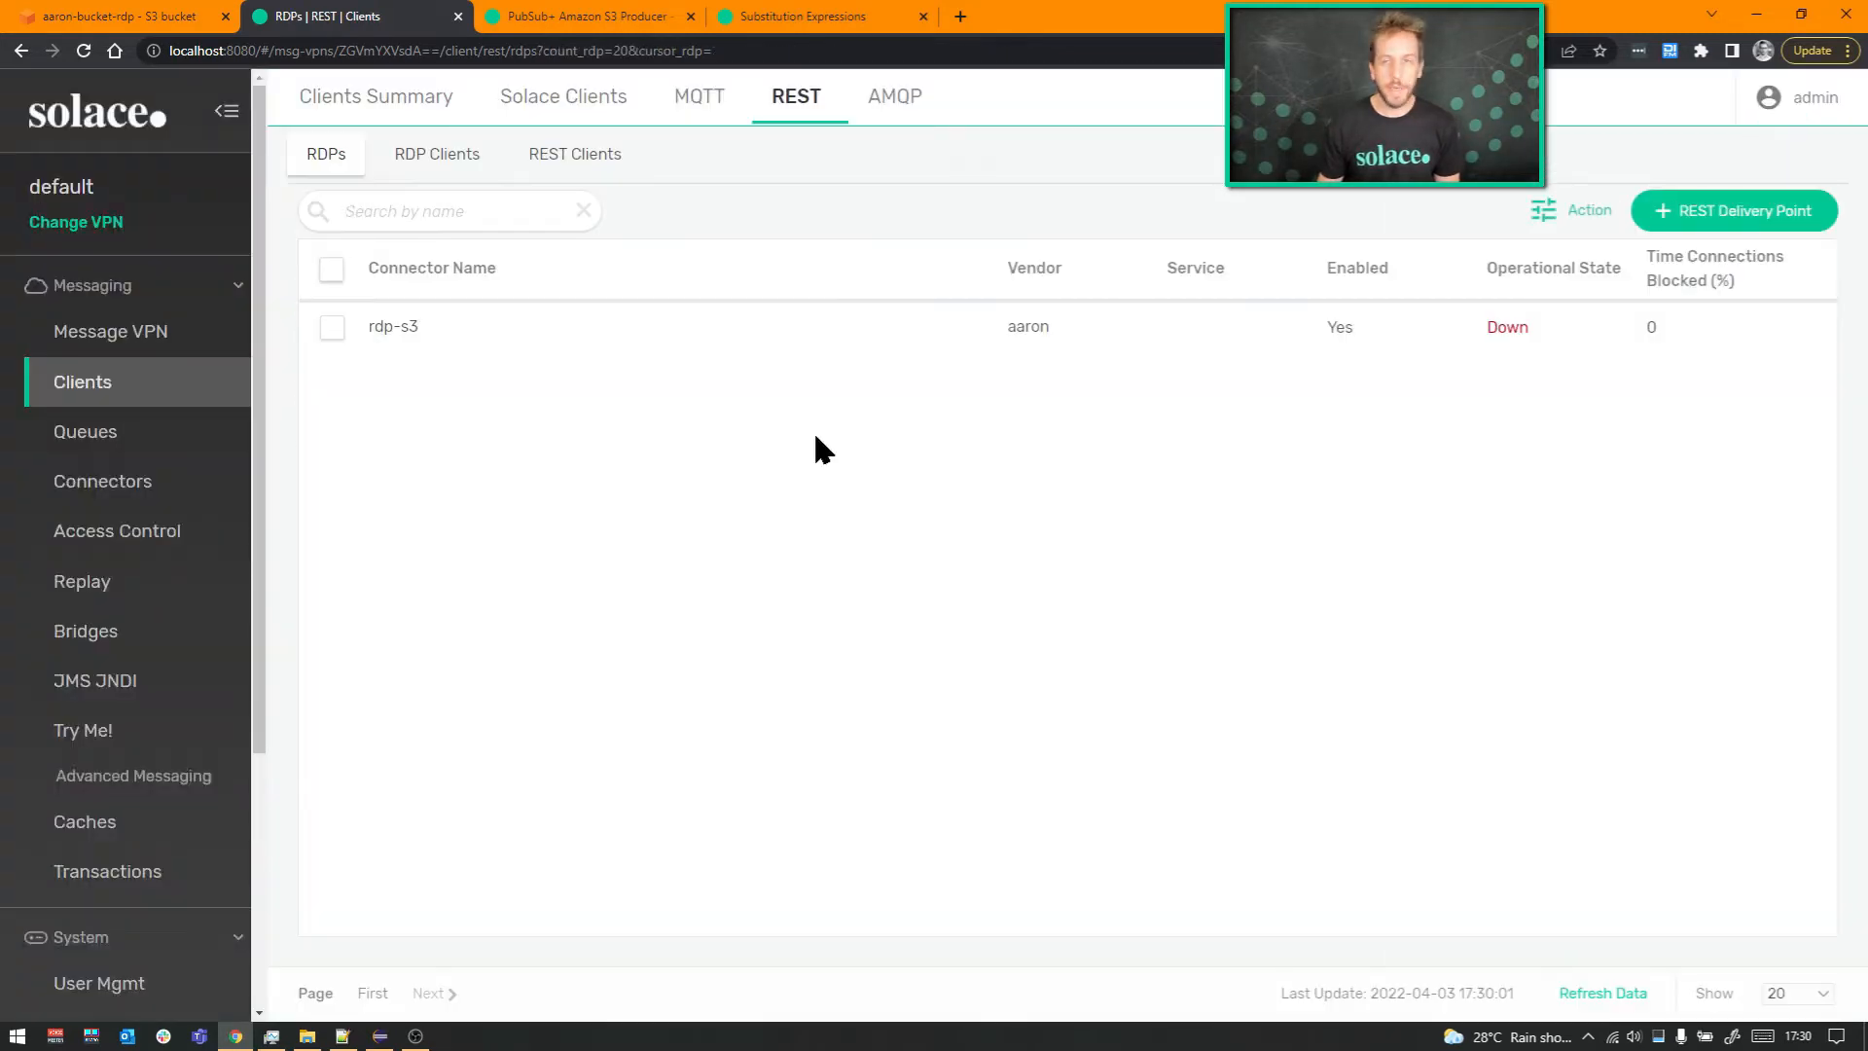
left_click(393, 327)
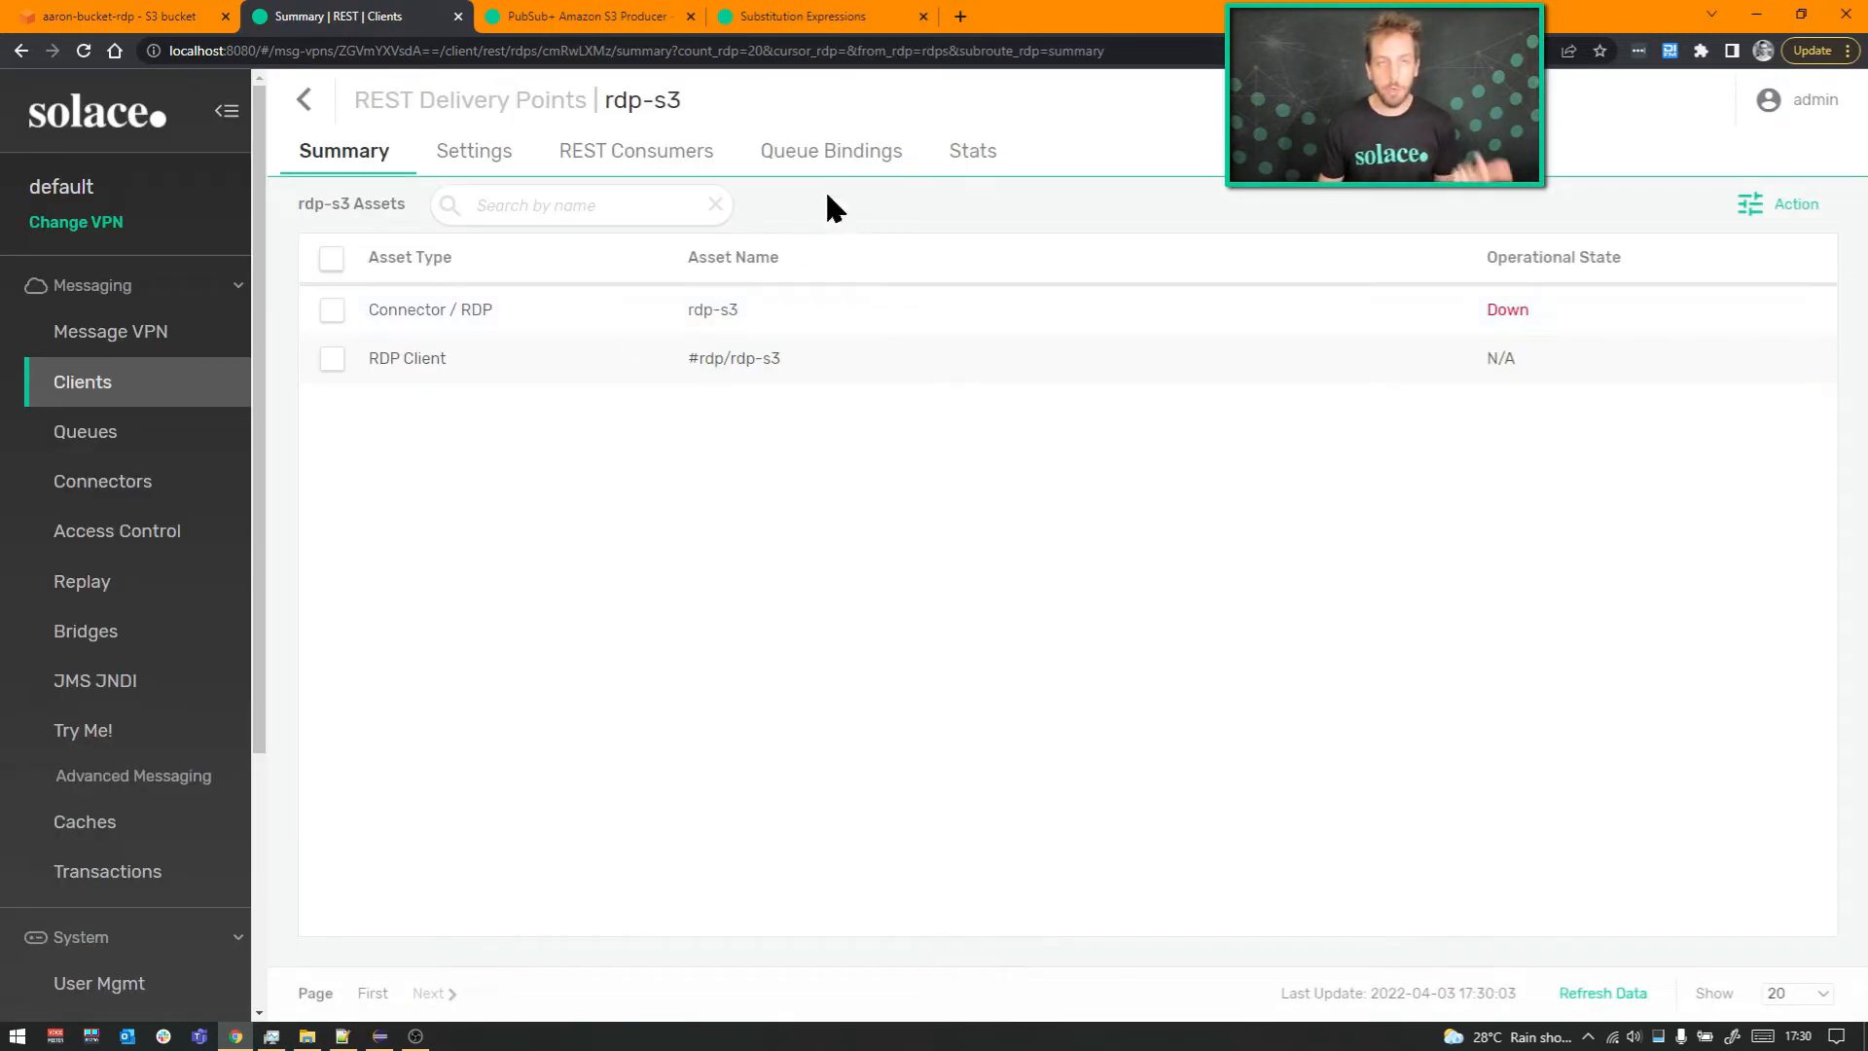
Step: Bind queue q1 to rdp-s3 with post request target '/test4'
left_click(829, 152)
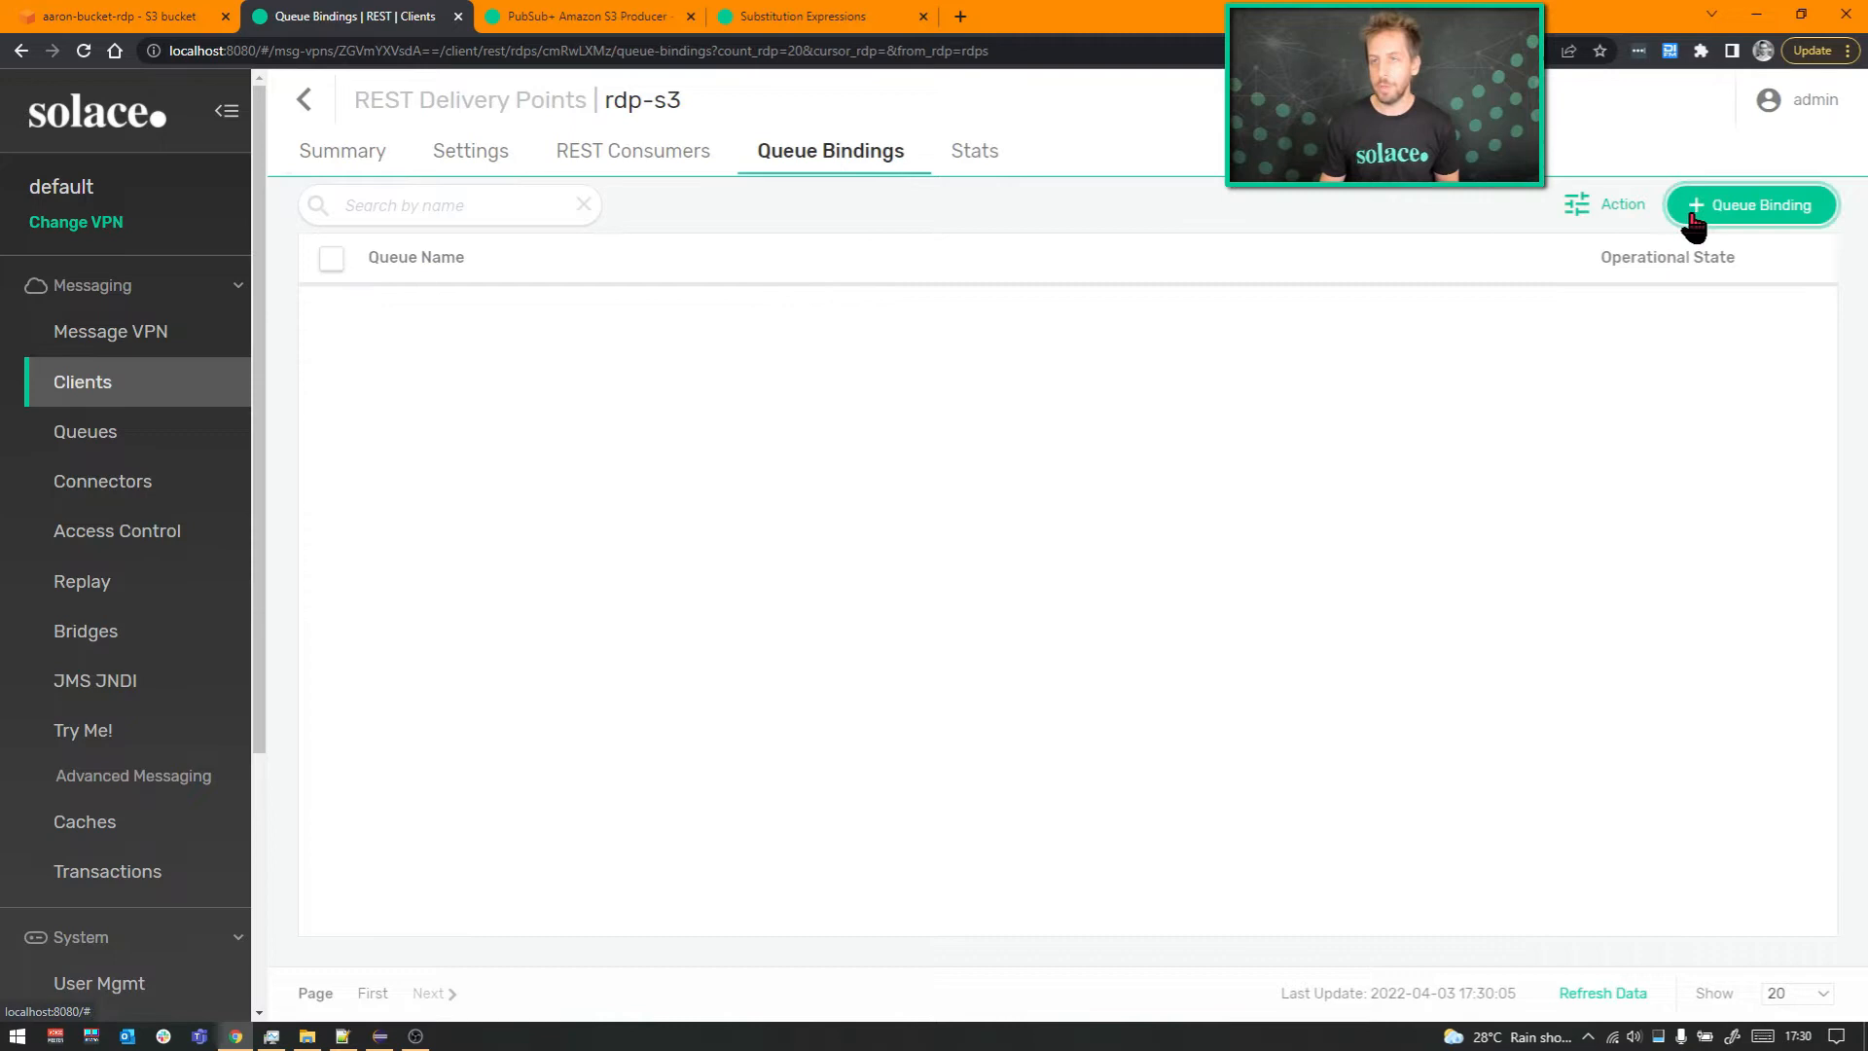
left_click(1753, 204)
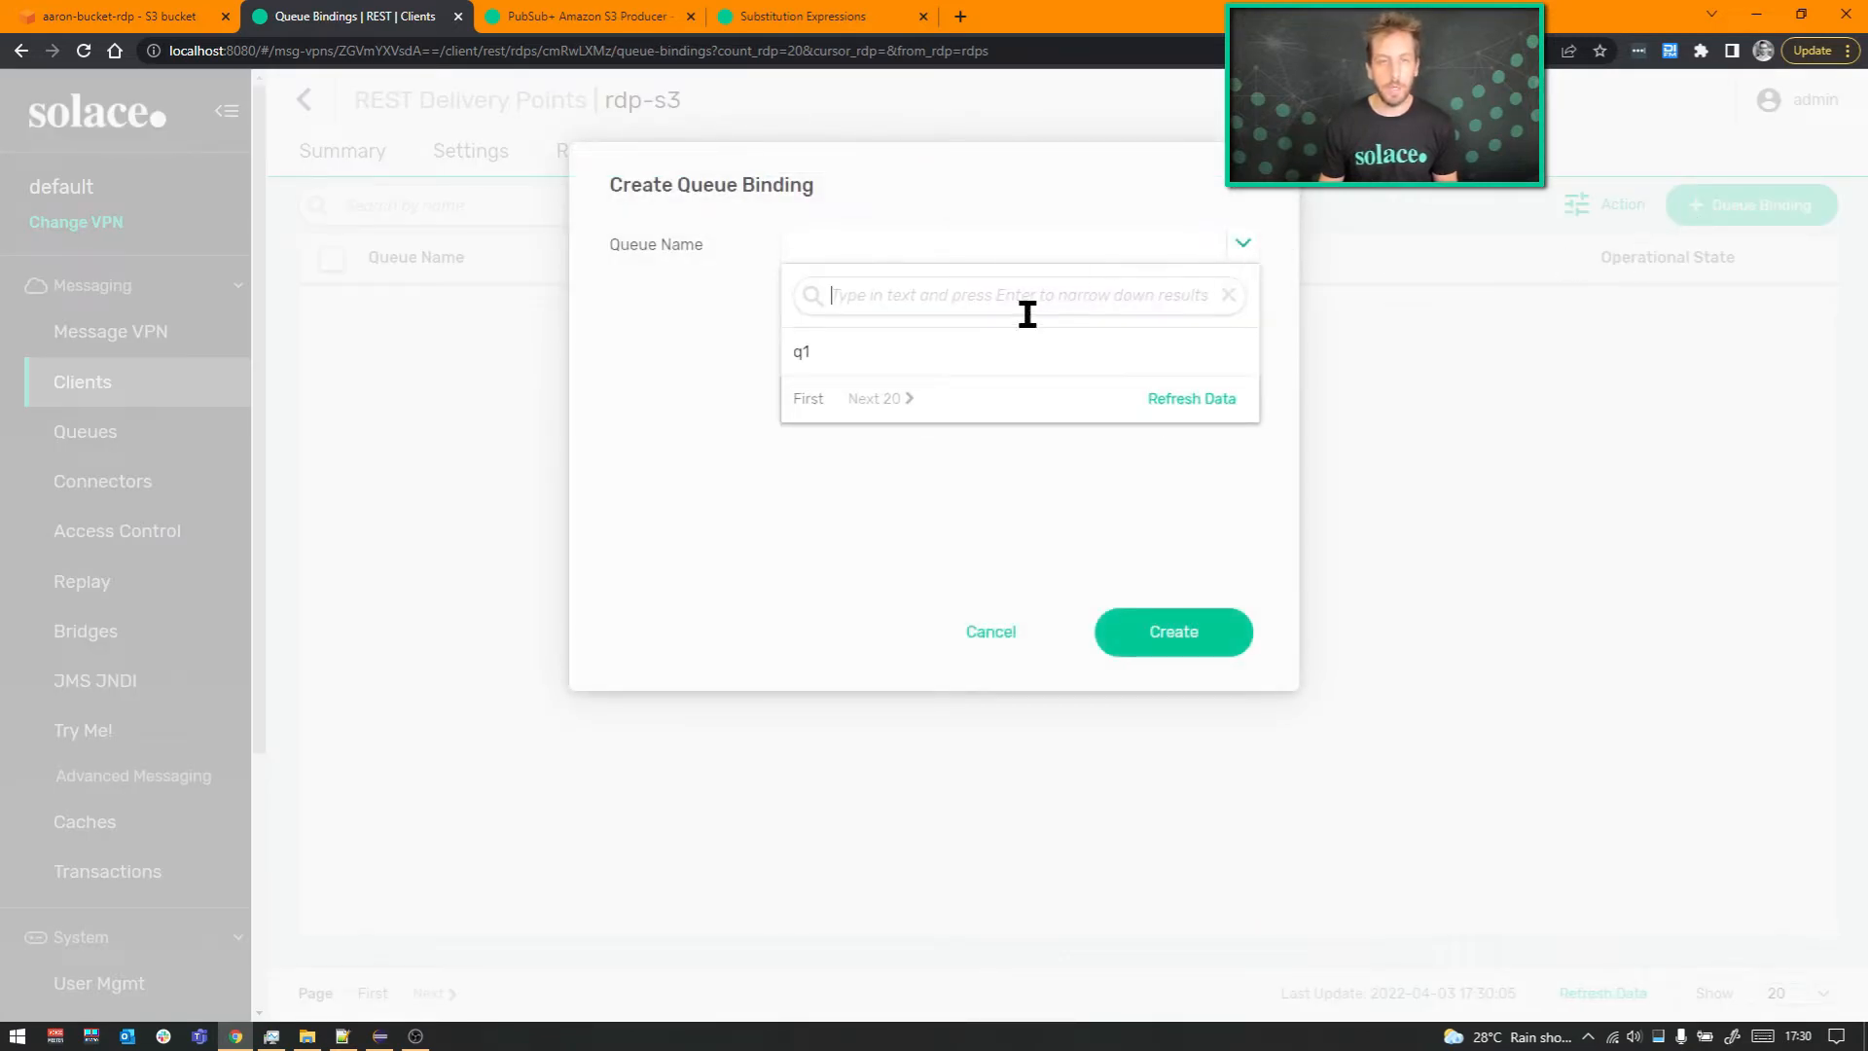
left_click(1173, 630)
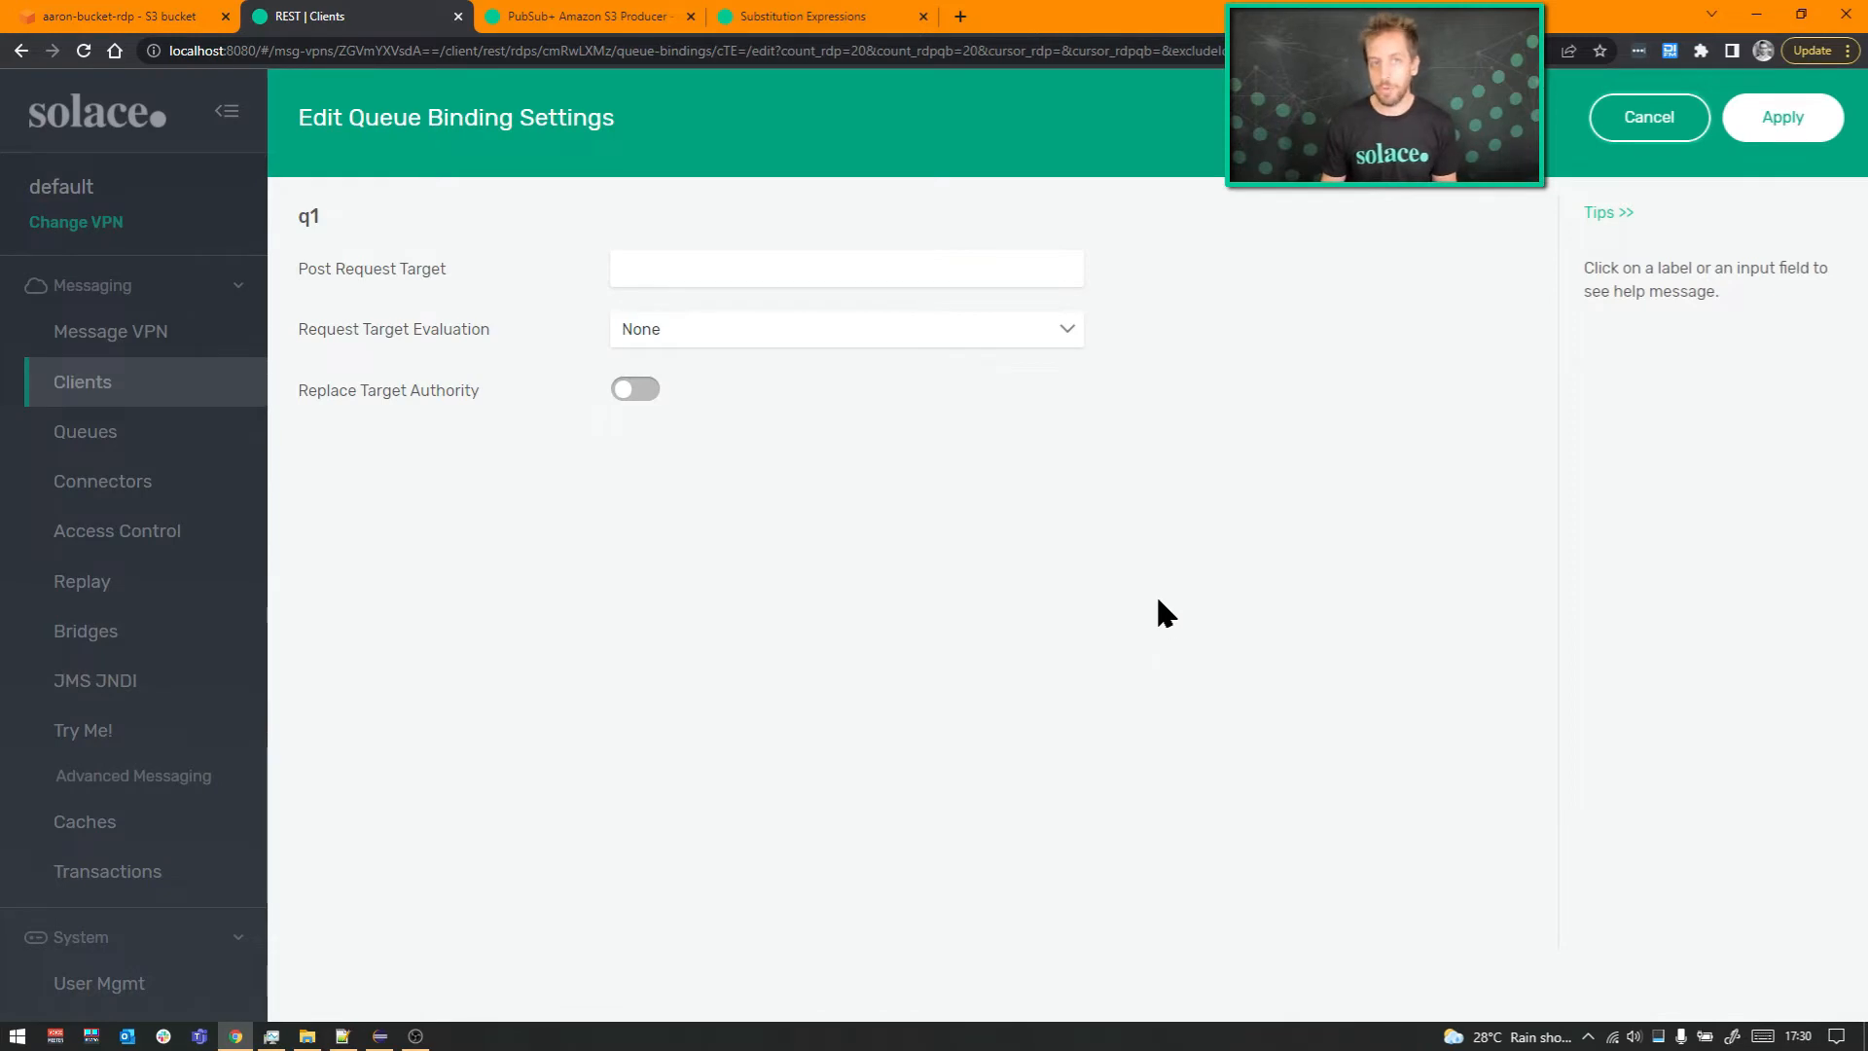
mouse_move(733, 420)
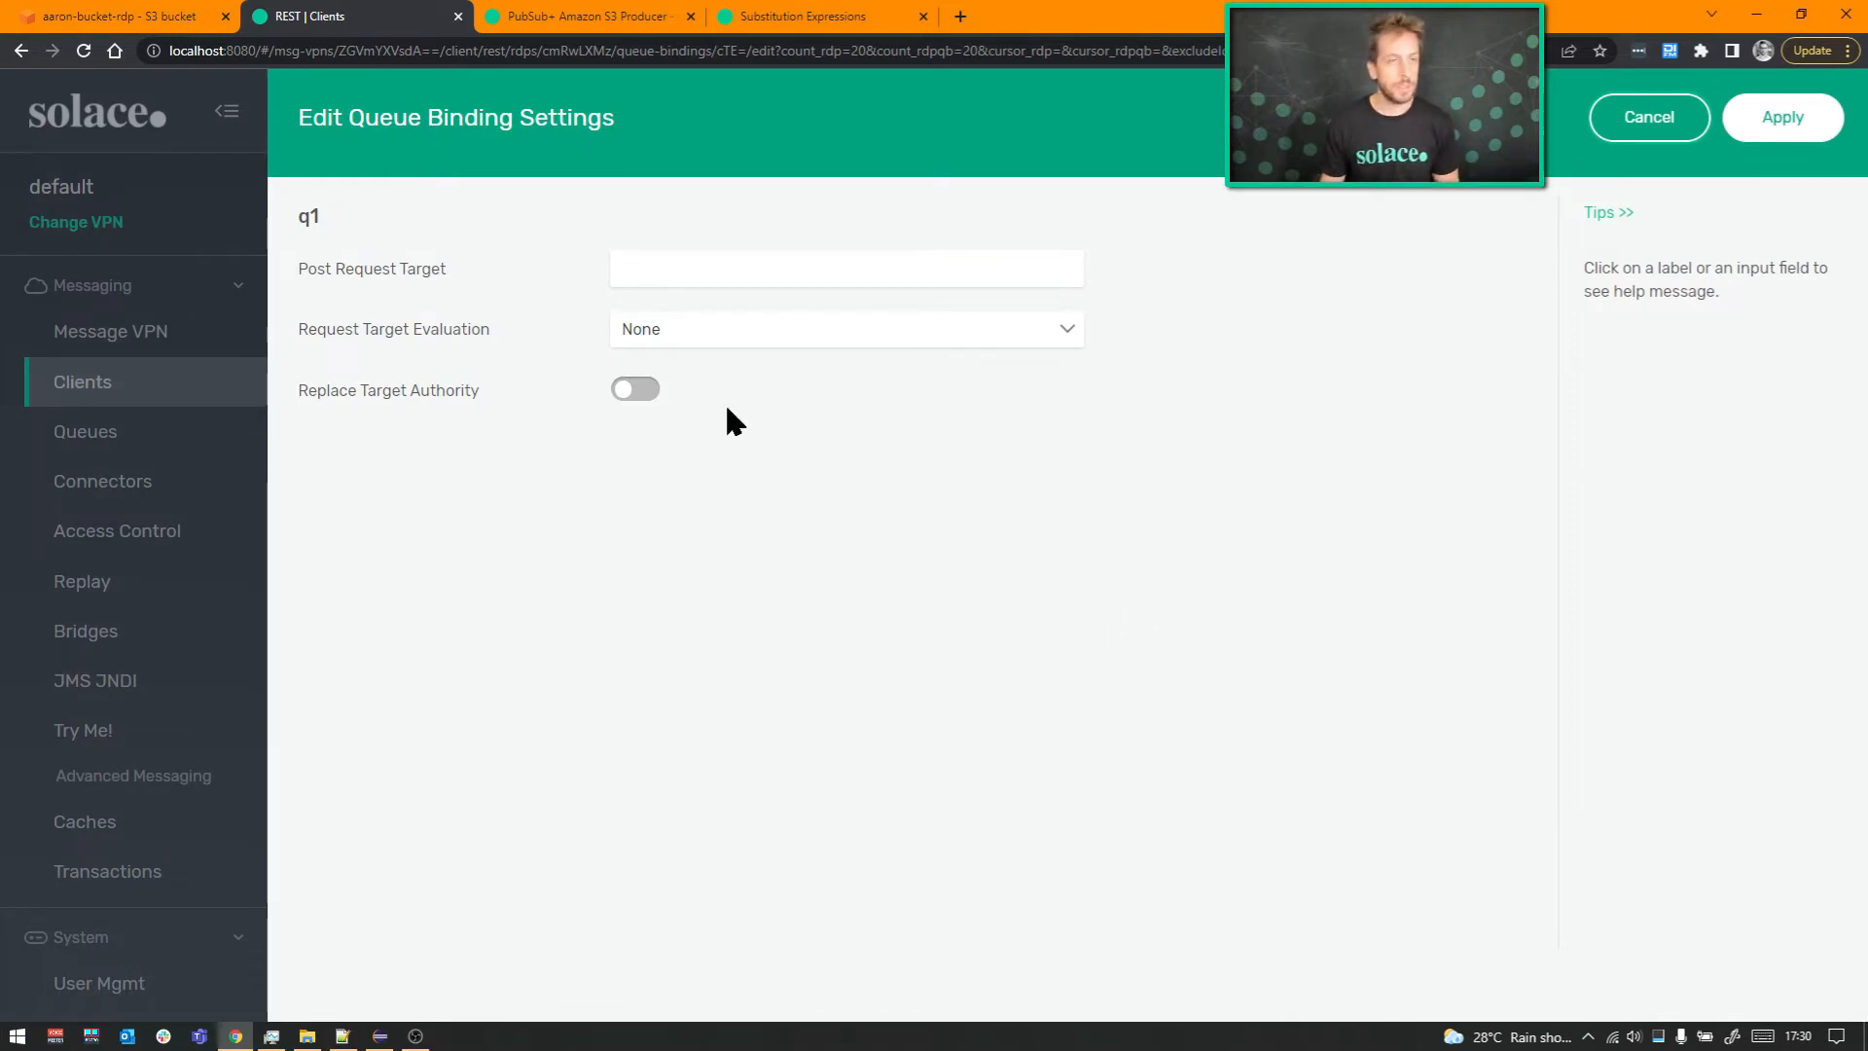
left_click(844, 268)
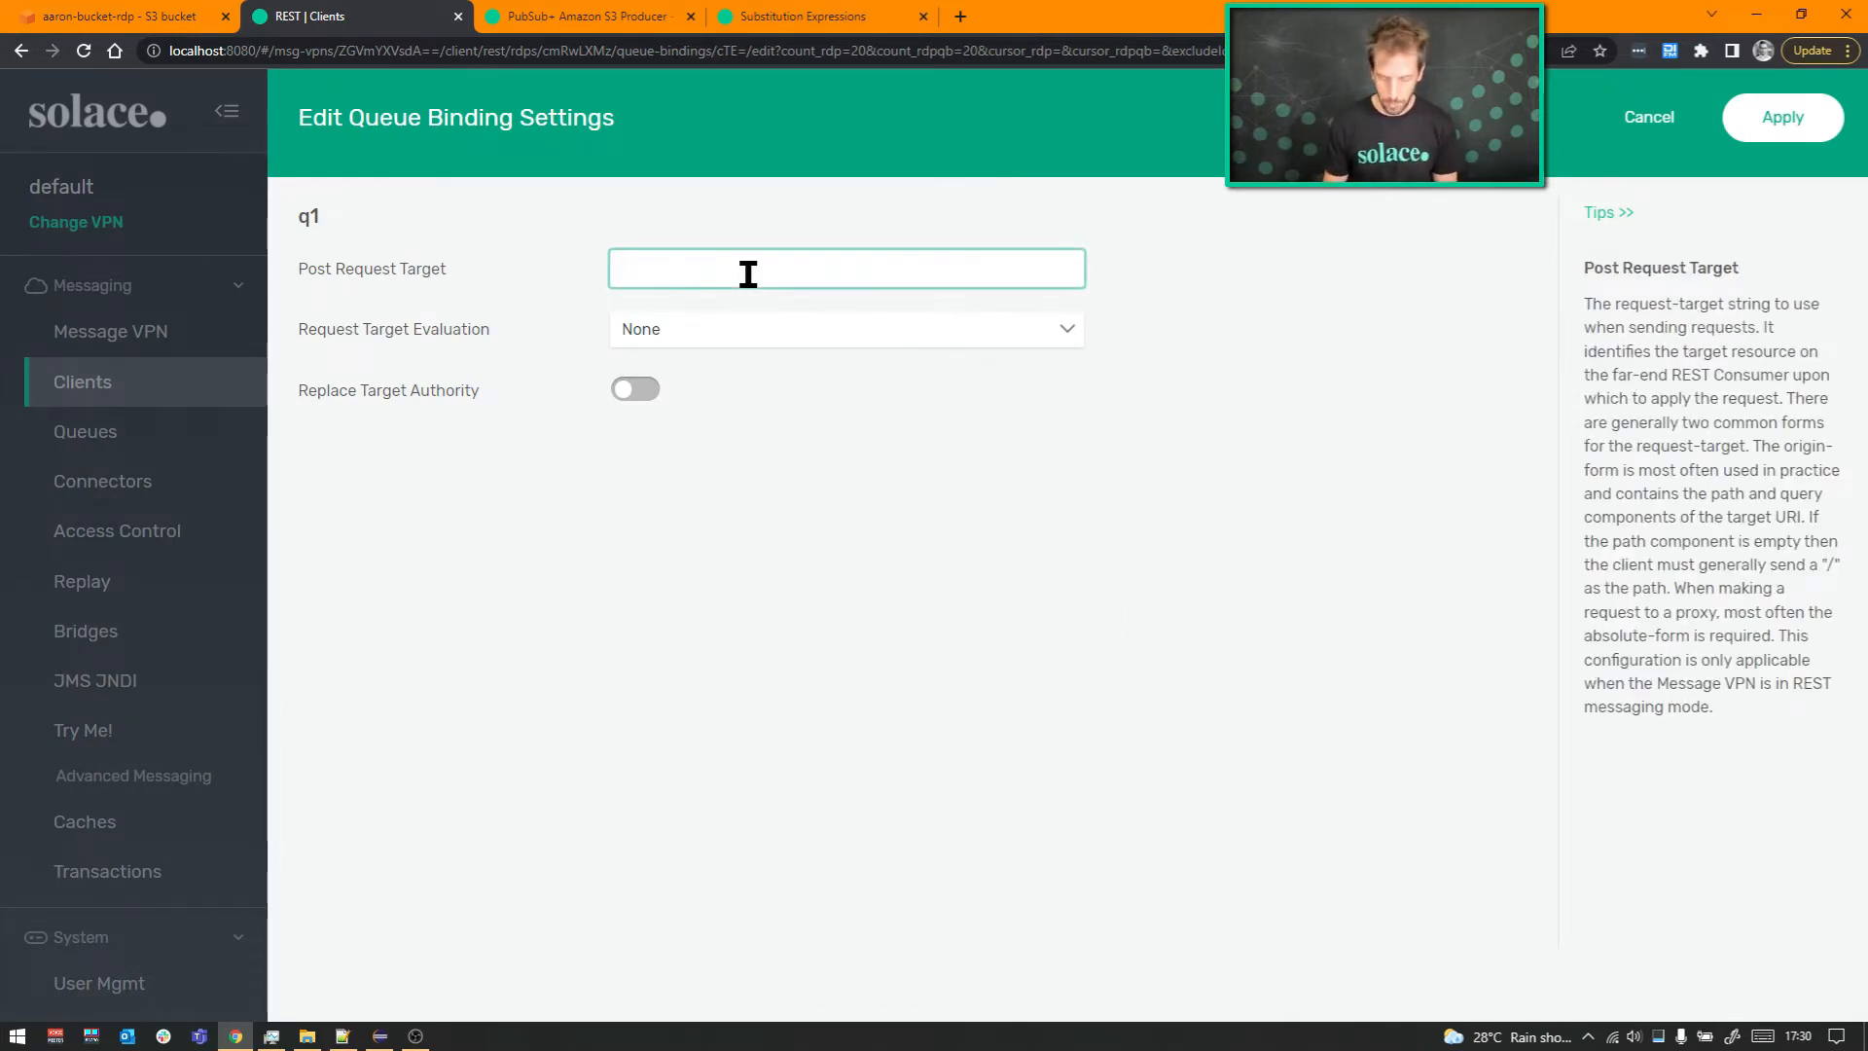
type("/")
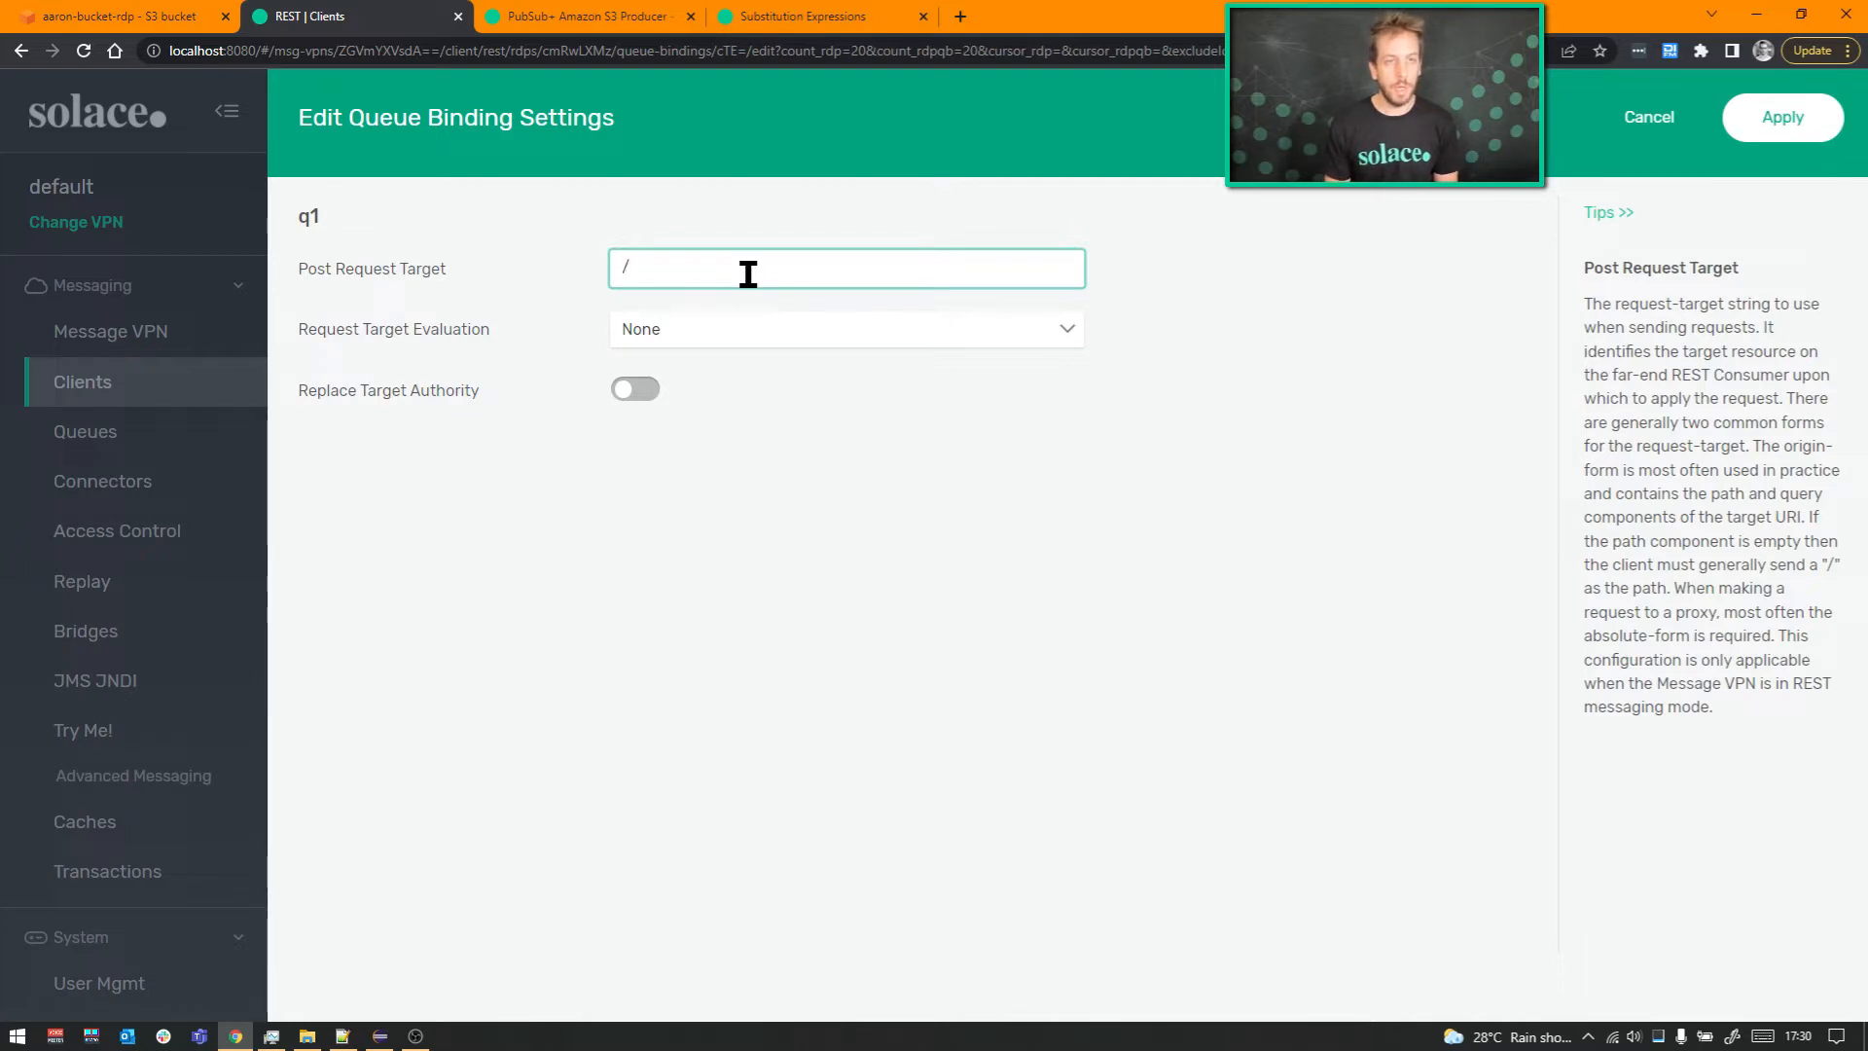
type("test4")
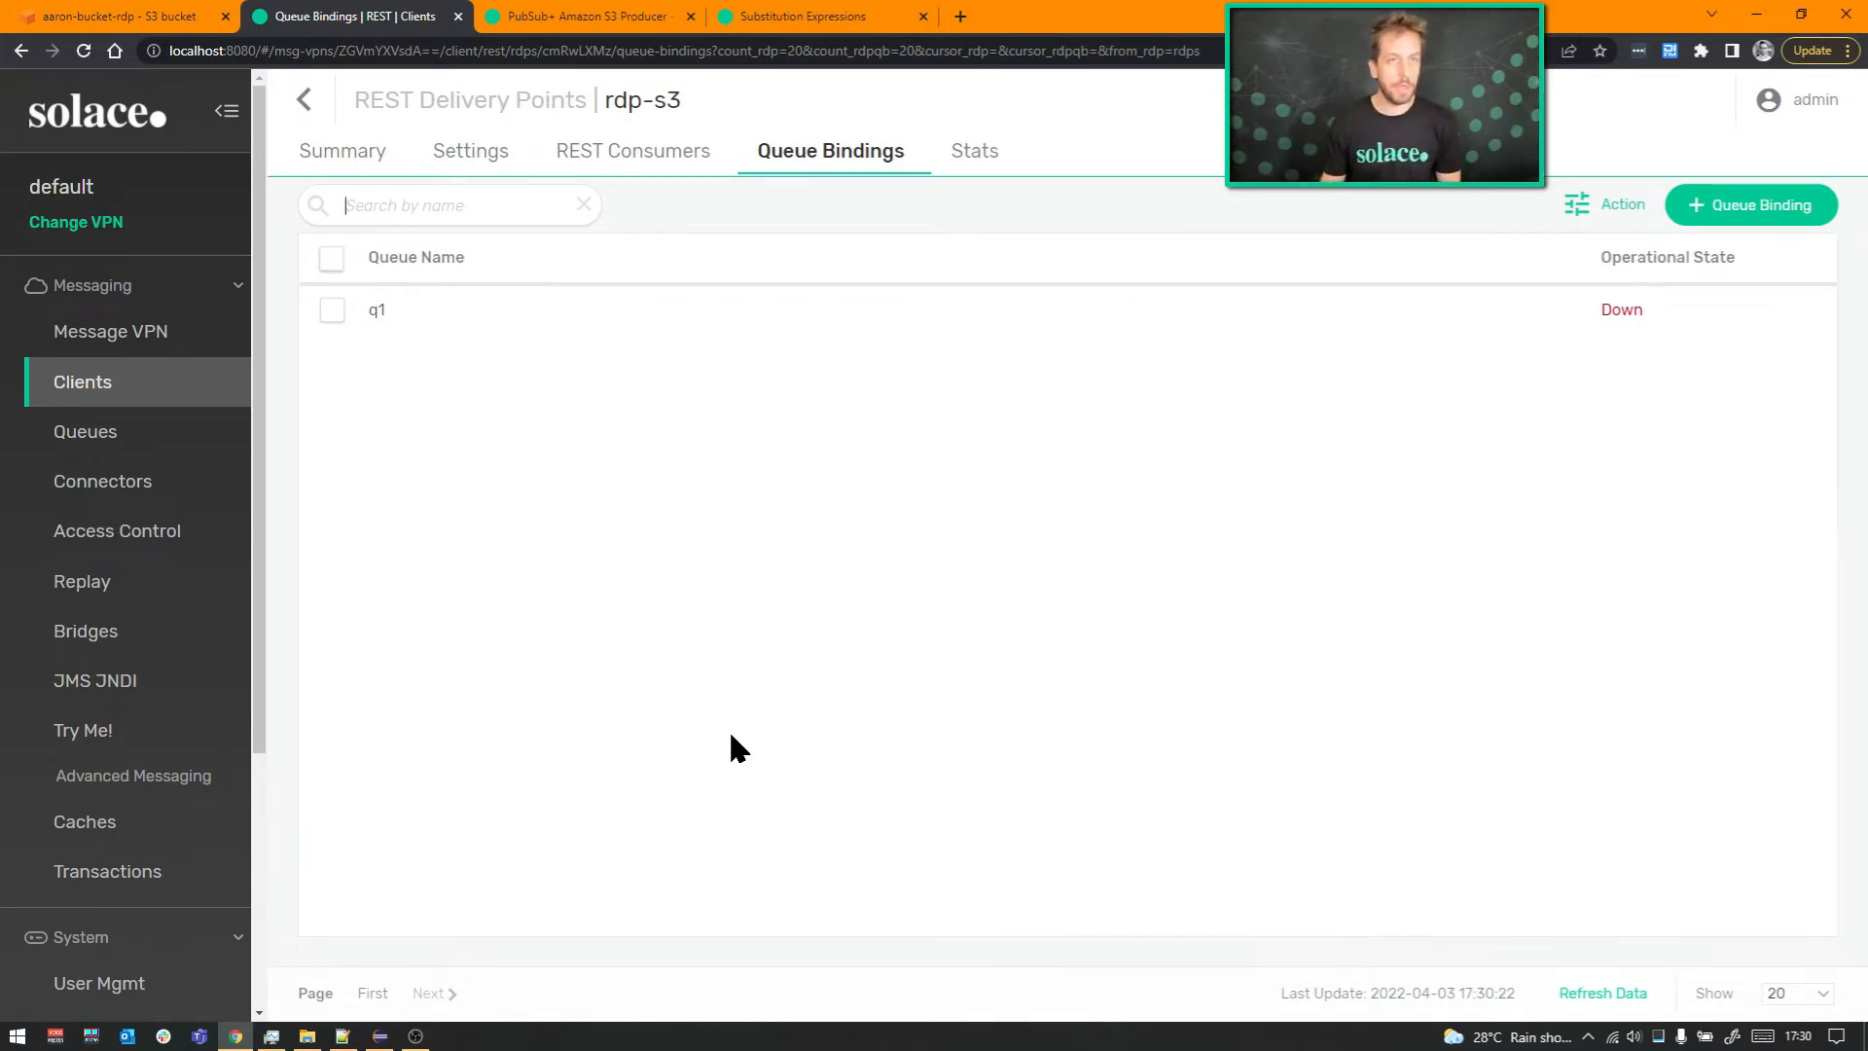
mouse_move(774, 494)
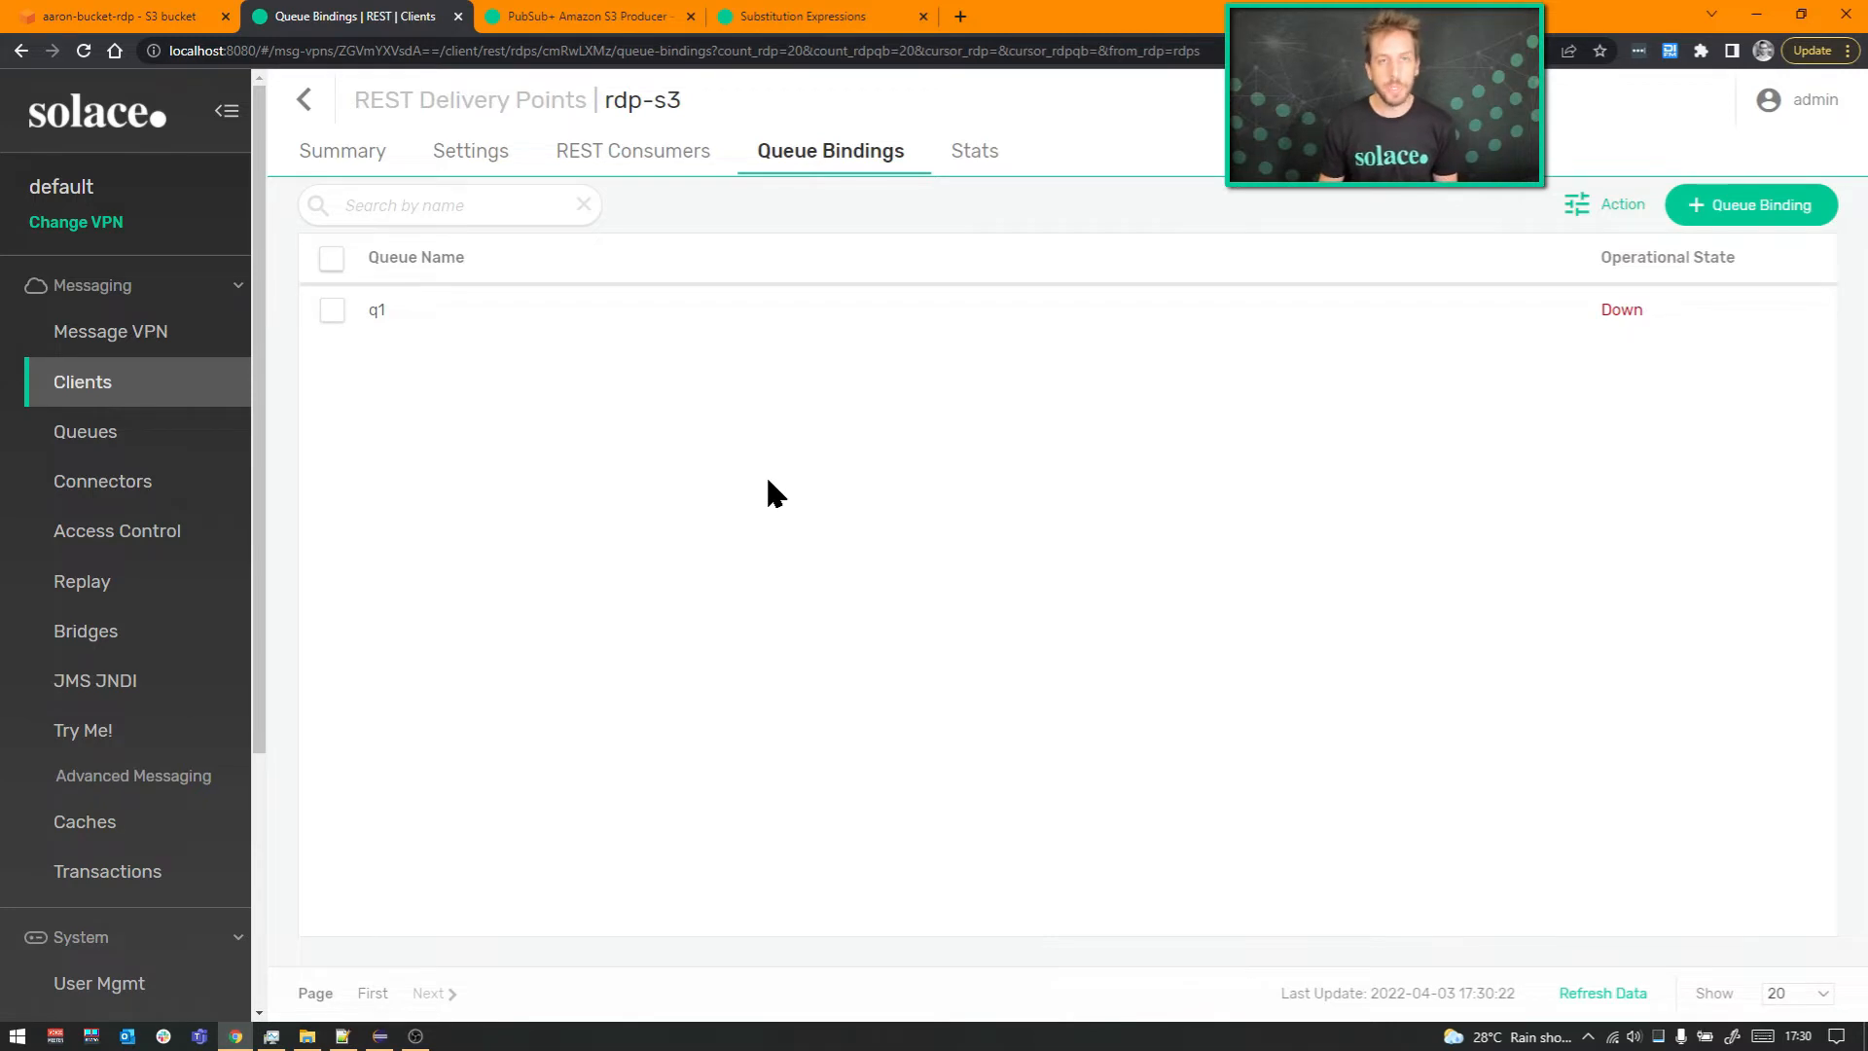
left_click(635, 151)
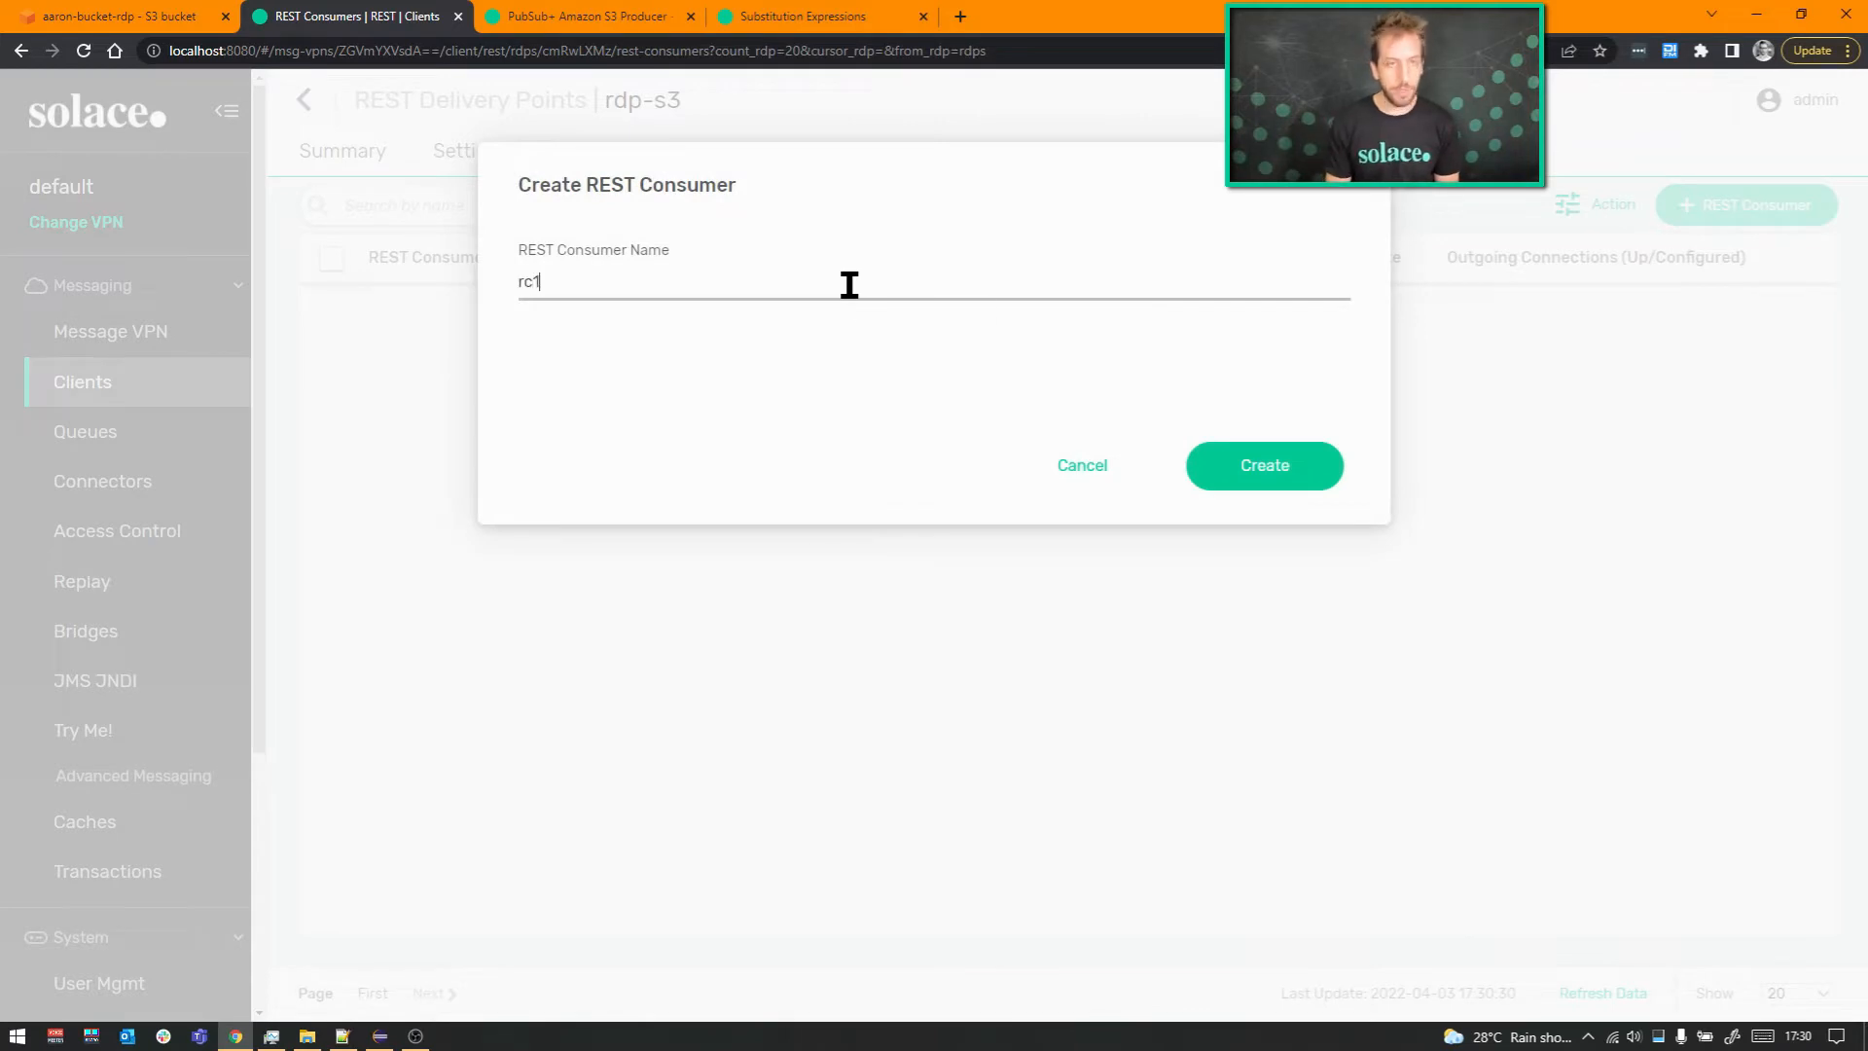
Step: Create REST consumer rc1 under rdp-s3 and switch to the S3 bucket browser tab
left_click(1265, 465)
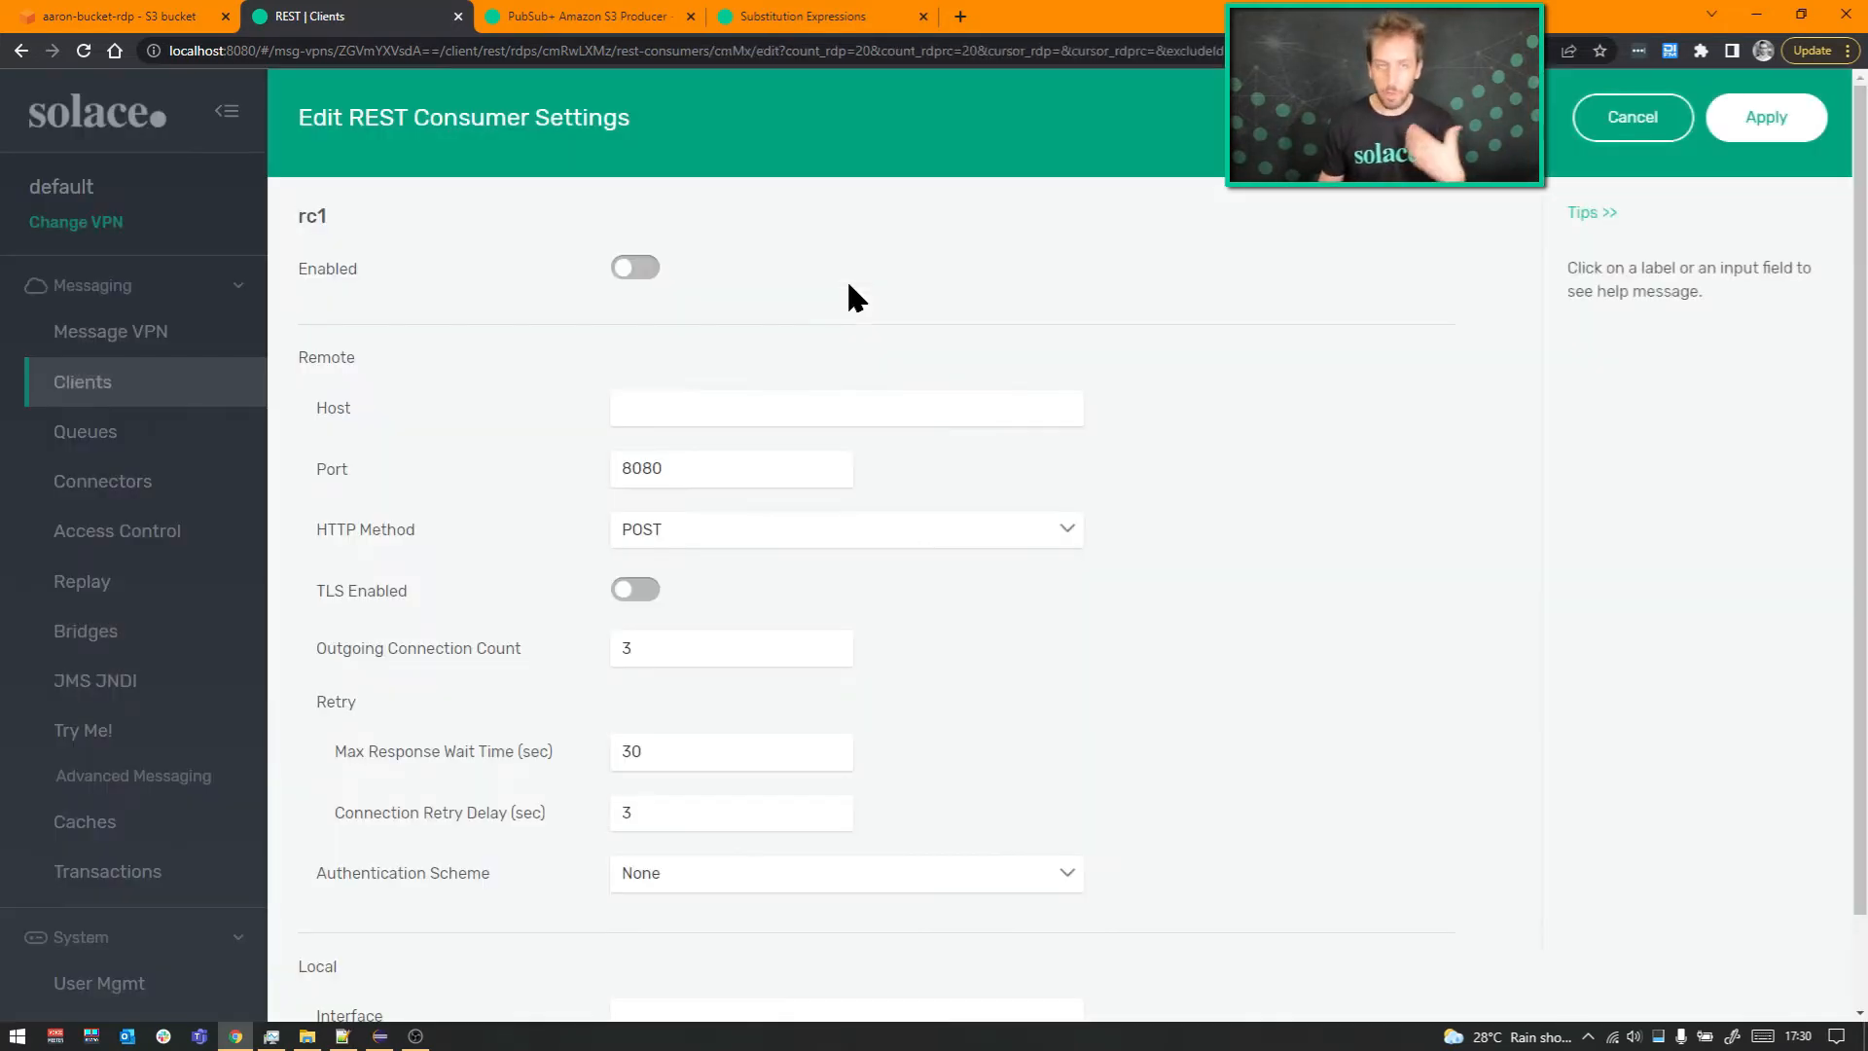
mouse_move(504, 448)
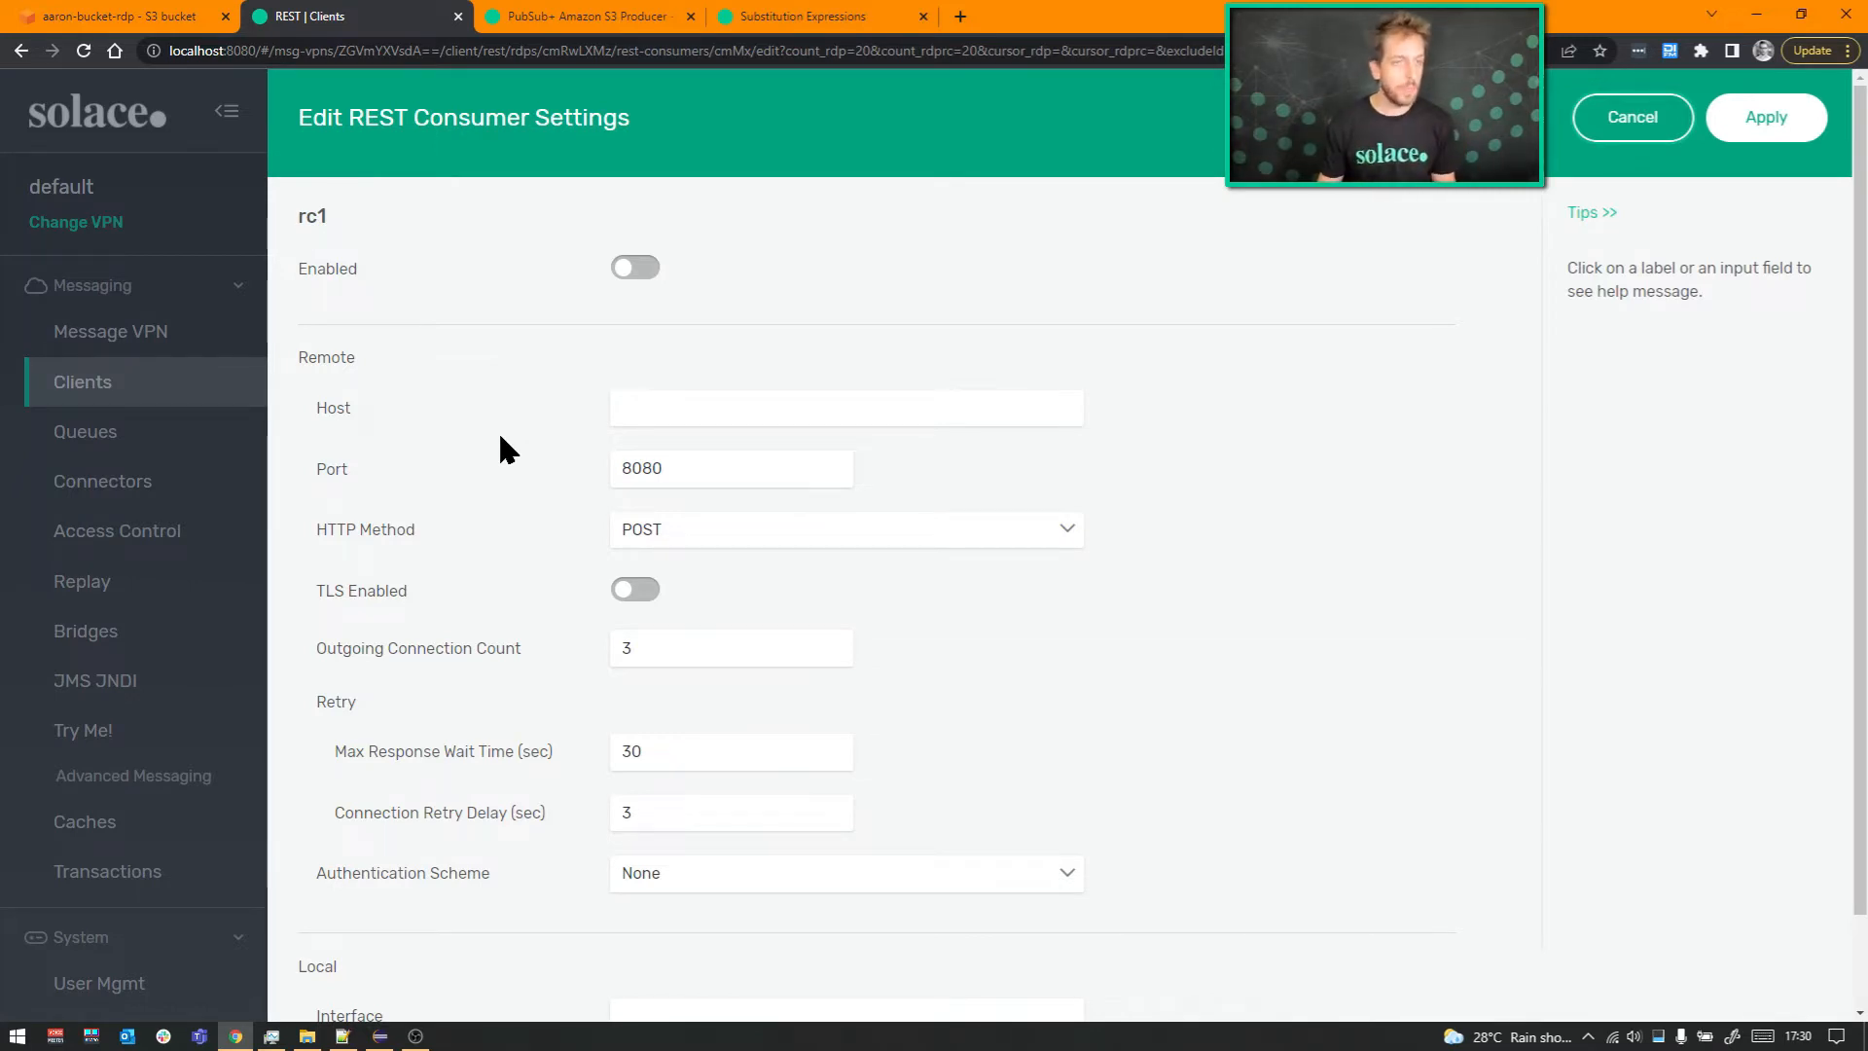
left_click(107, 16)
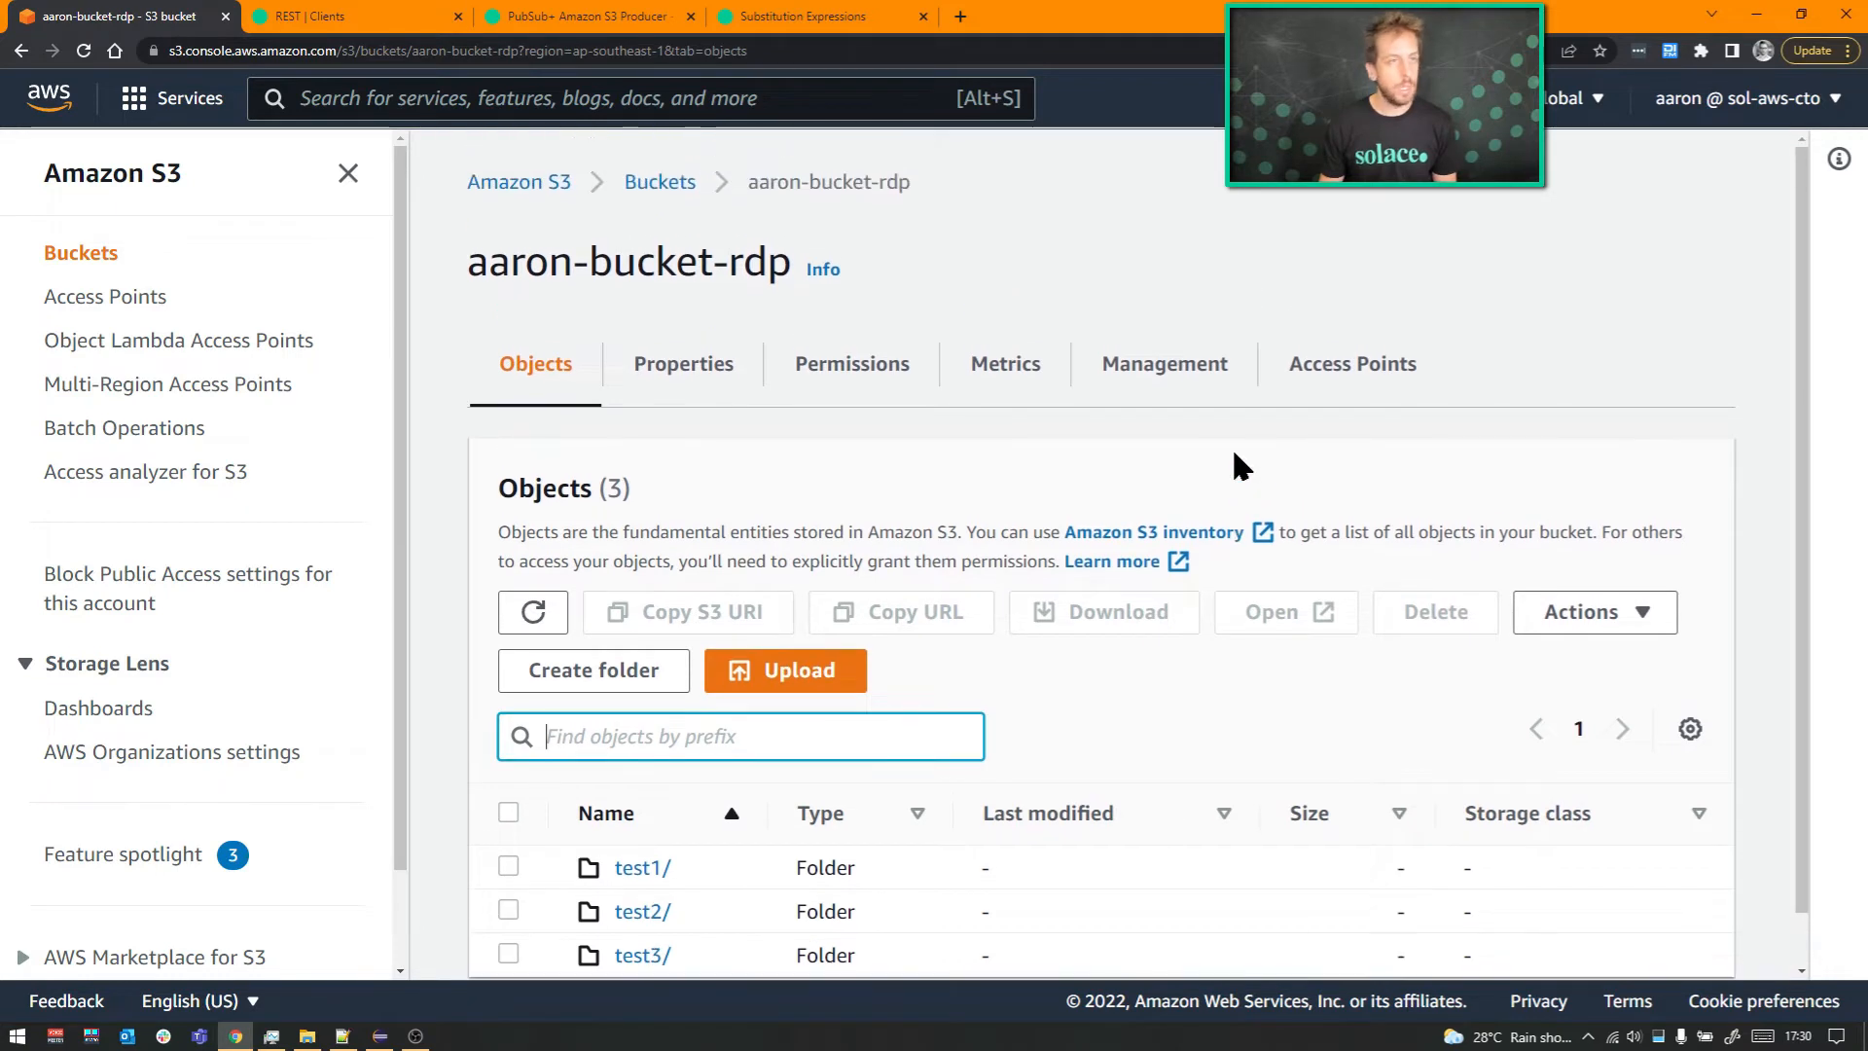
scroll("down", 3)
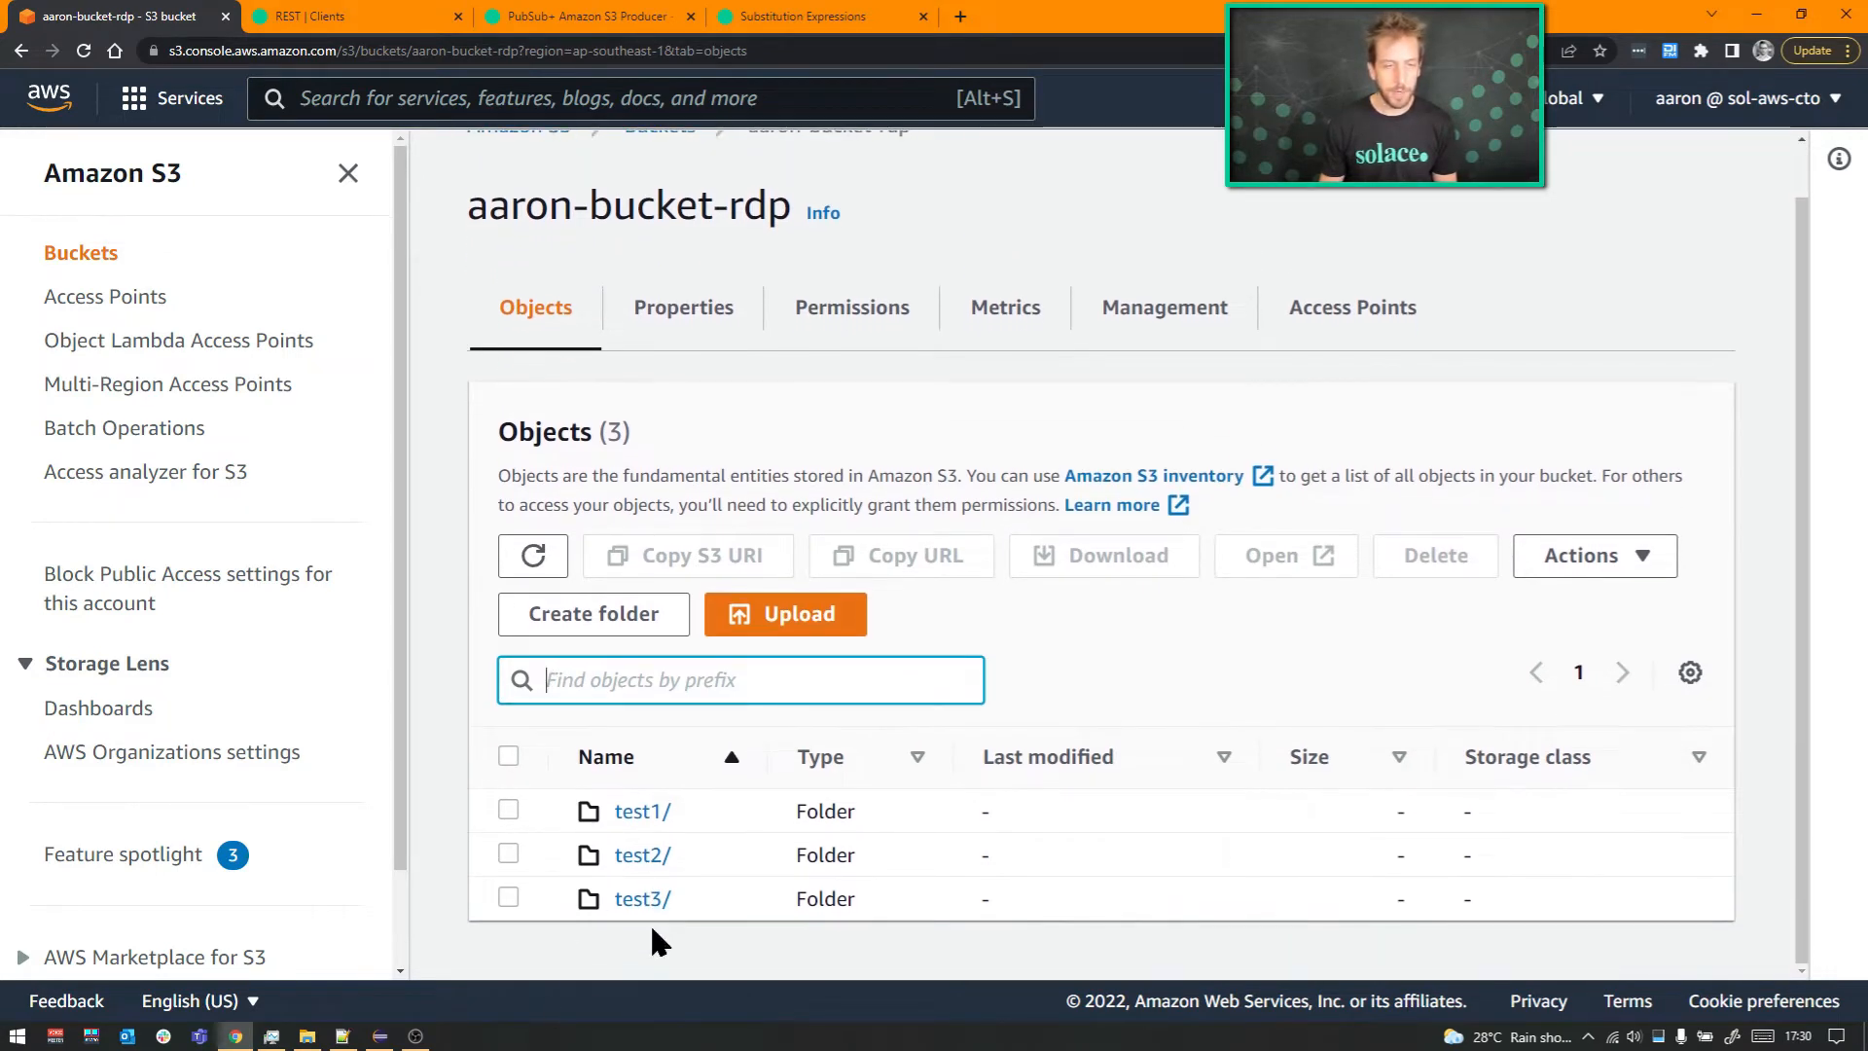
mouse_move(863, 848)
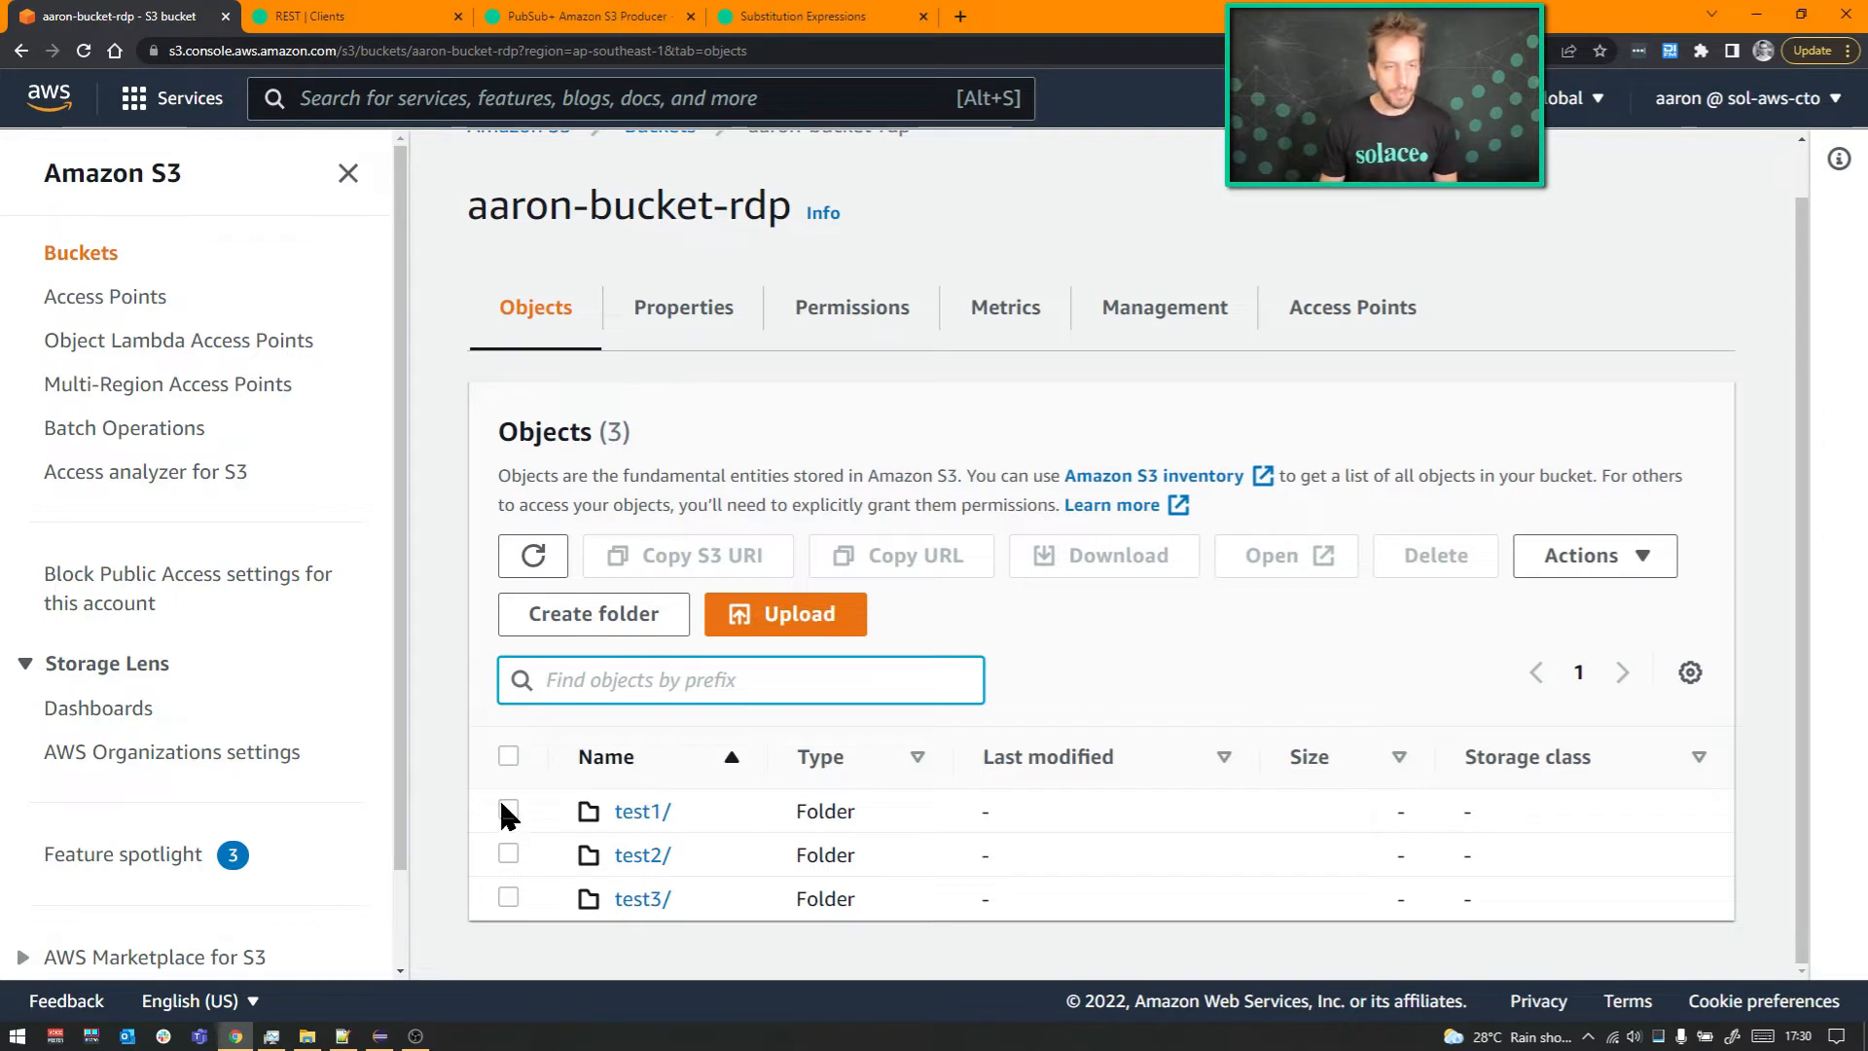
left_click(506, 854)
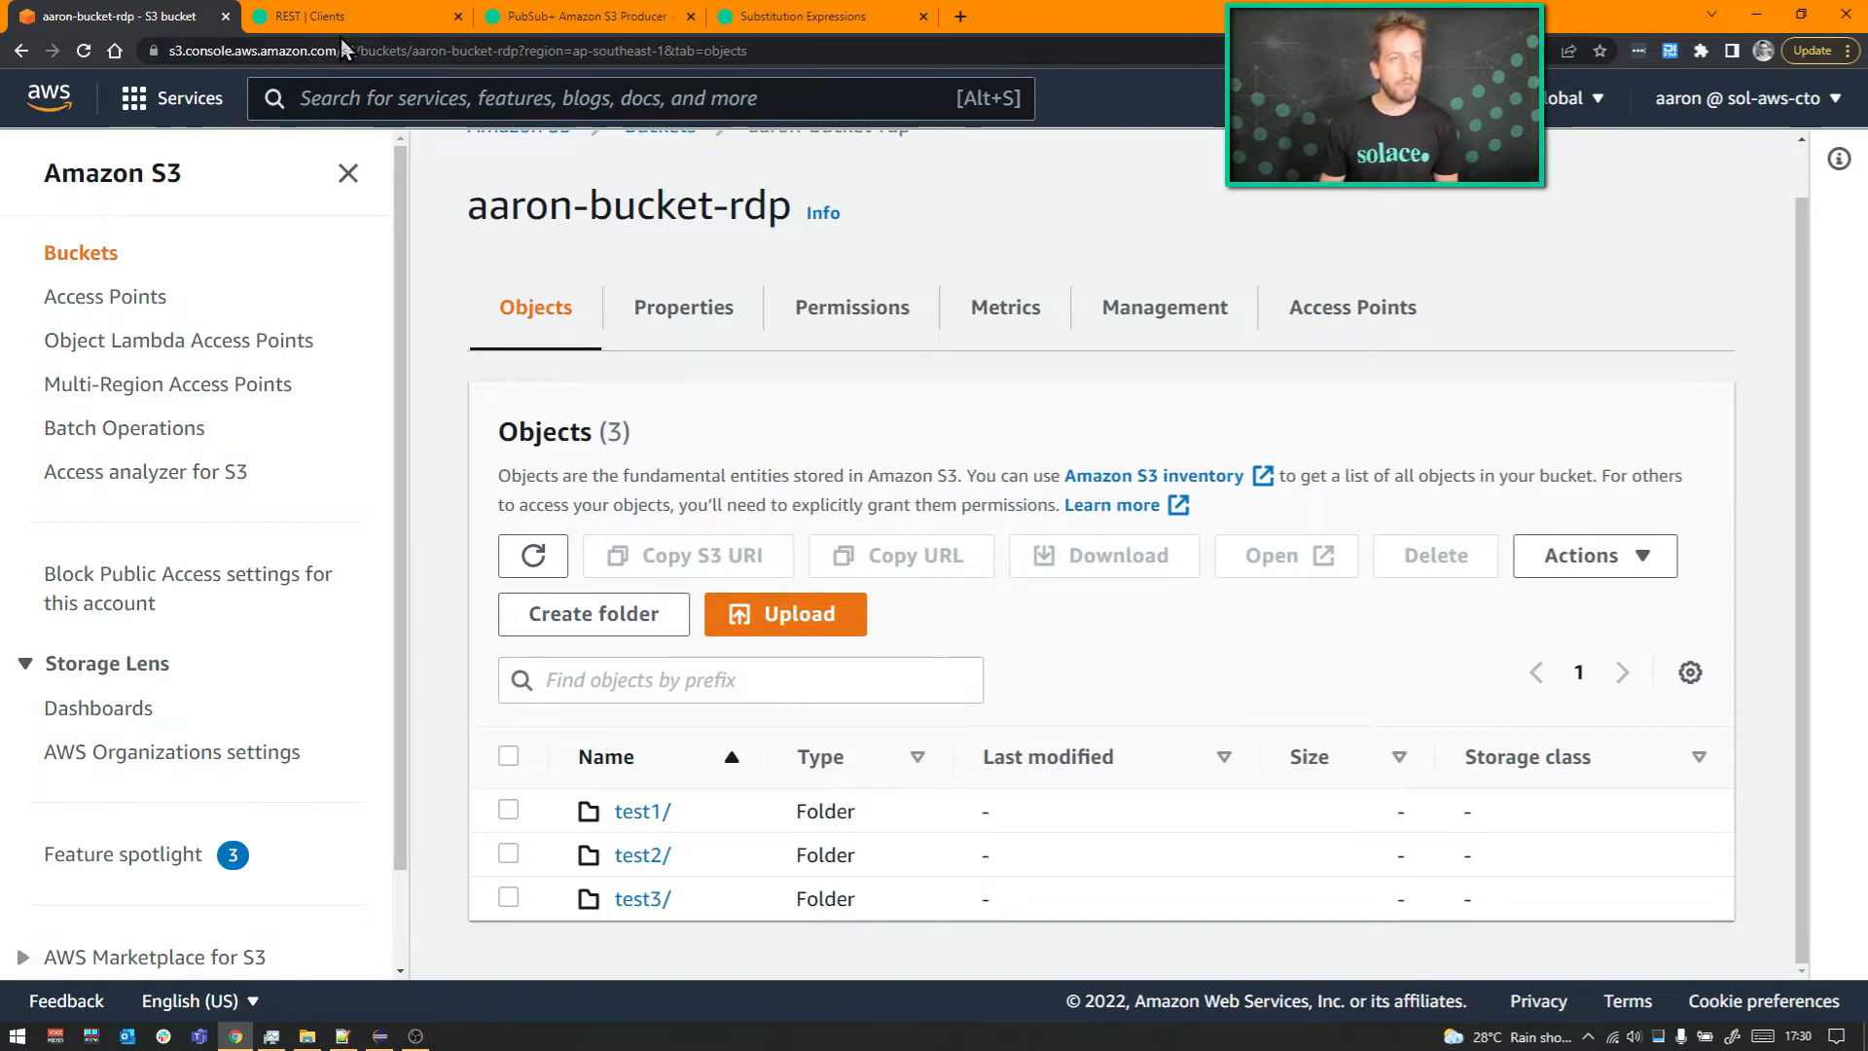
Step: Set rc1 host to aaron-bucket-rdp.s3.ap-southeast-1.amazonaws.com without the test2/ path, port 443
left_click(311, 15)
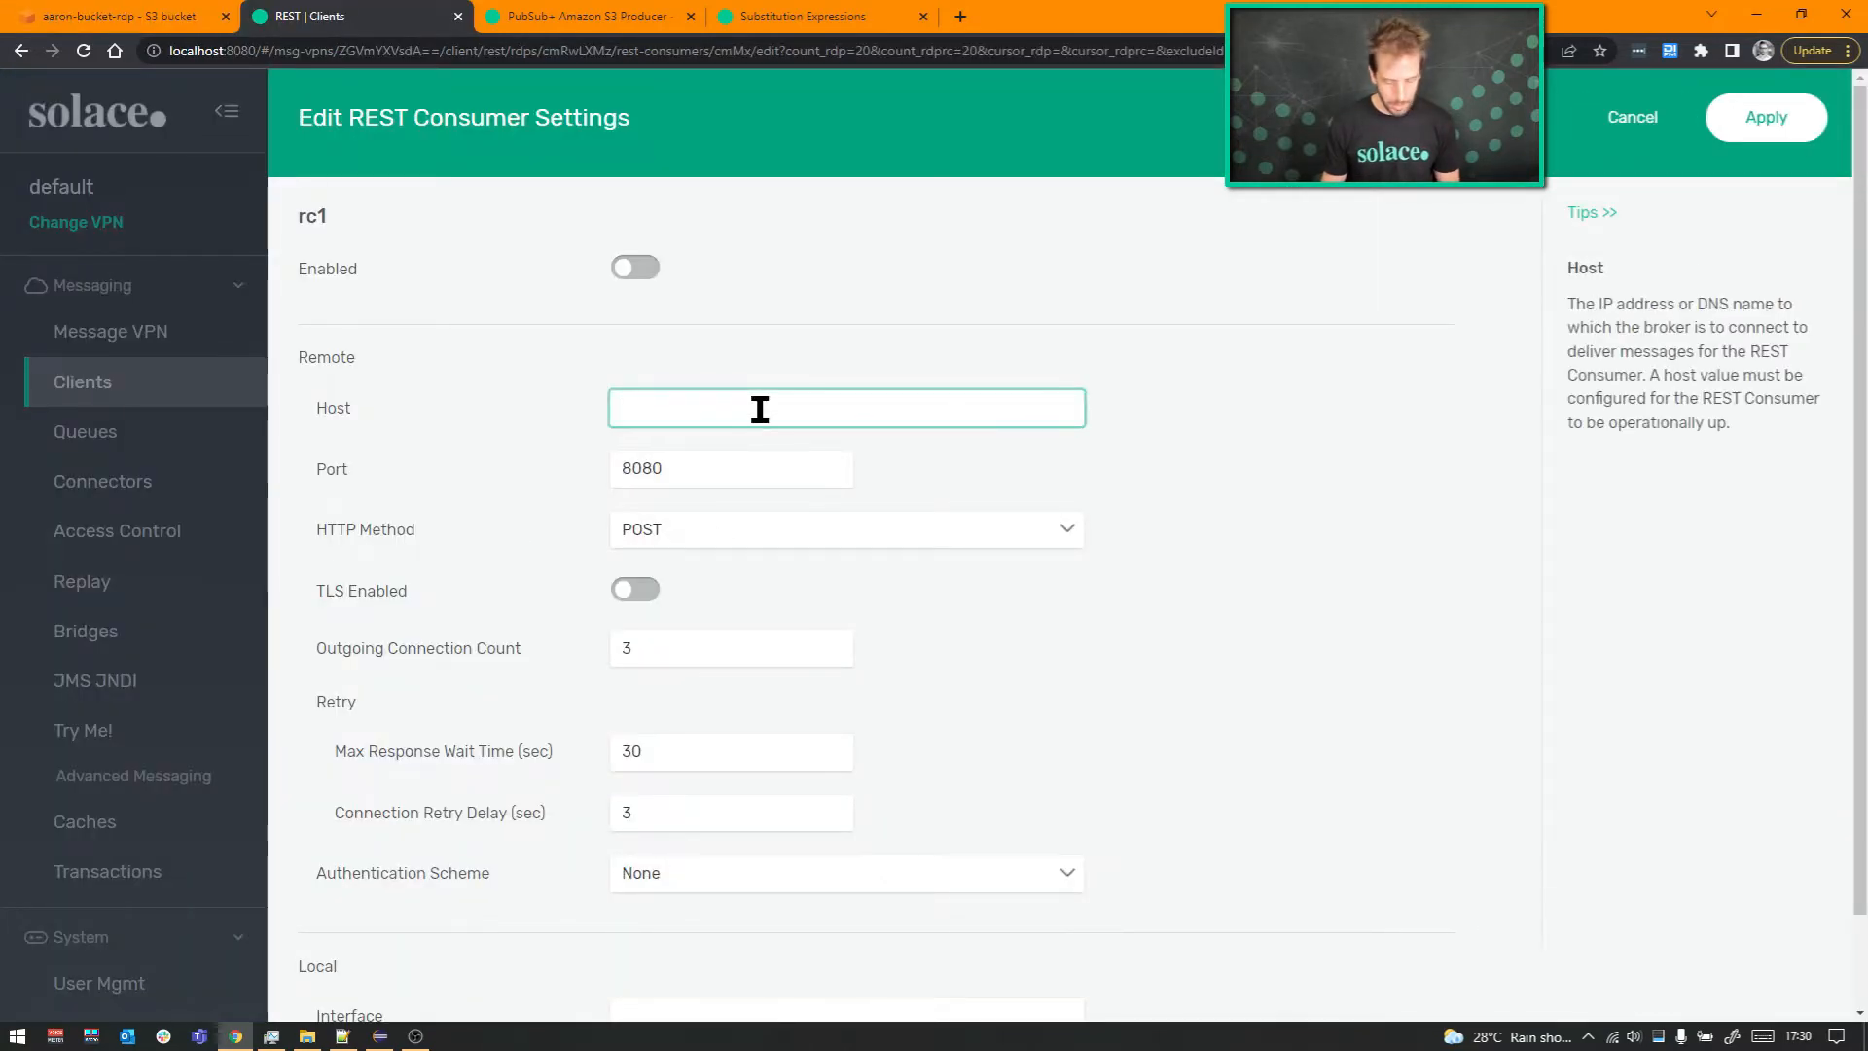
type("https://aaron-bucket-rdp.s3.ap-southeast-1.amazonaws.com/test2/")
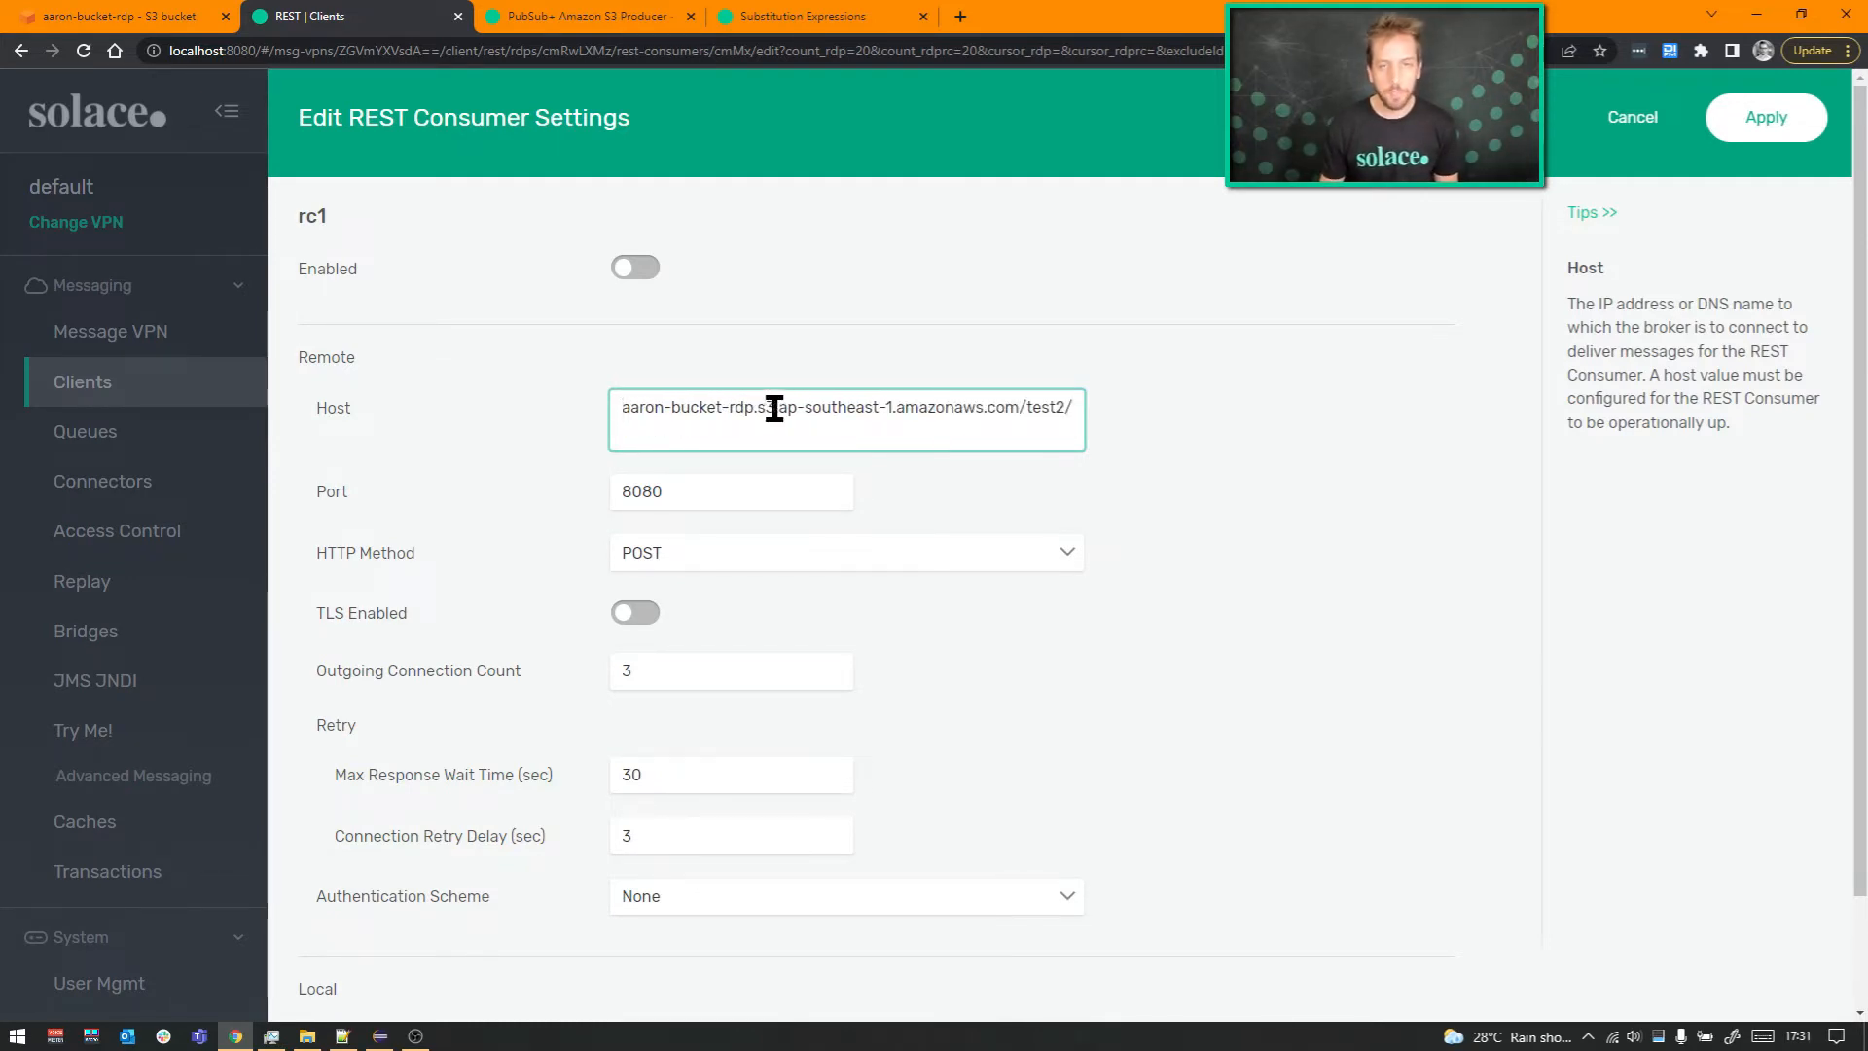
double_click(1048, 406)
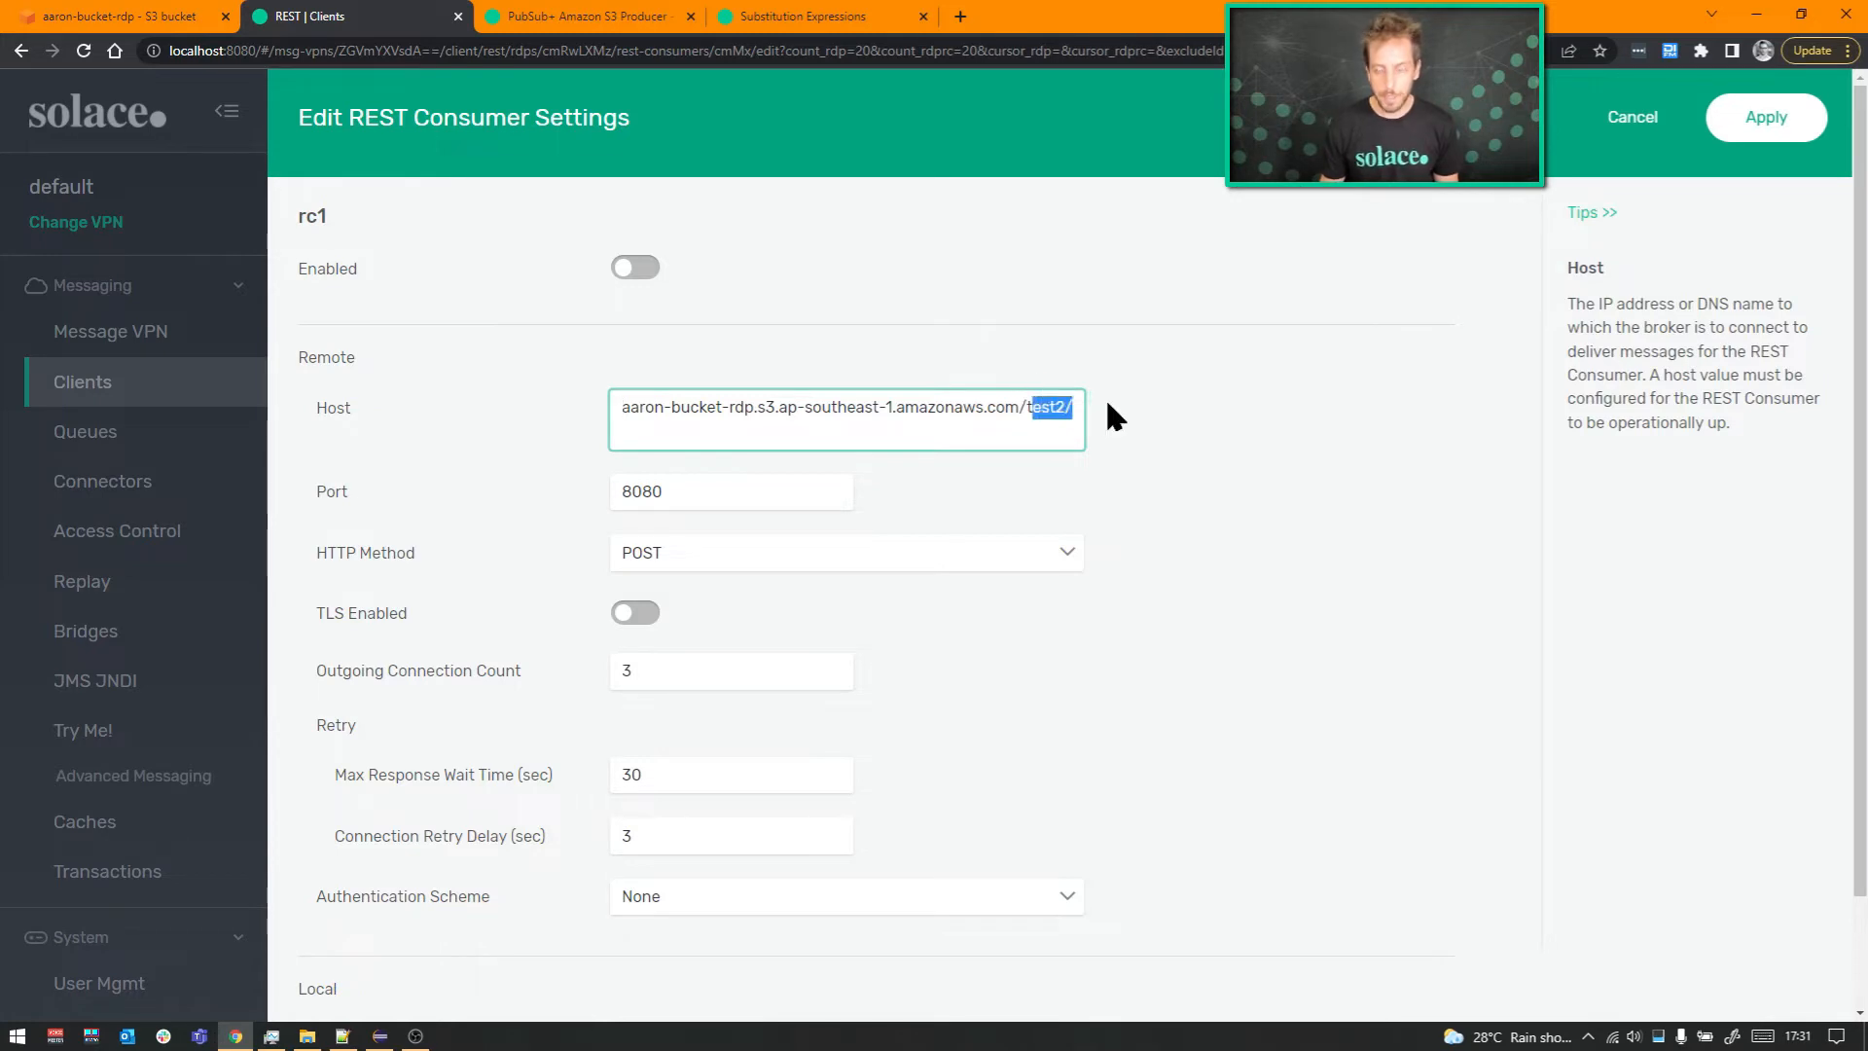
key("Delete")
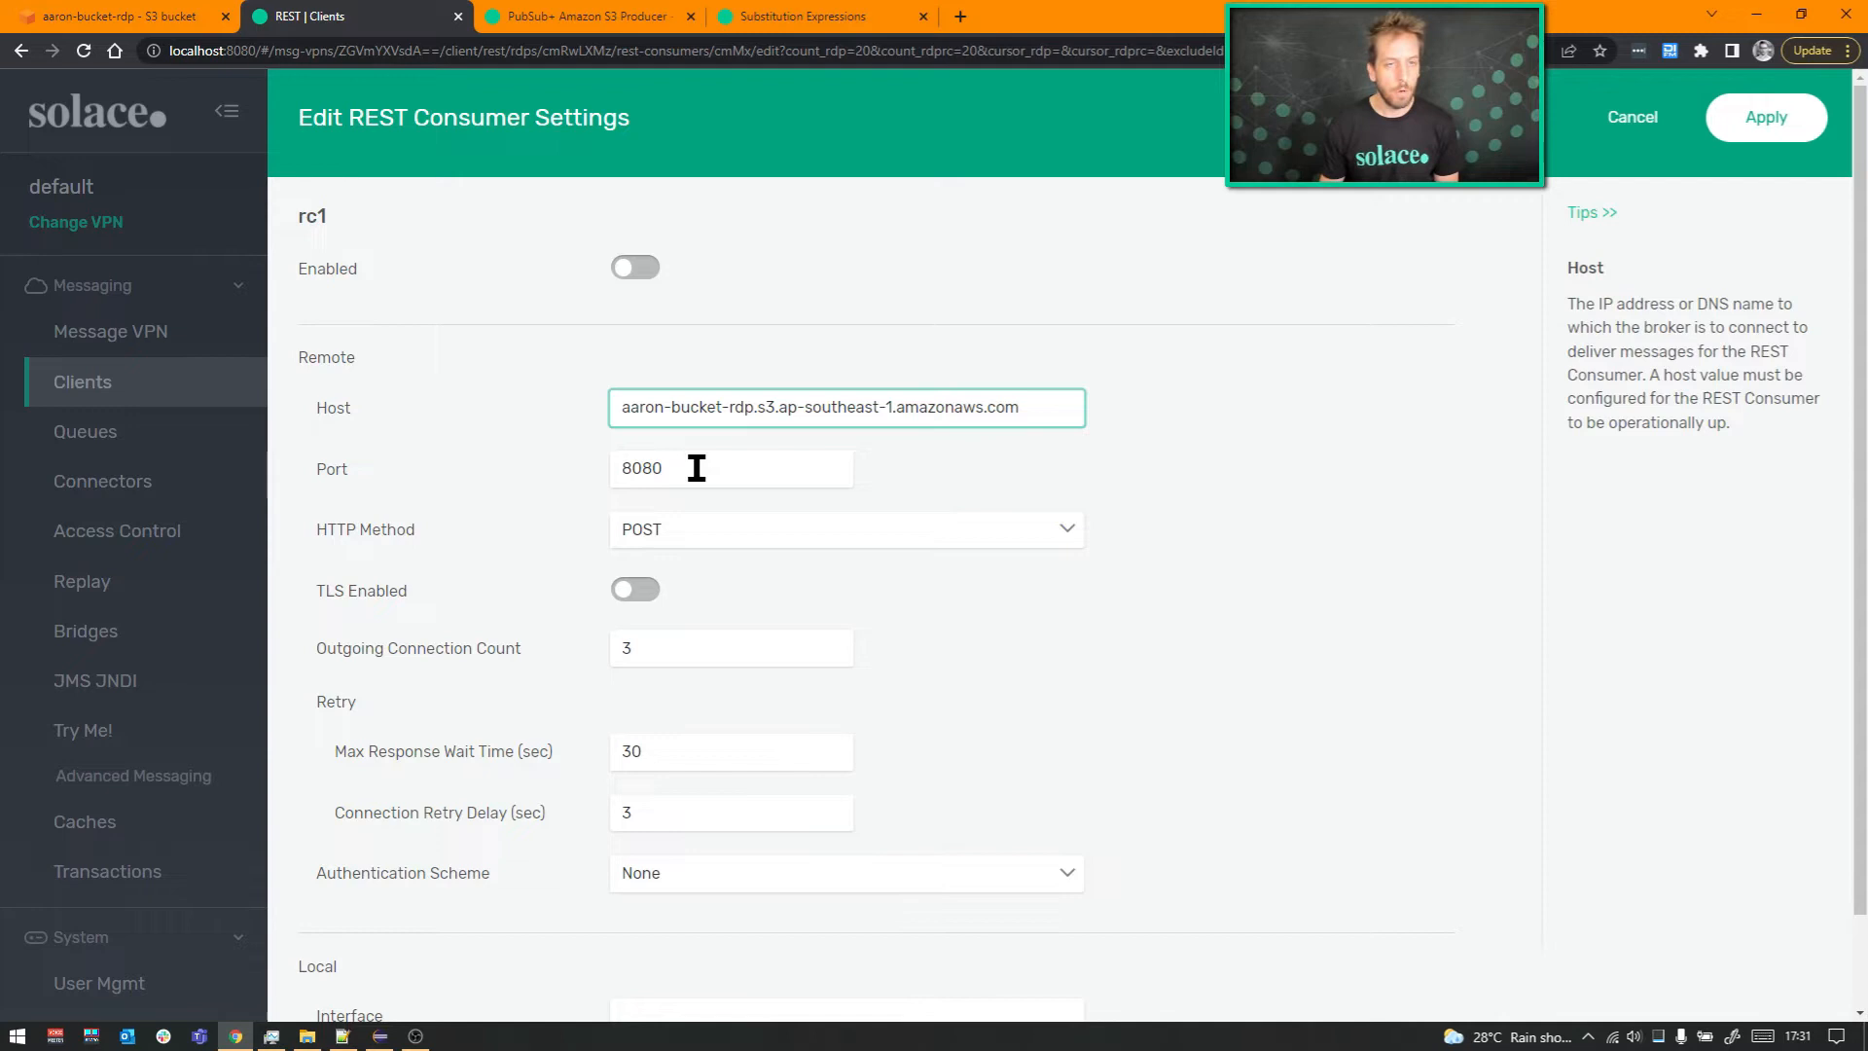
type("443")
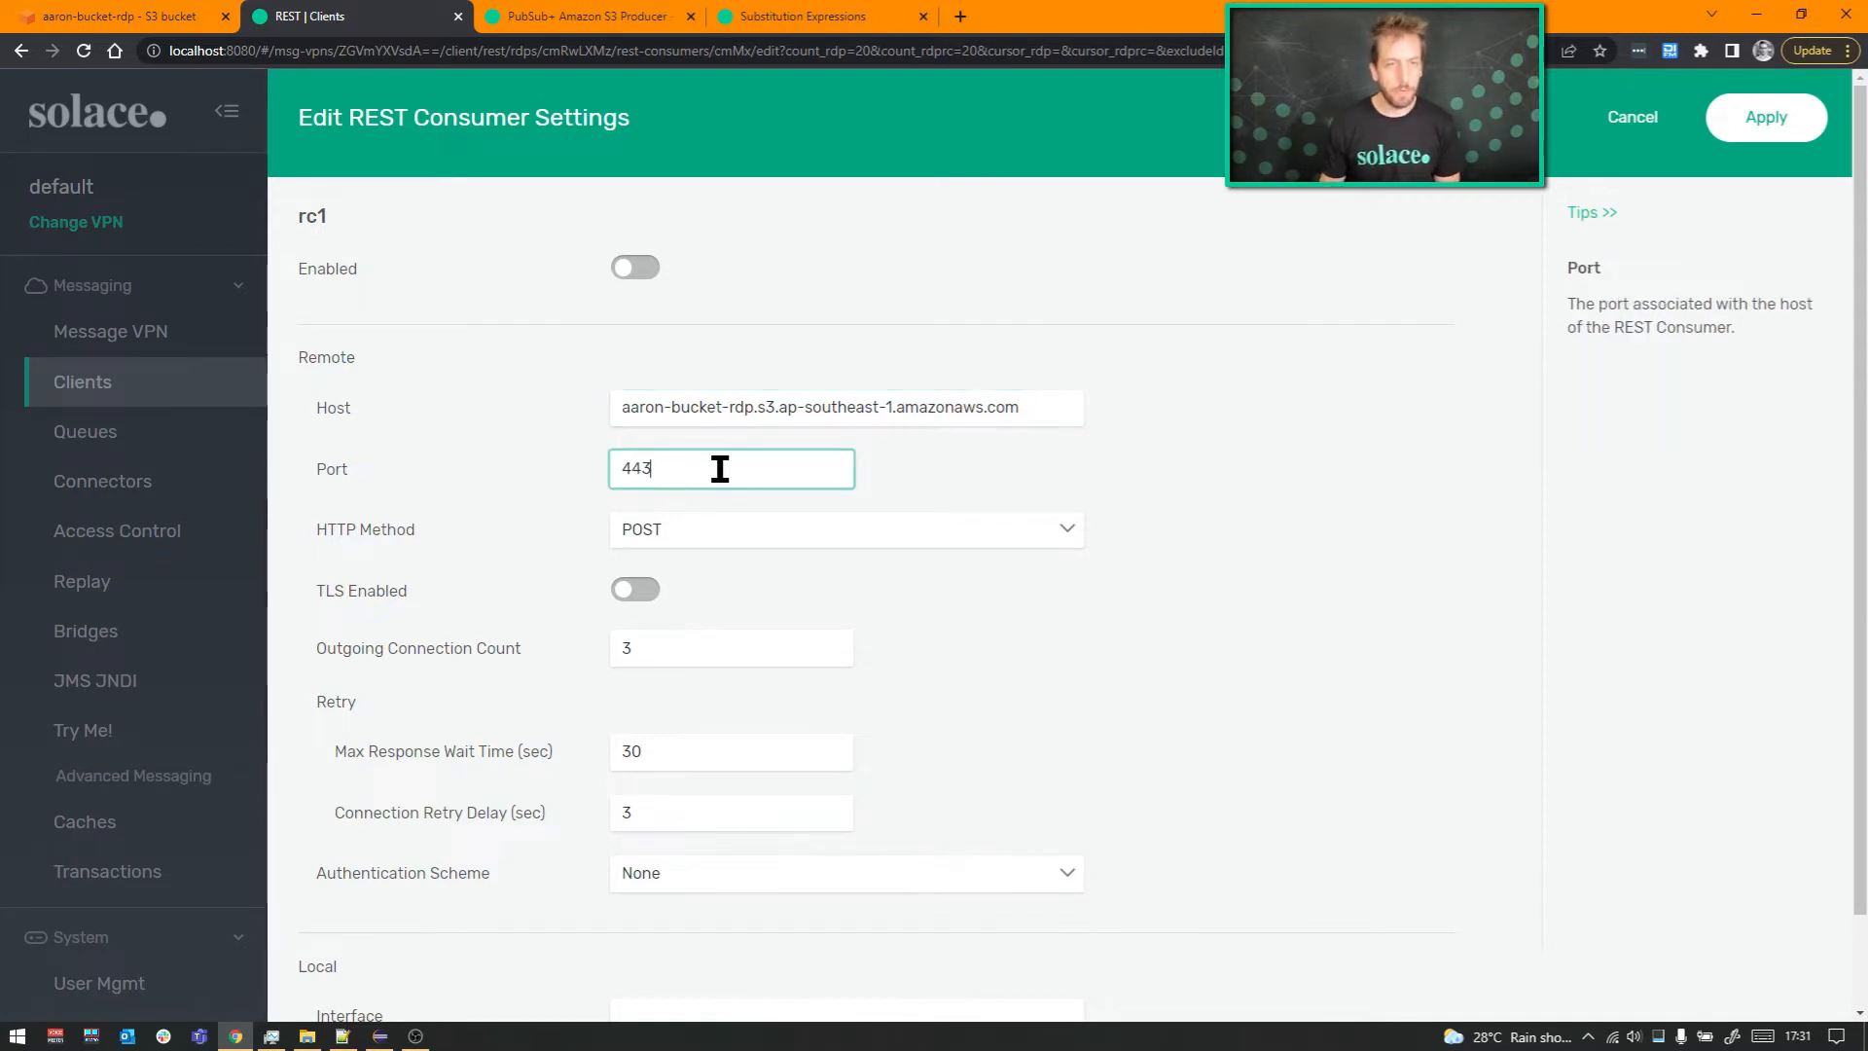
Step: Turn on TLS and choose PUT as rc1's HTTP method
left_click(634, 589)
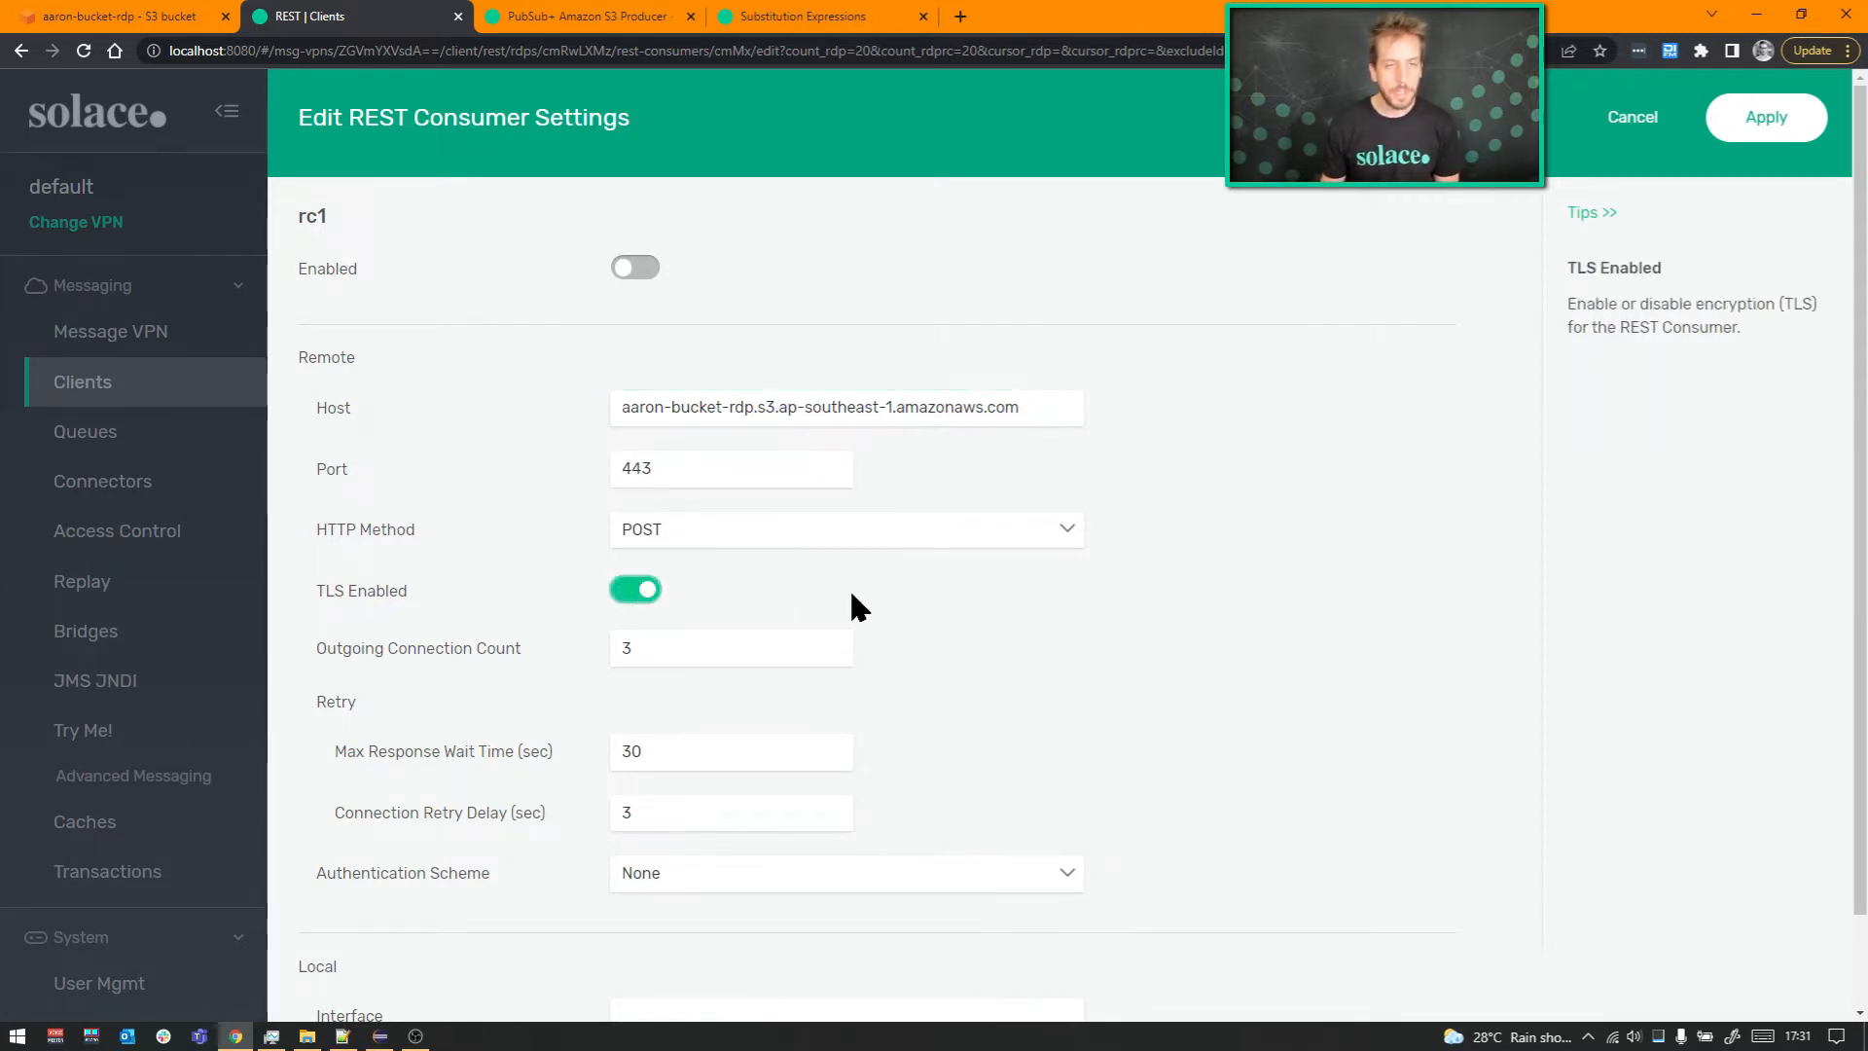
left_click(847, 529)
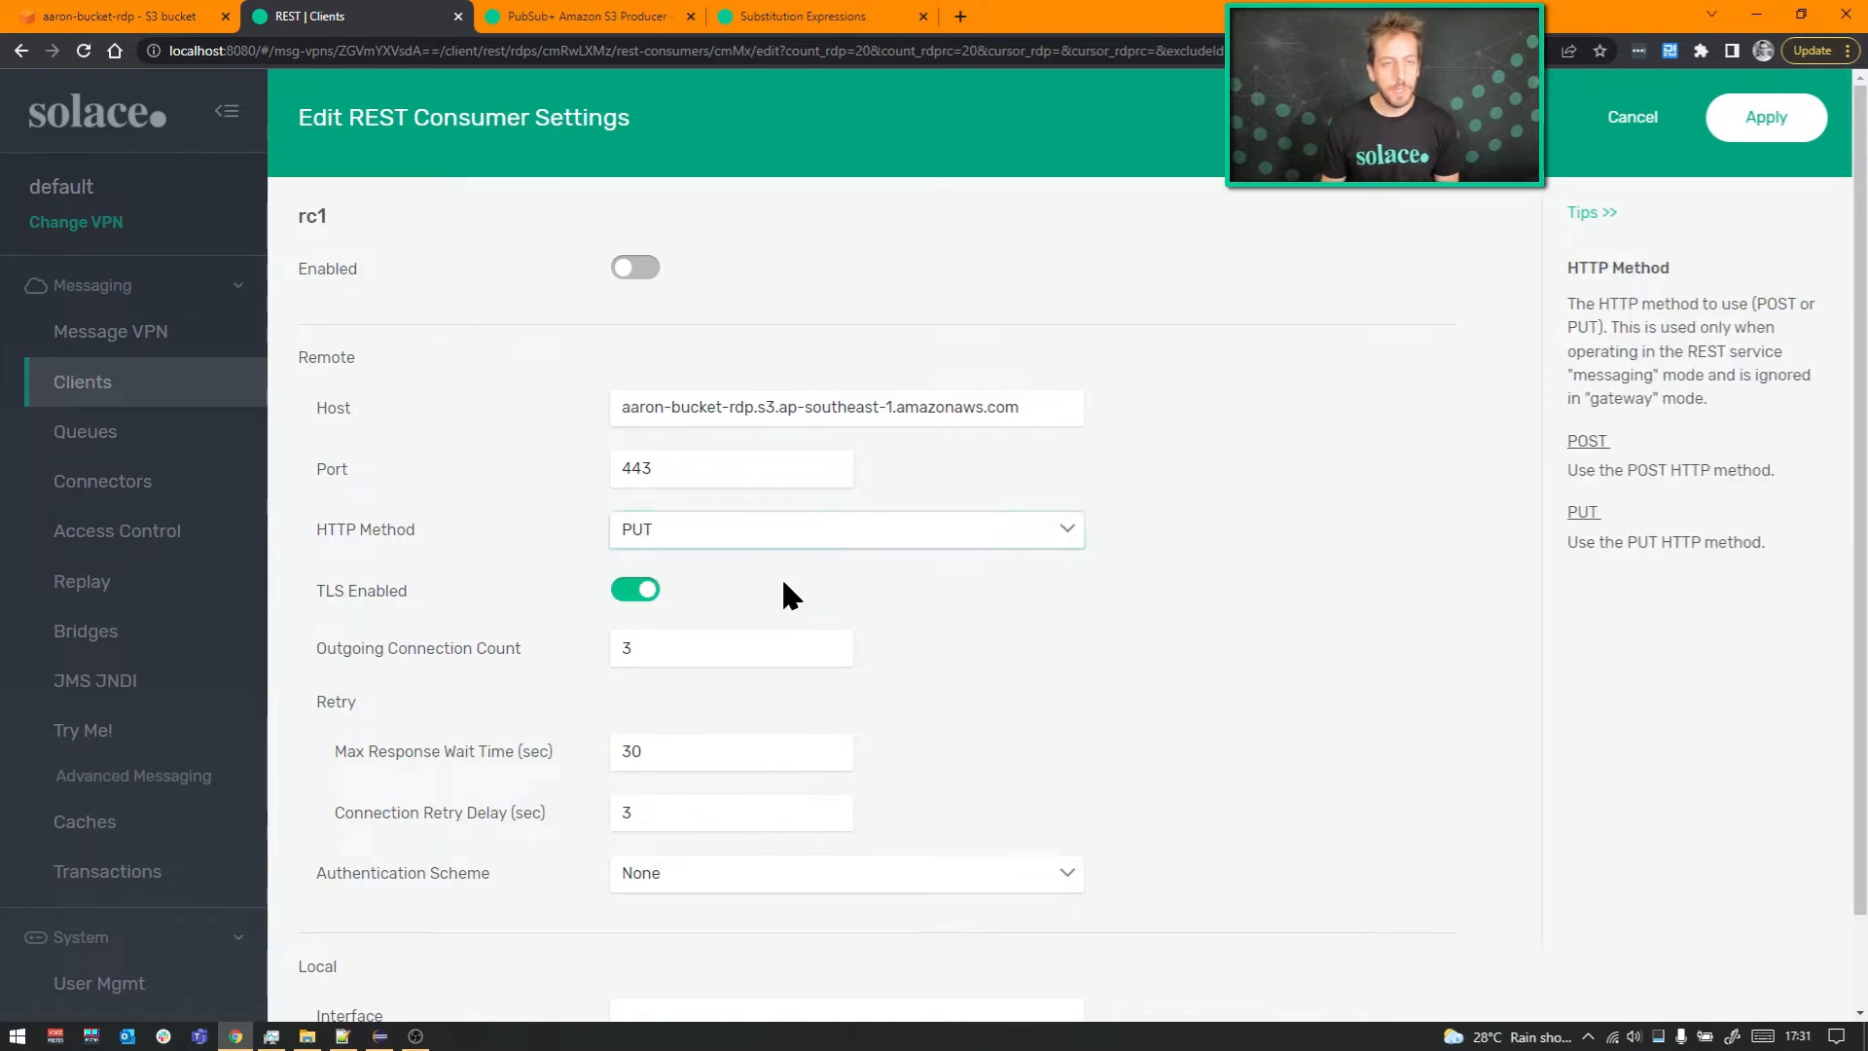
left_click(847, 529)
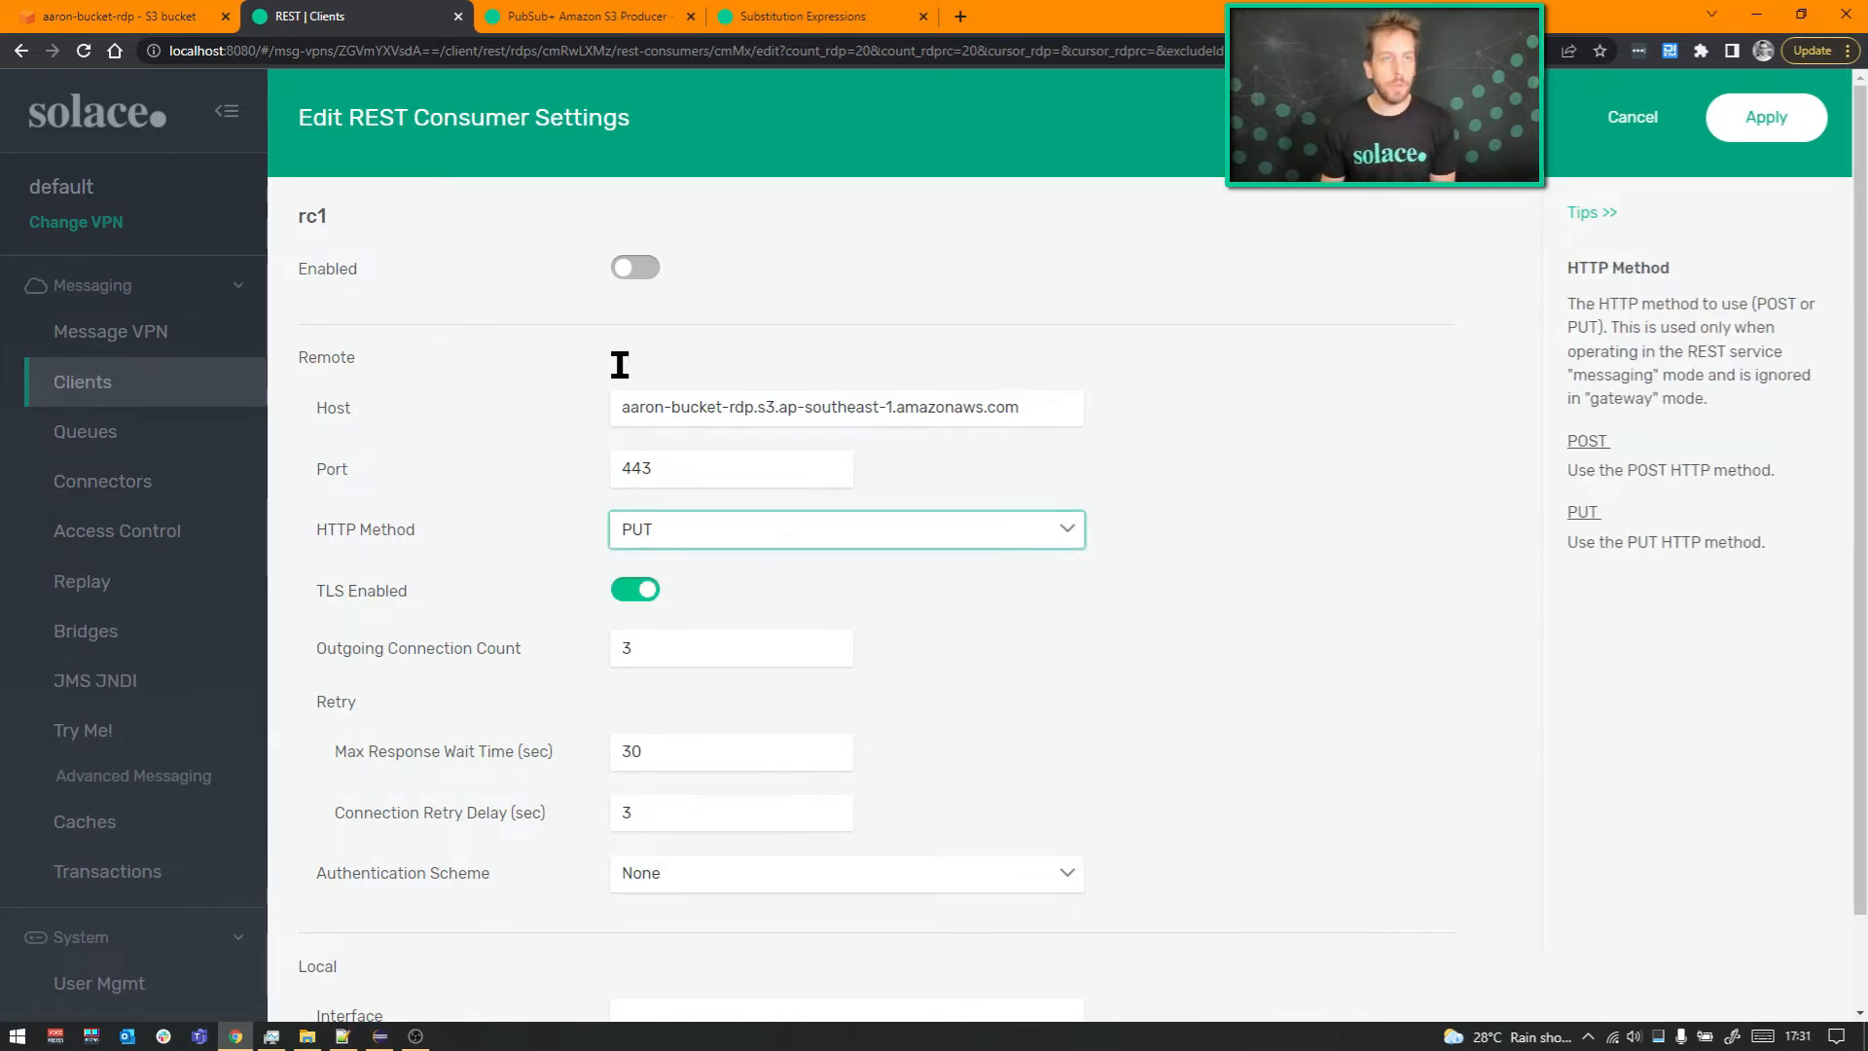
left_click(584, 16)
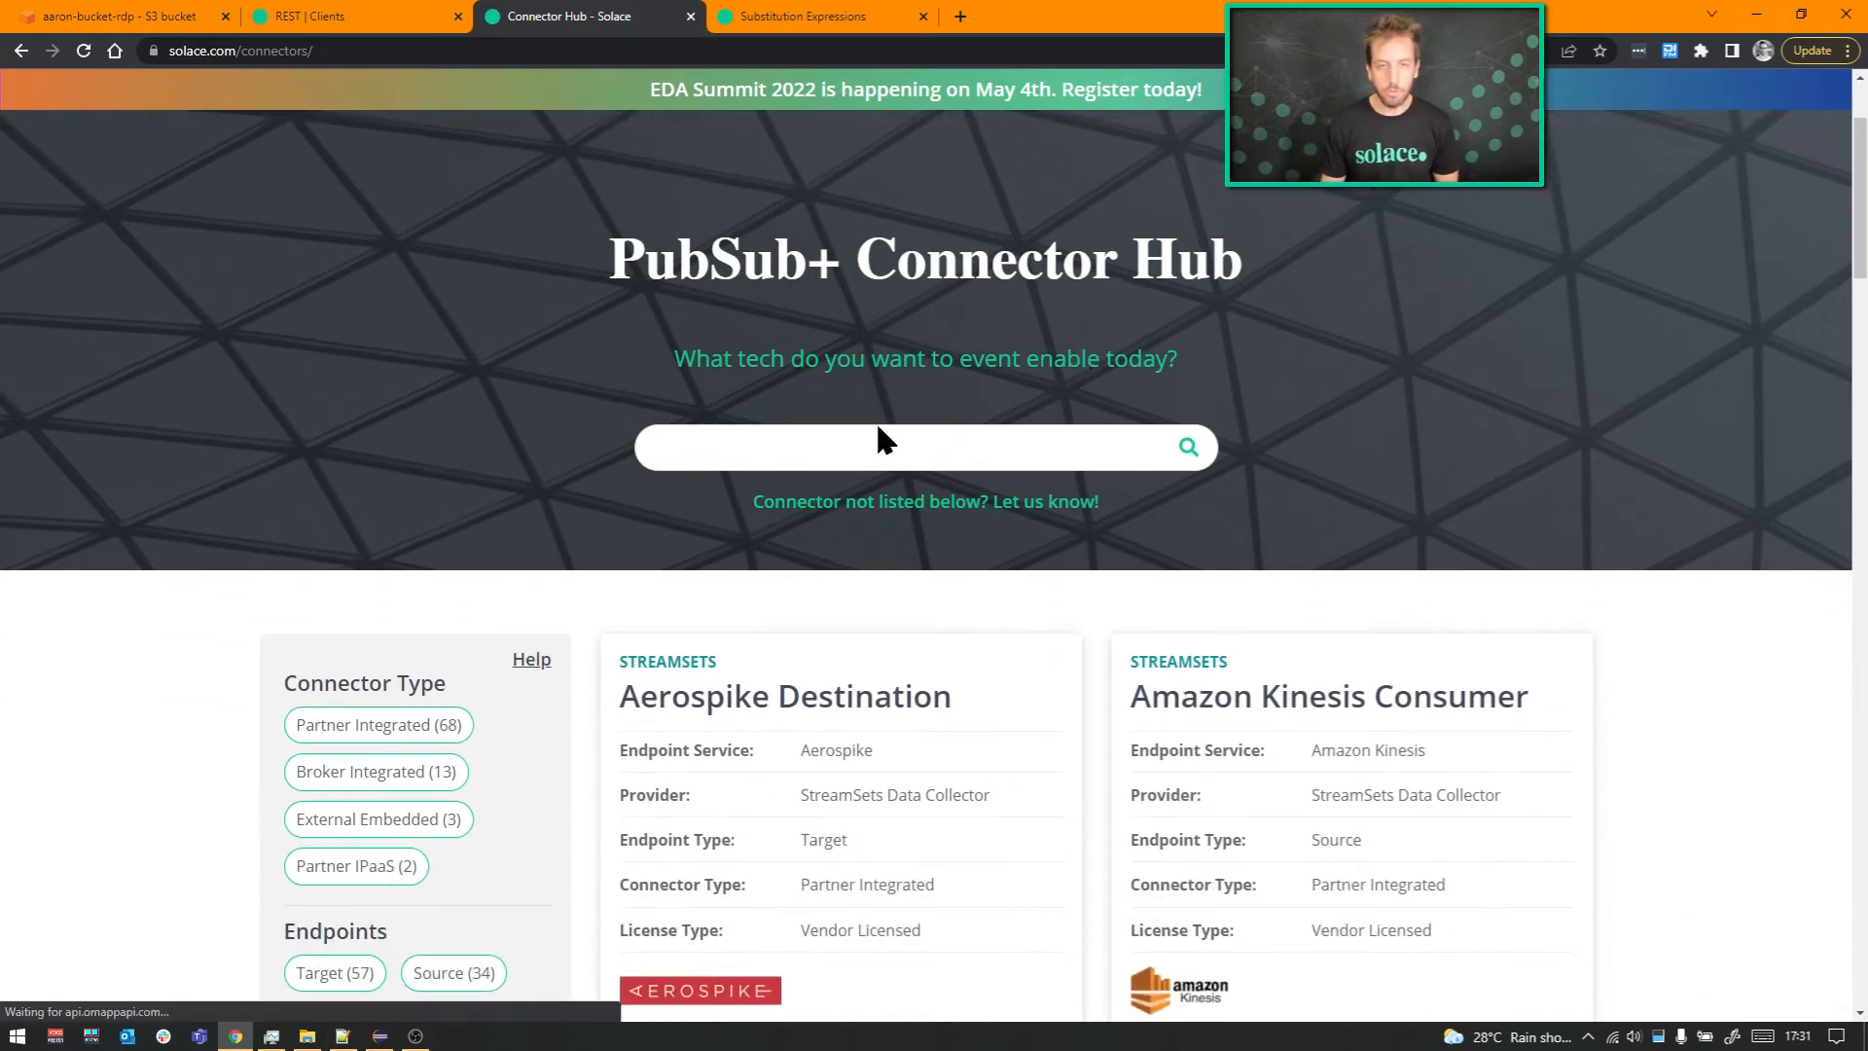
Step: Search the Connector Hub for 's3' to find the PubSub+ Amazon S3 Producer connector
type("s")
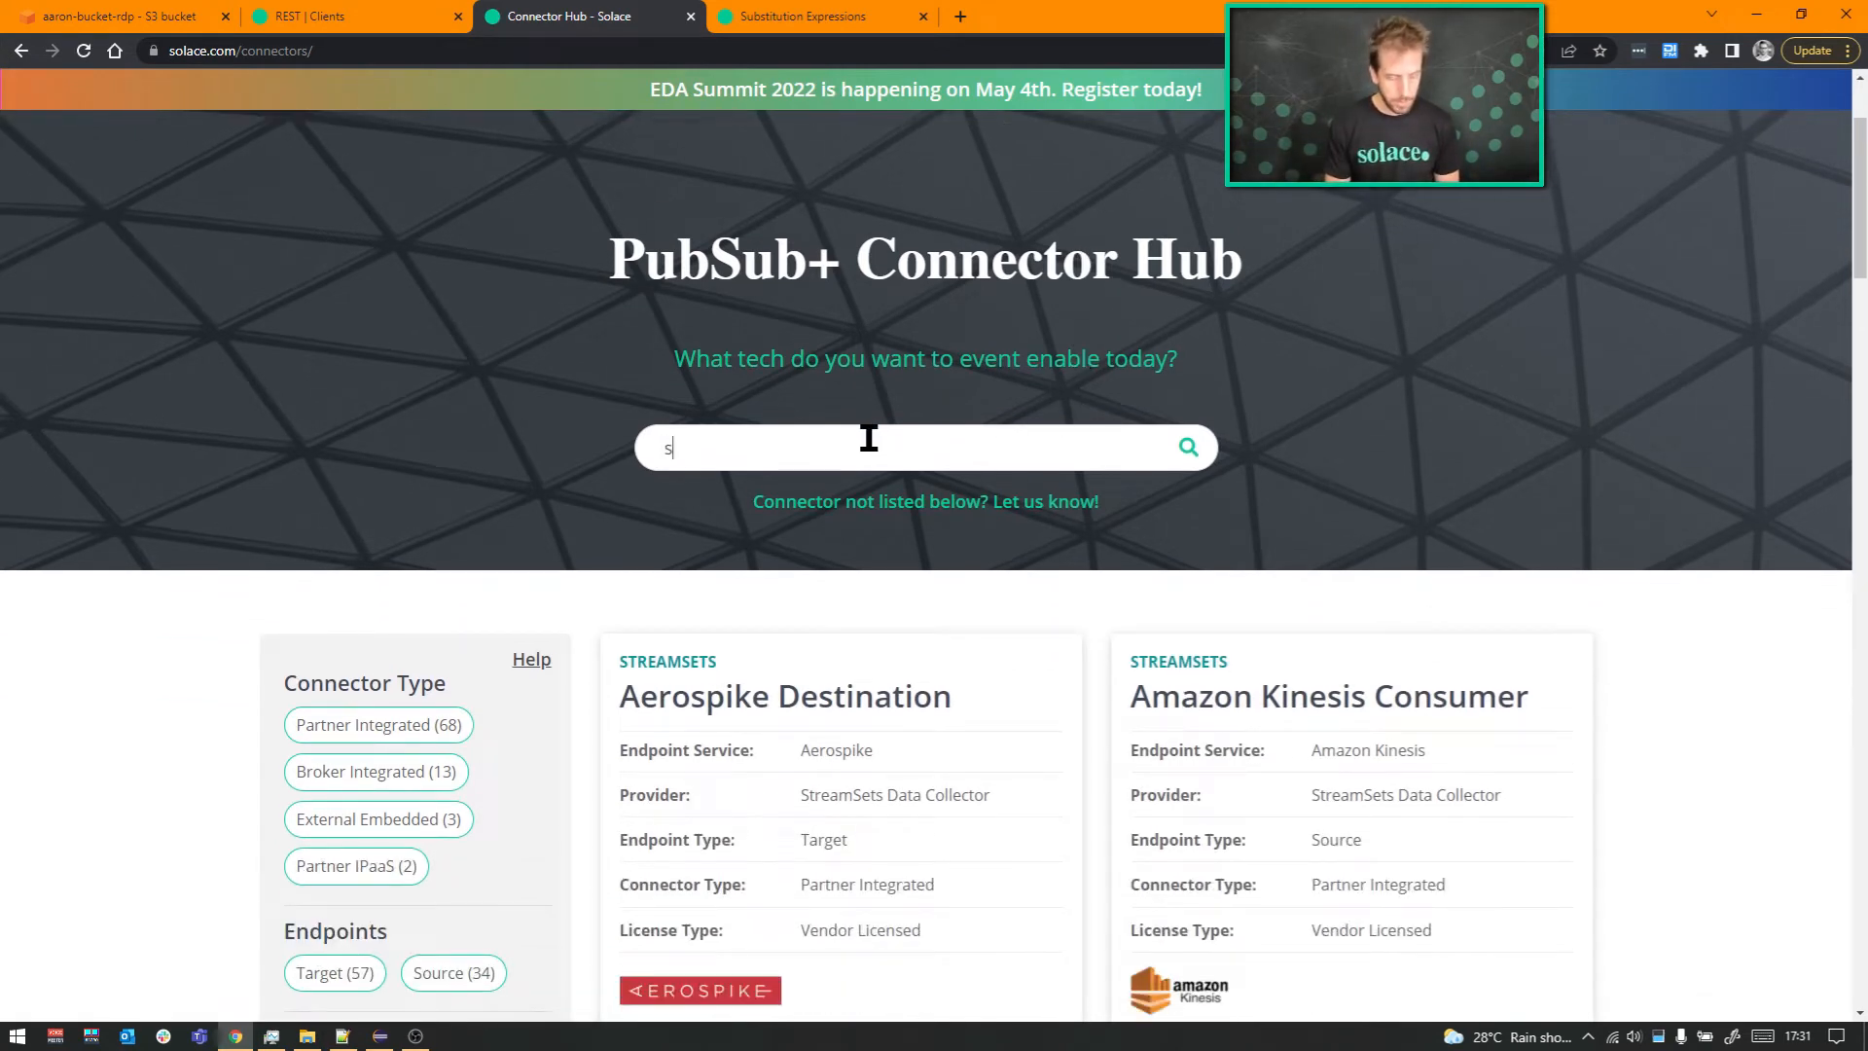
type("3")
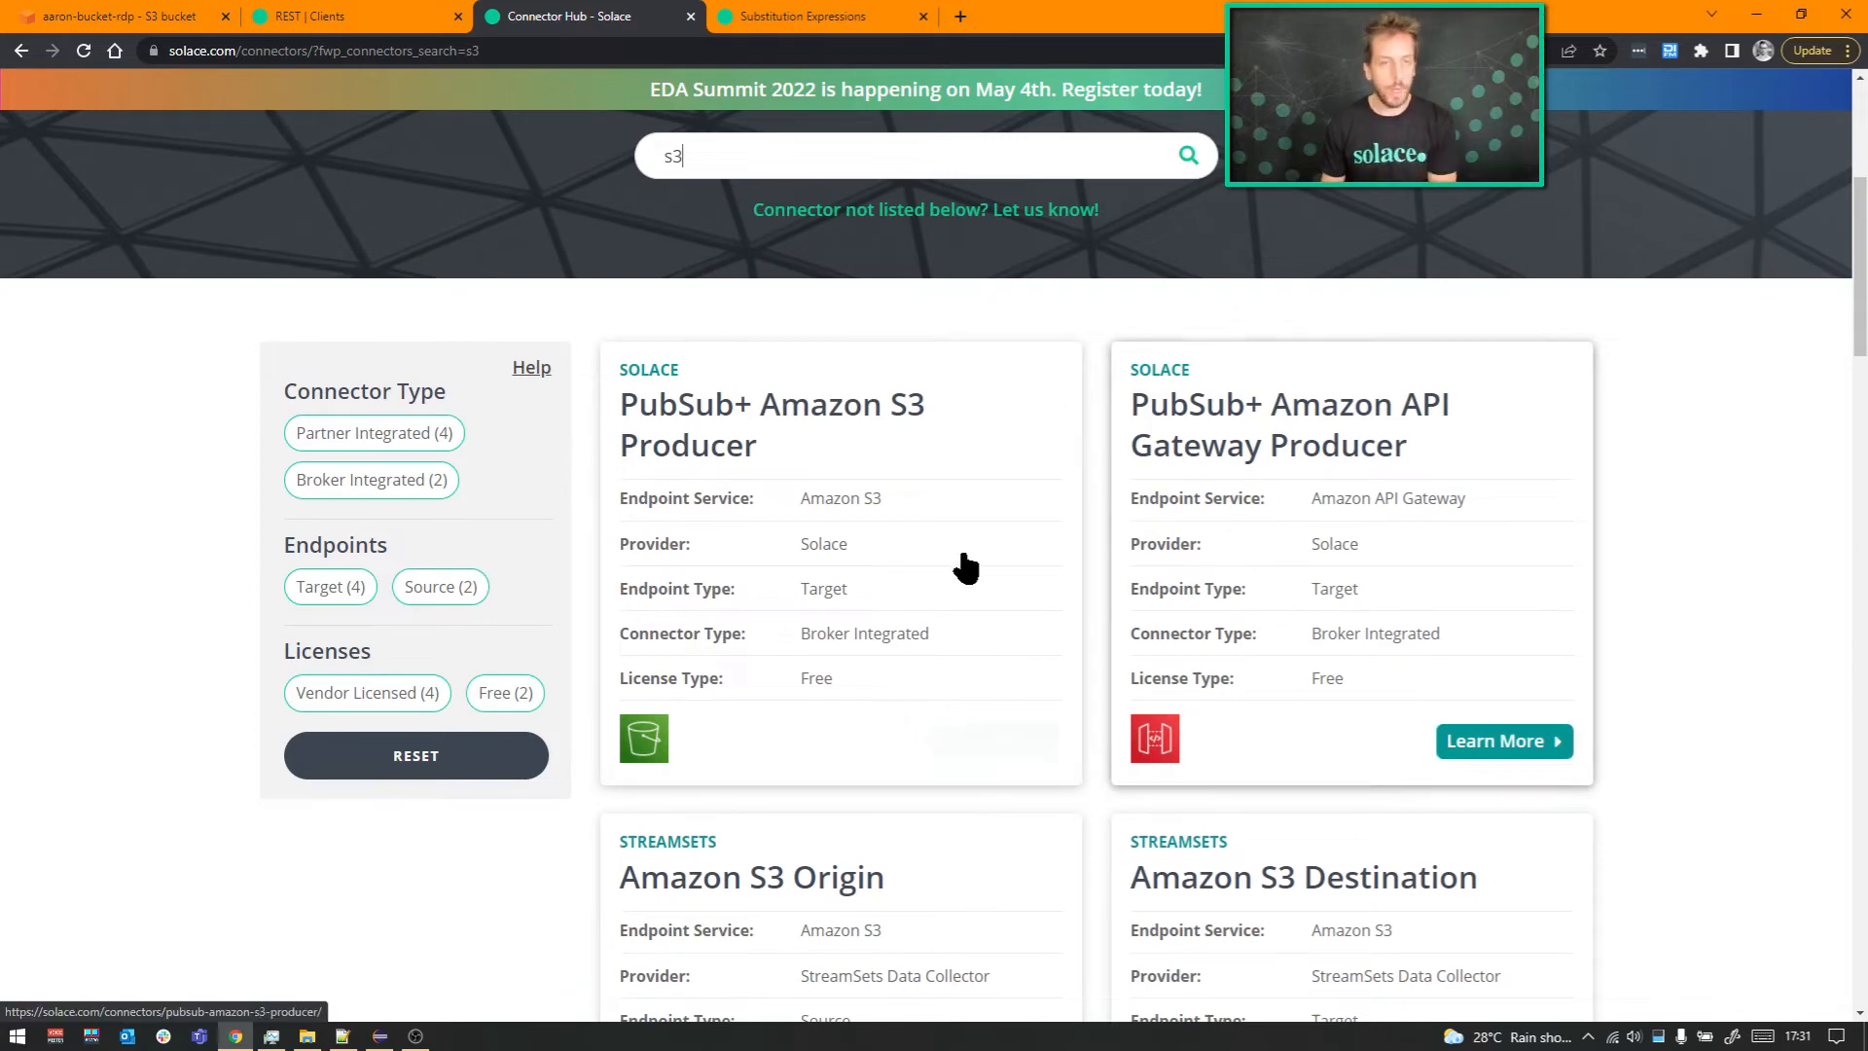
mouse_move(821, 553)
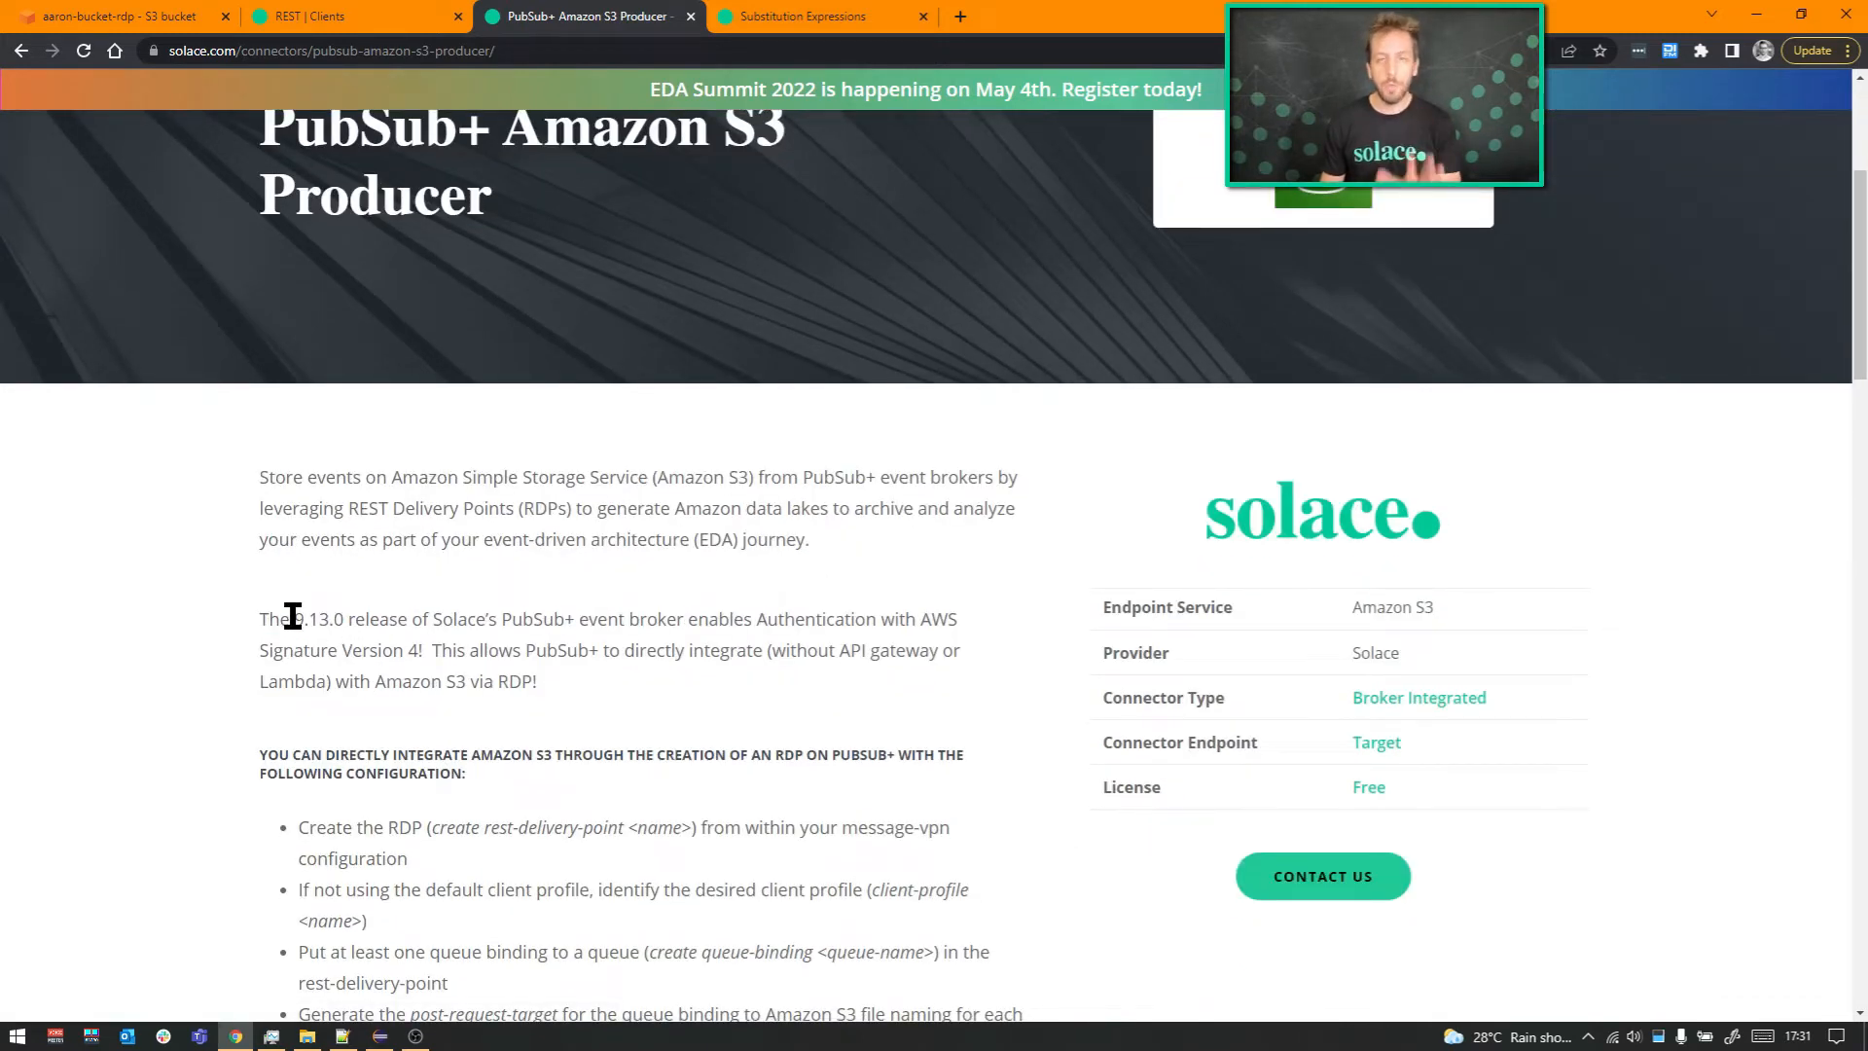
mouse_move(424, 646)
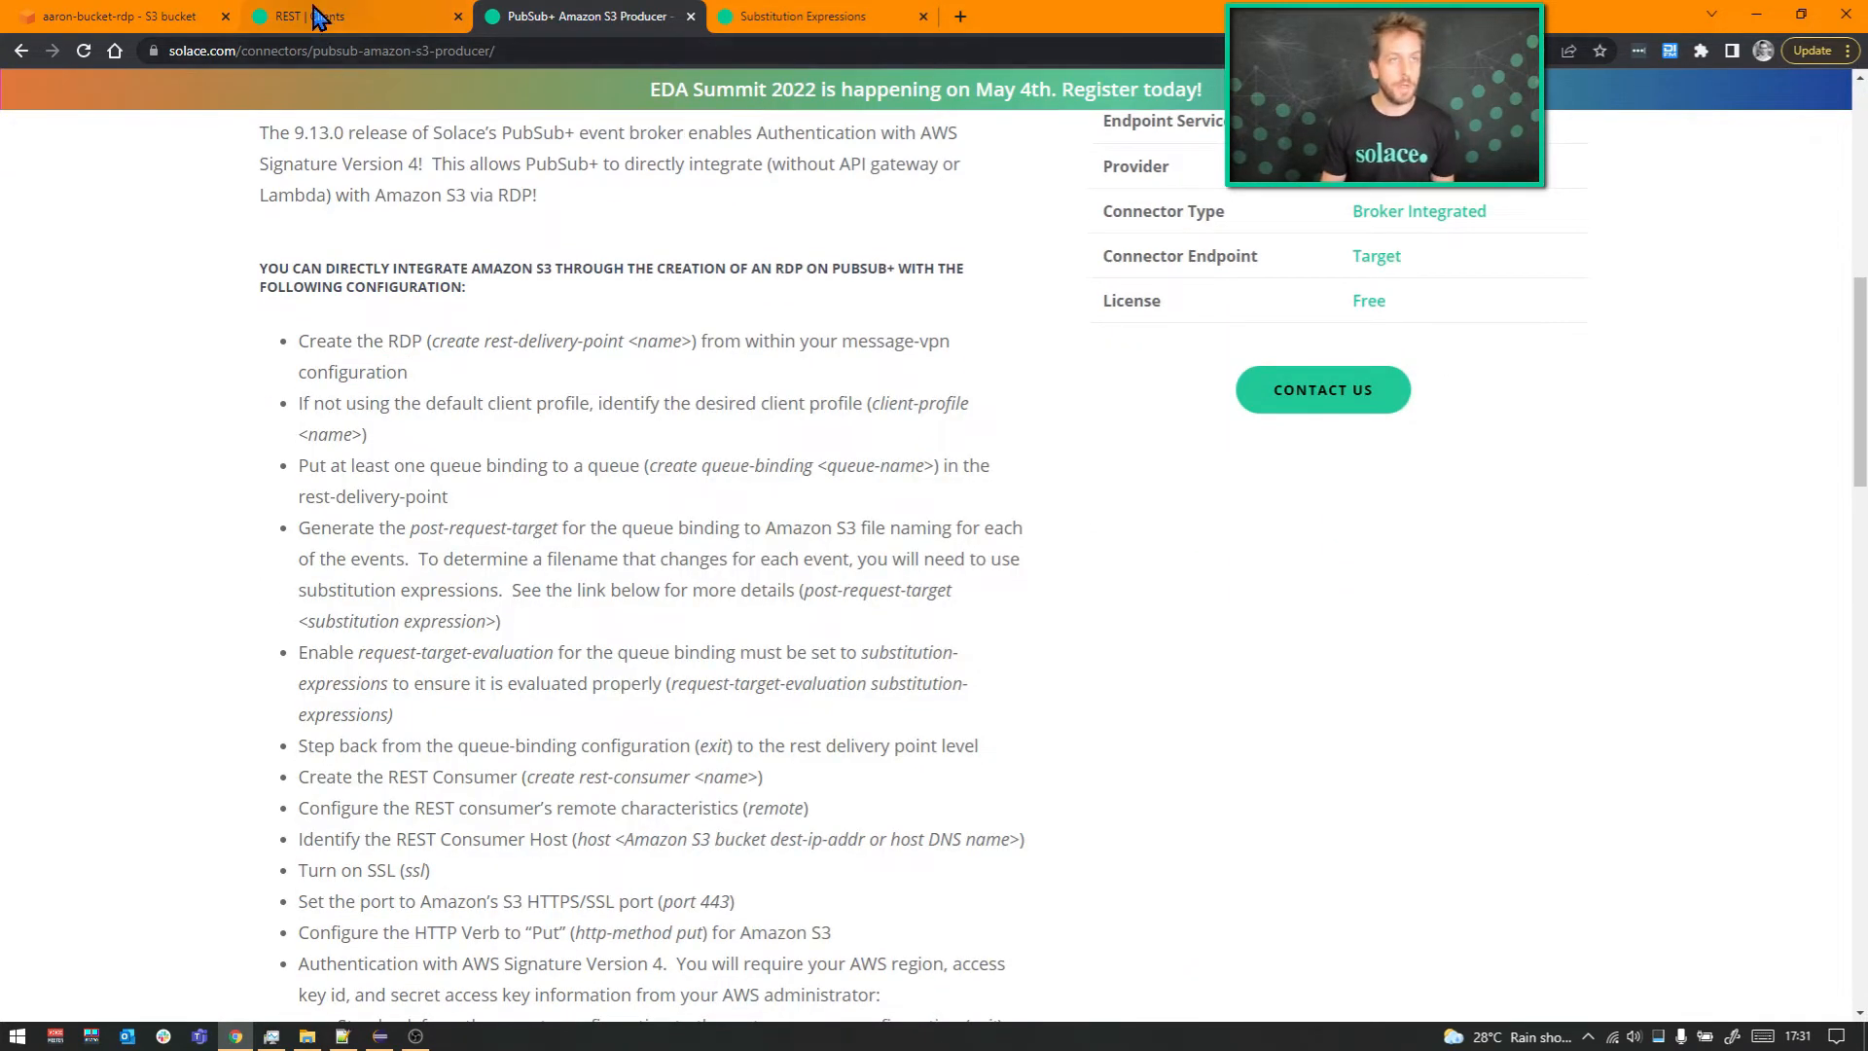
Step: Enable rc1 and set its authentication scheme to AWS Signature Version 4
left_click(302, 16)
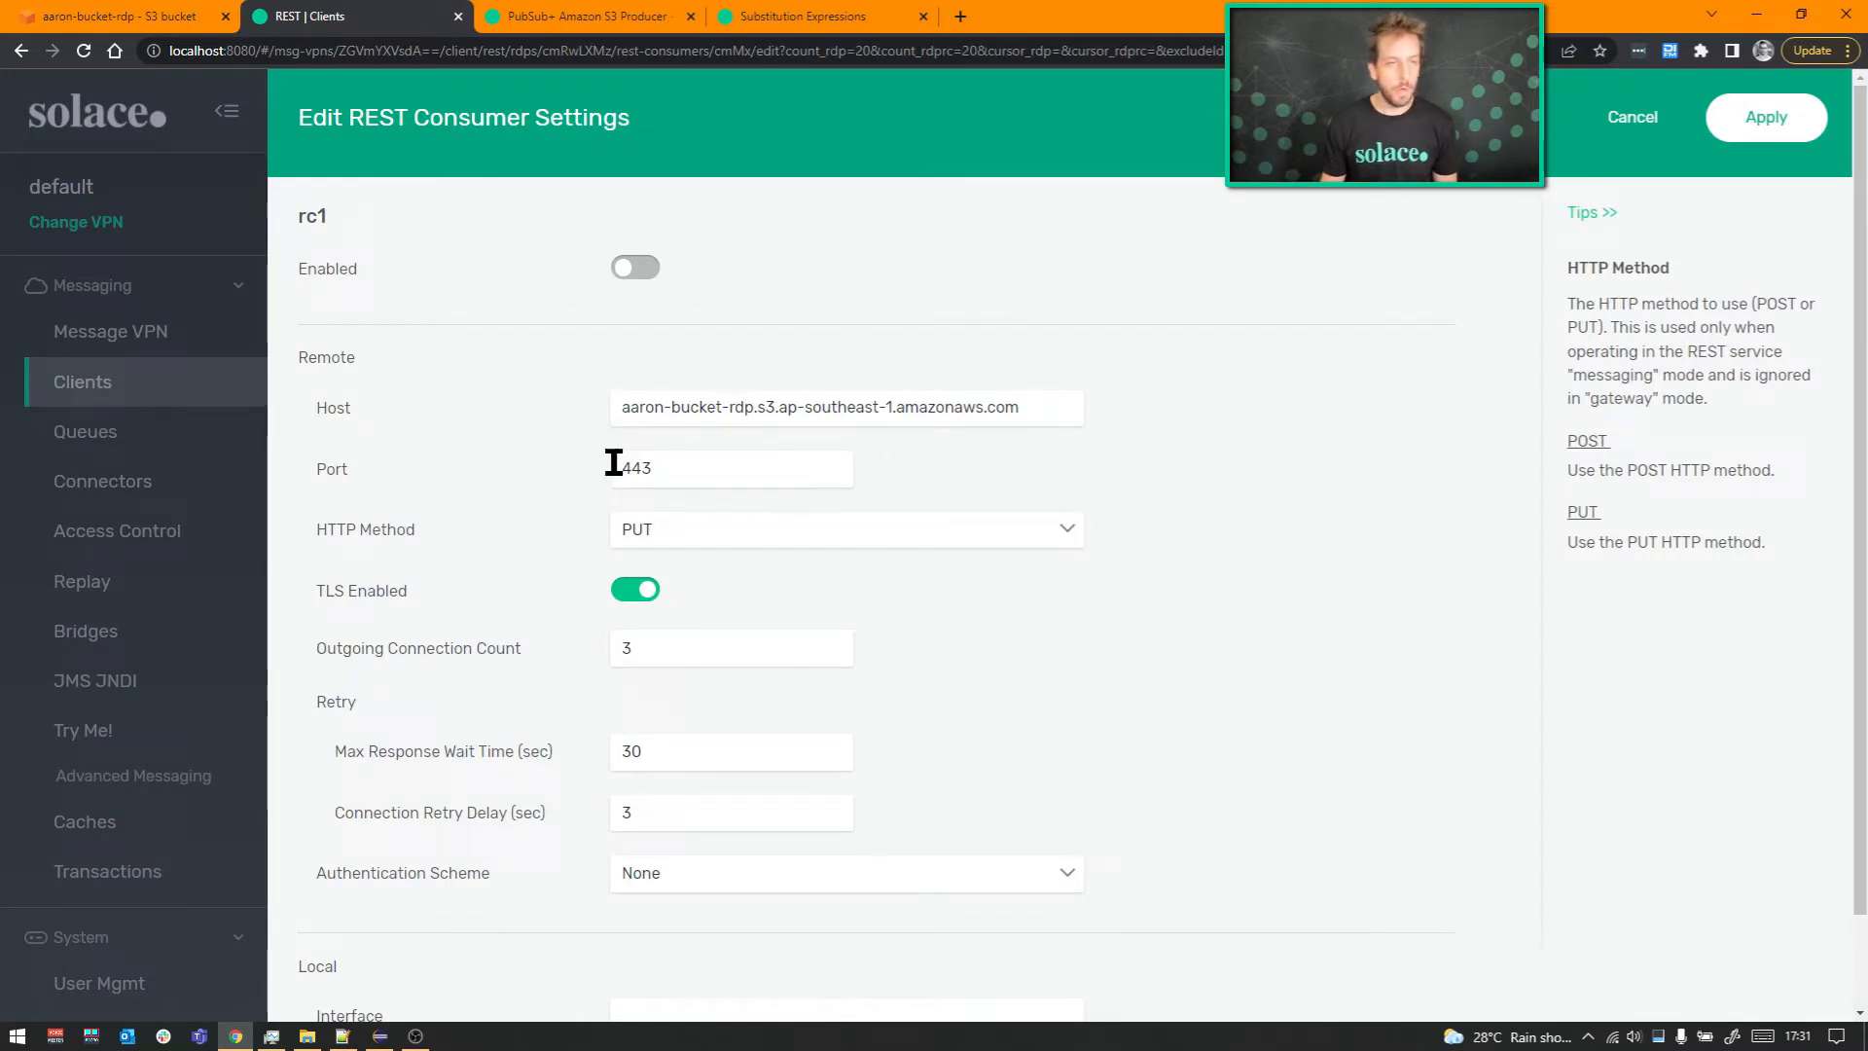
left_click(634, 266)
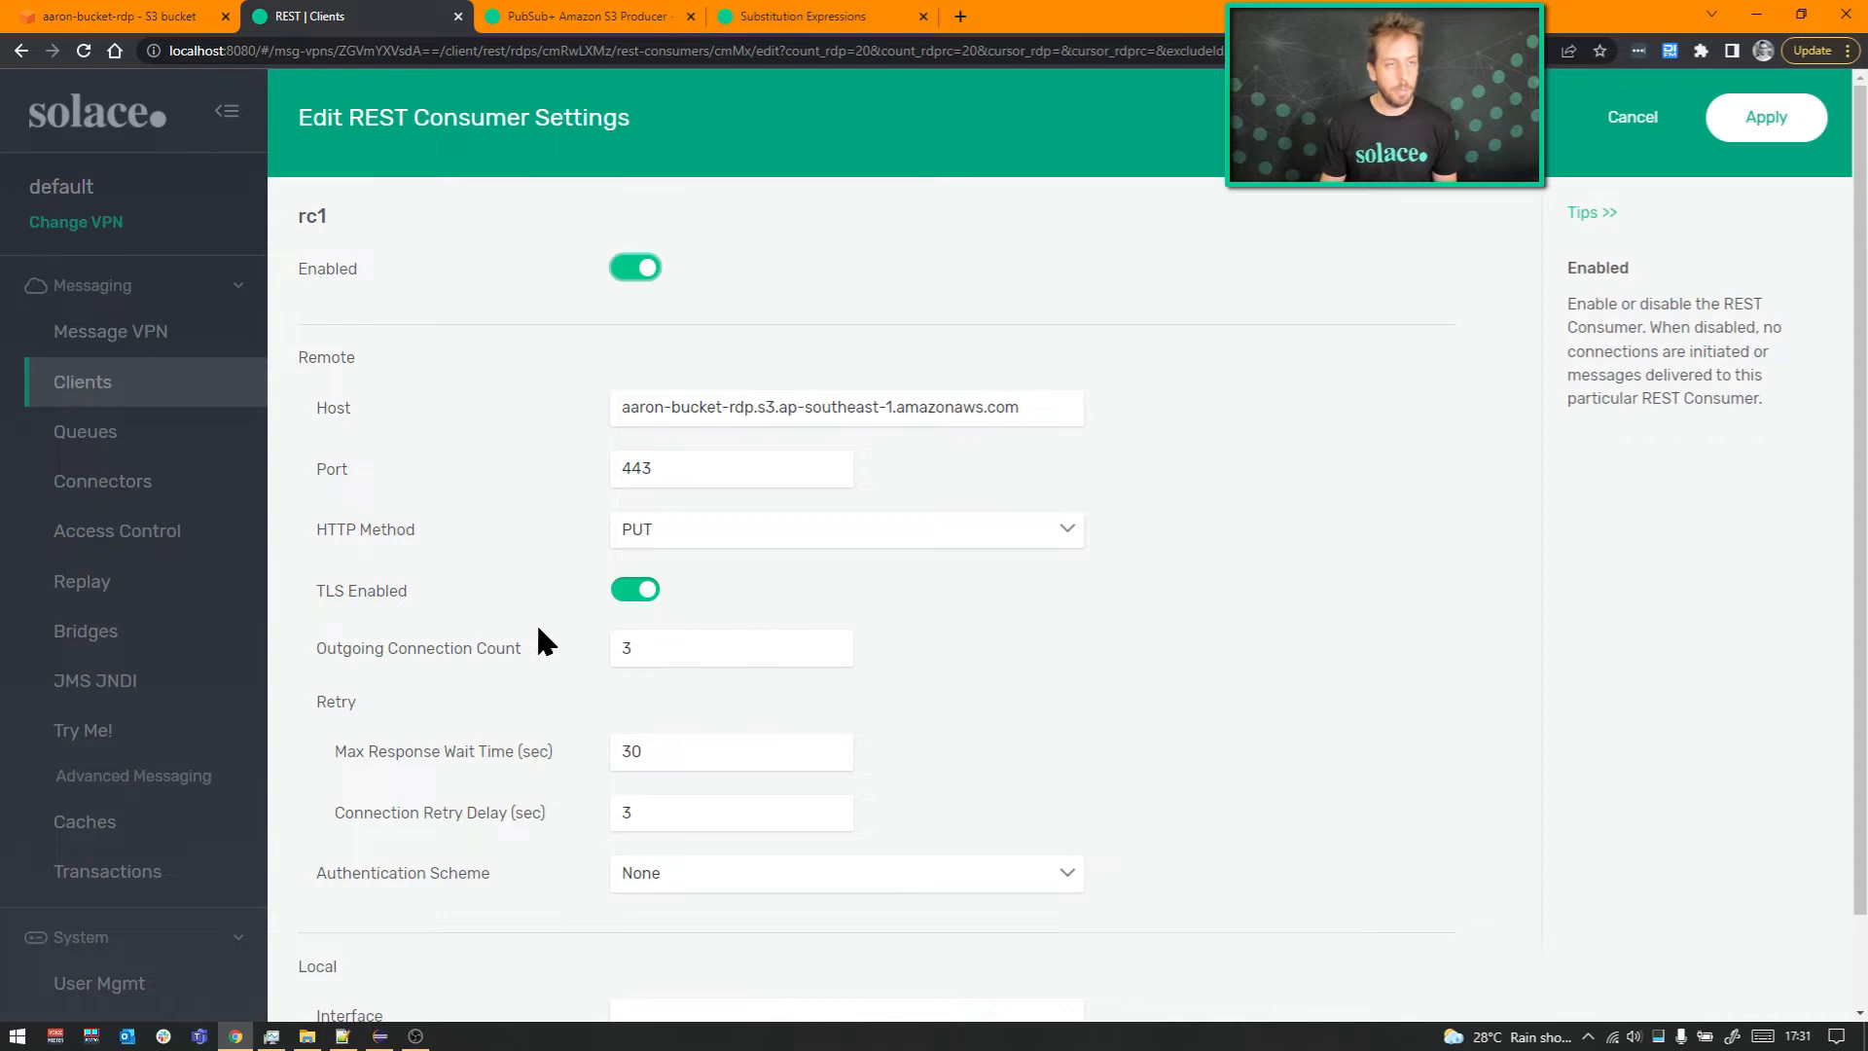
scroll("down", 3)
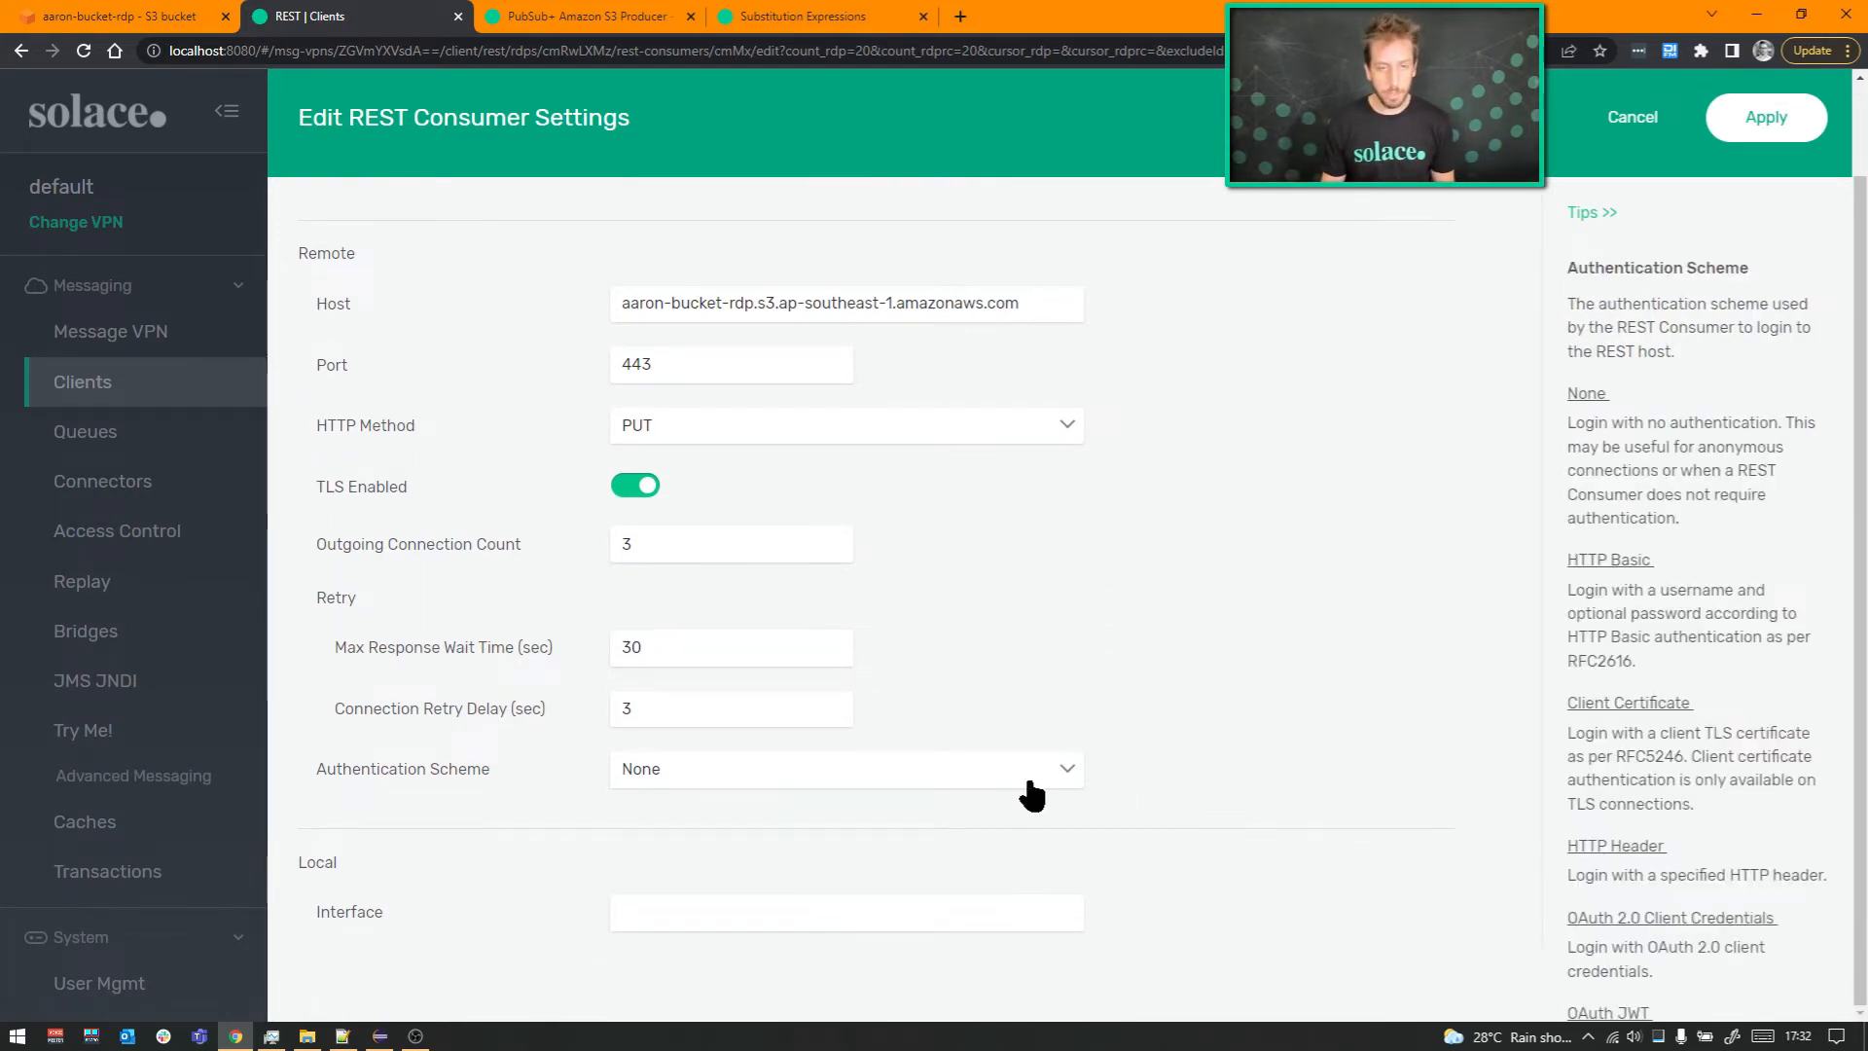
left_click(845, 768)
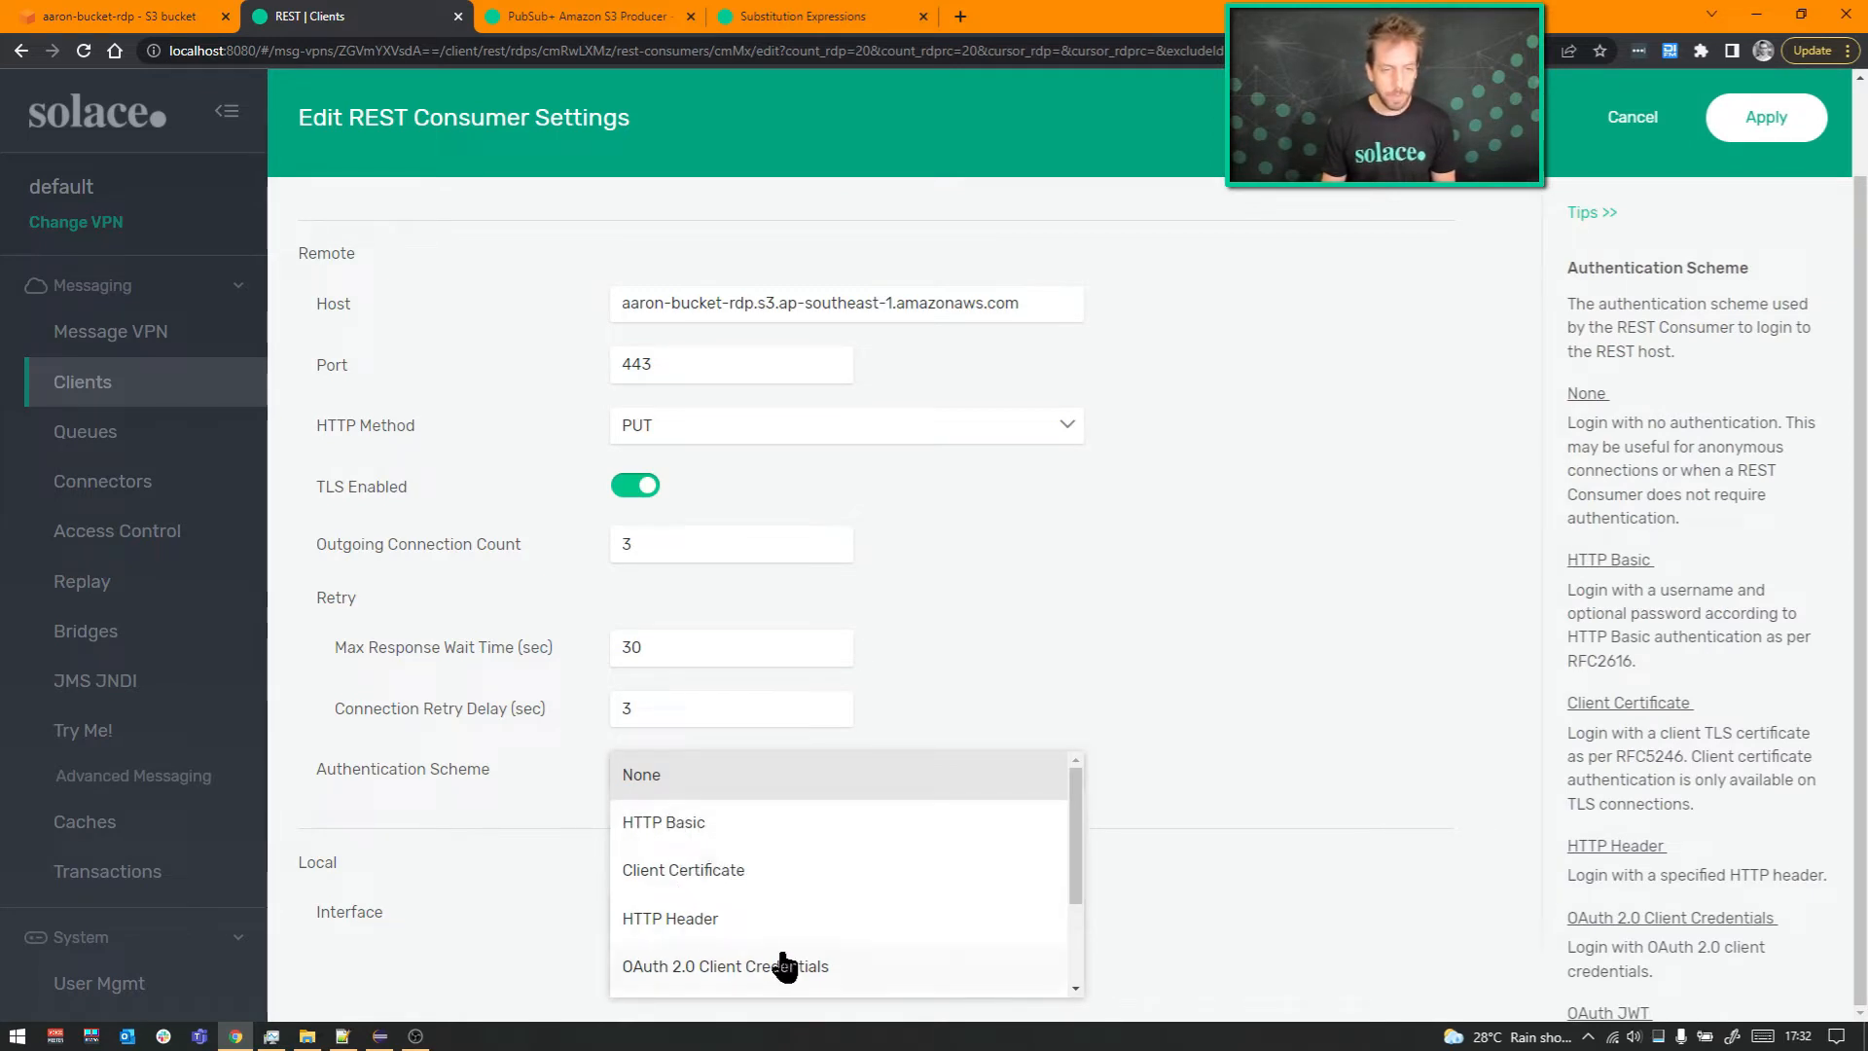
scroll("down", 3)
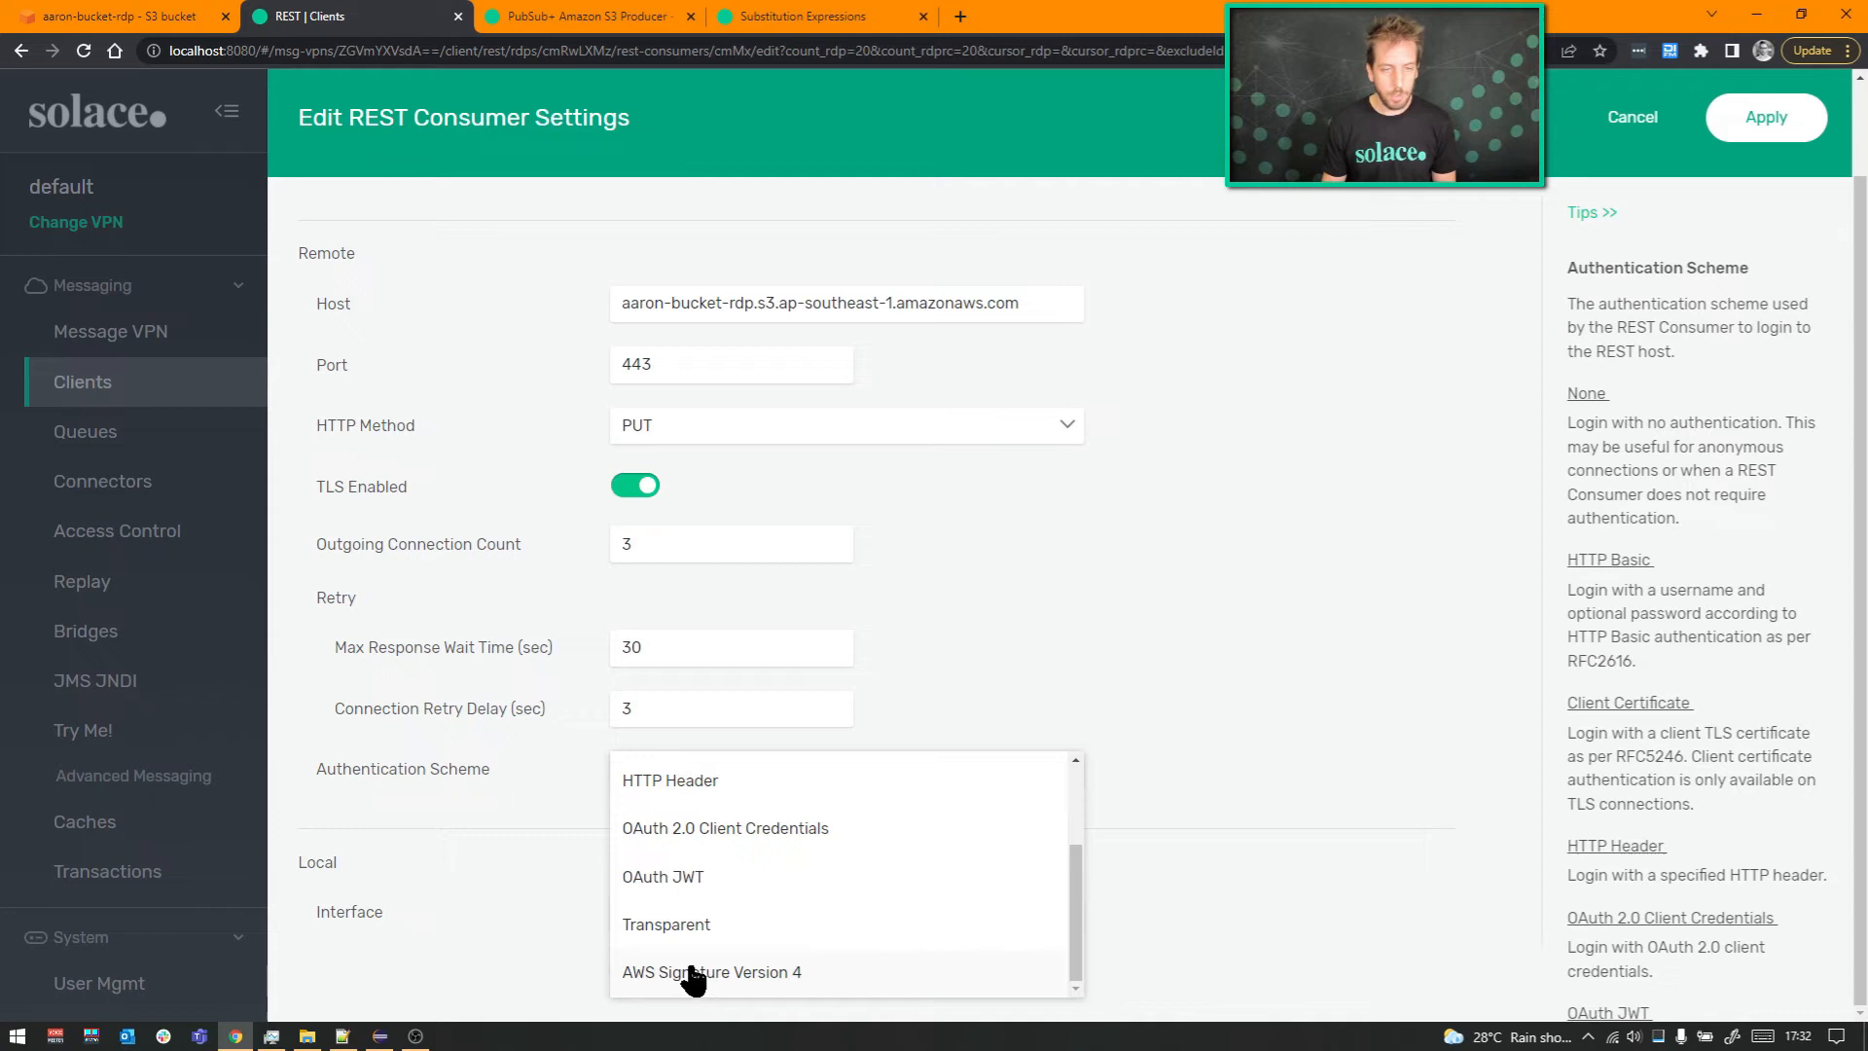
left_click(712, 973)
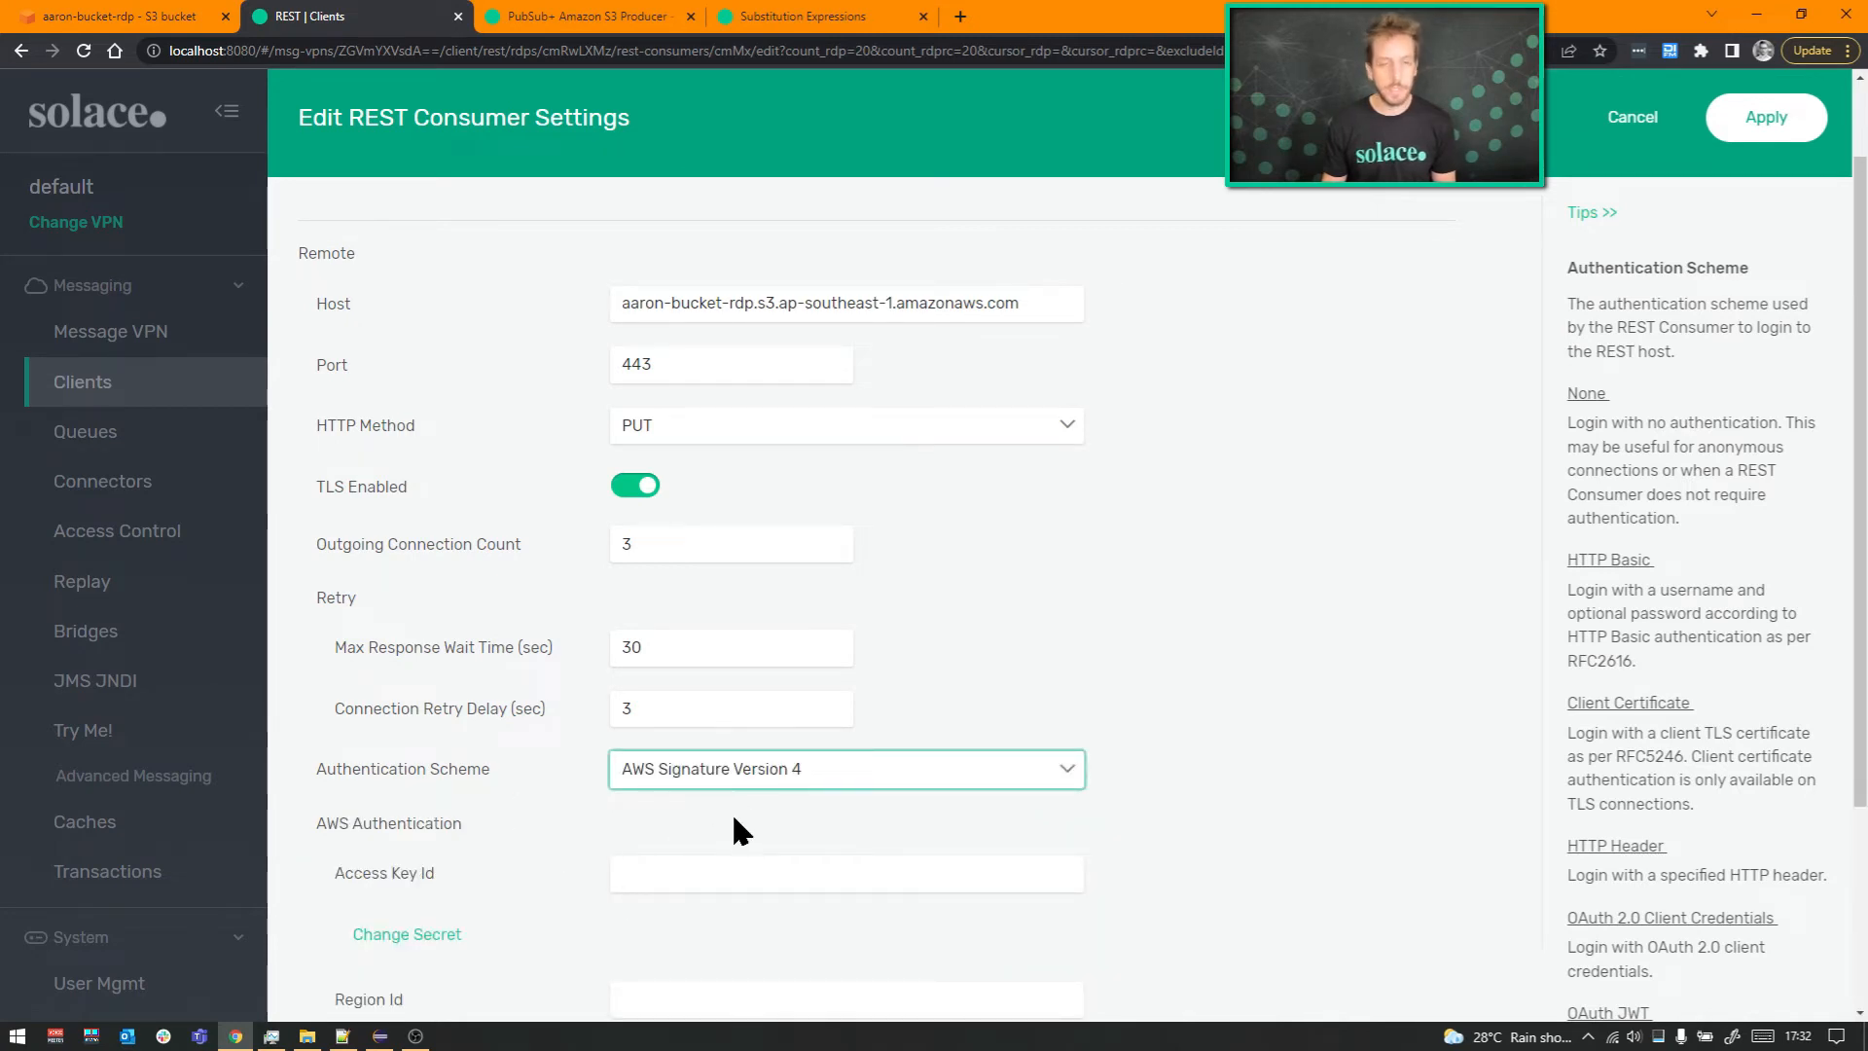
scroll("down", 3)
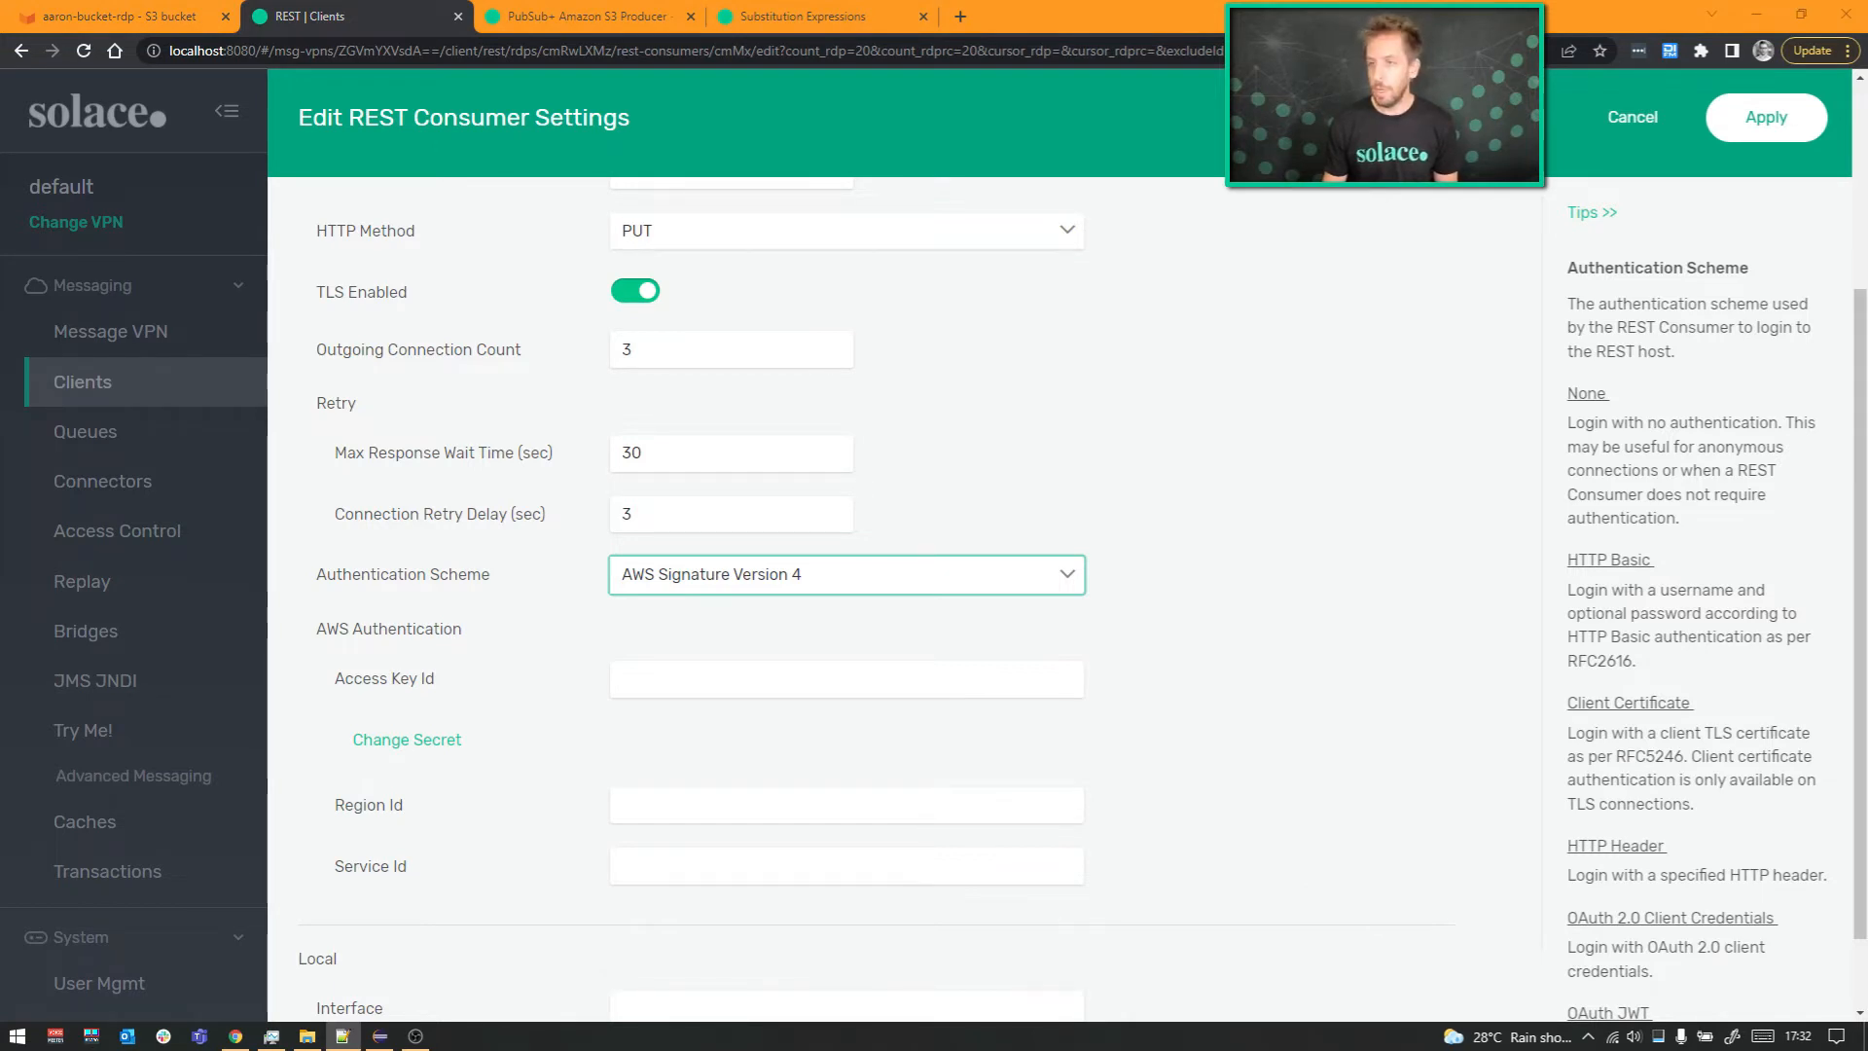
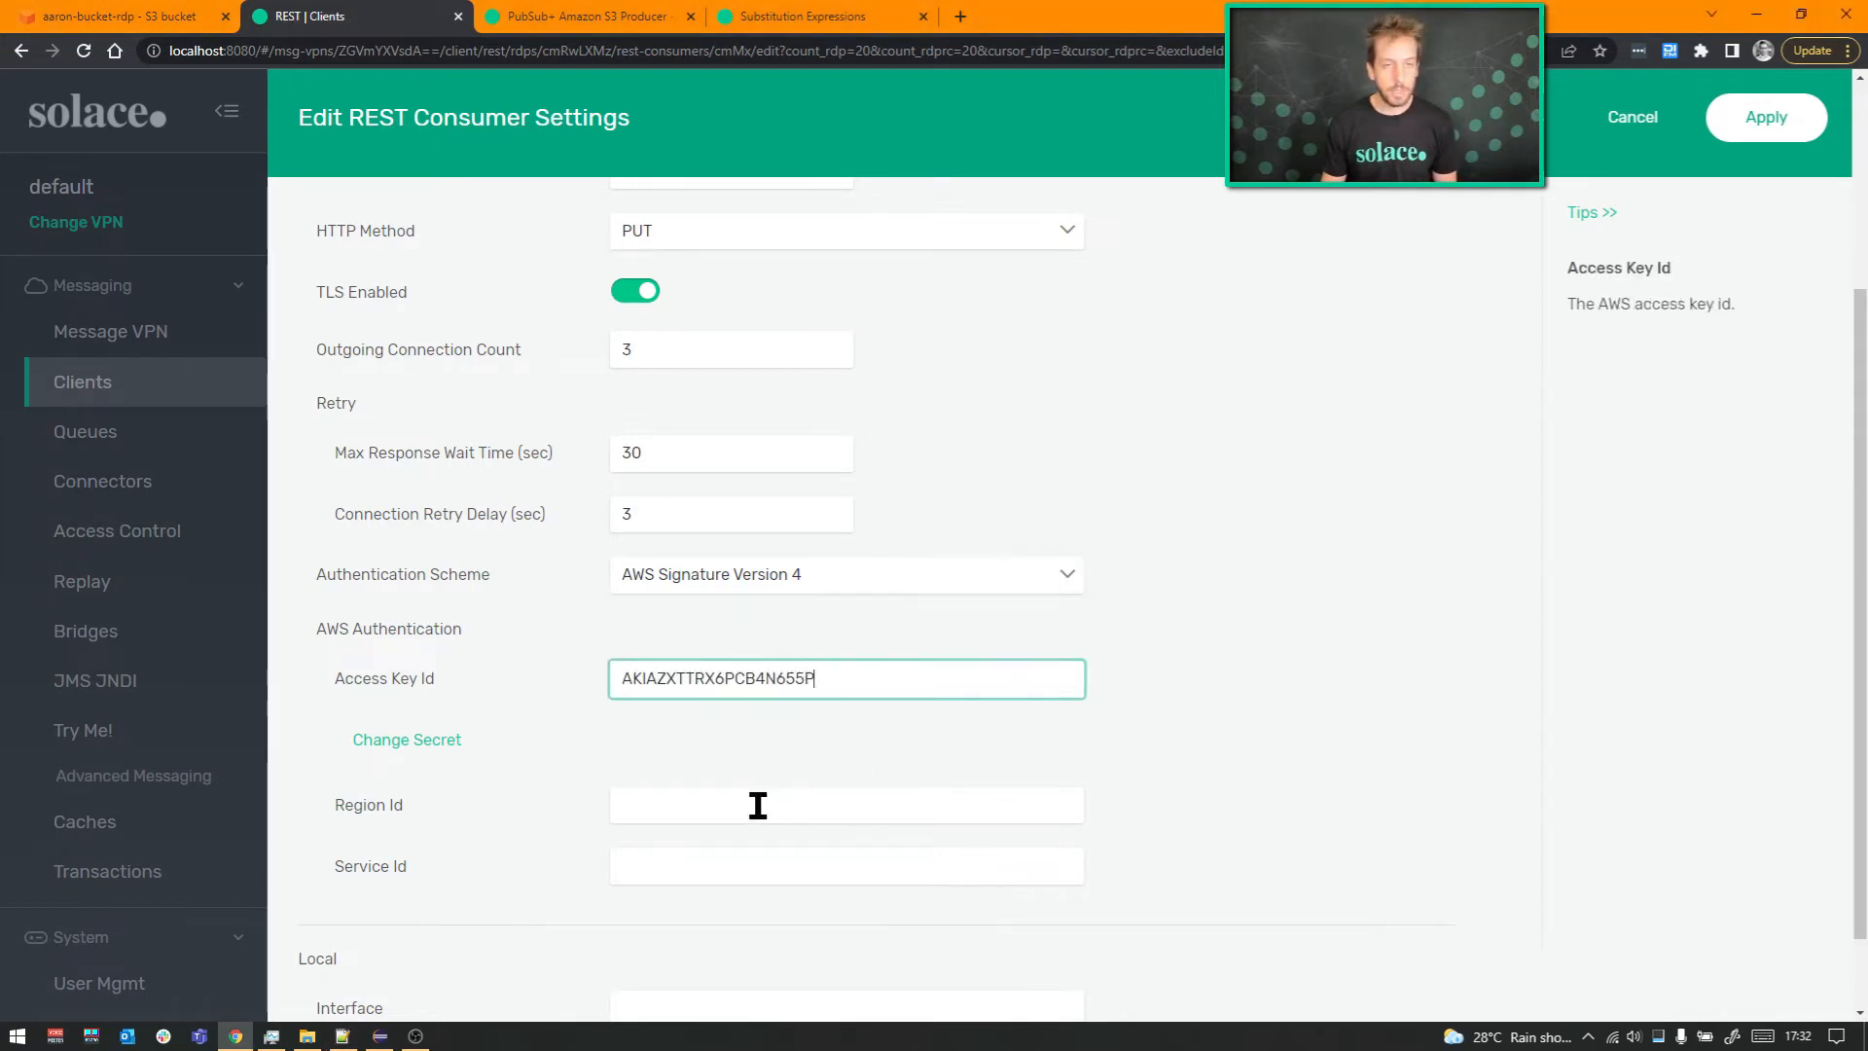
left_click(406, 739)
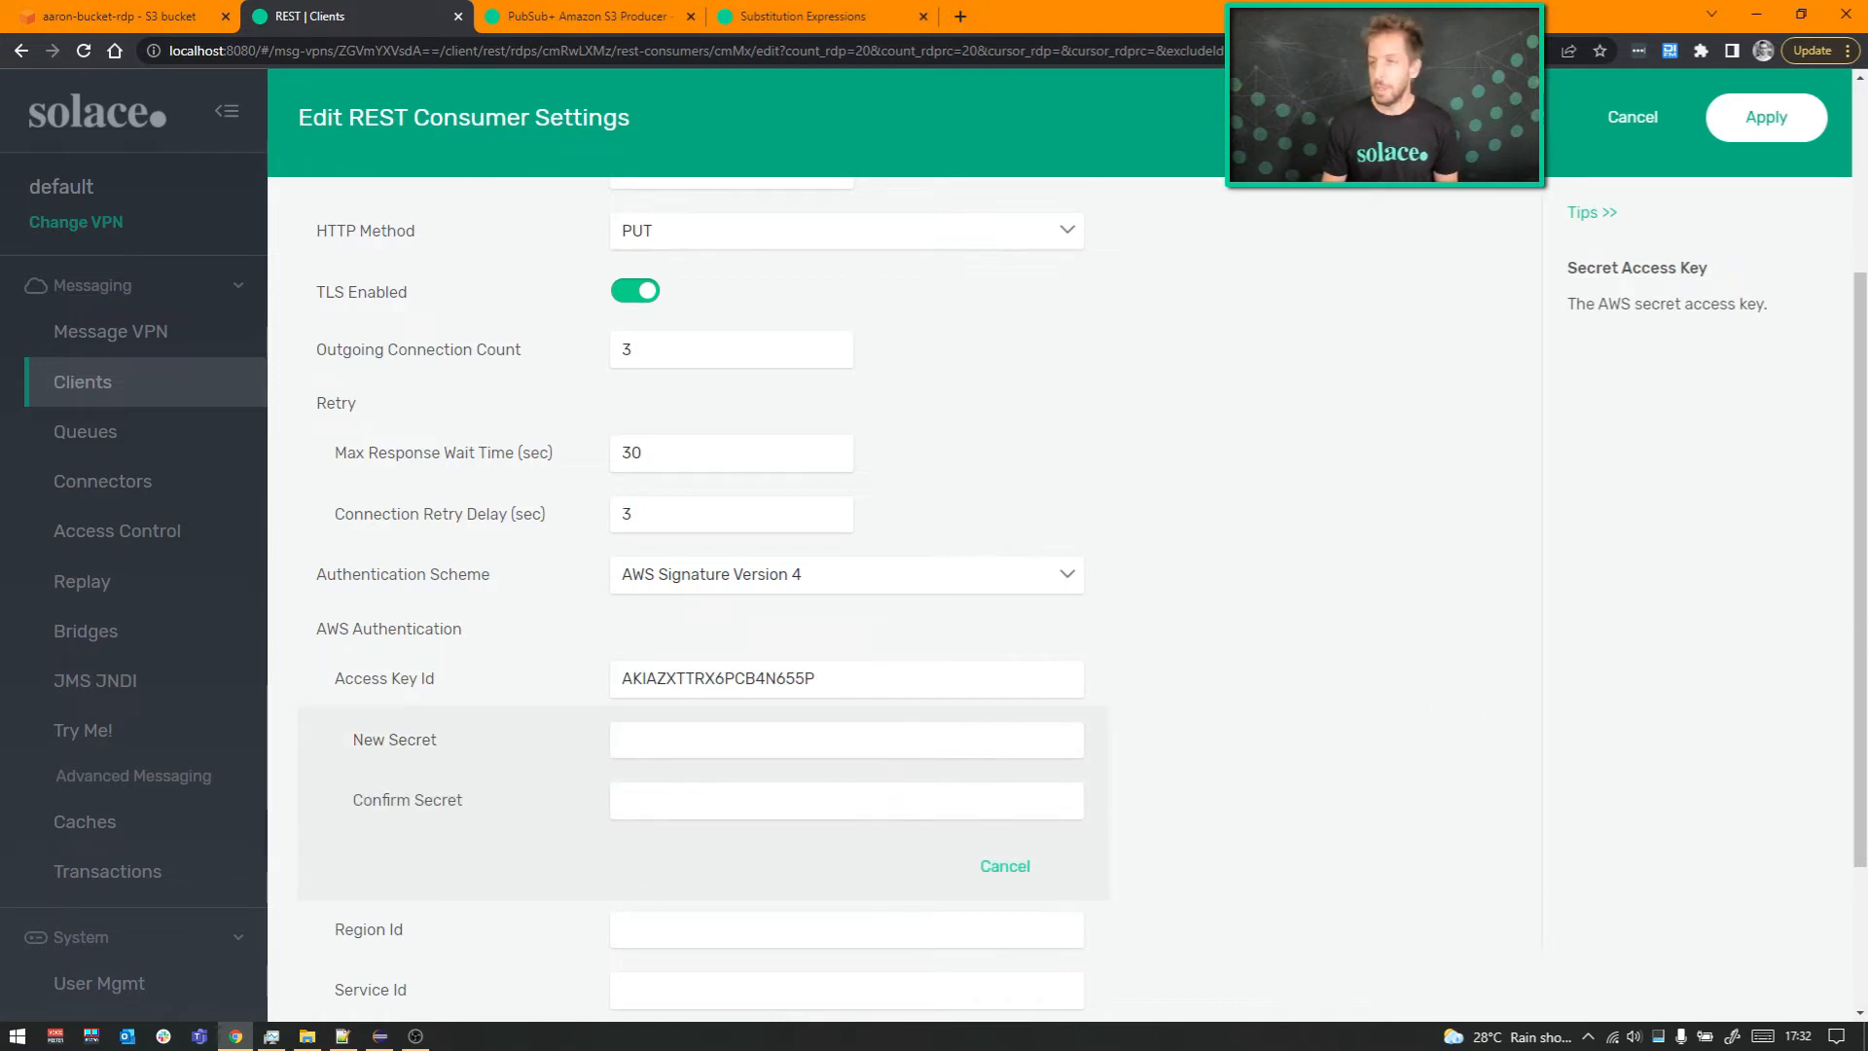
mouse_move(1057, 949)
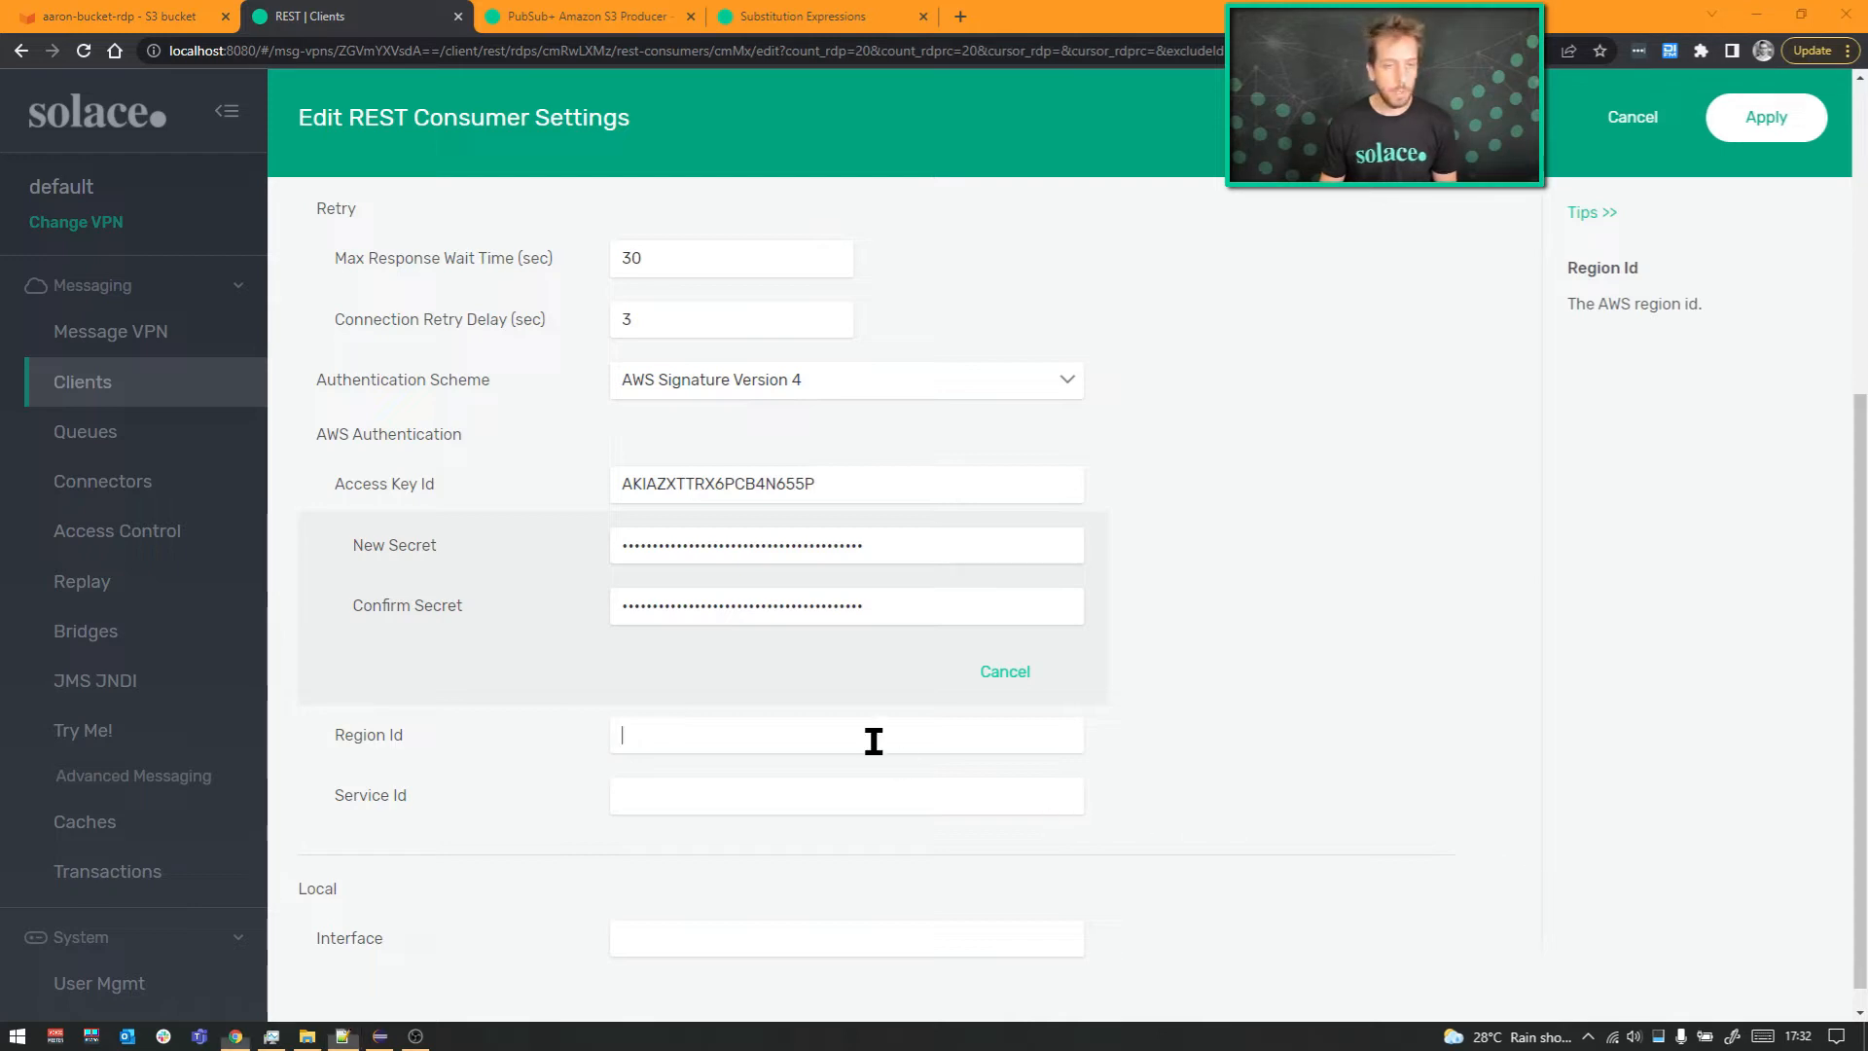
left_click(845, 795)
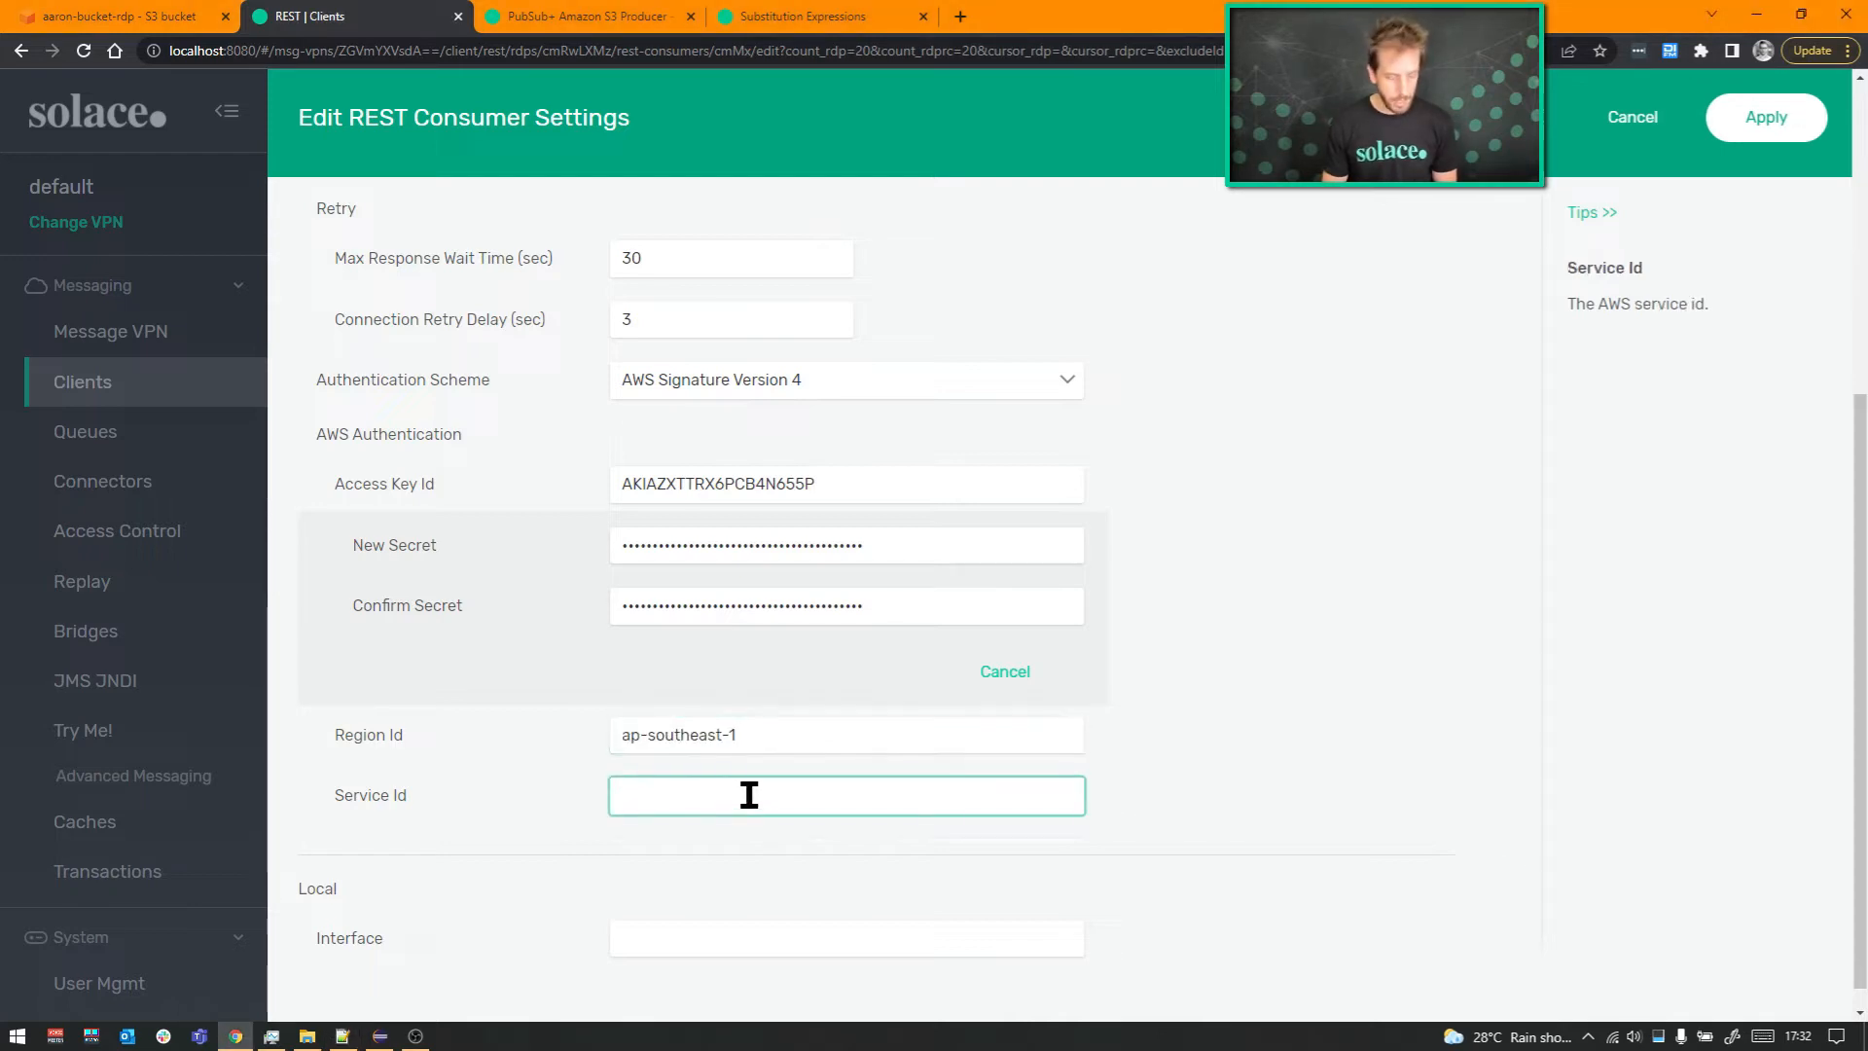
type("s3")
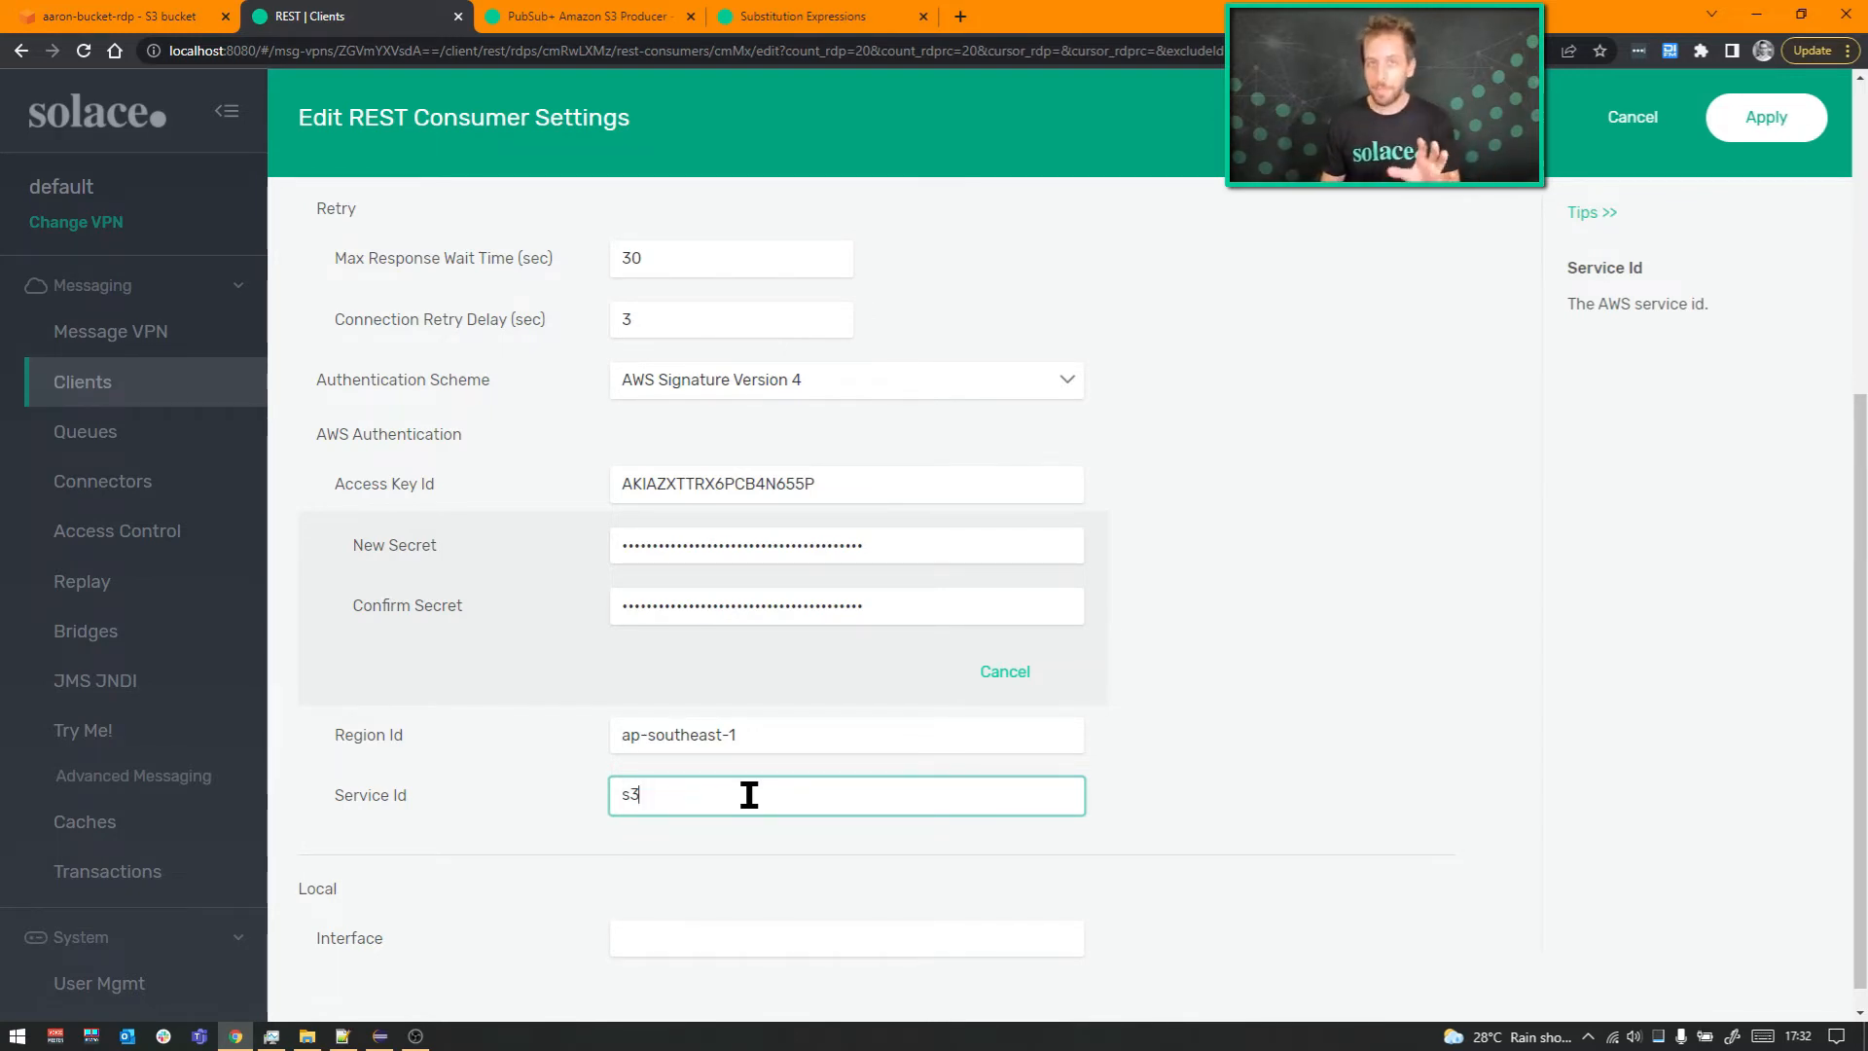
mouse_move(760, 815)
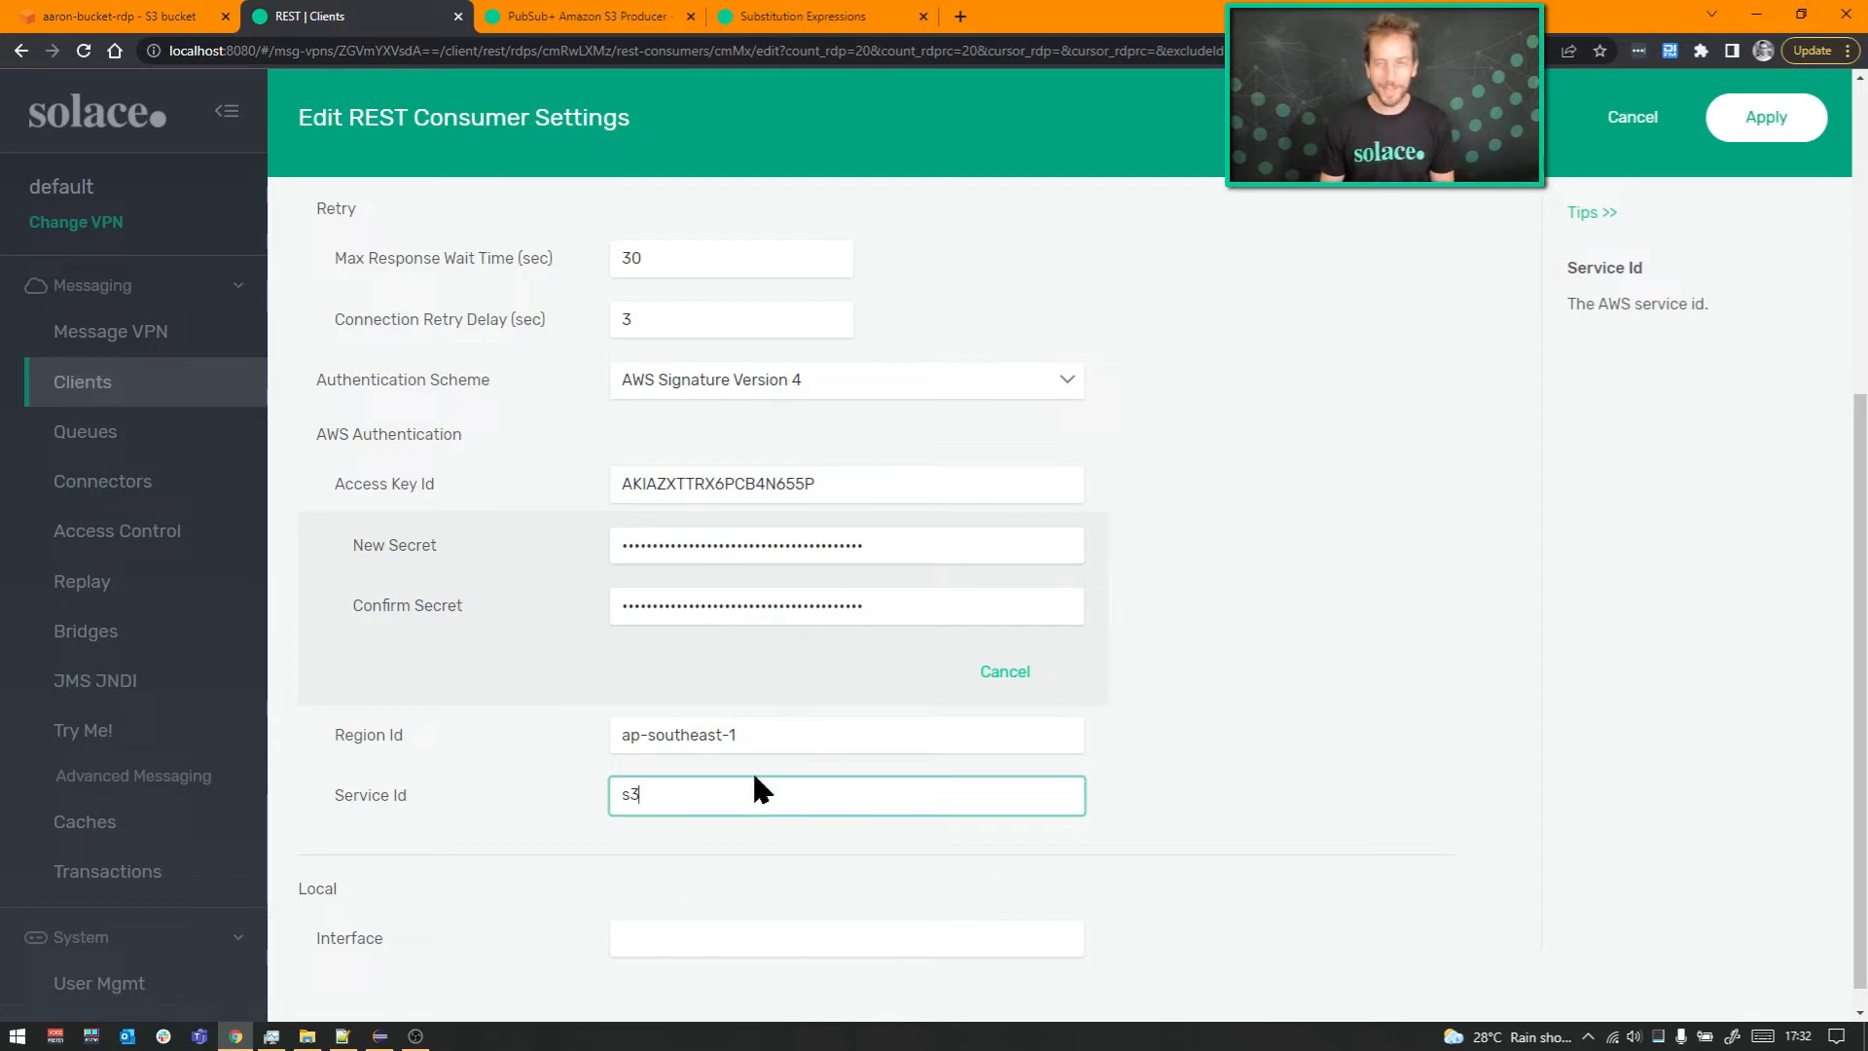
mouse_move(957, 781)
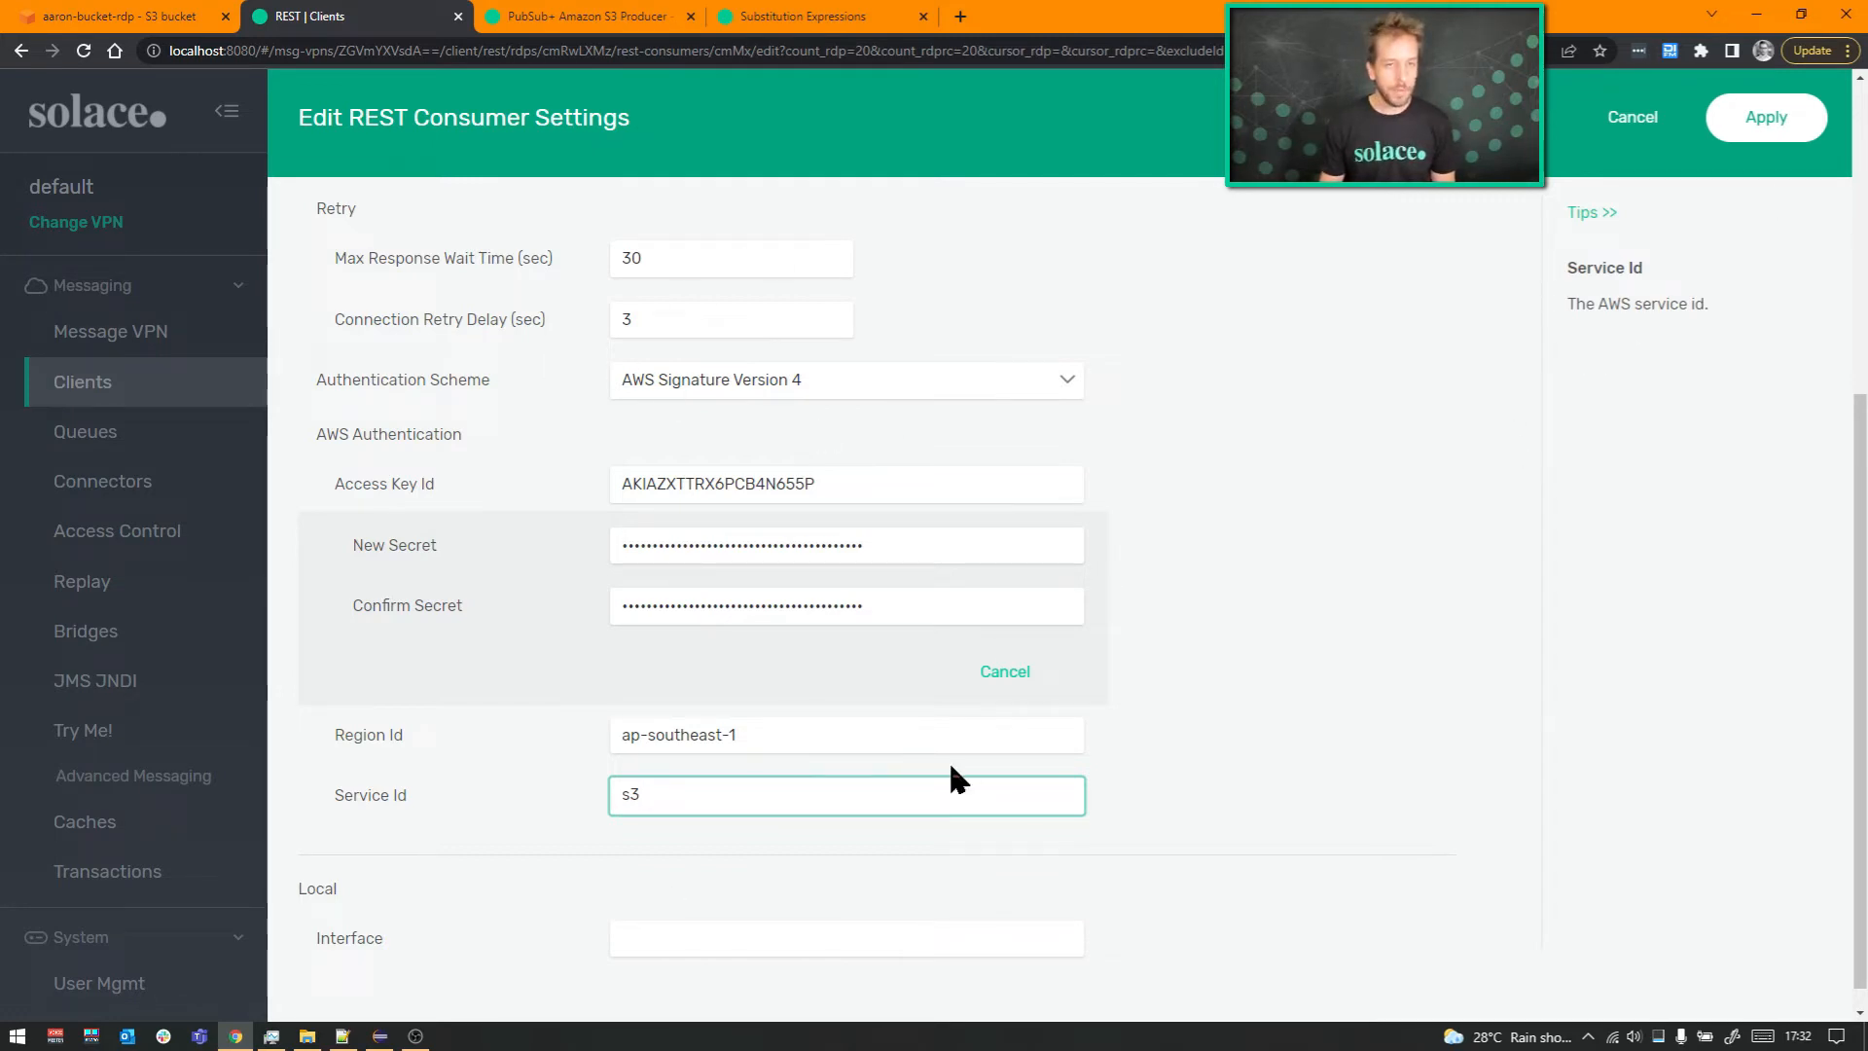
left_click(1766, 117)
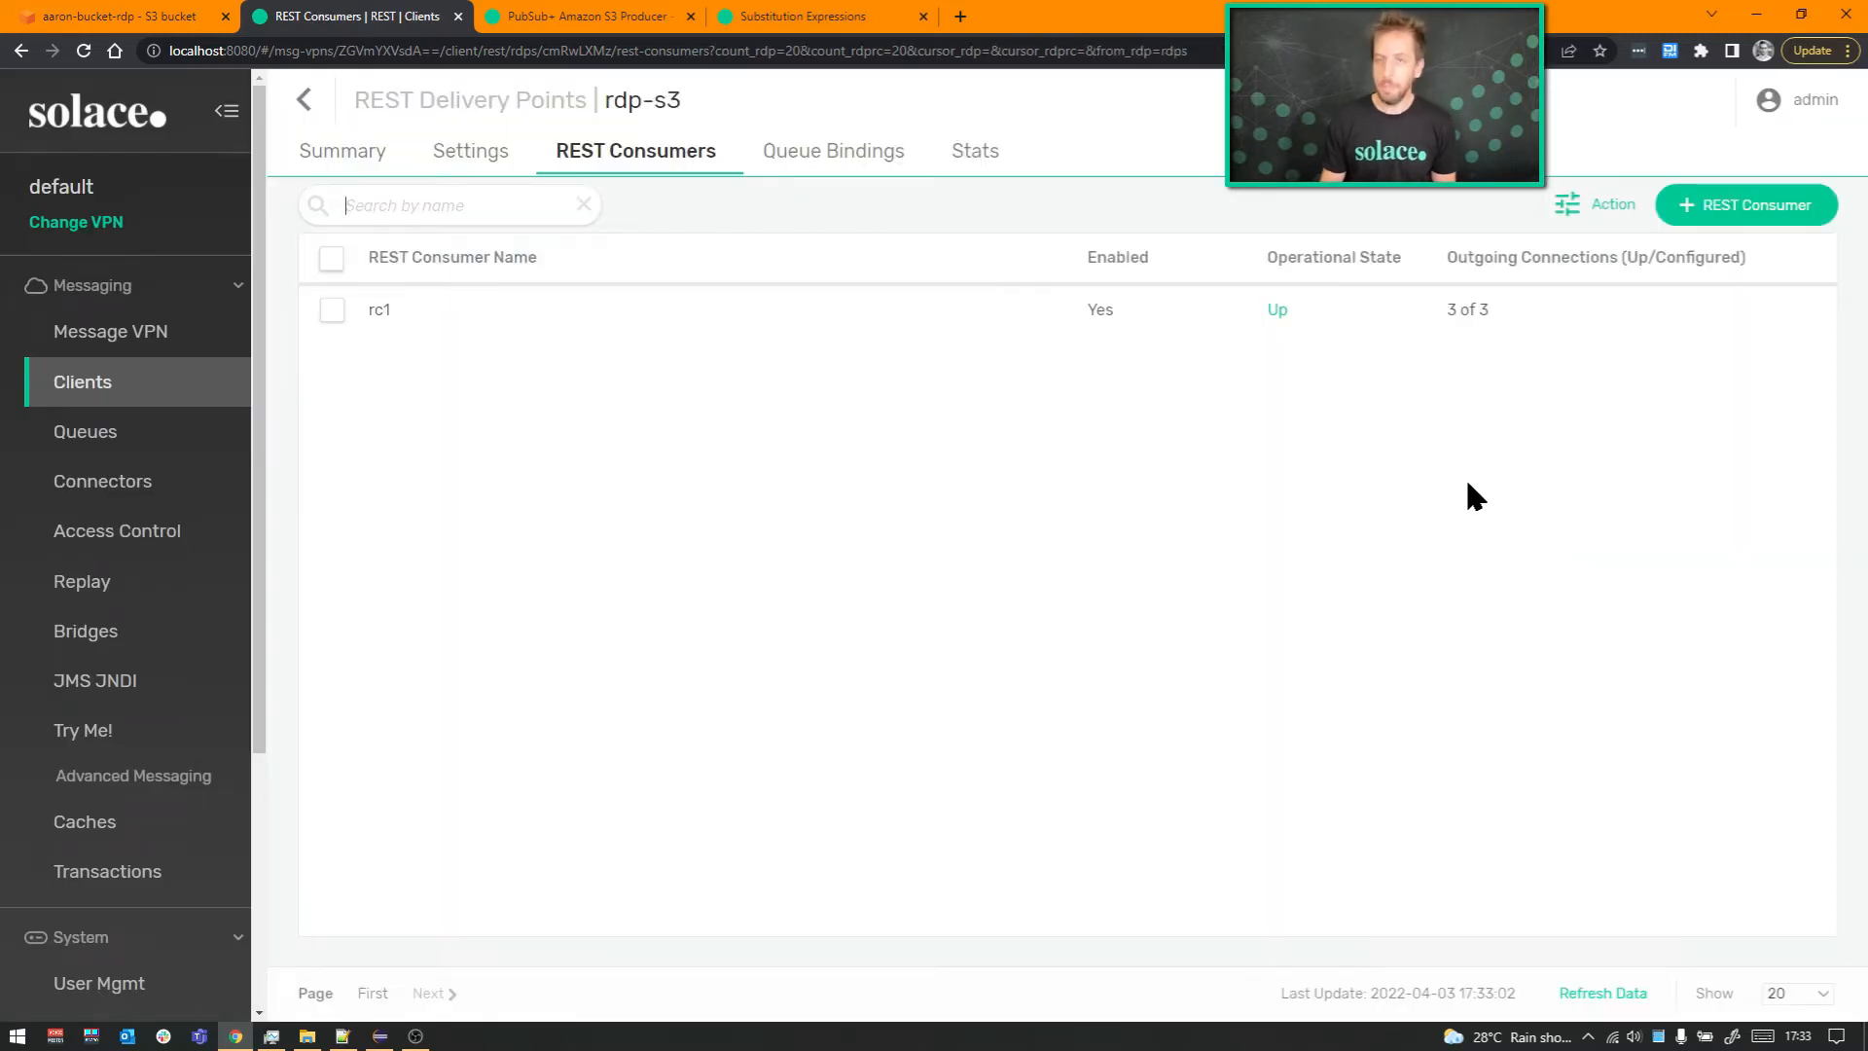
mouse_move(1490, 331)
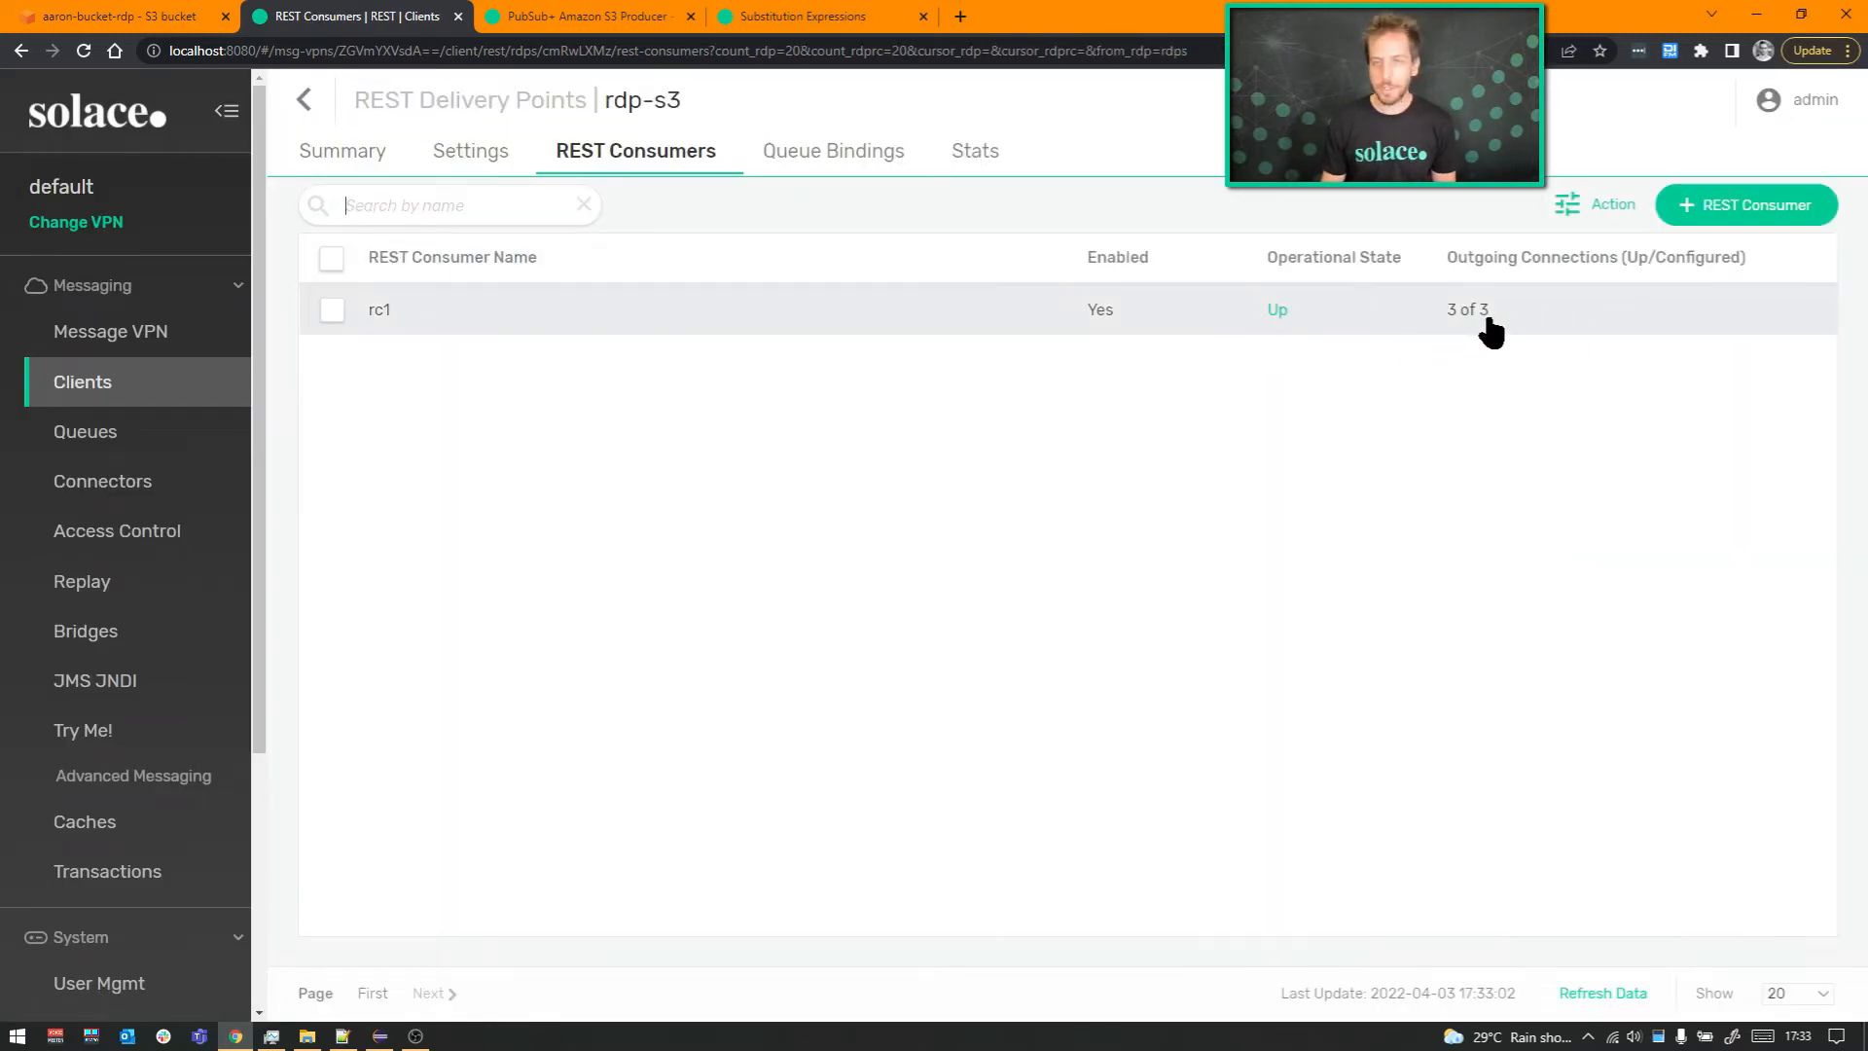
Step: Visit Try Me!, then show the Queues list with q1 holding one consumer and nothing queued
left_click(1603, 992)
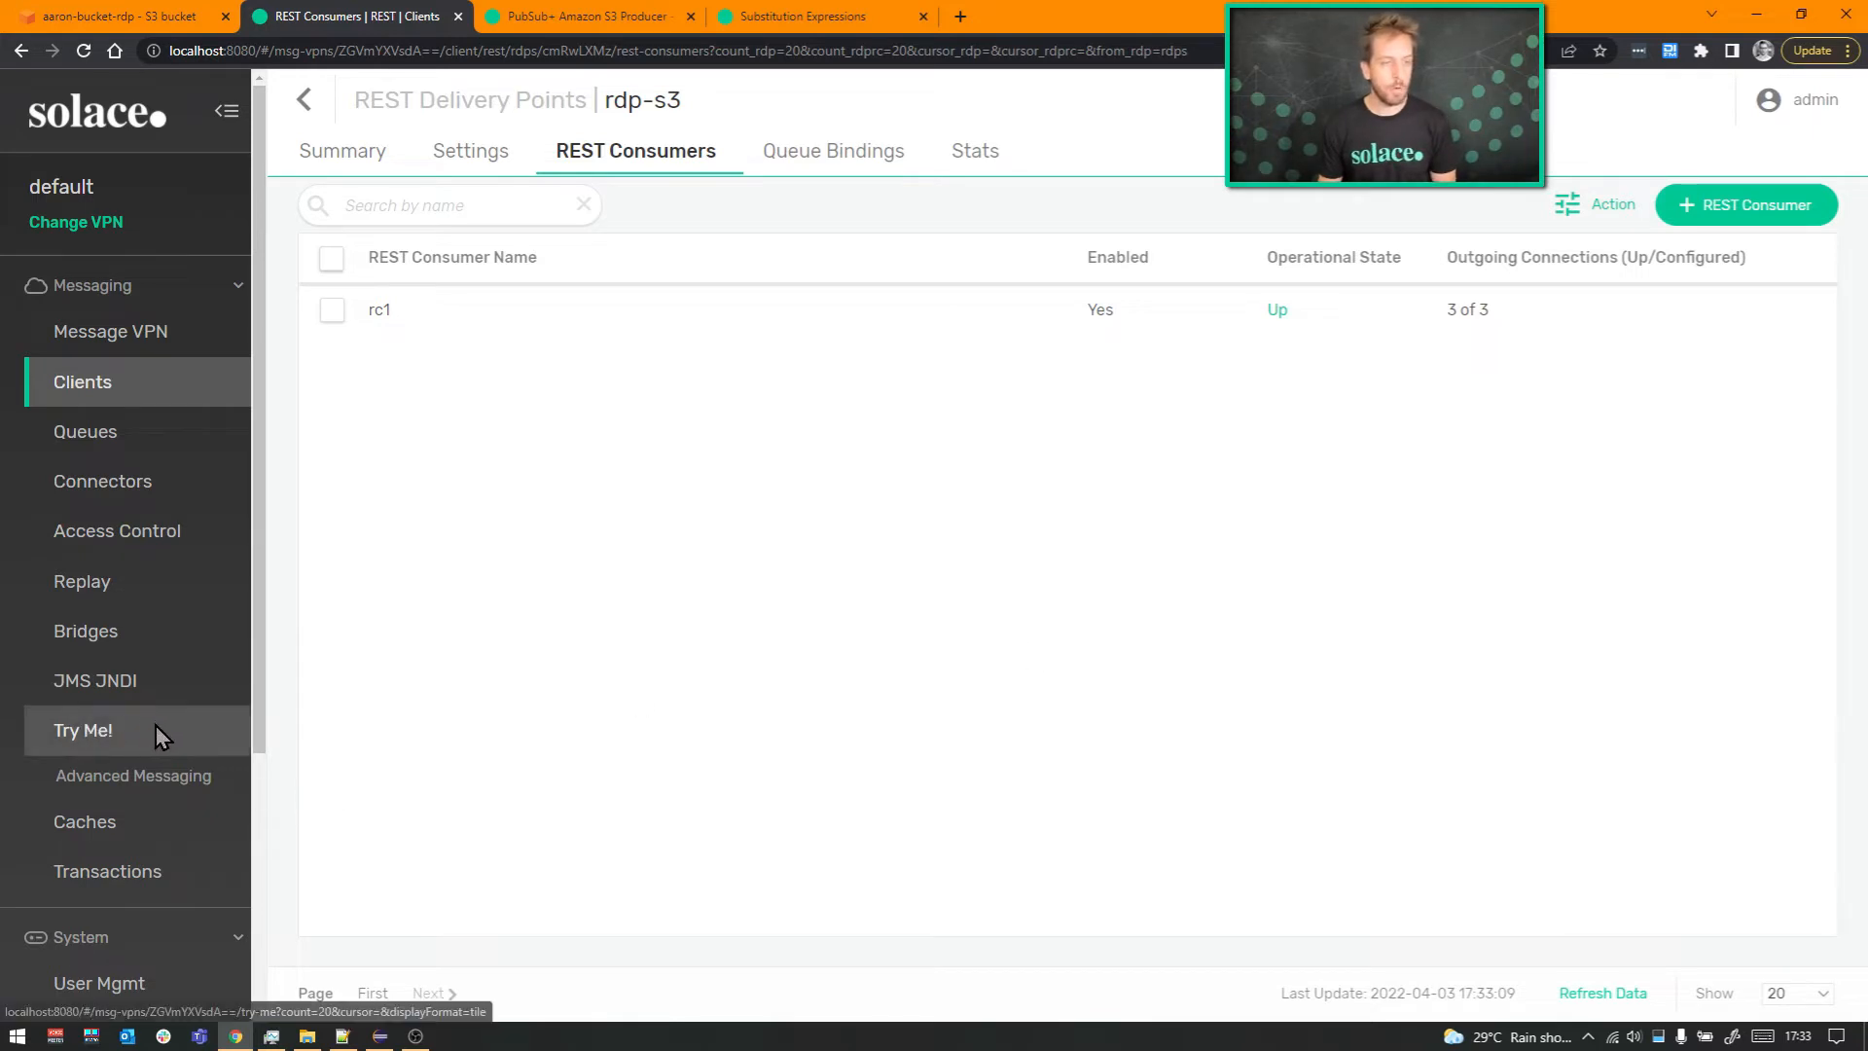
left_click(81, 730)
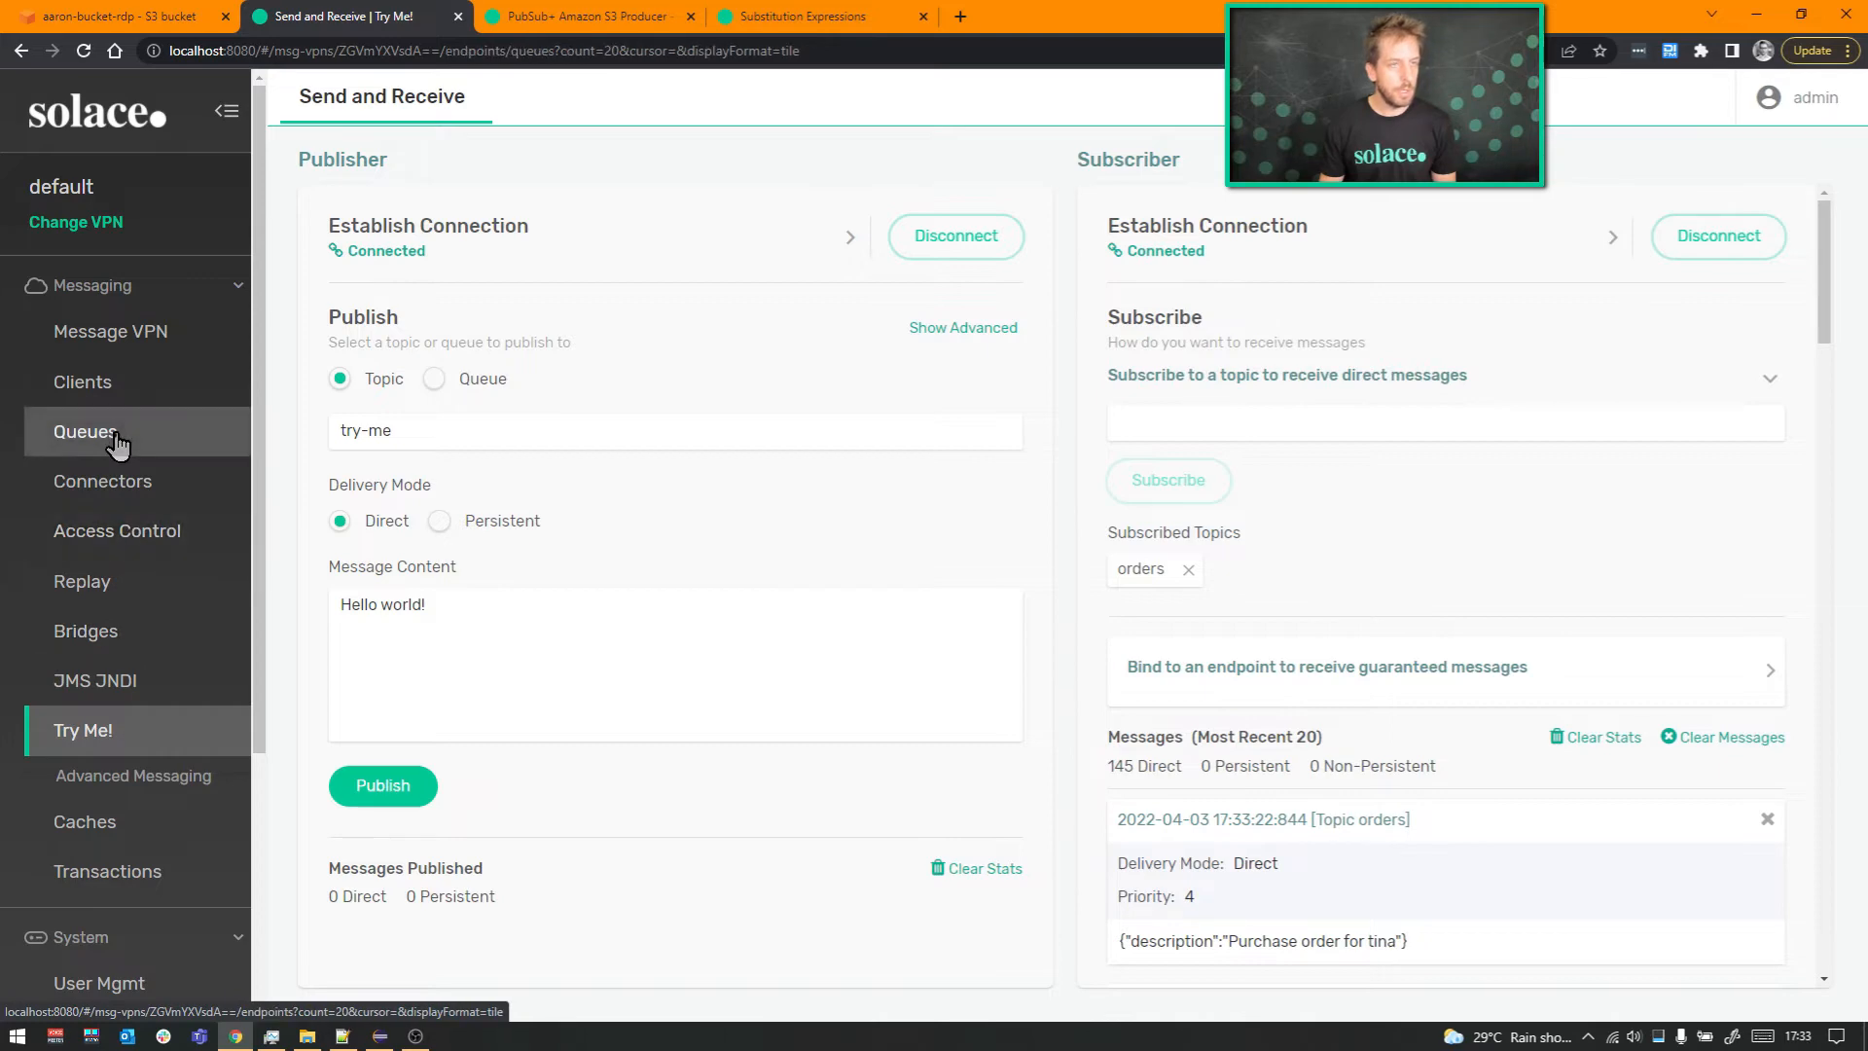
left_click(83, 430)
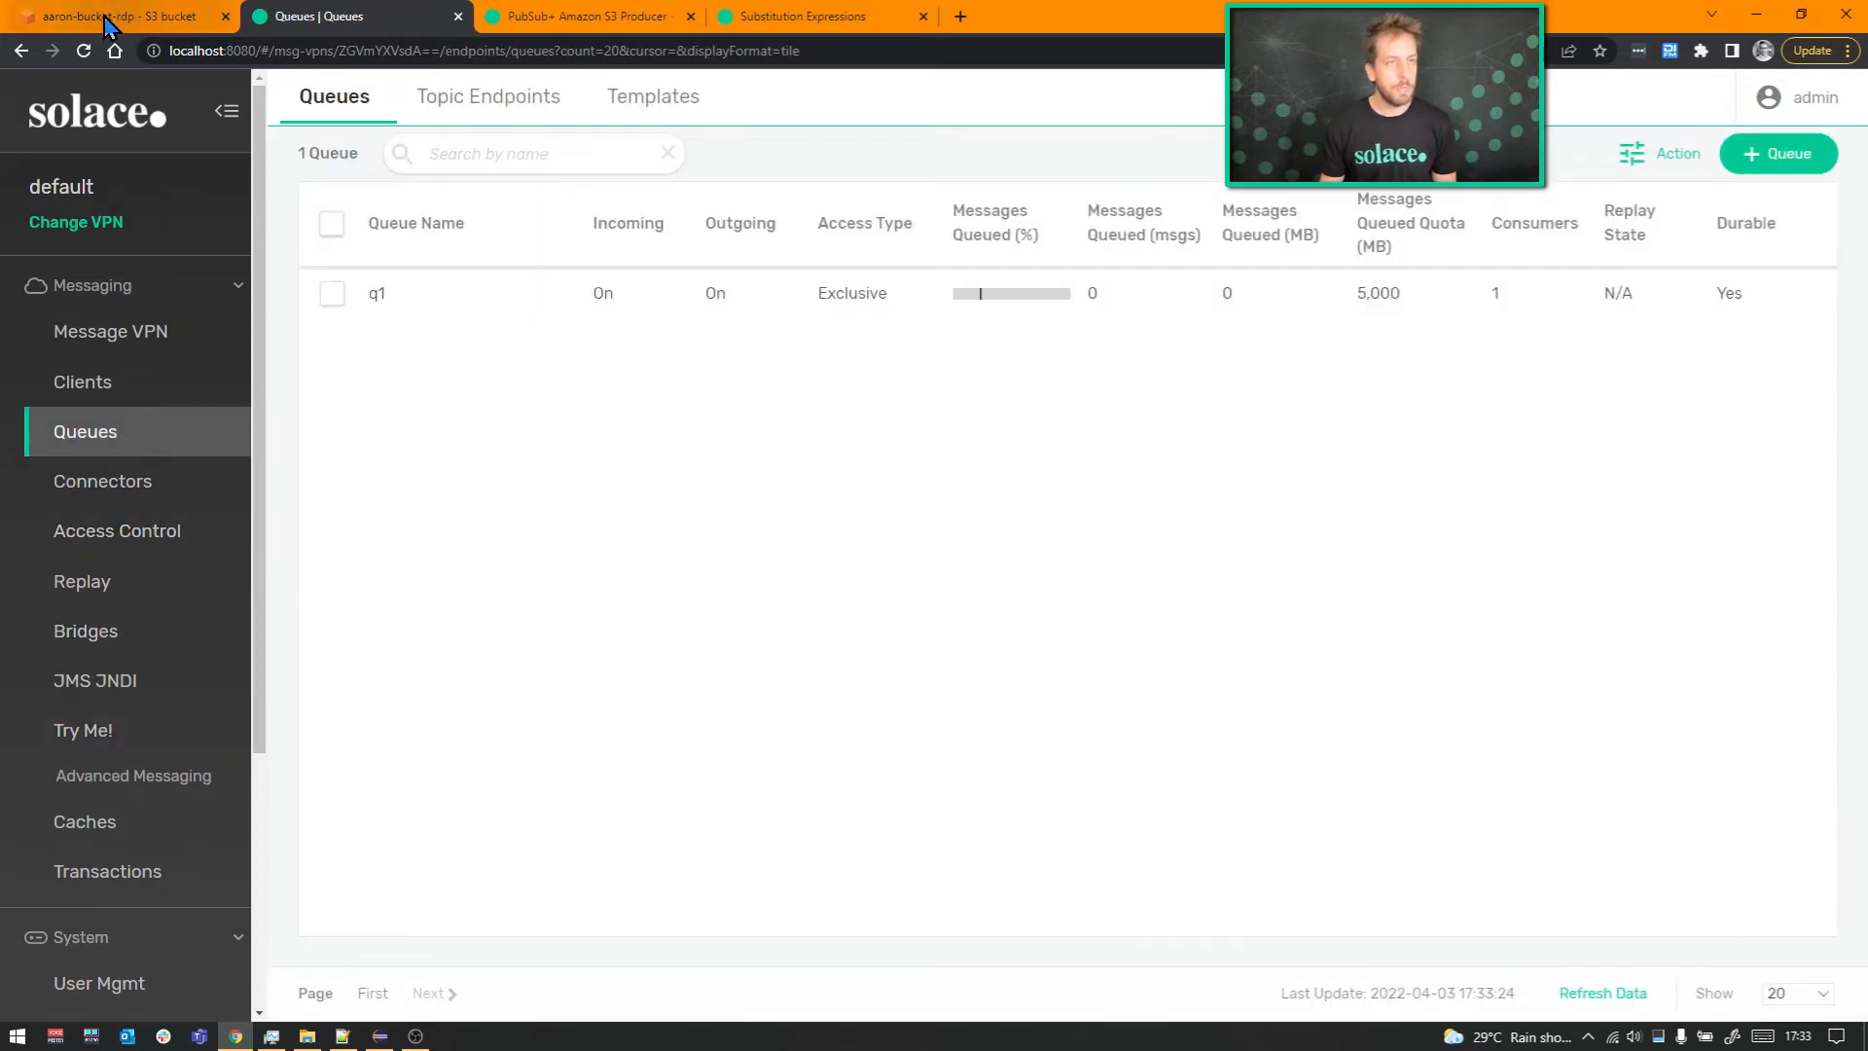
Step: Glance at the S3 bucket, then show queue q1's empty topic subscriptions list
left_click(126, 16)
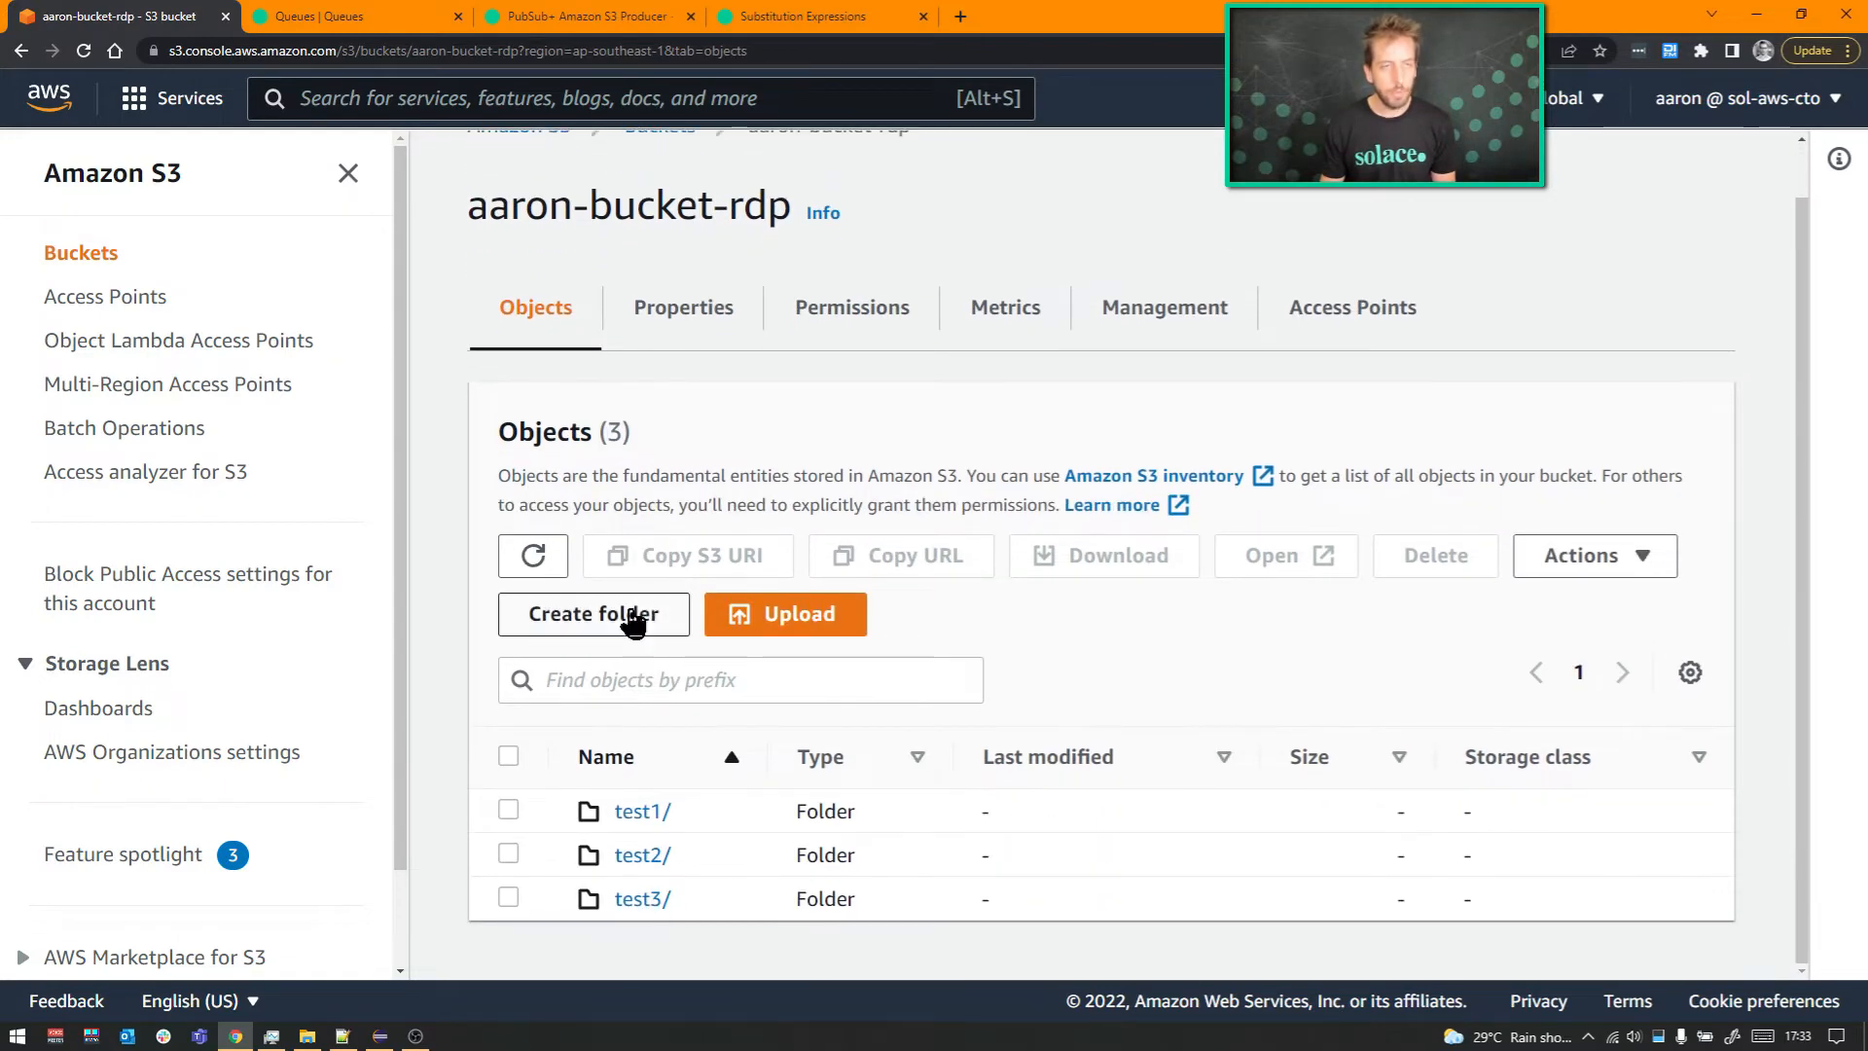
left_click(335, 16)
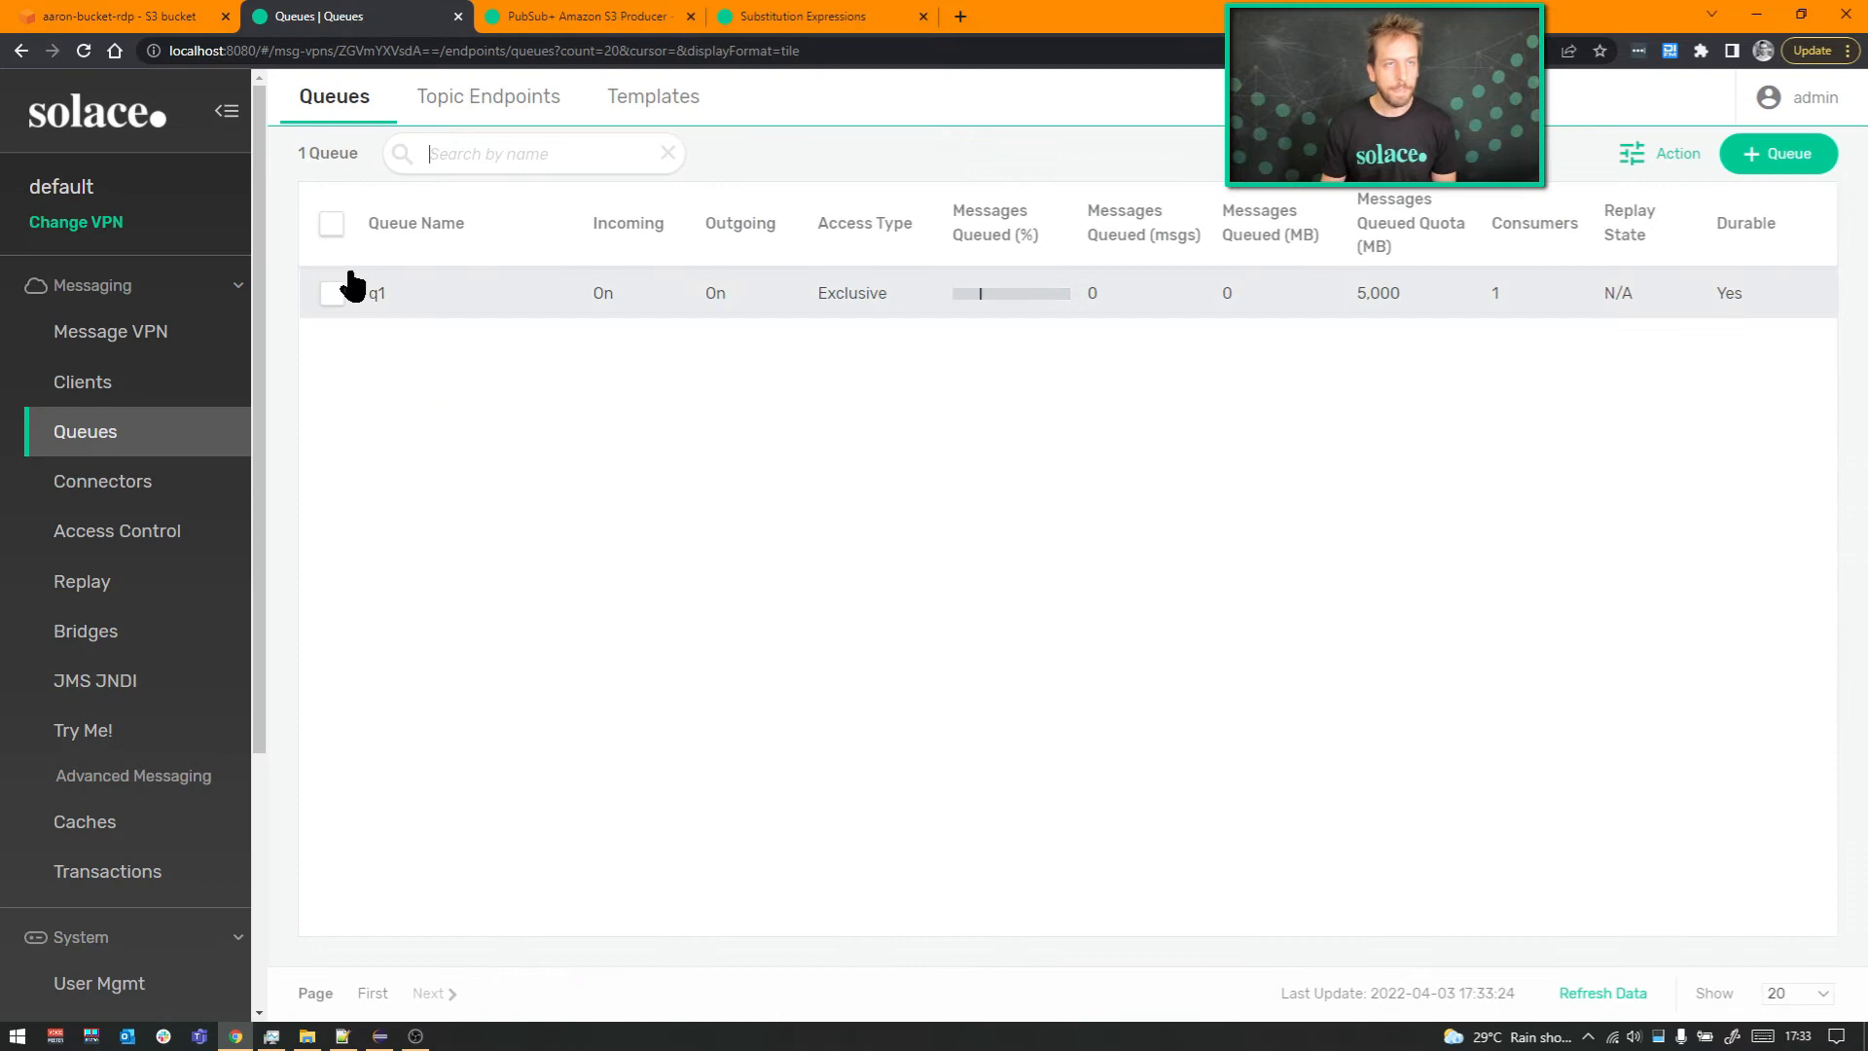
left_click(373, 292)
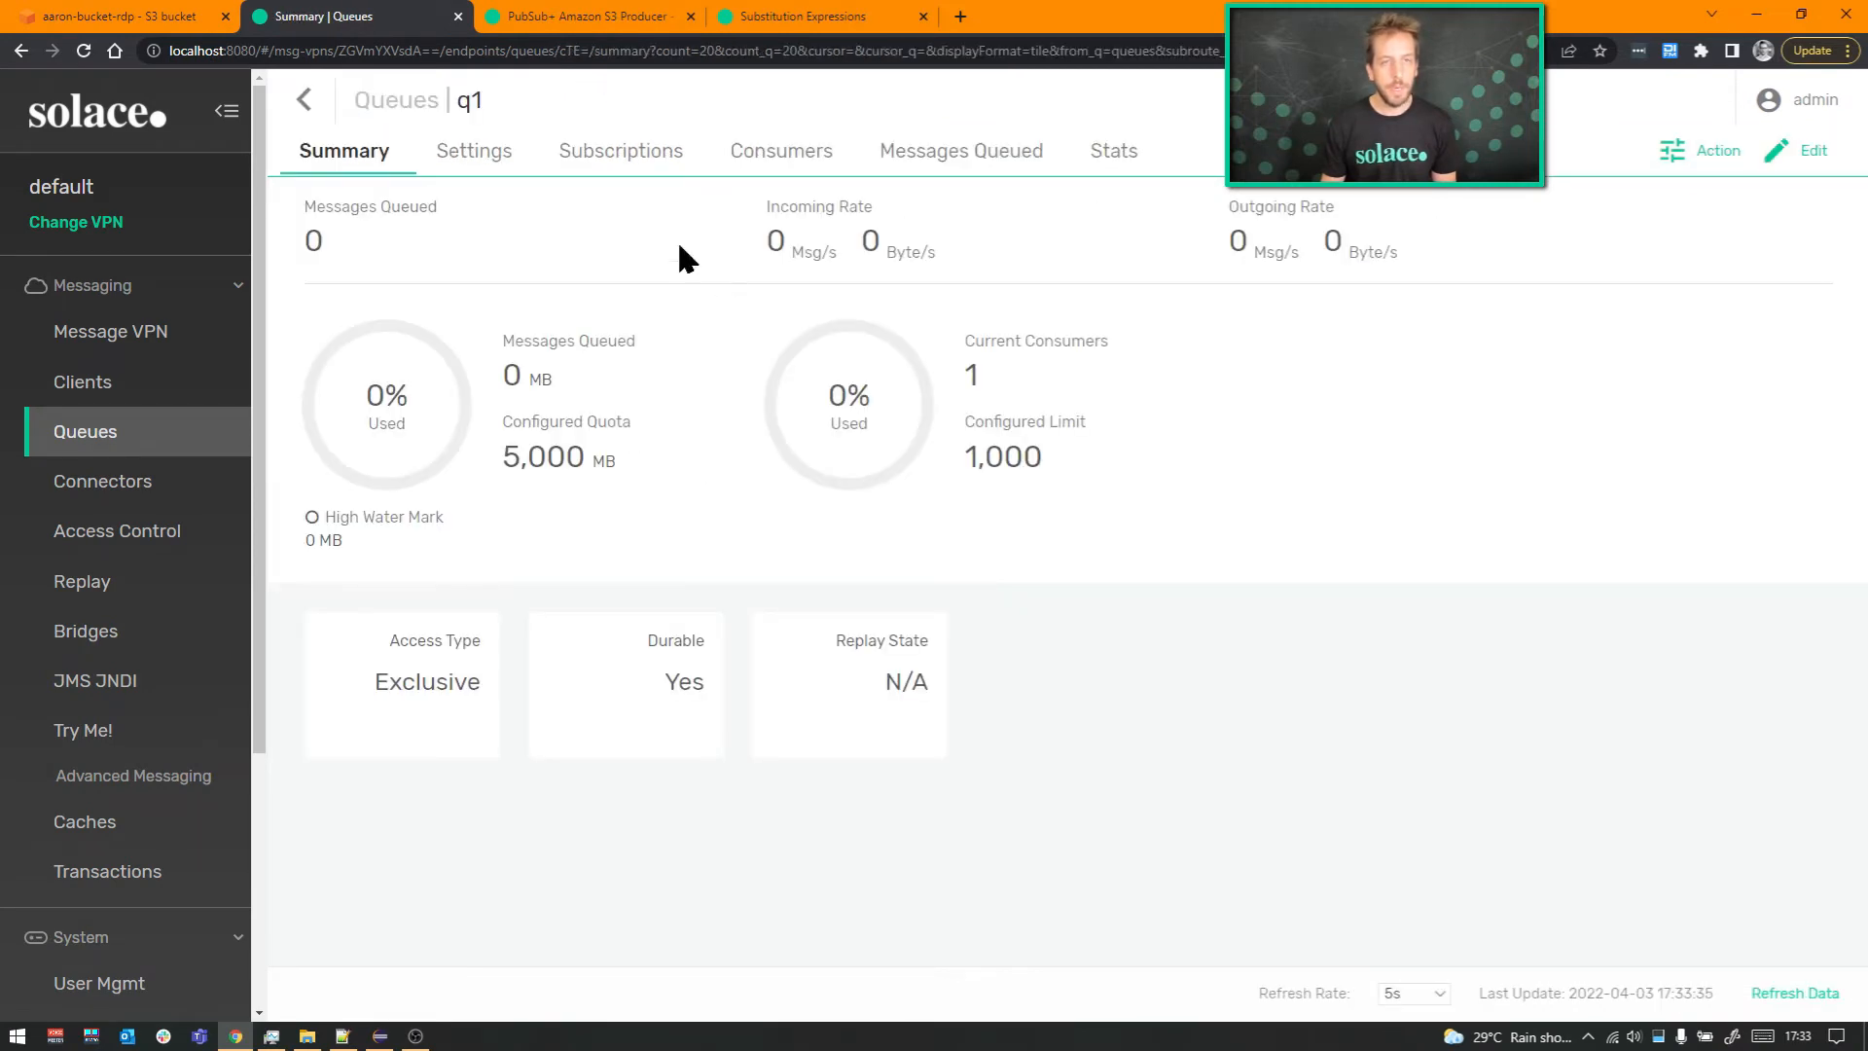
left_click(621, 152)
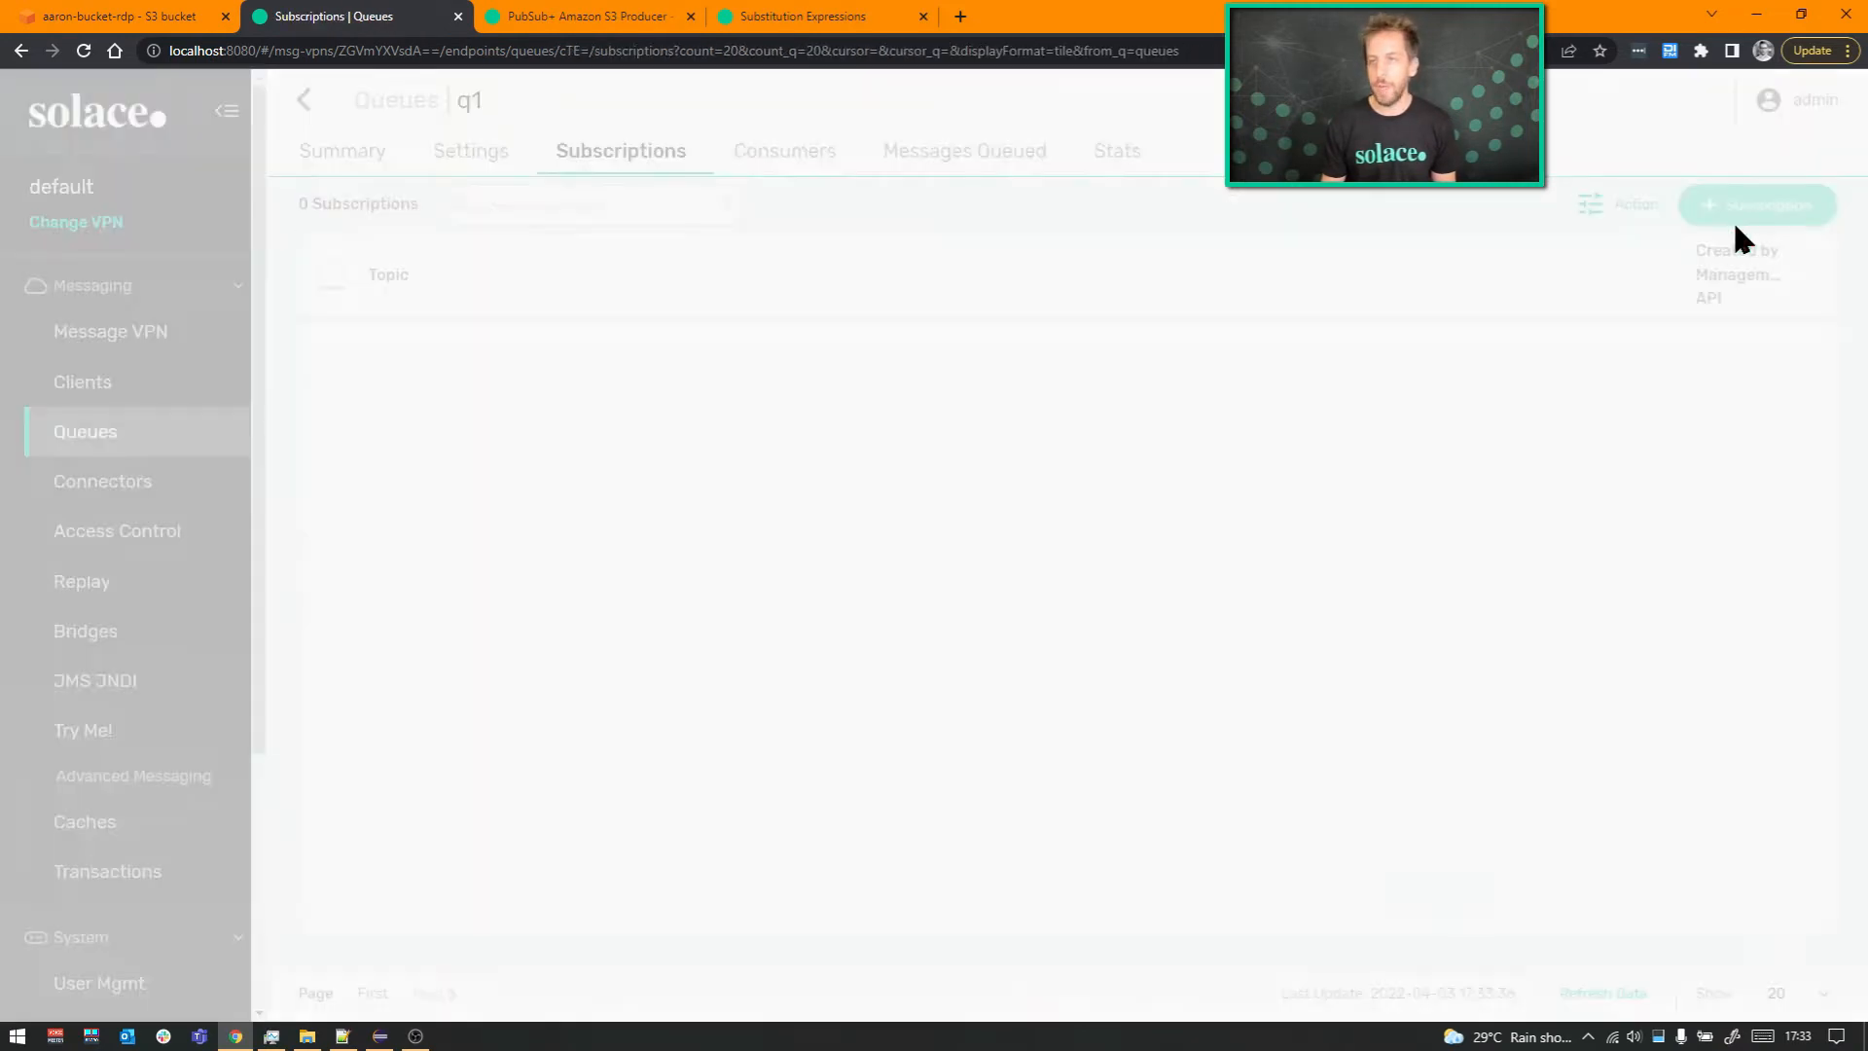
Step: Add topic subscription 'orders' to queue q1 and return to its summary
left_click(1754, 204)
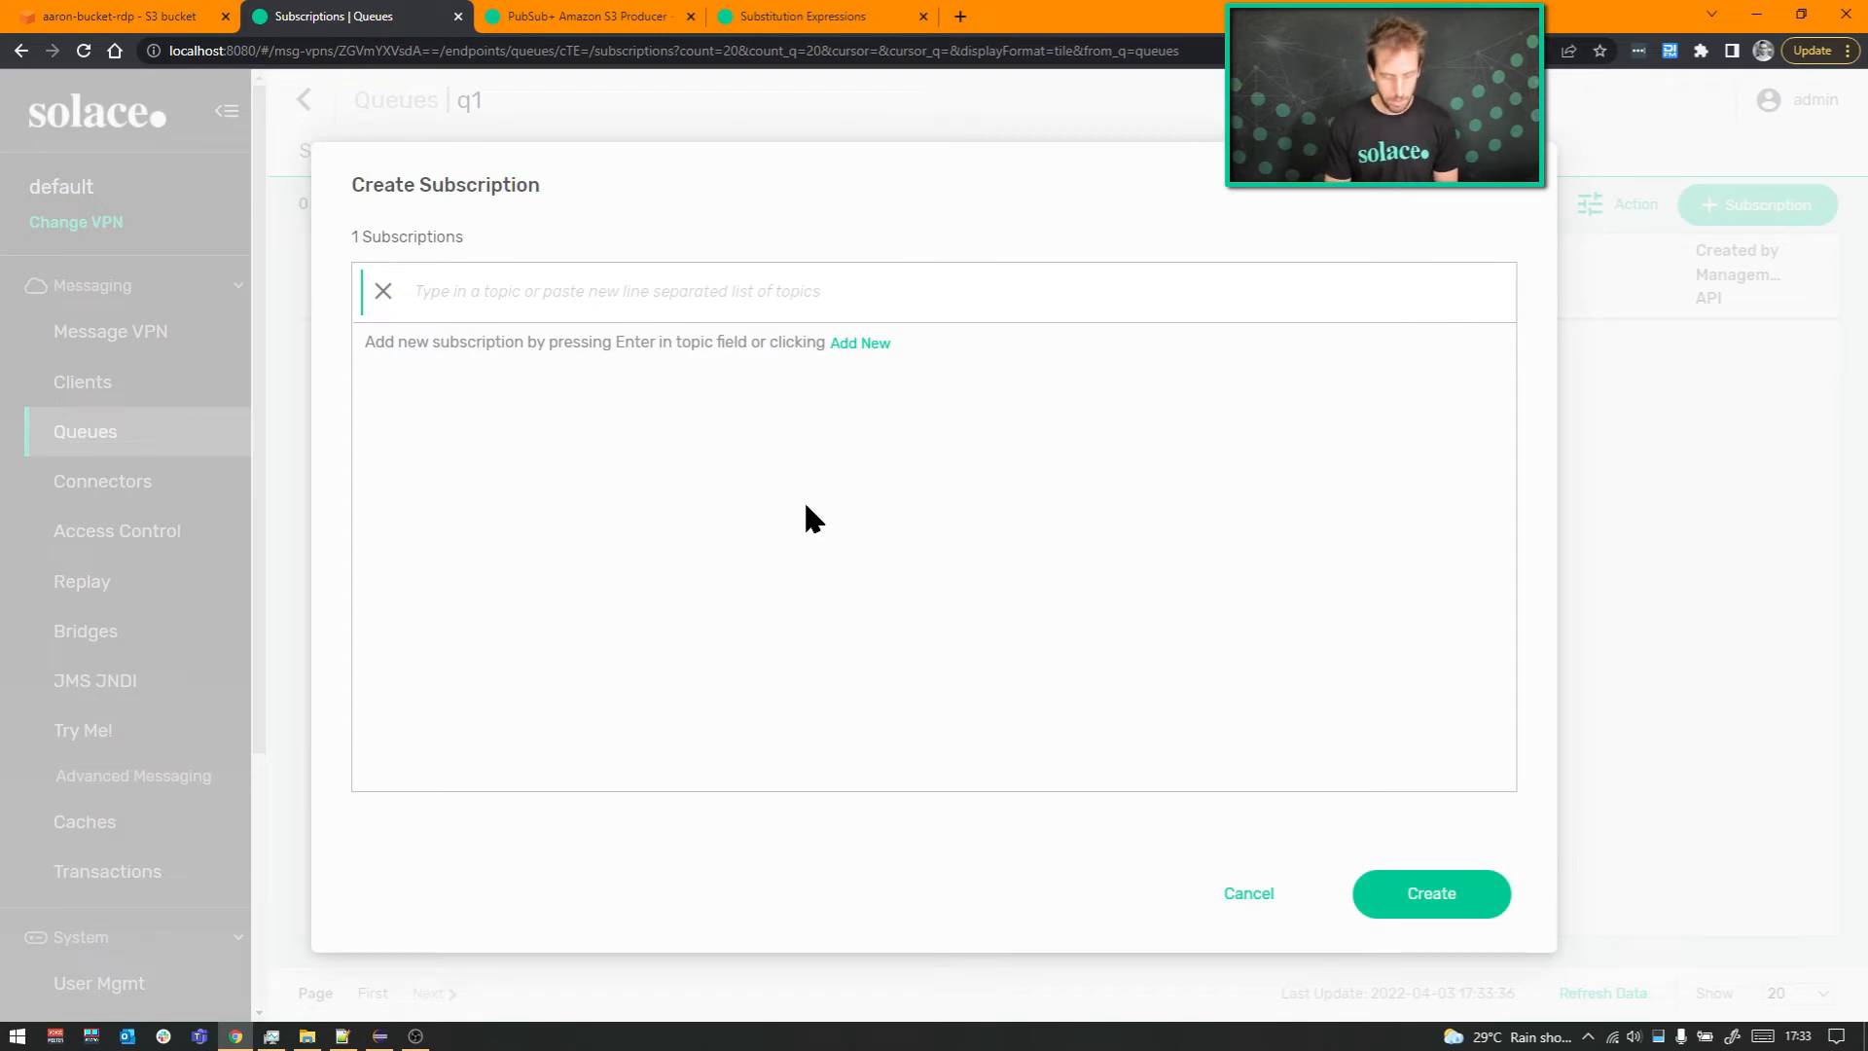
type("orders")
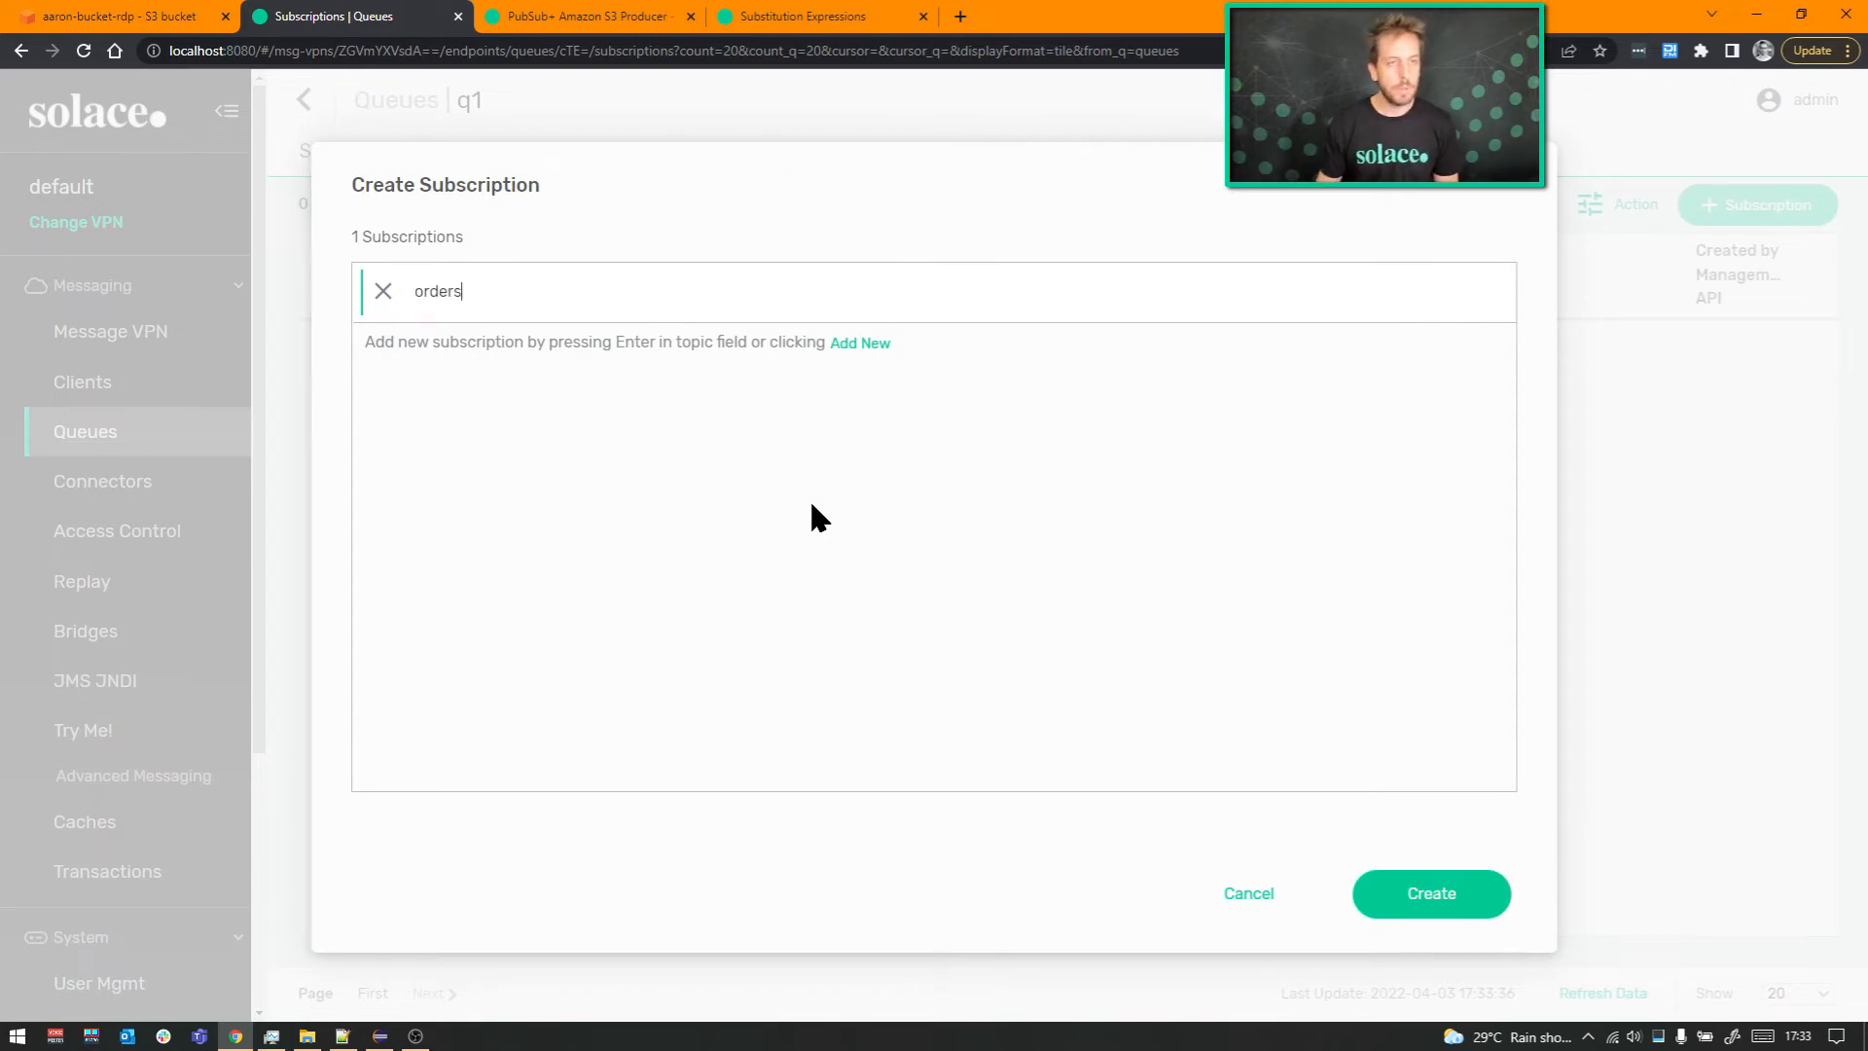
mouse_move(673, 483)
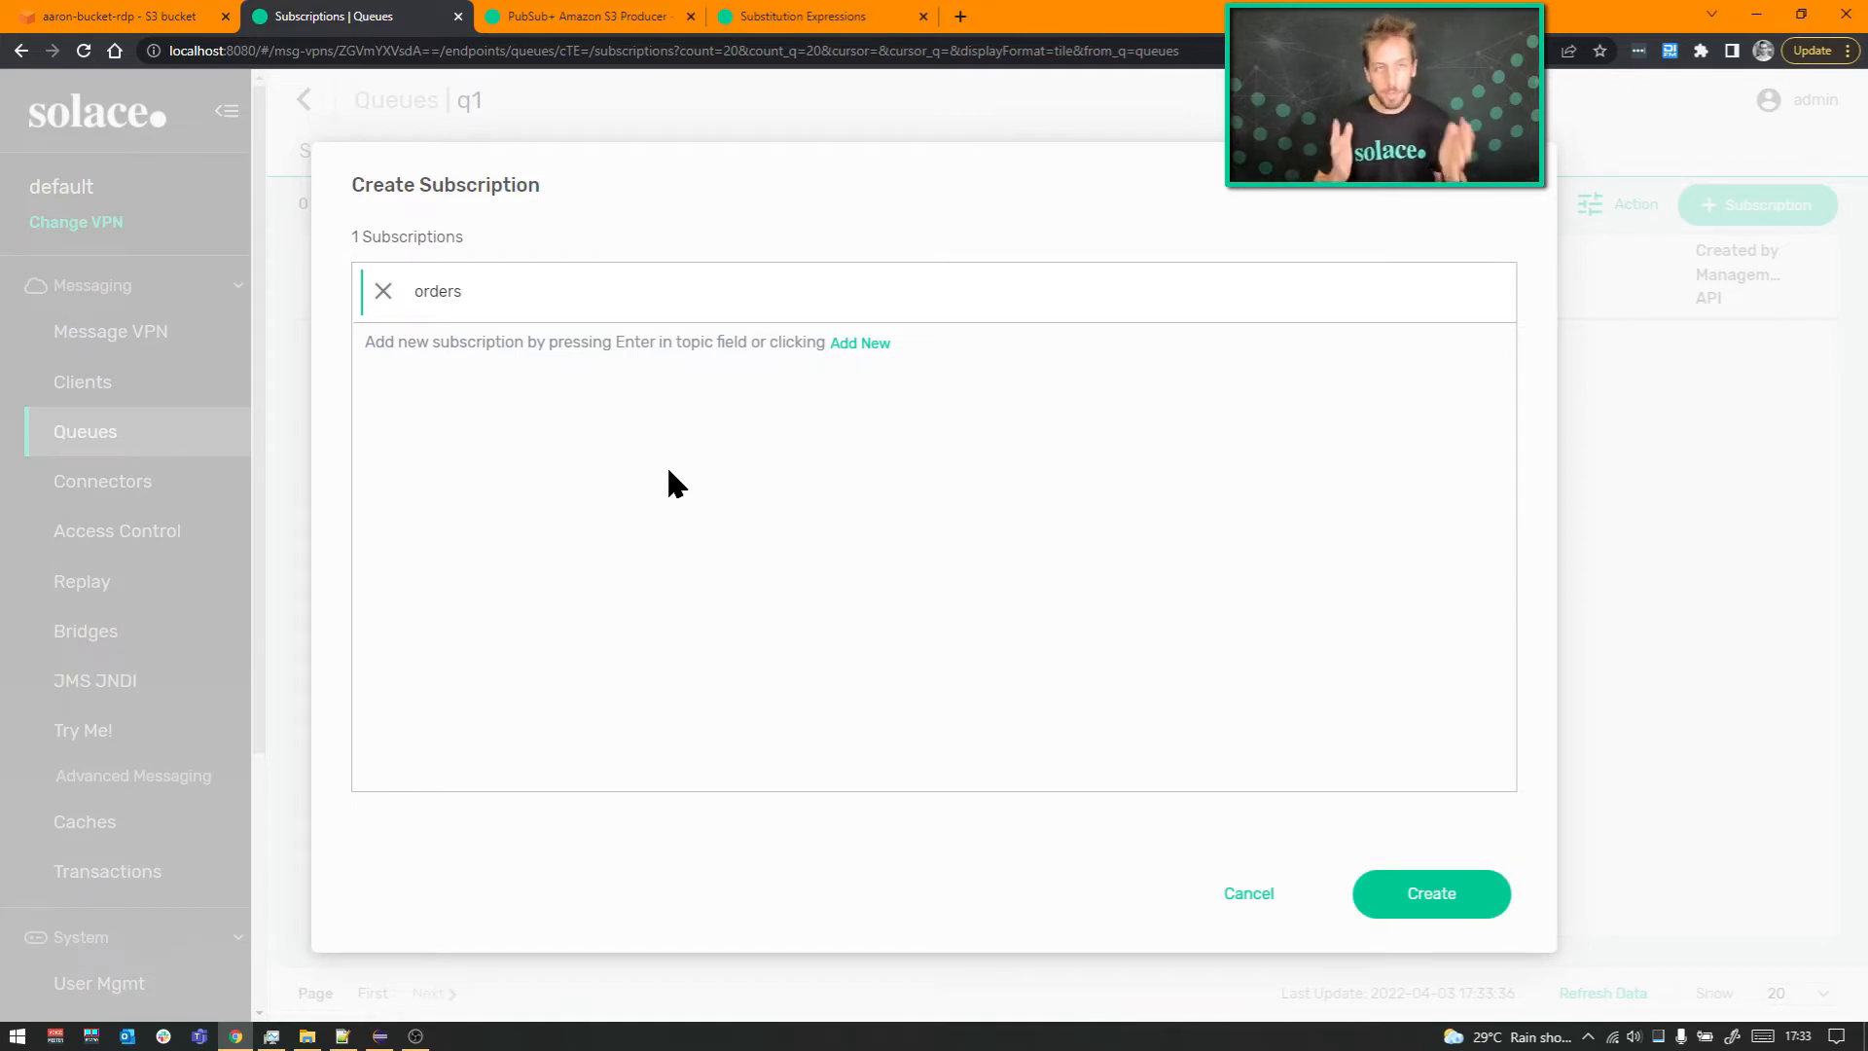
mouse_move(1249, 809)
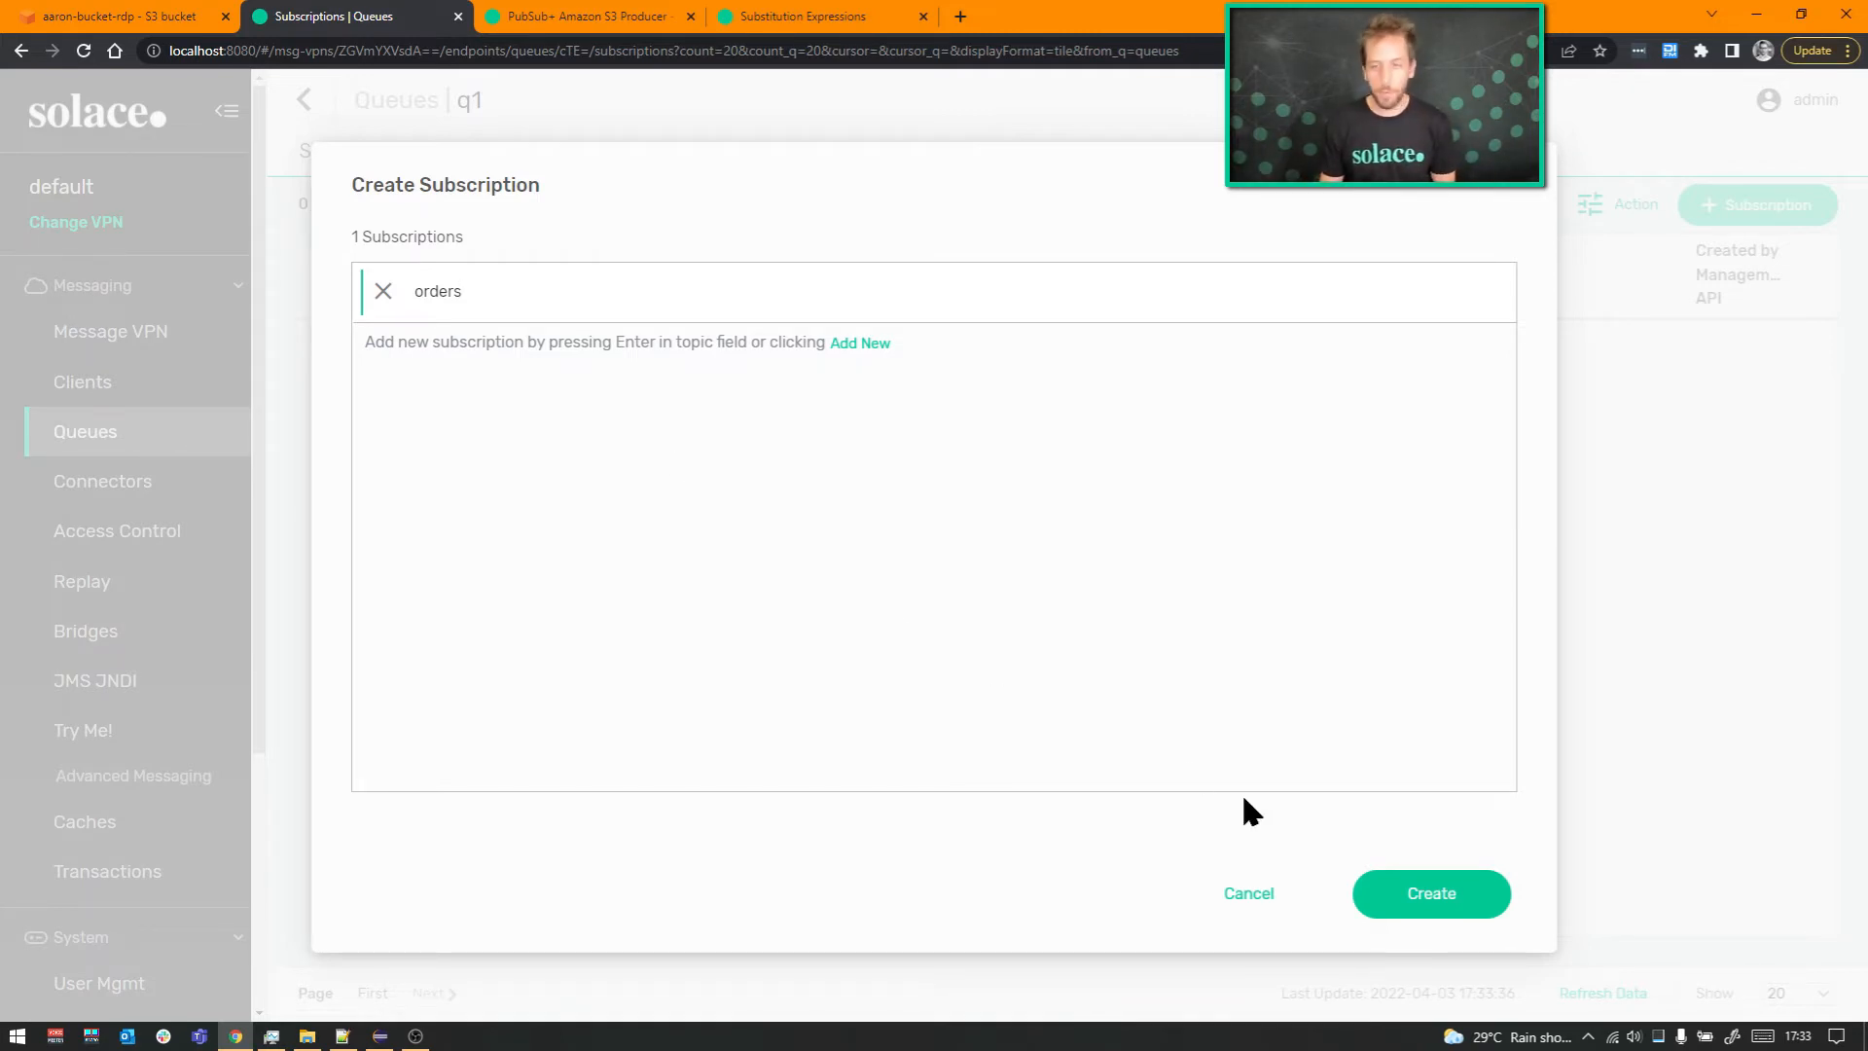
left_click(1432, 893)
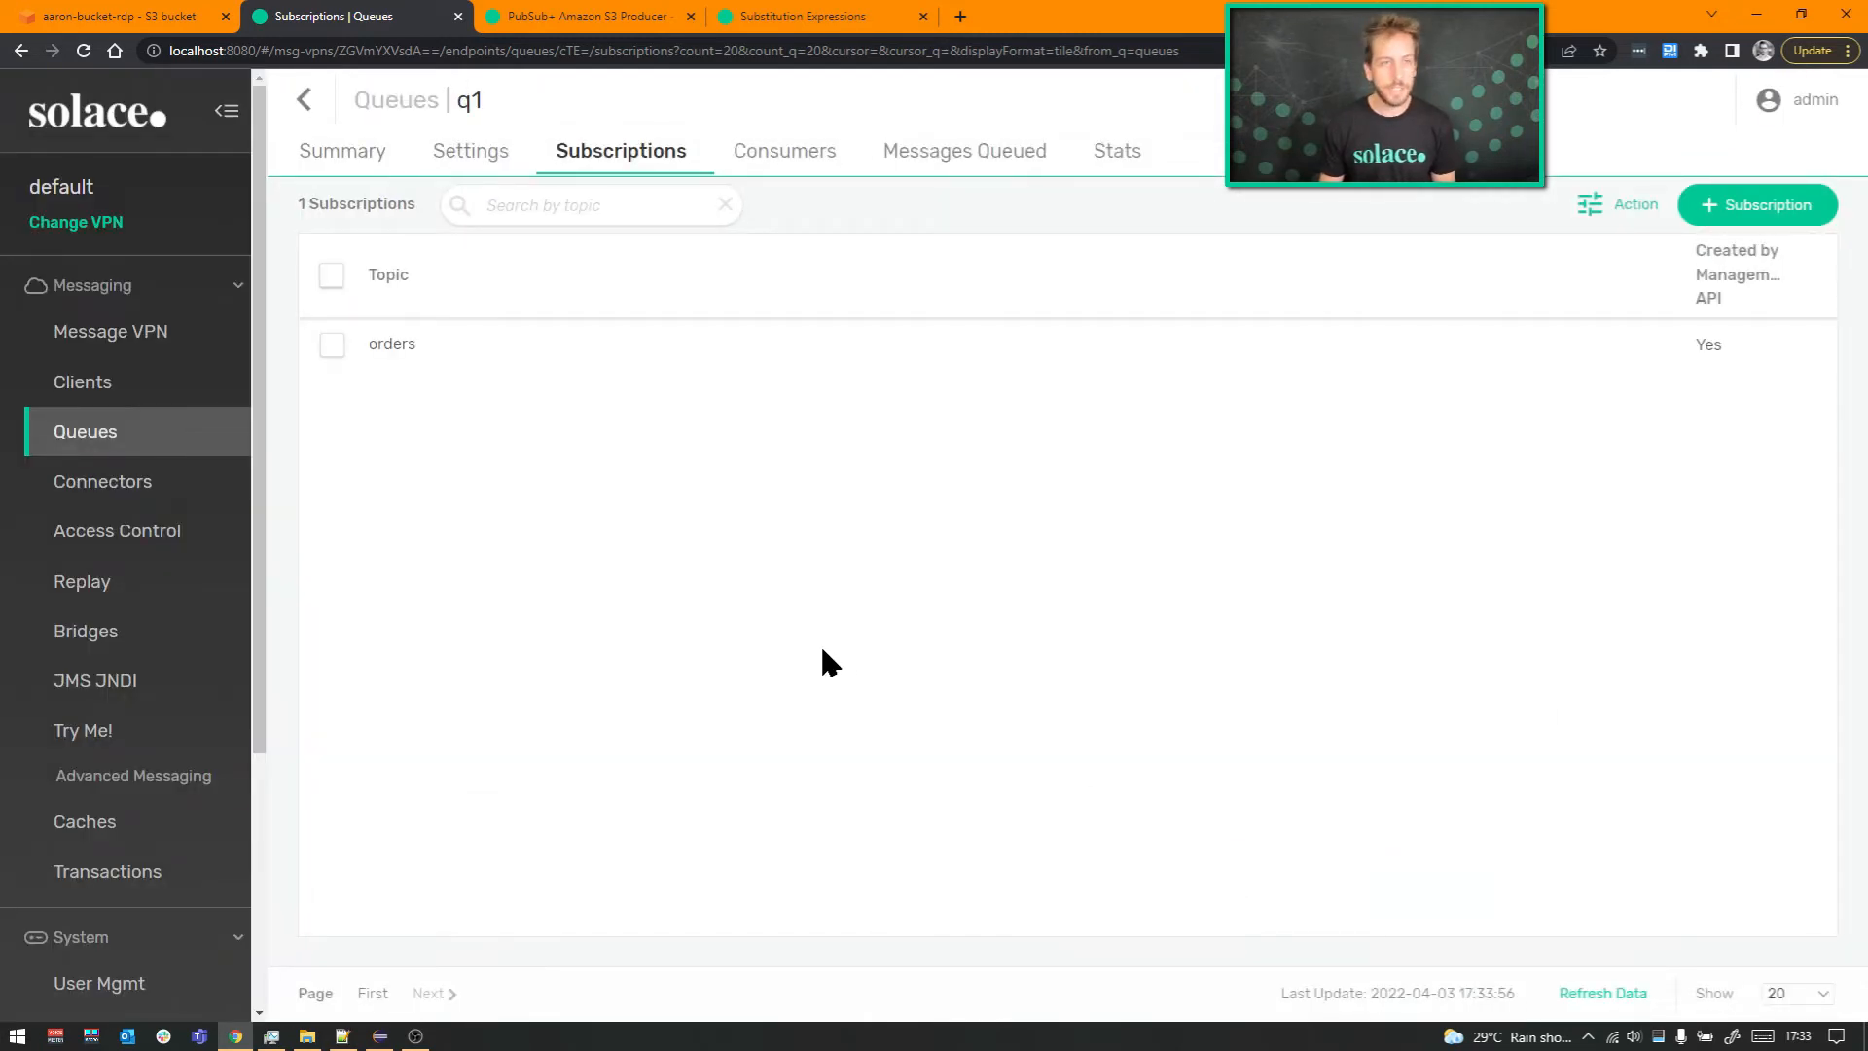
mouse_move(784, 657)
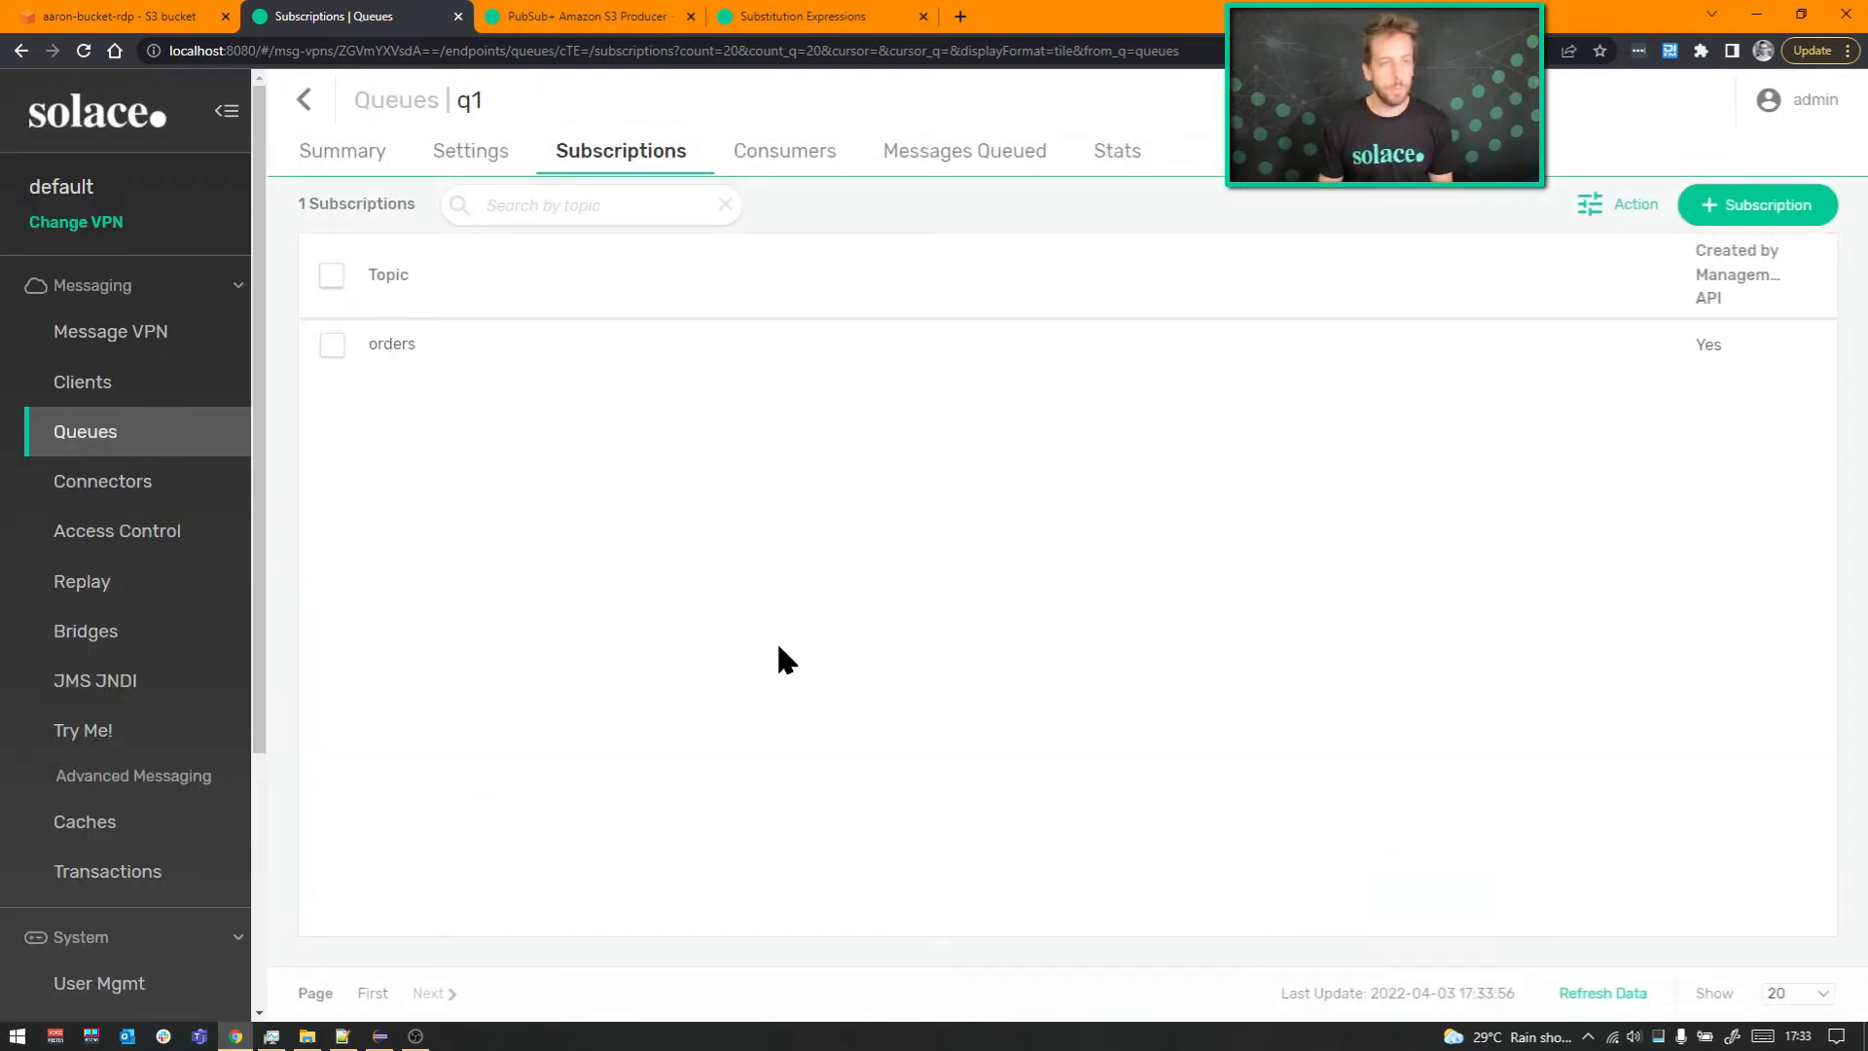
mouse_move(434, 376)
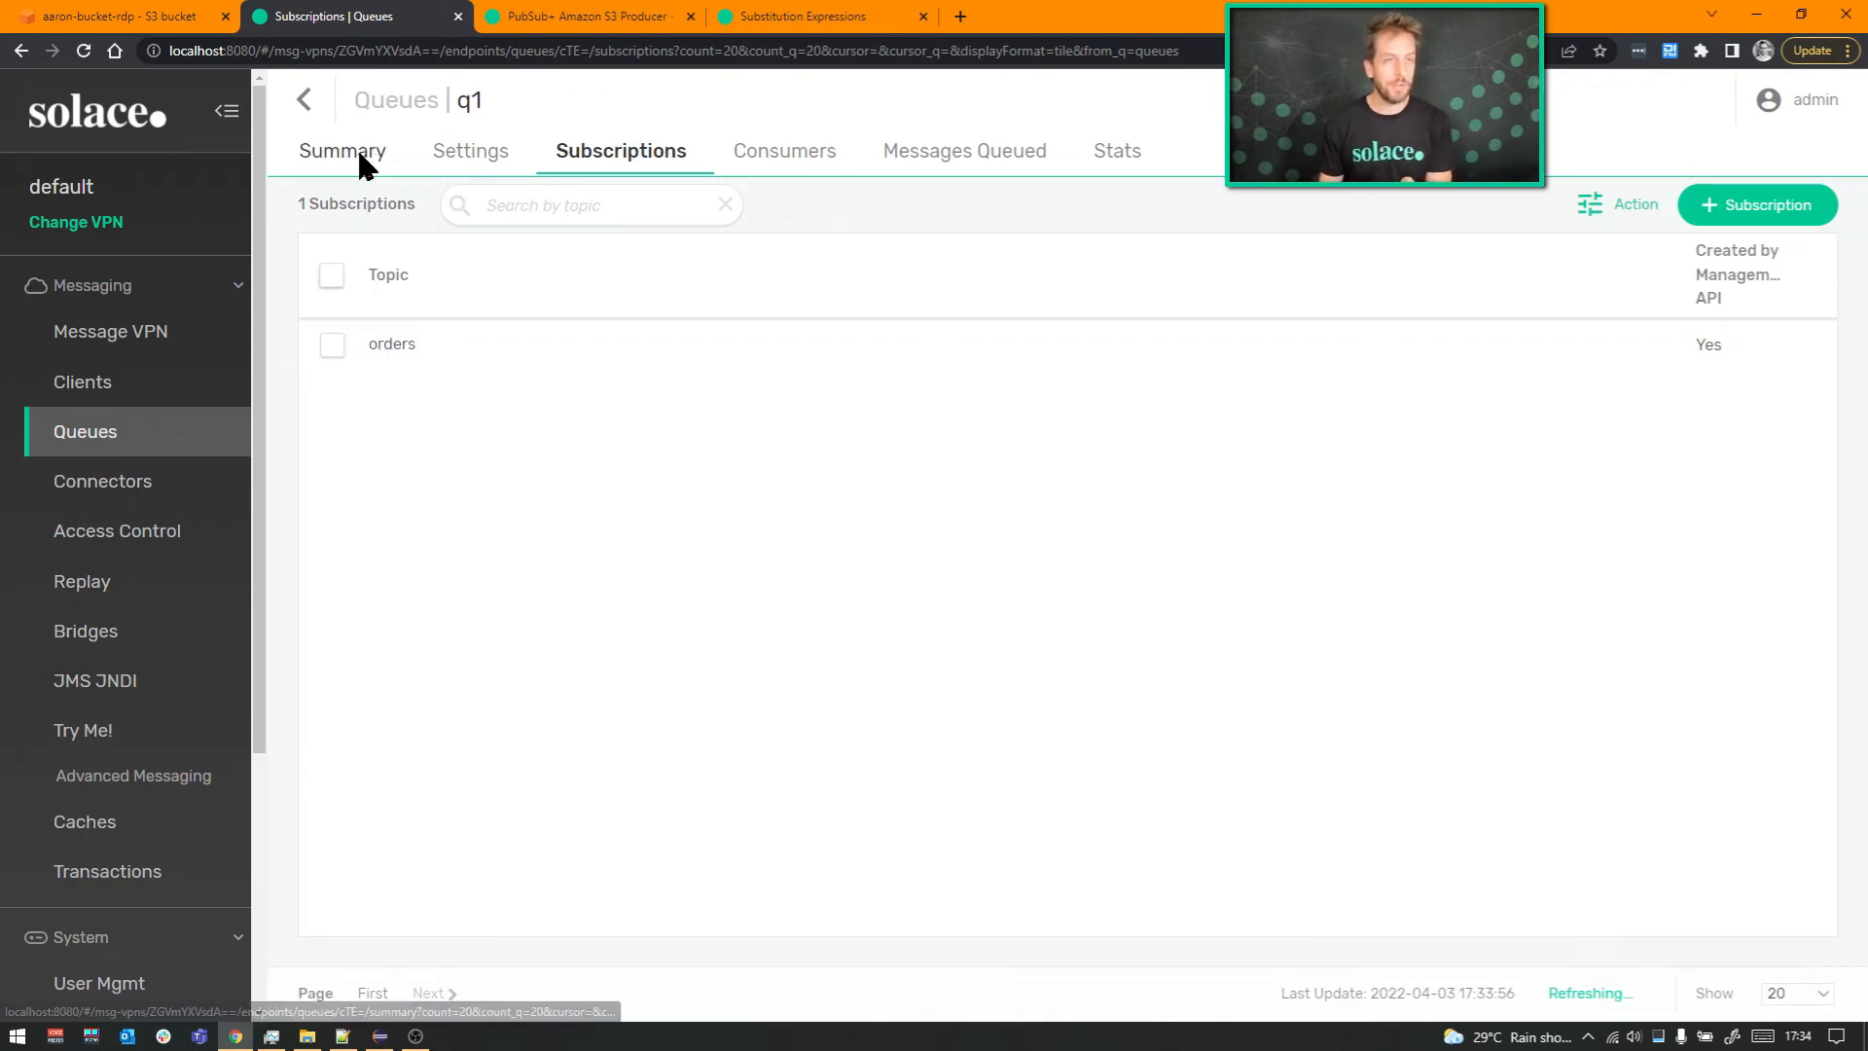
left_click(342, 152)
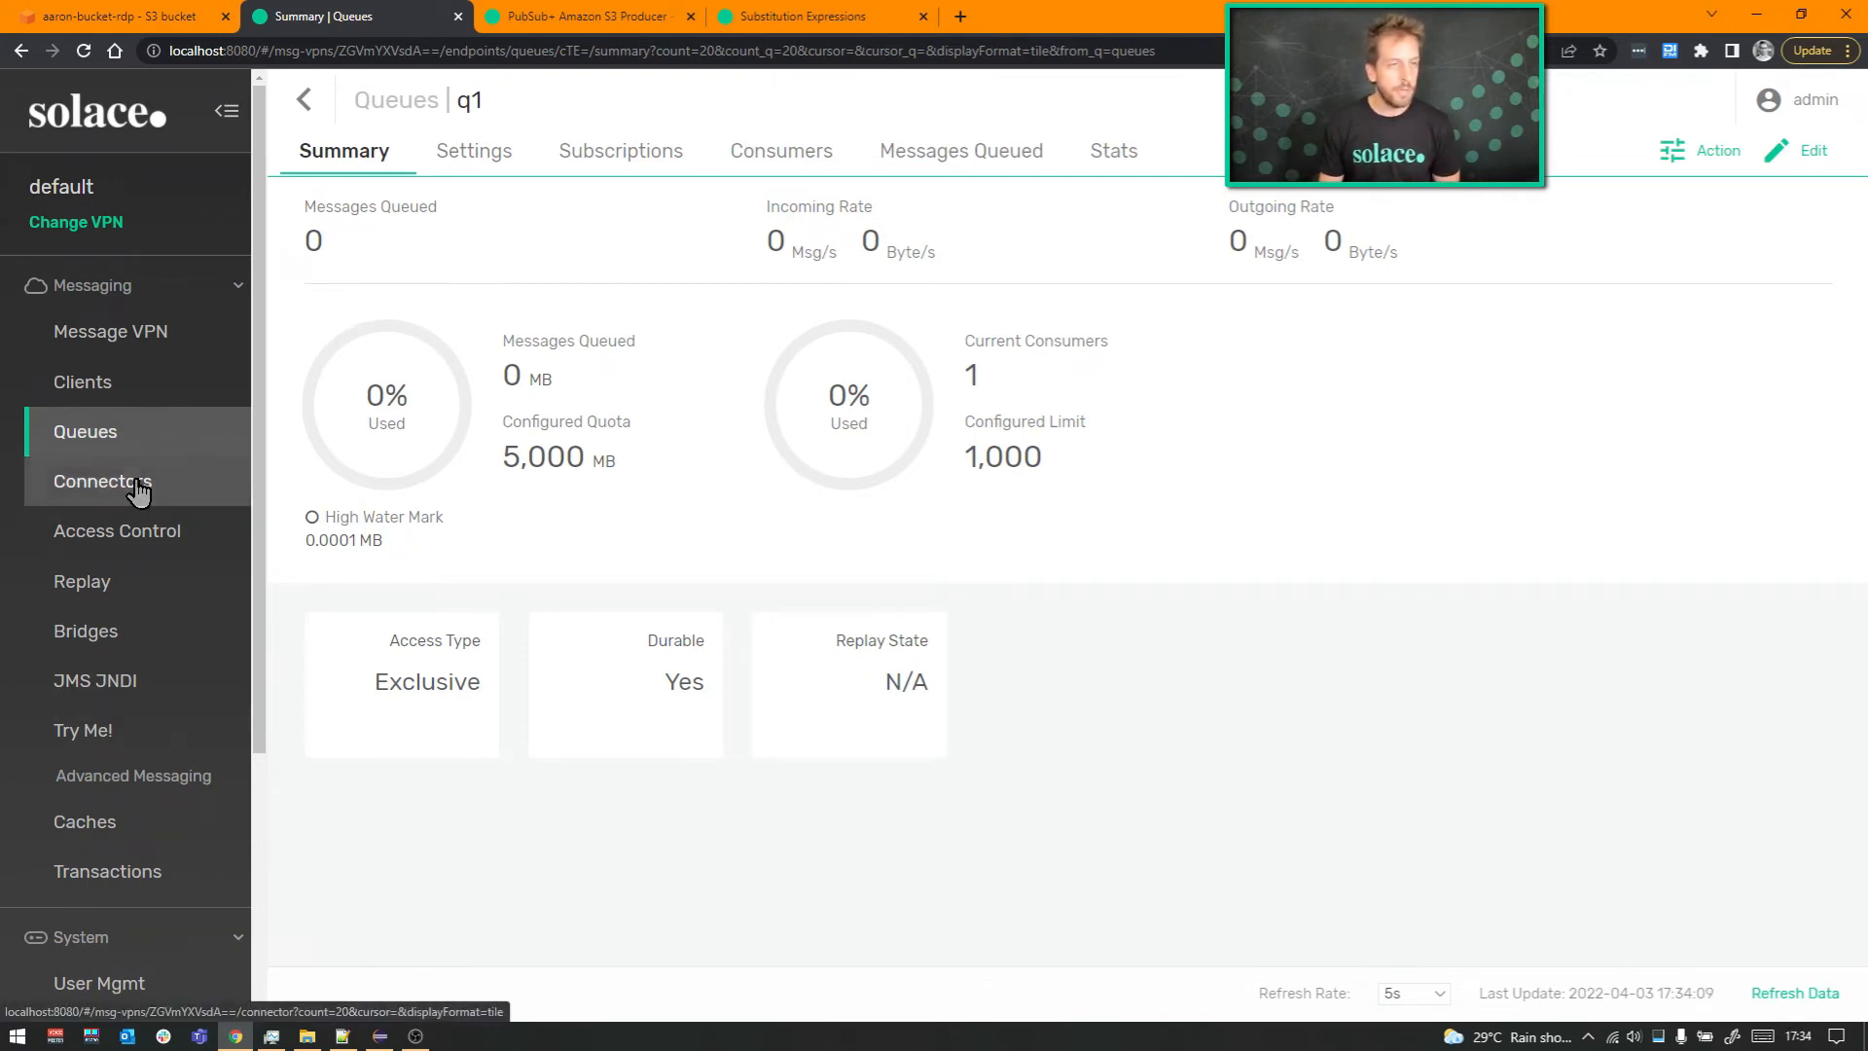
Step: Refresh the Connectors list to see rdp-s3 up, then switch to the S3 bucket objects
left_click(101, 481)
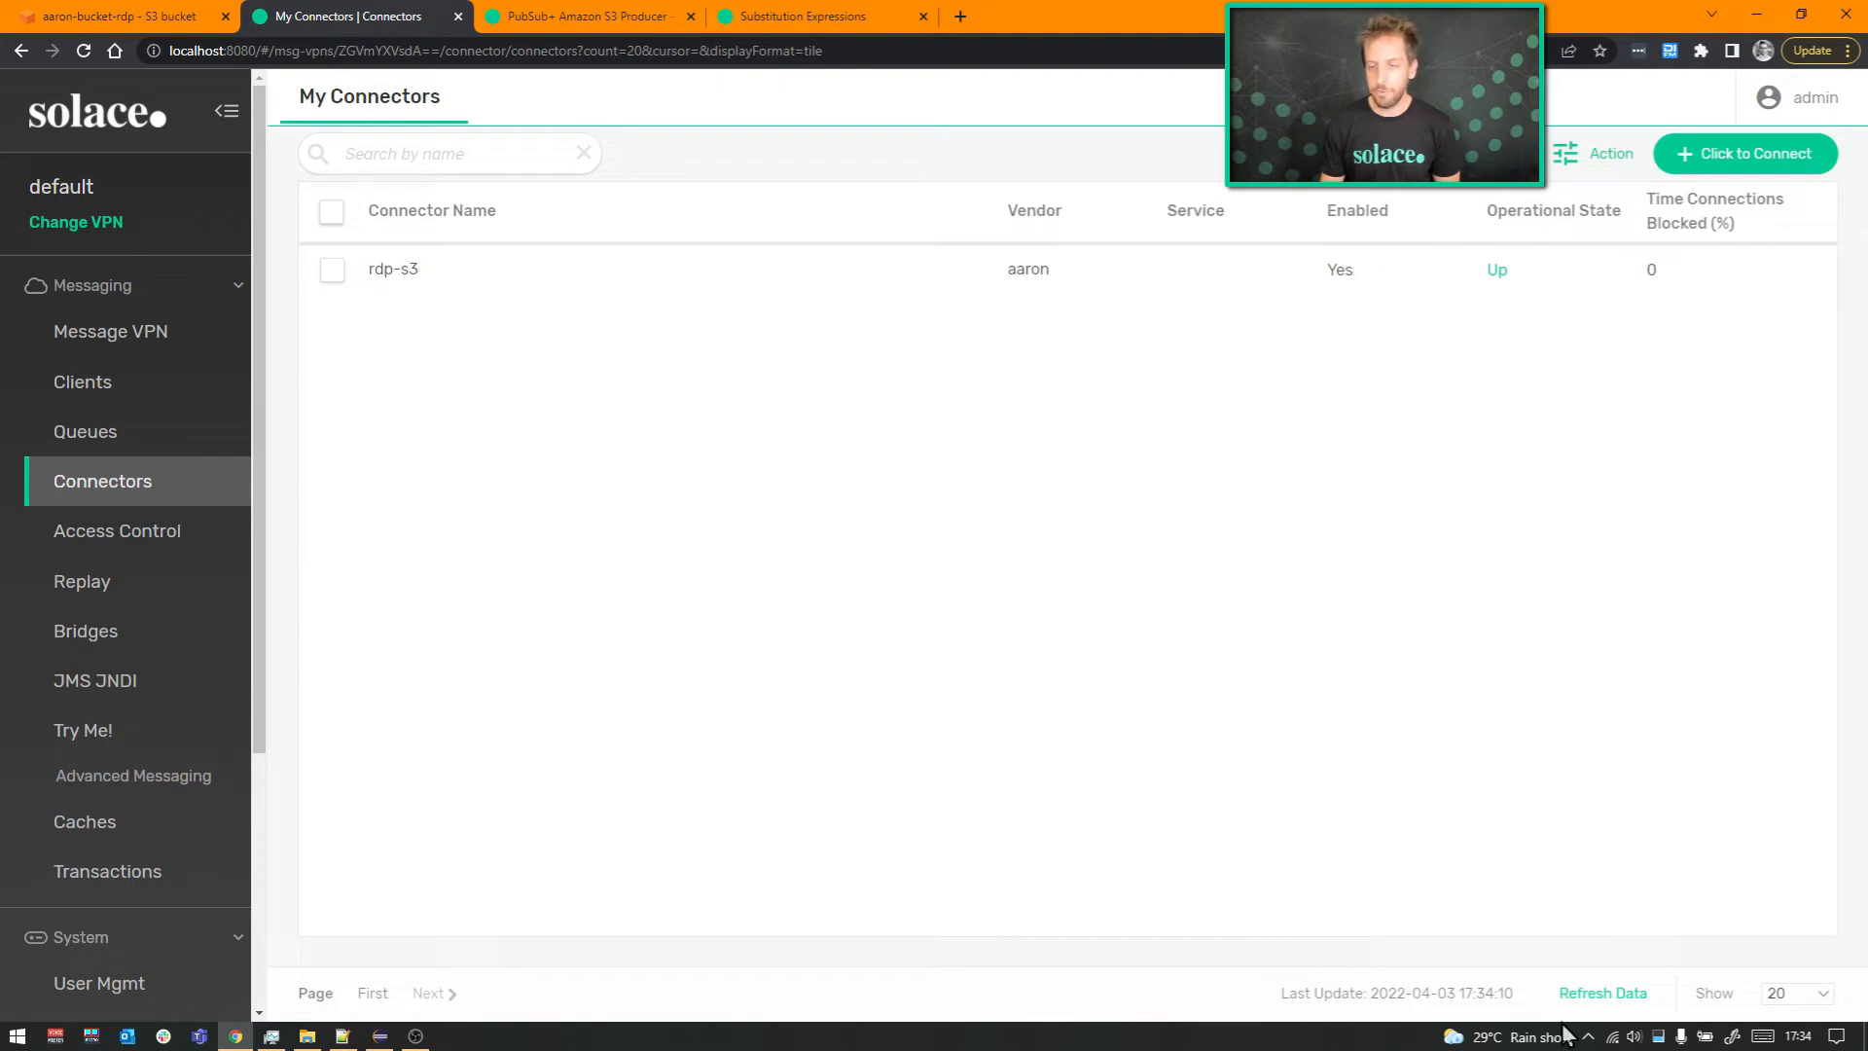
left_click(1603, 992)
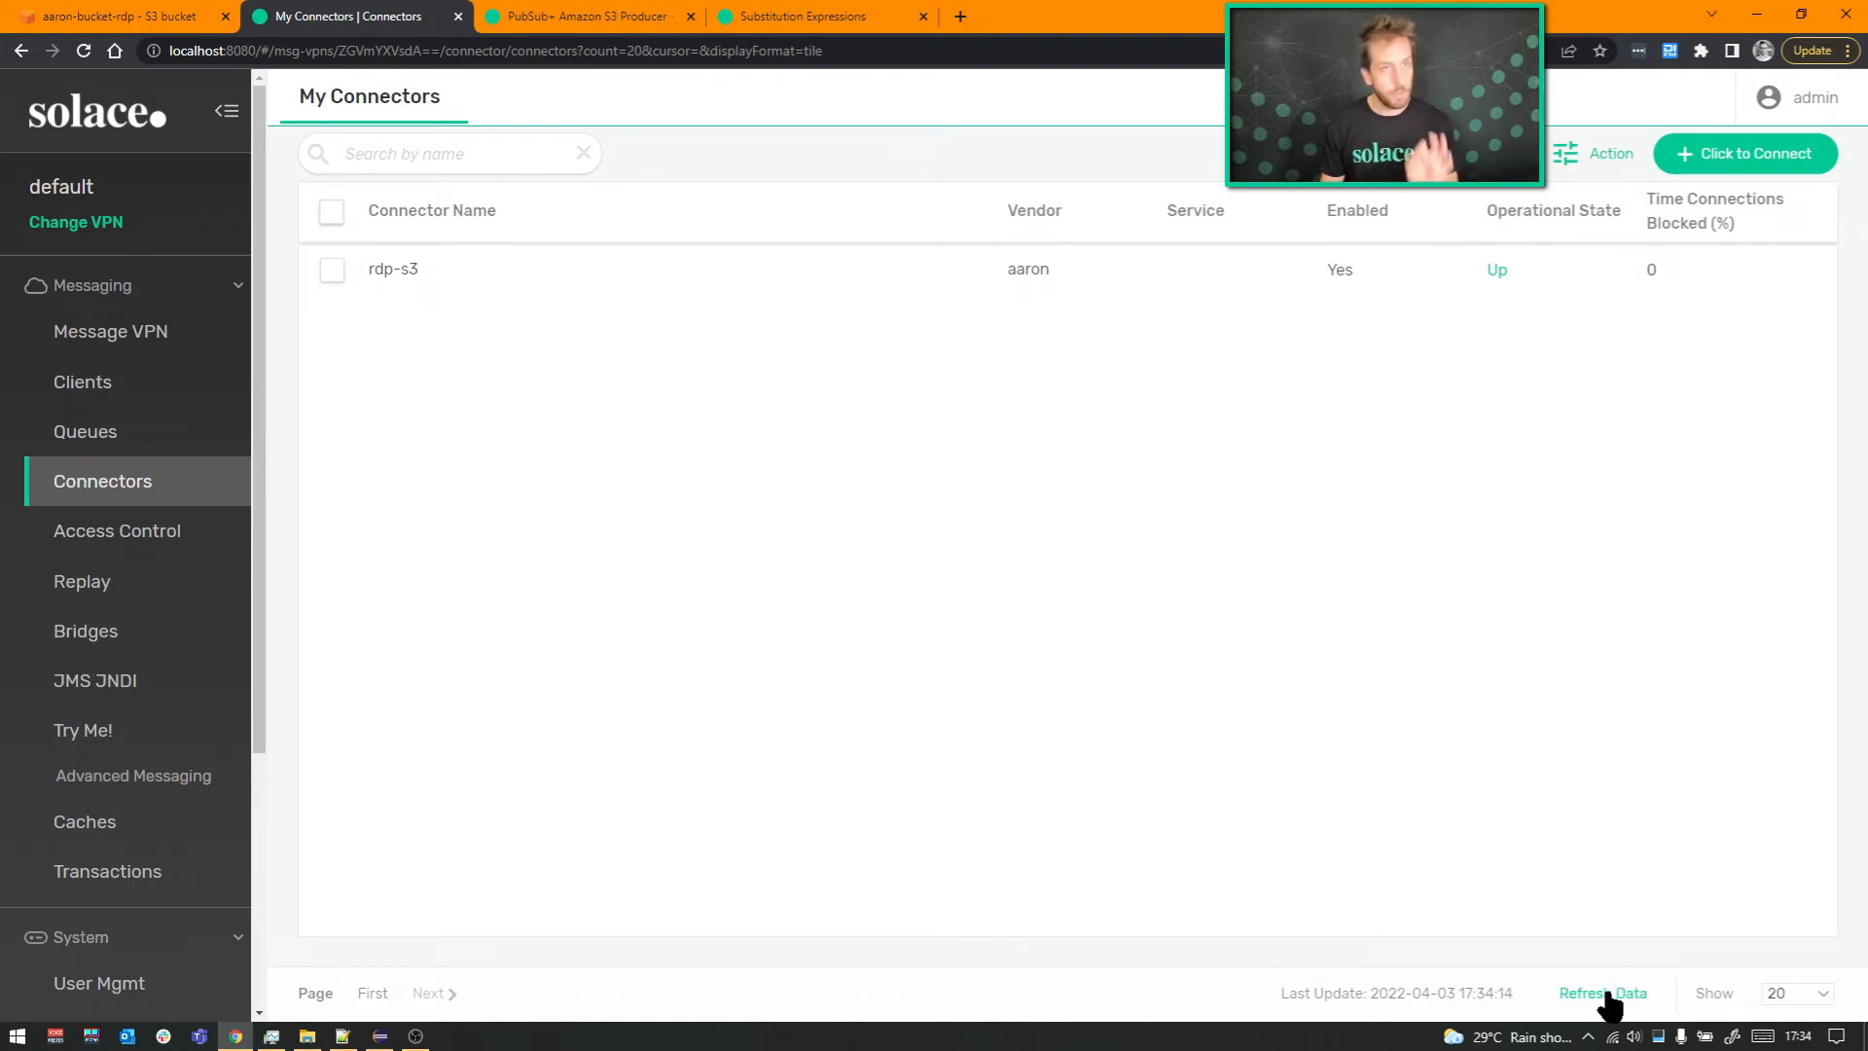
left_click(117, 16)
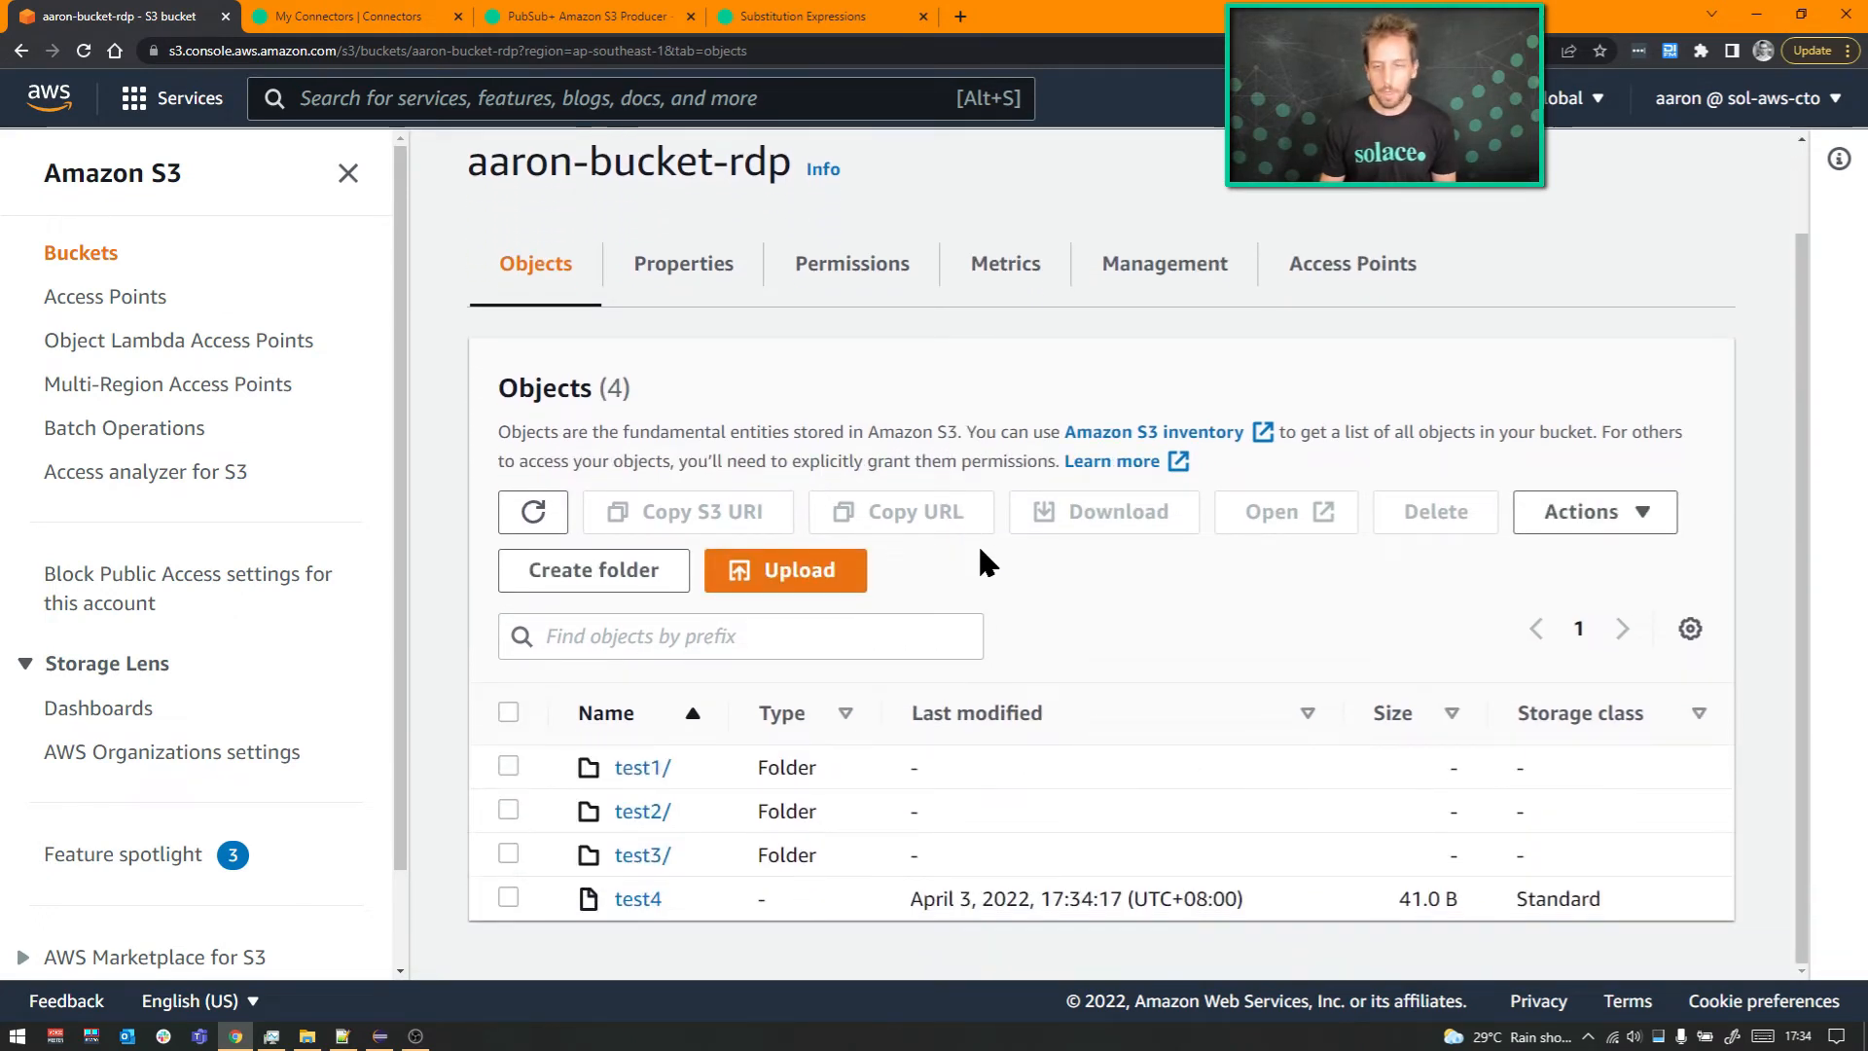
mouse_move(1101, 951)
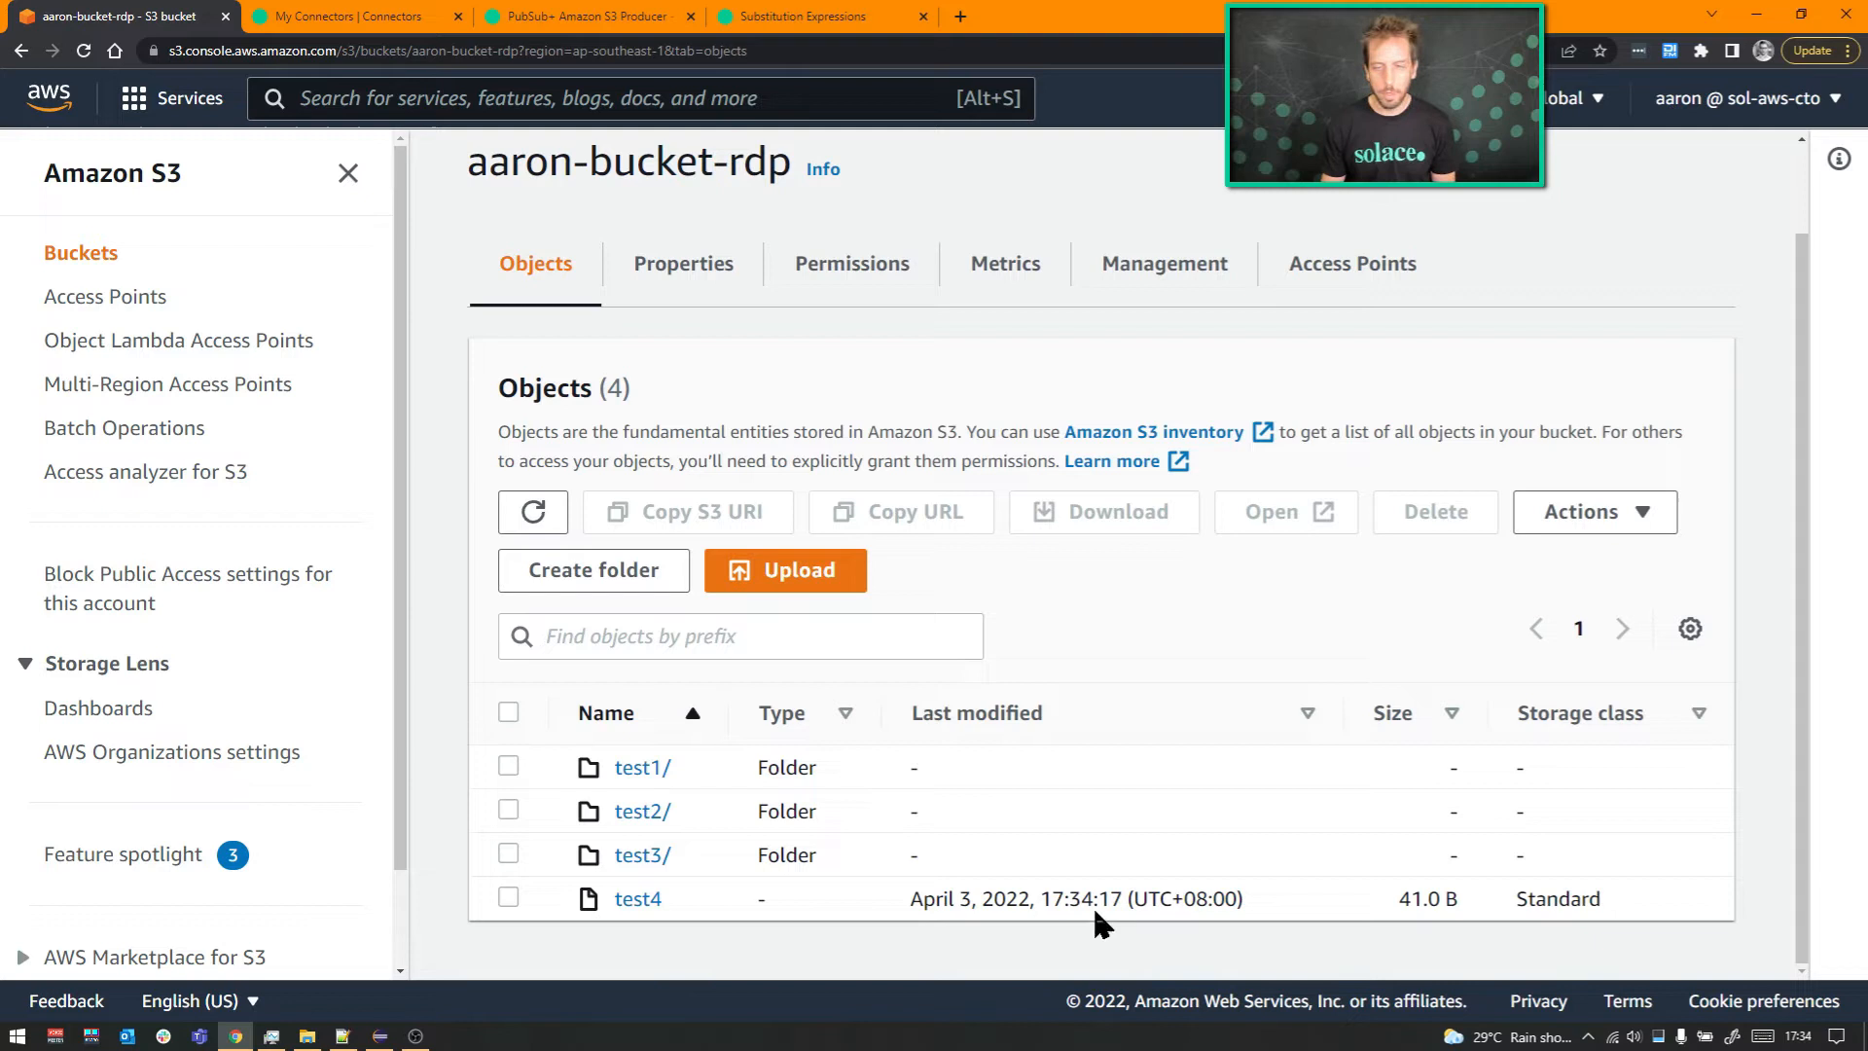
mouse_move(642, 811)
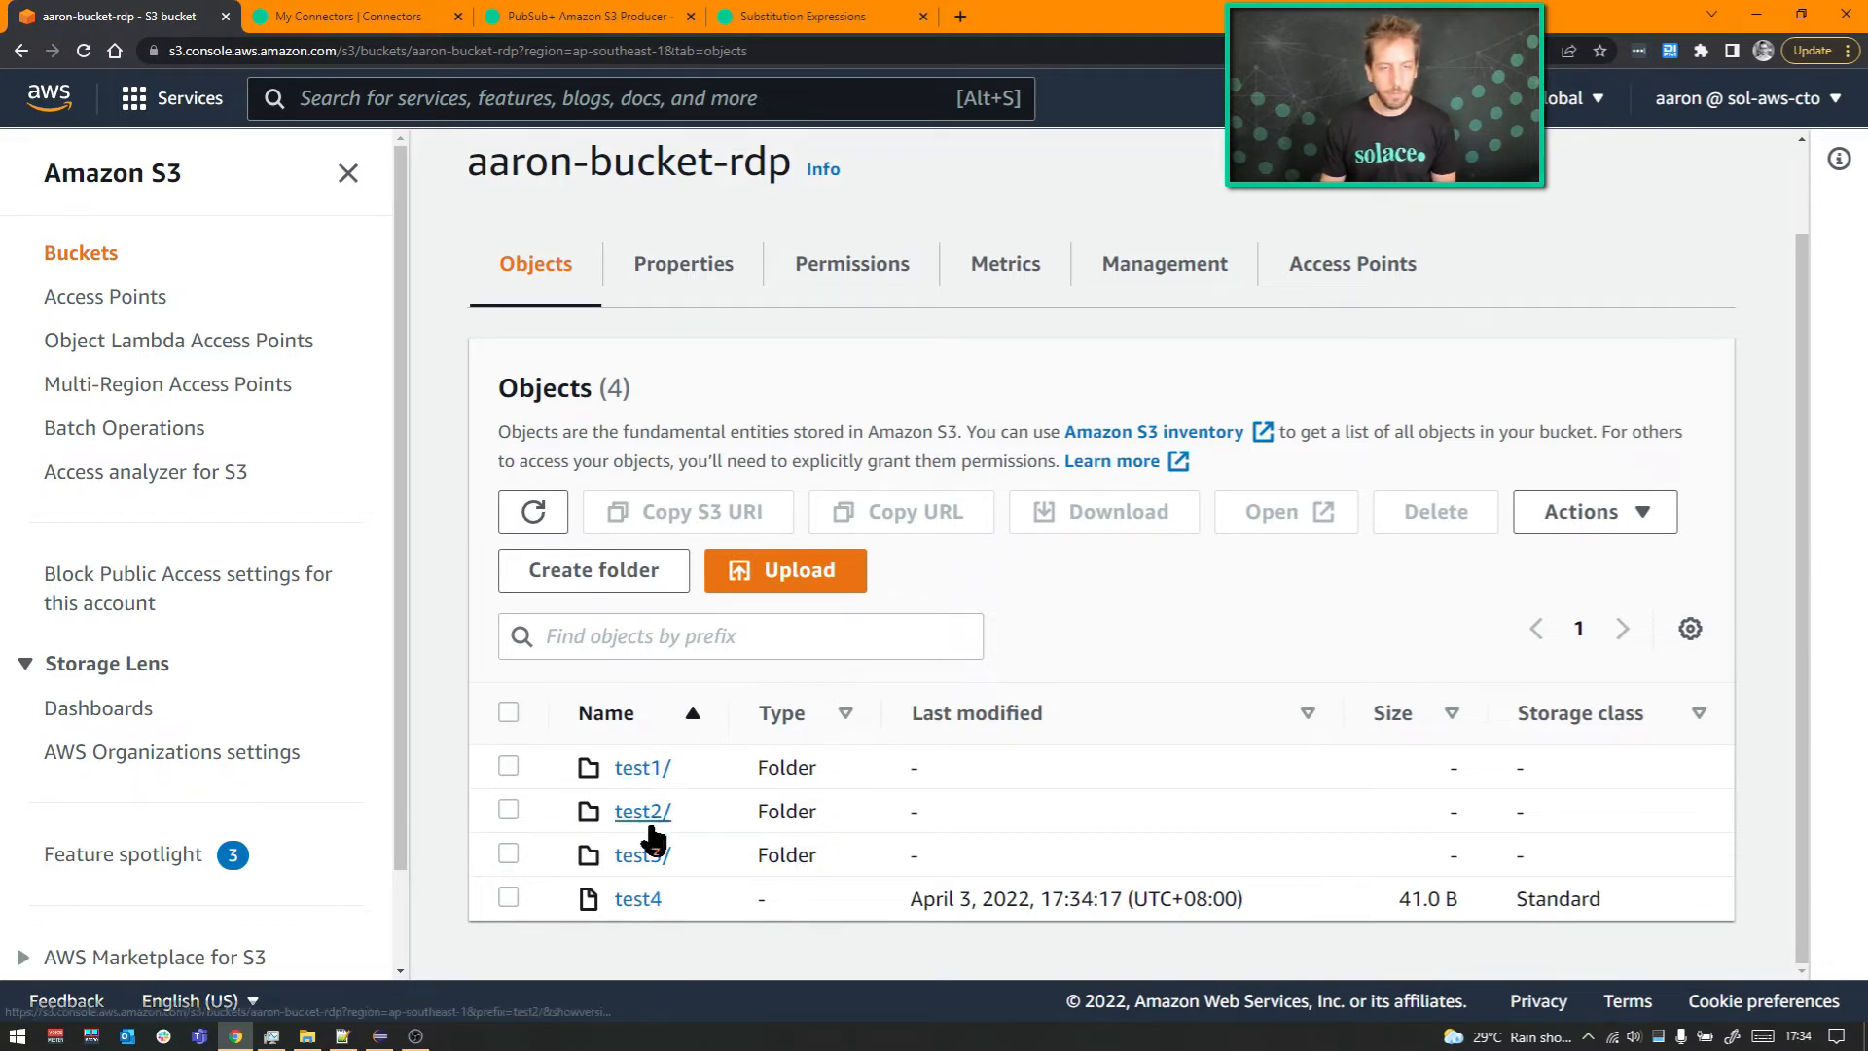
mouse_move(638, 922)
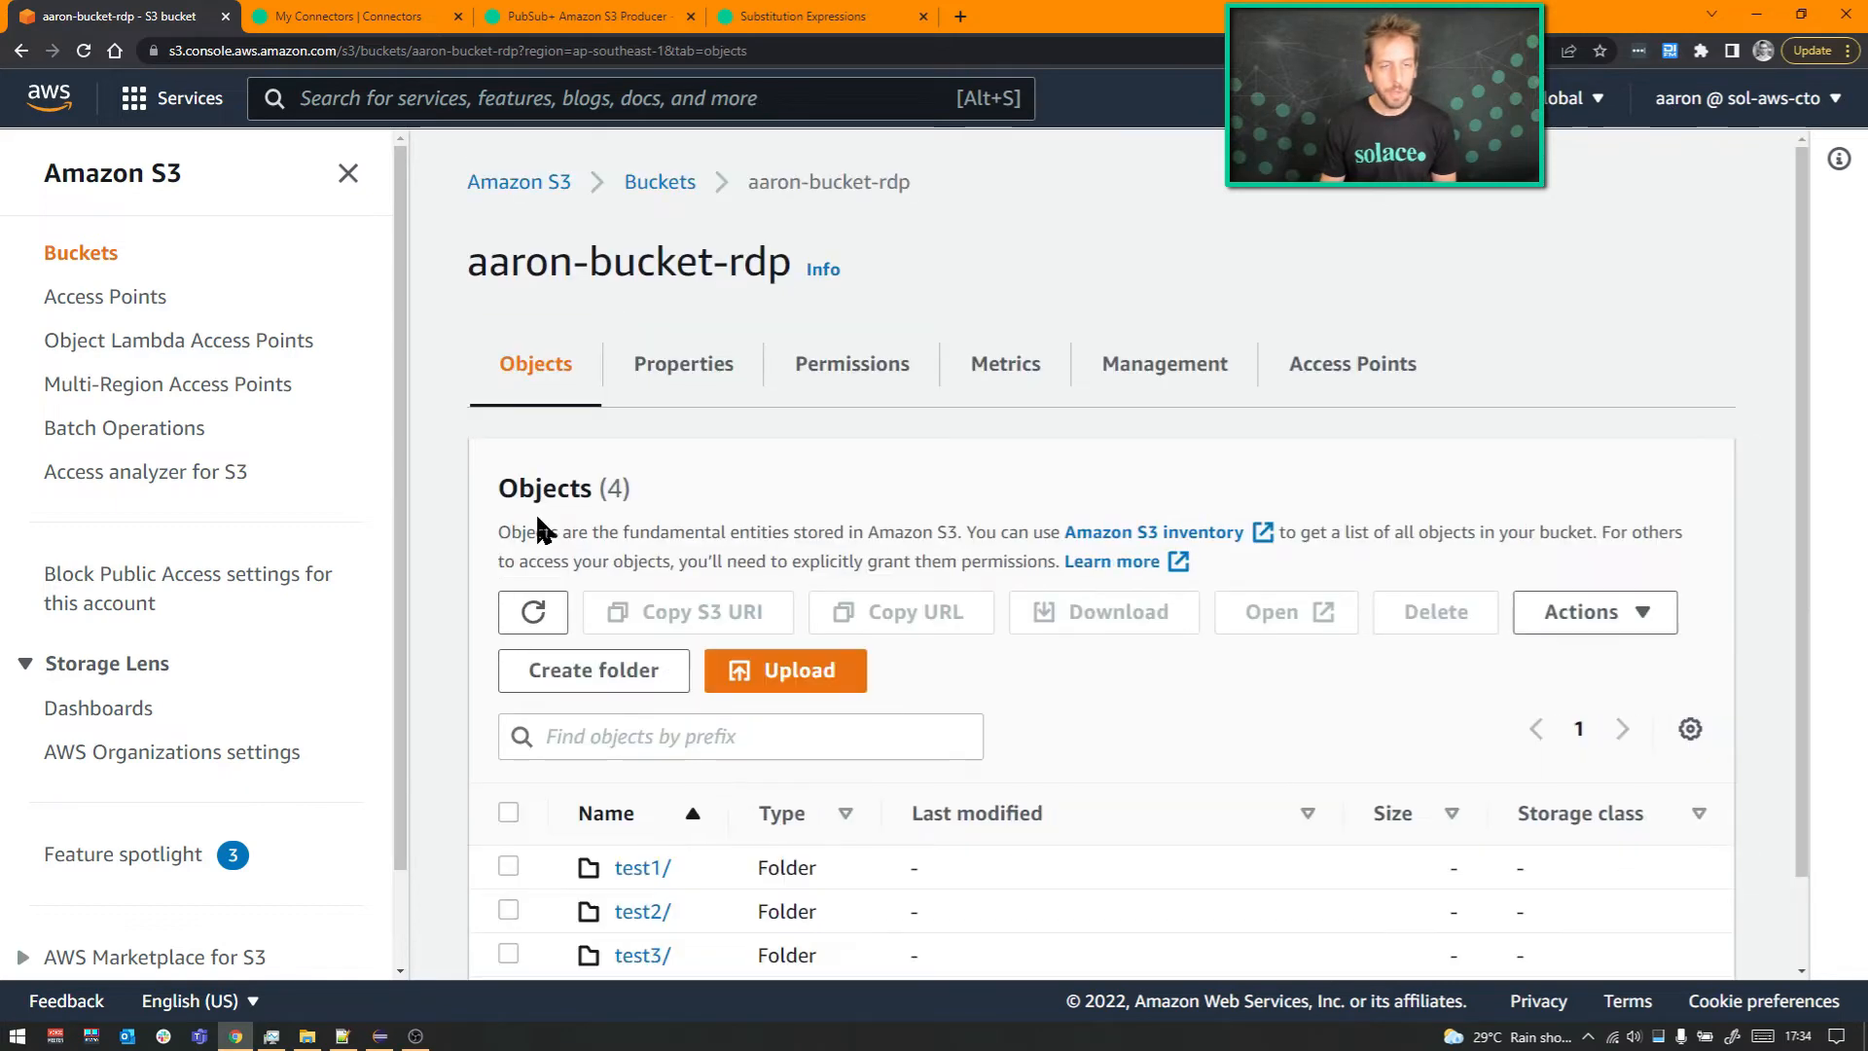
Step: Refresh the aaron-bucket-rdp listing twice, seeing test4 rewritten at 17:34:32, still 41 B
left_click(531, 611)
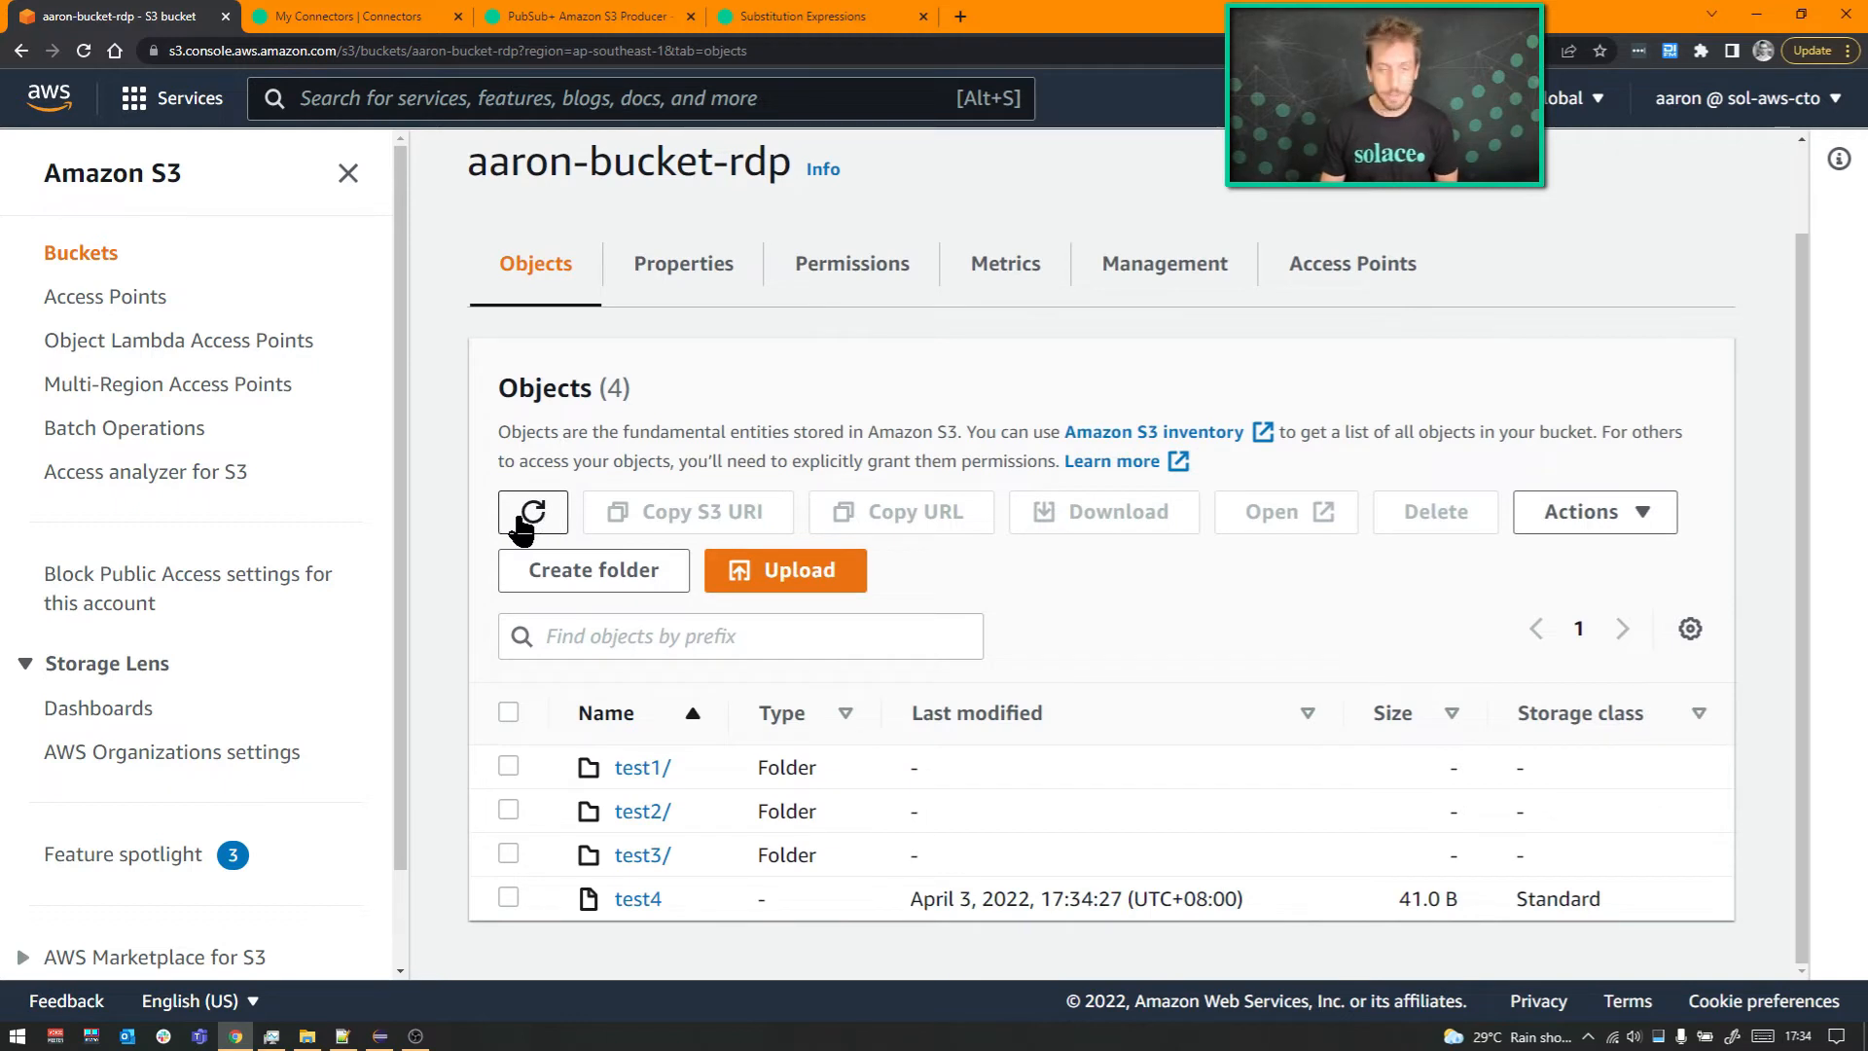
left_click(531, 512)
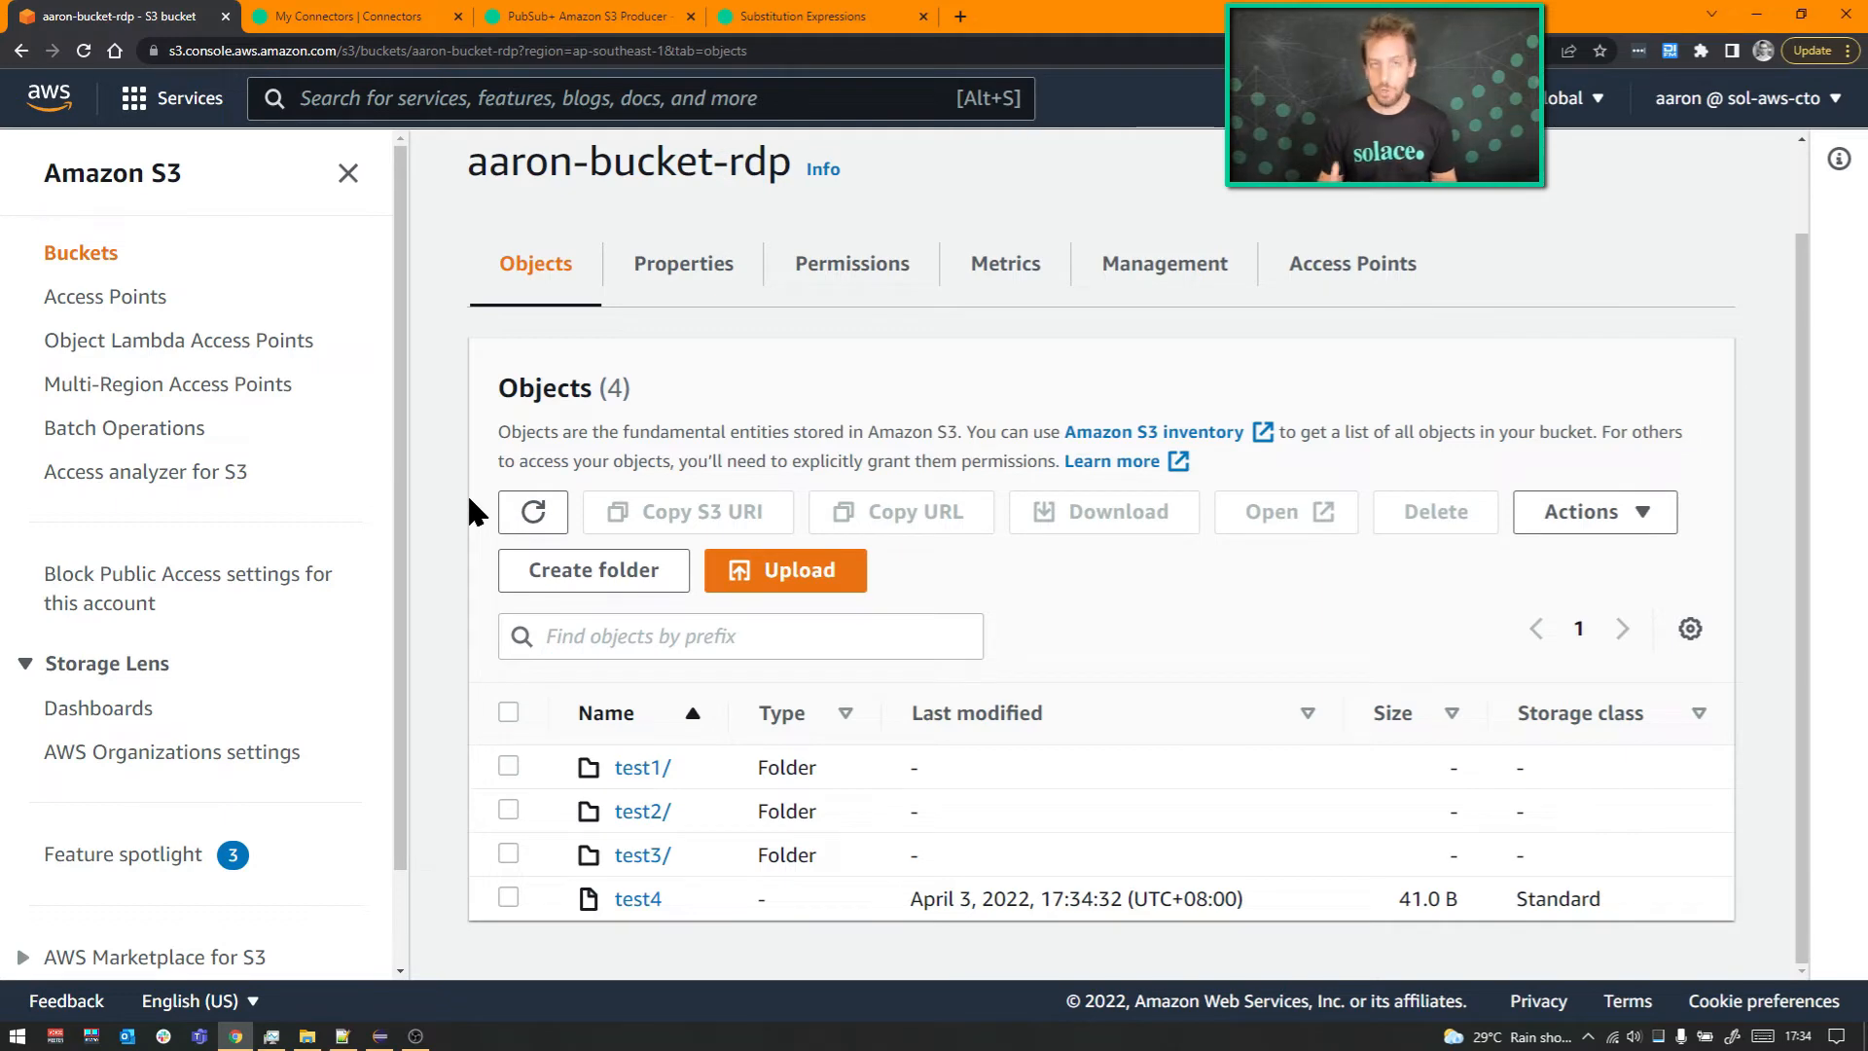
left_click(809, 15)
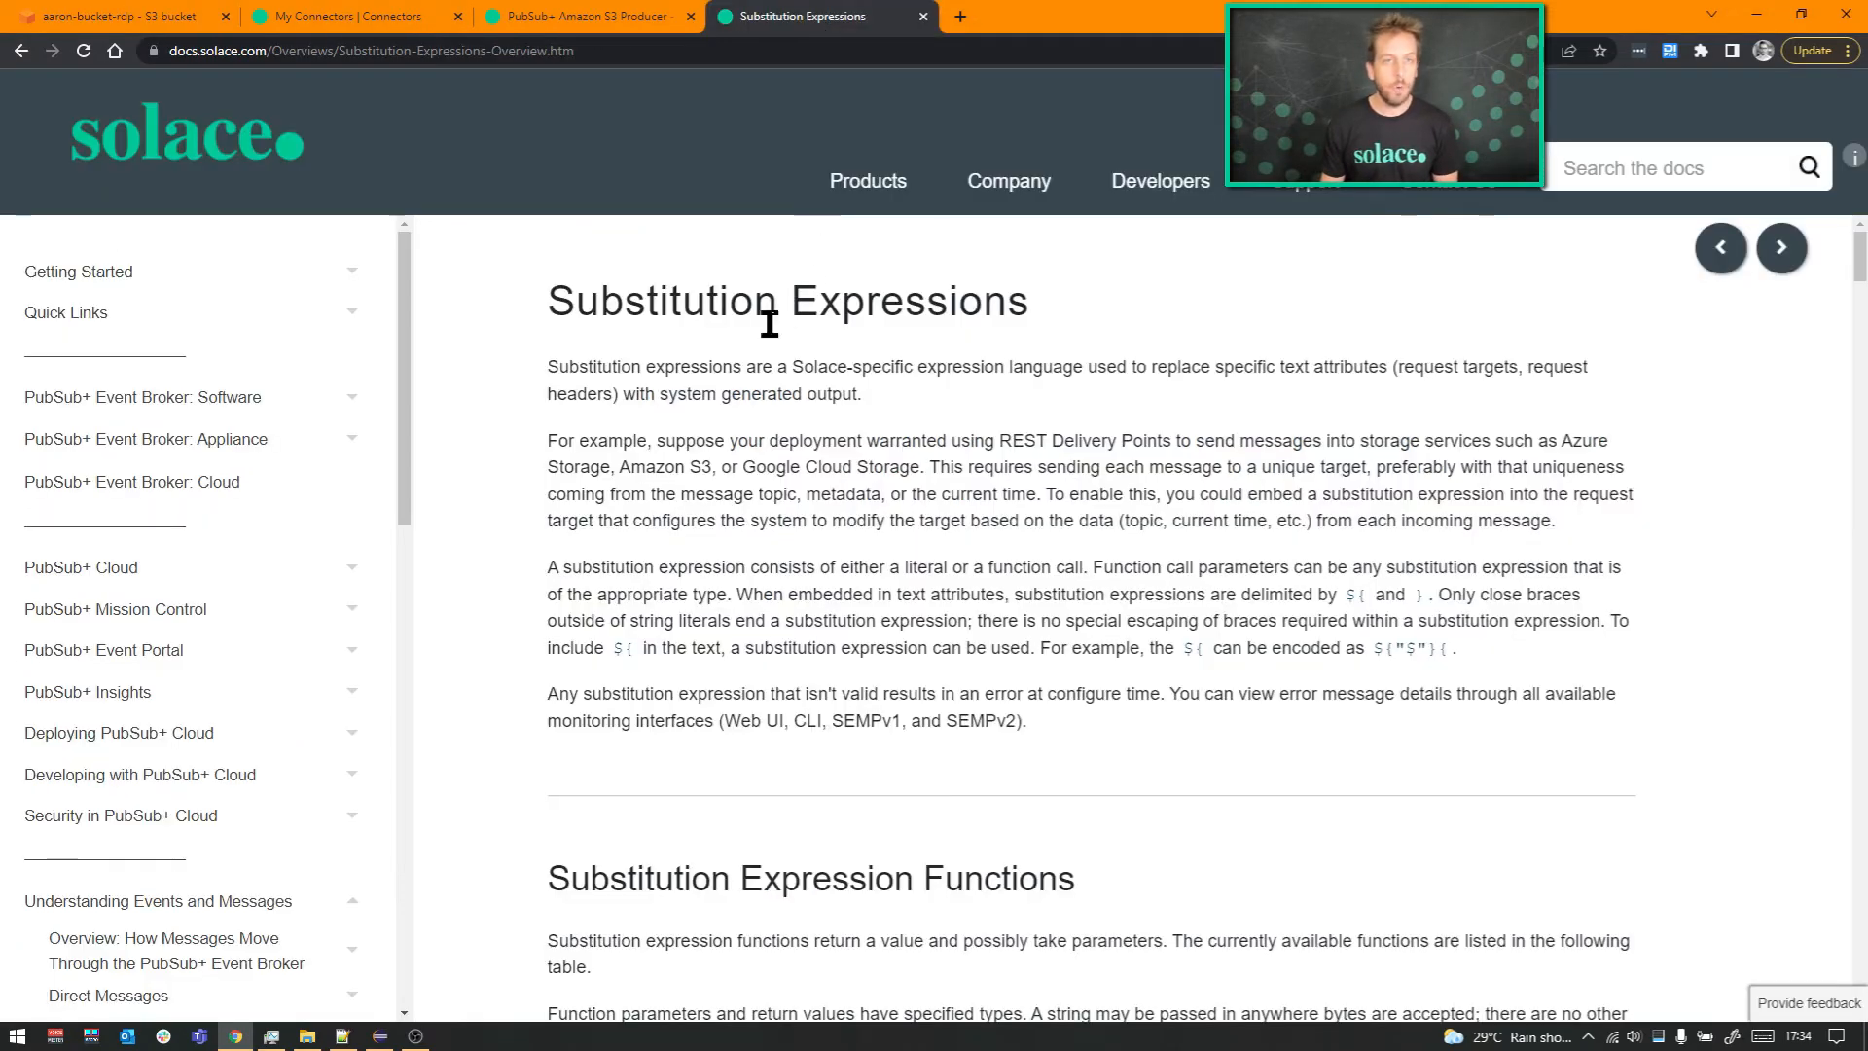
mouse_move(583, 463)
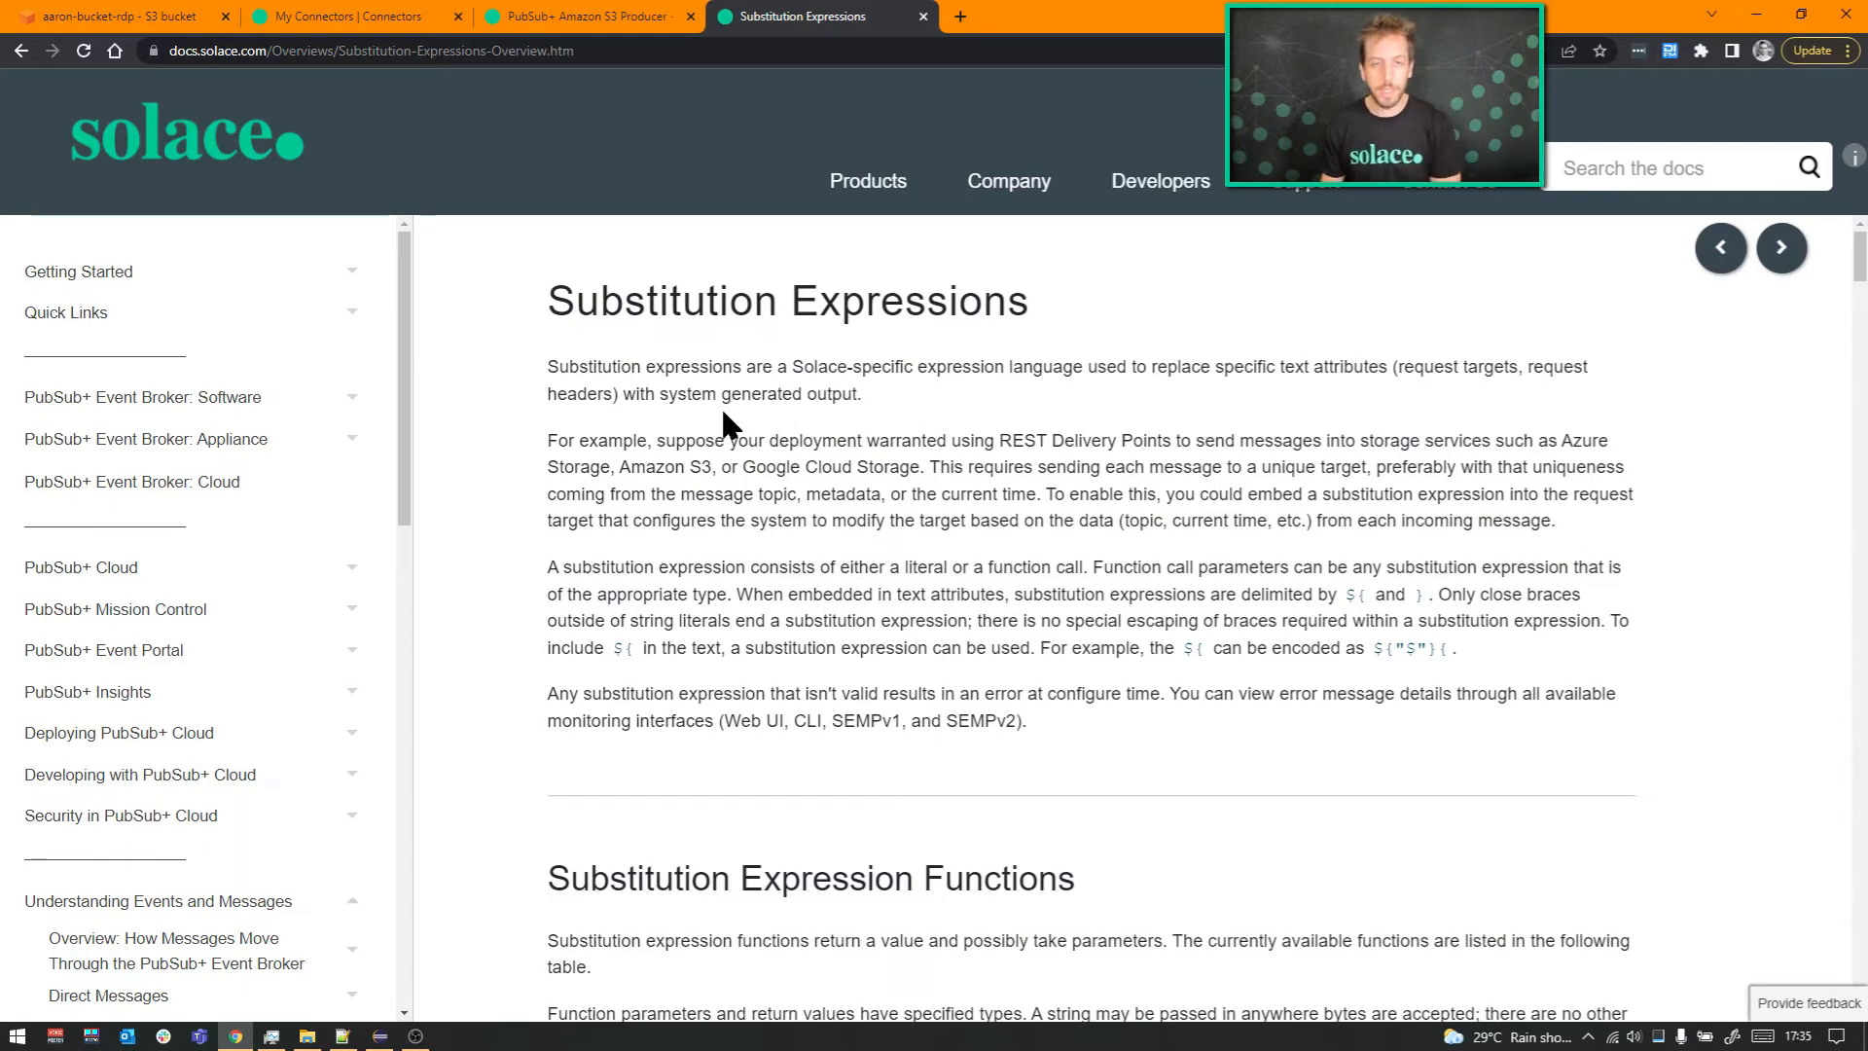
scroll("down", 3)
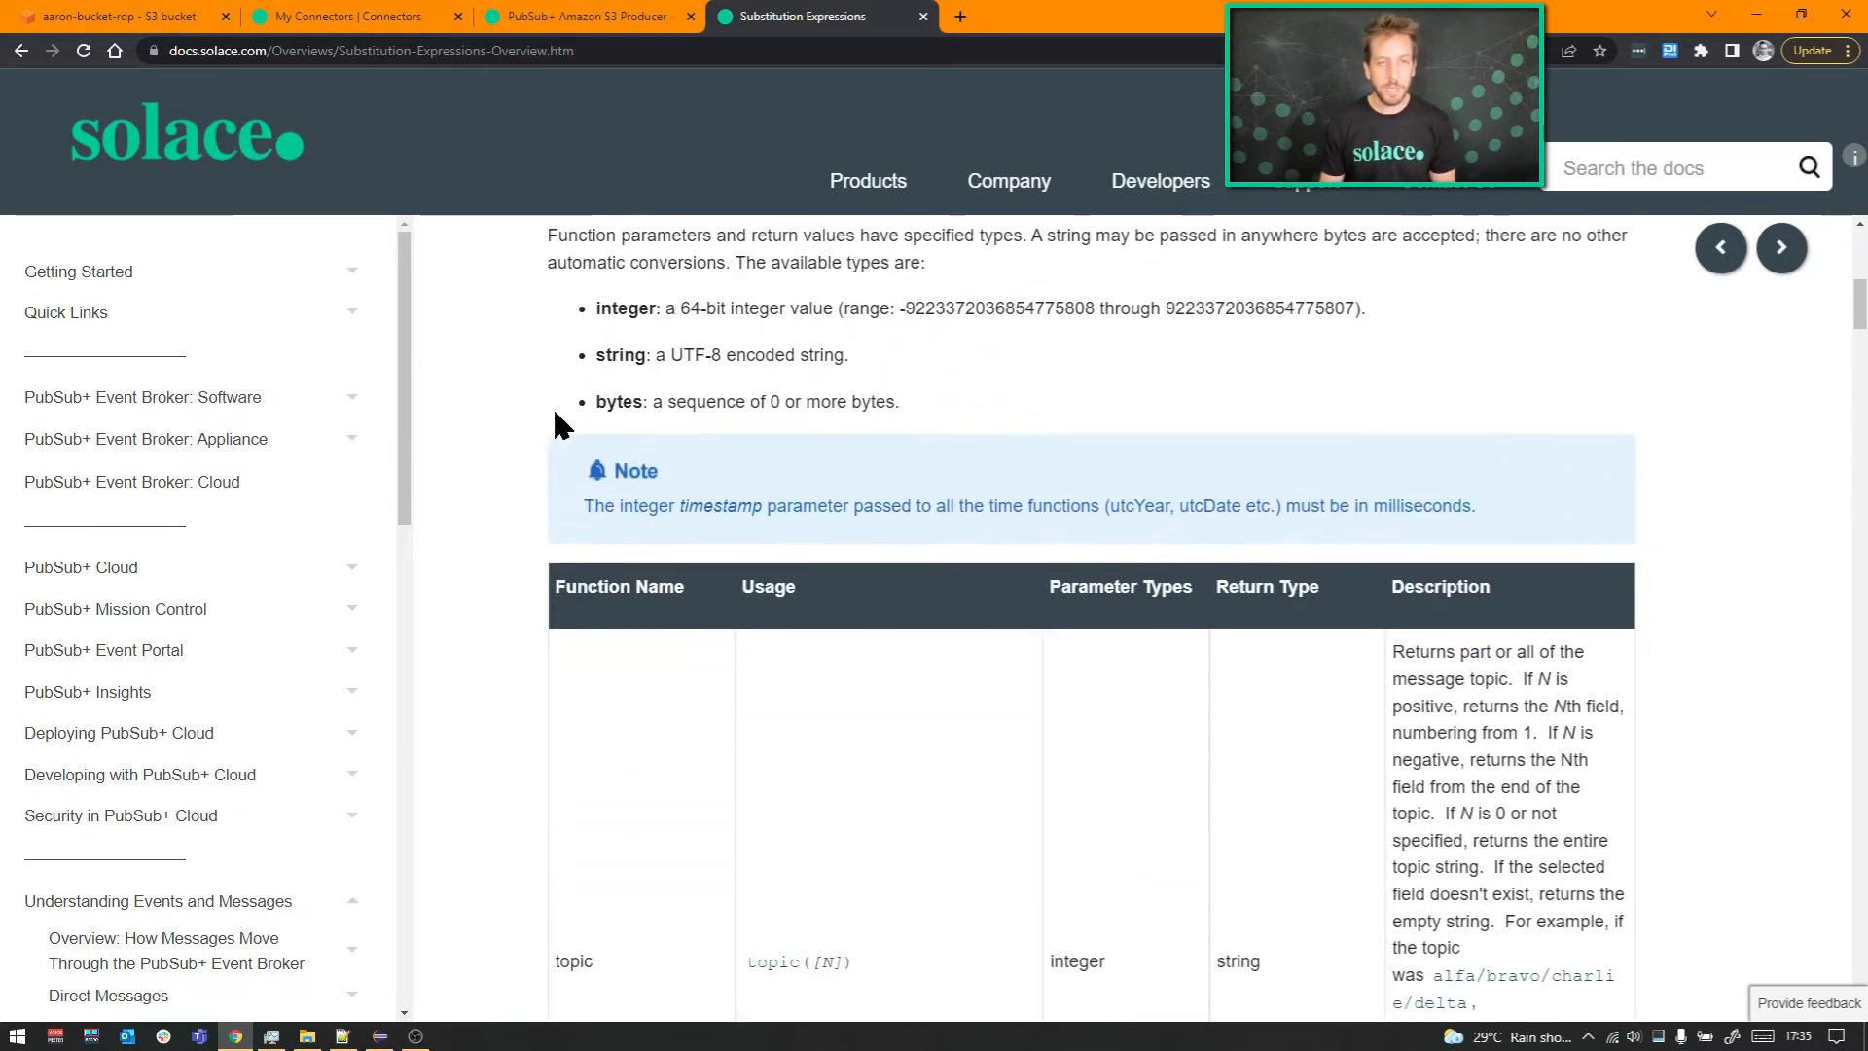
scroll("down", 3)
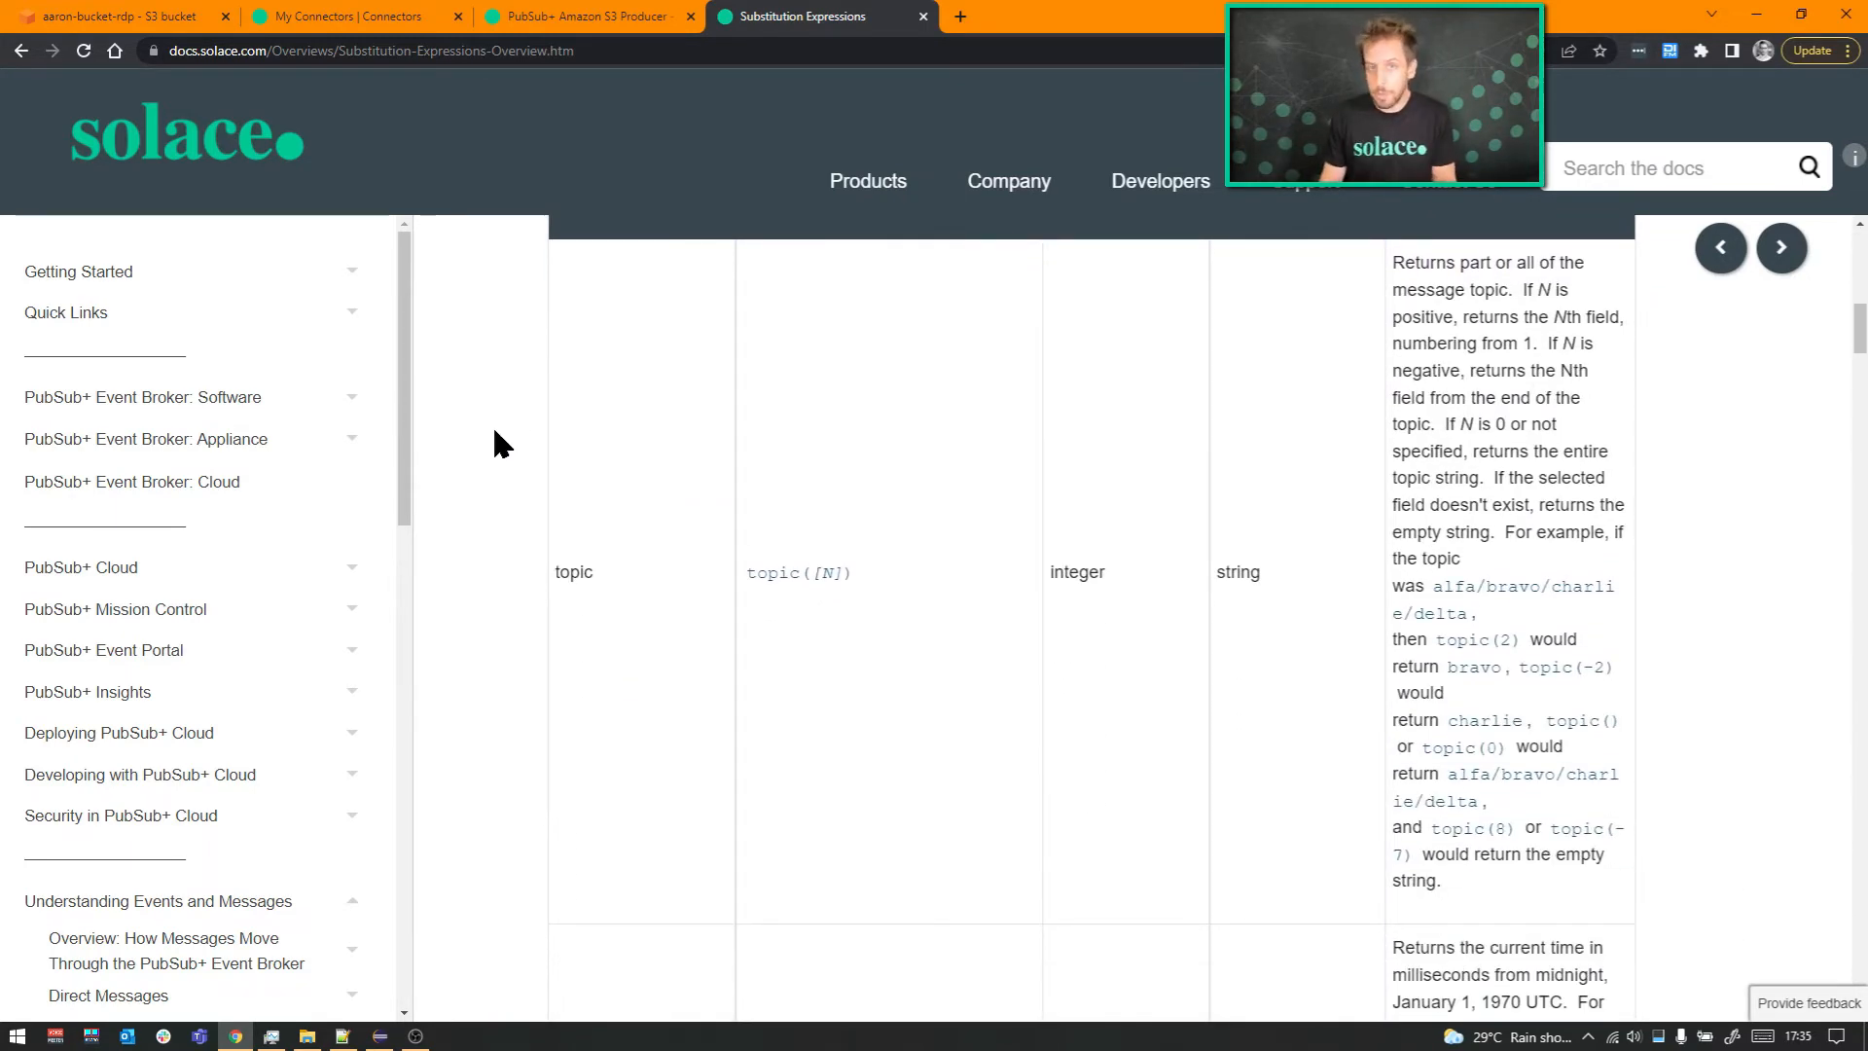
mouse_move(515, 470)
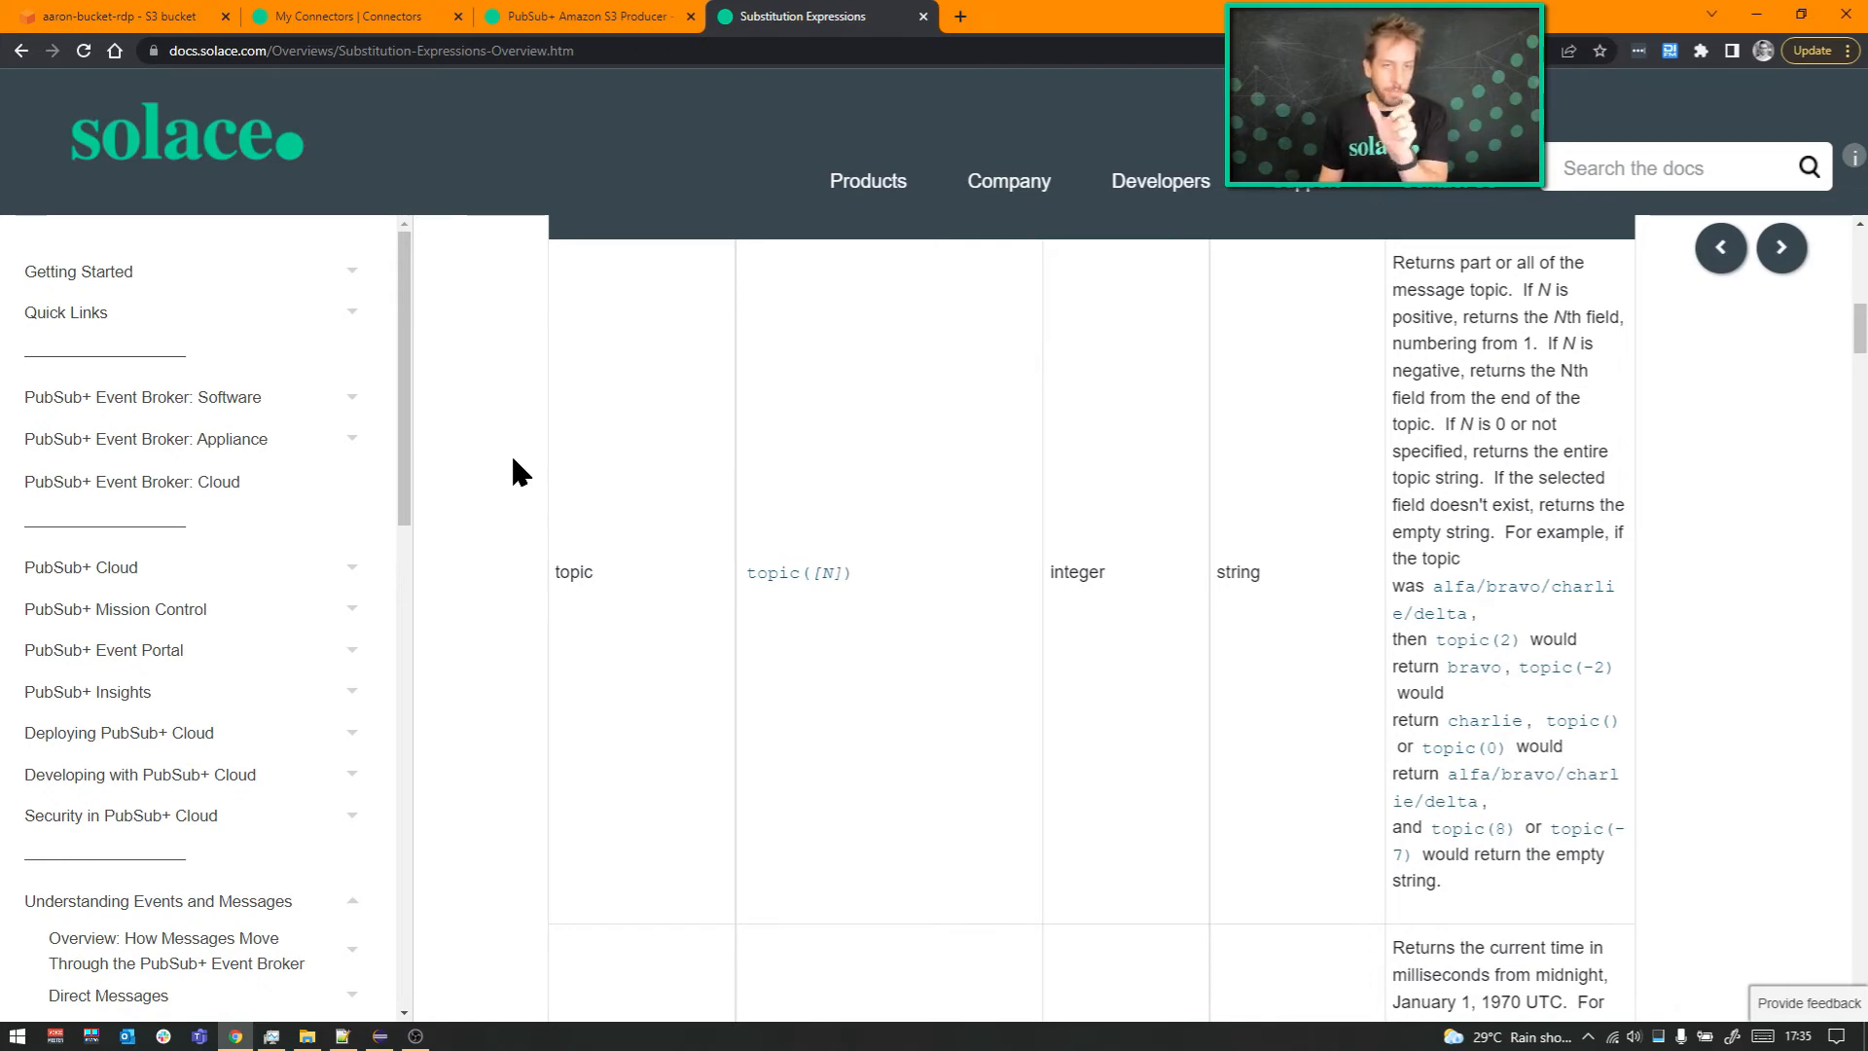
scroll("down", 3)
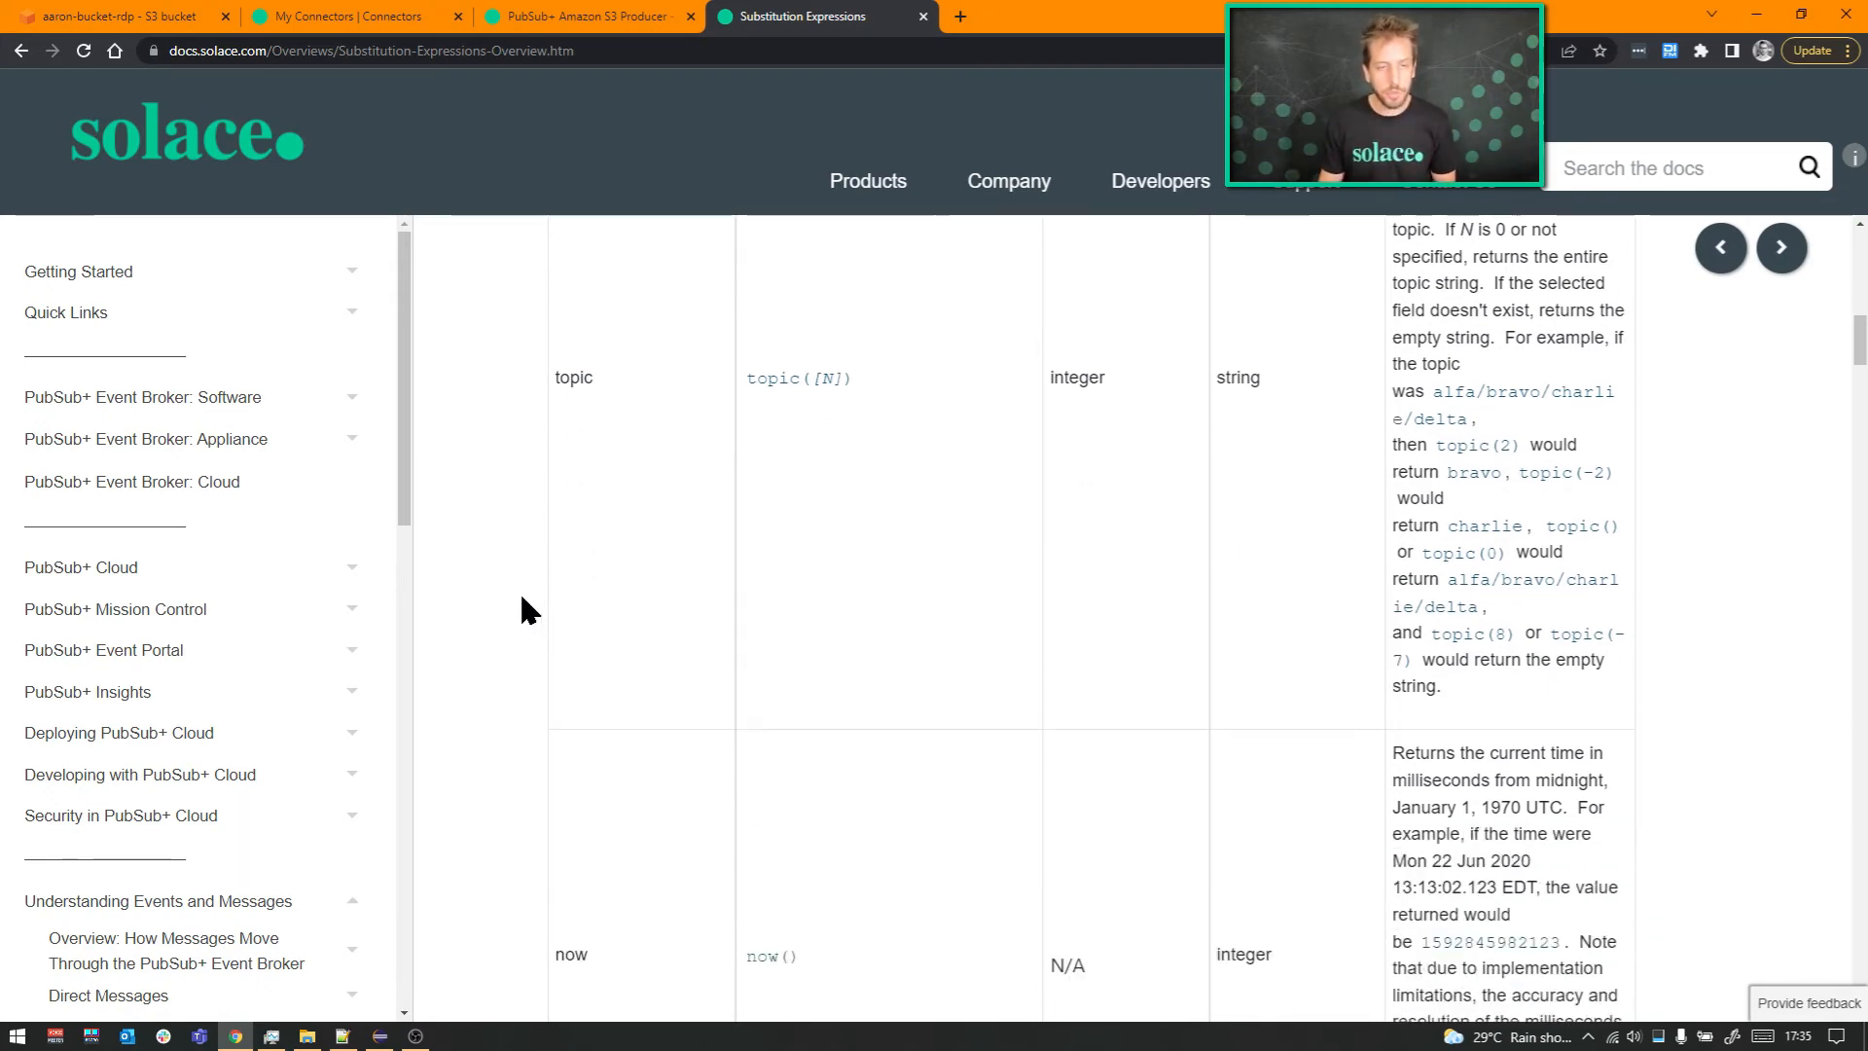
scroll("down", 3)
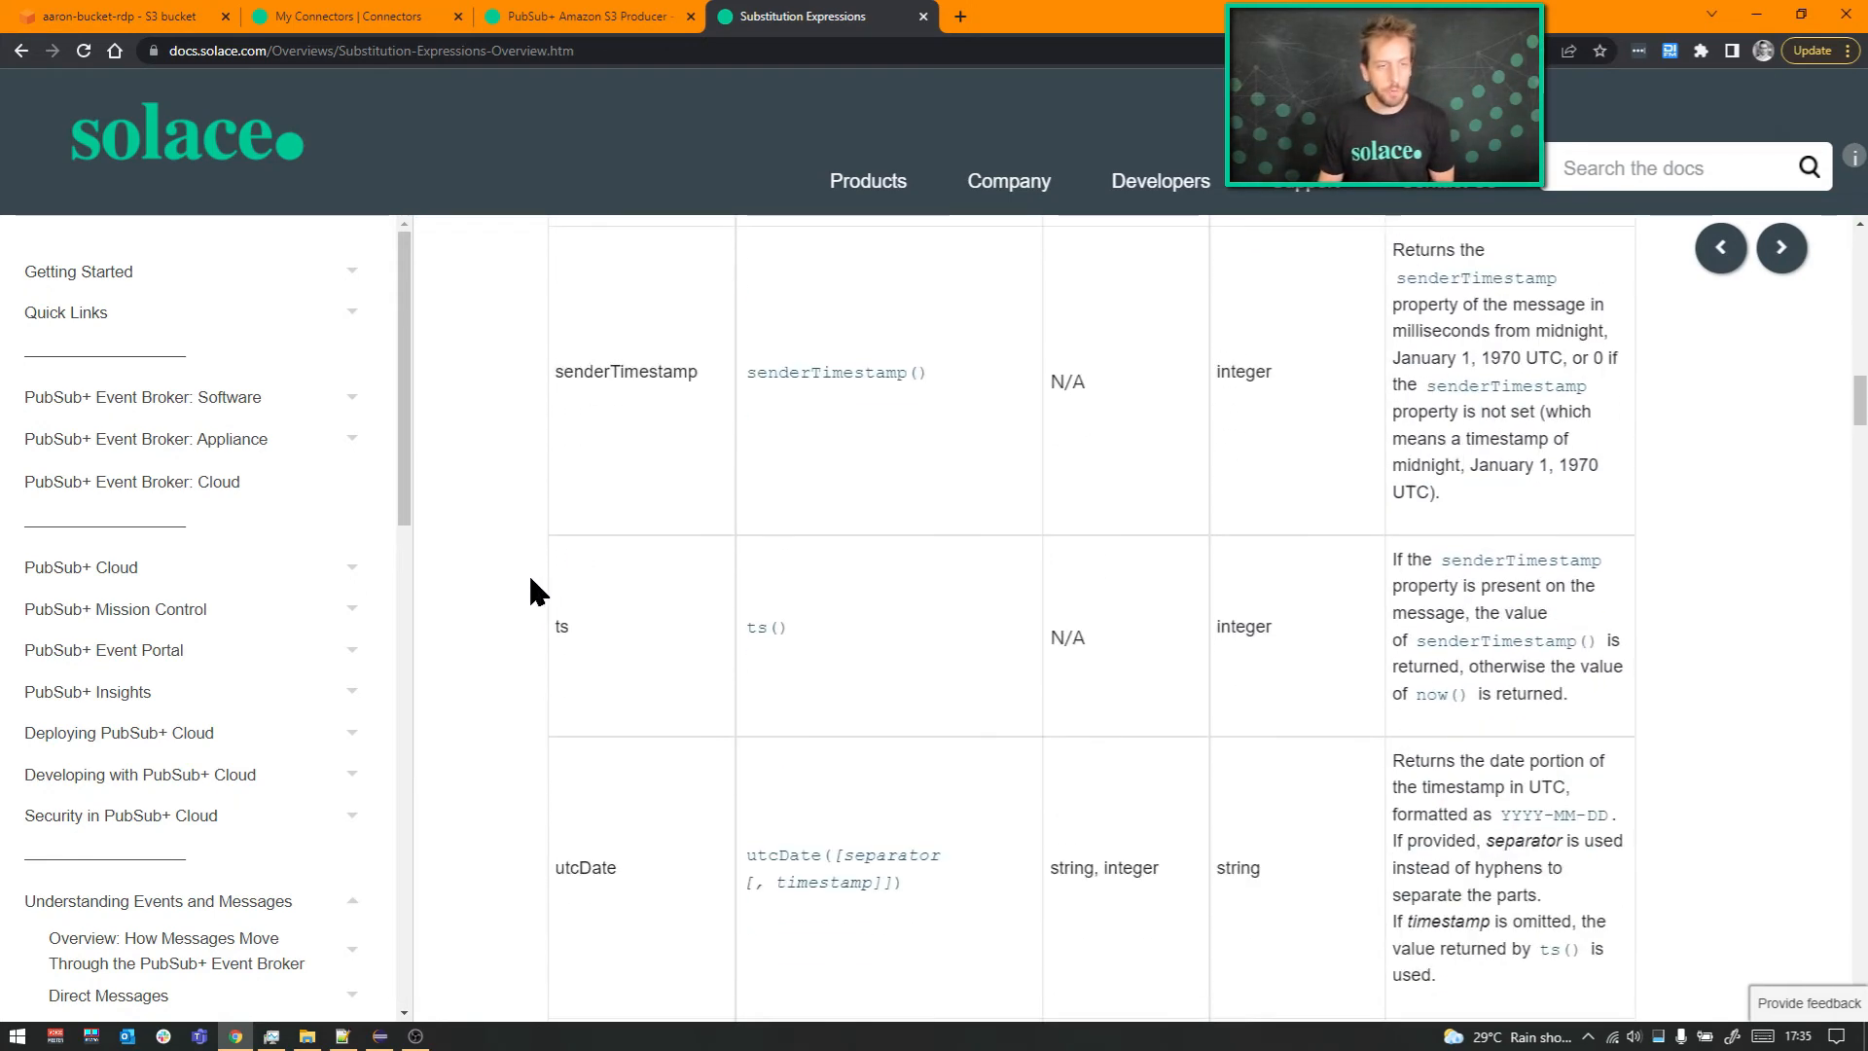
scroll("down", 3)
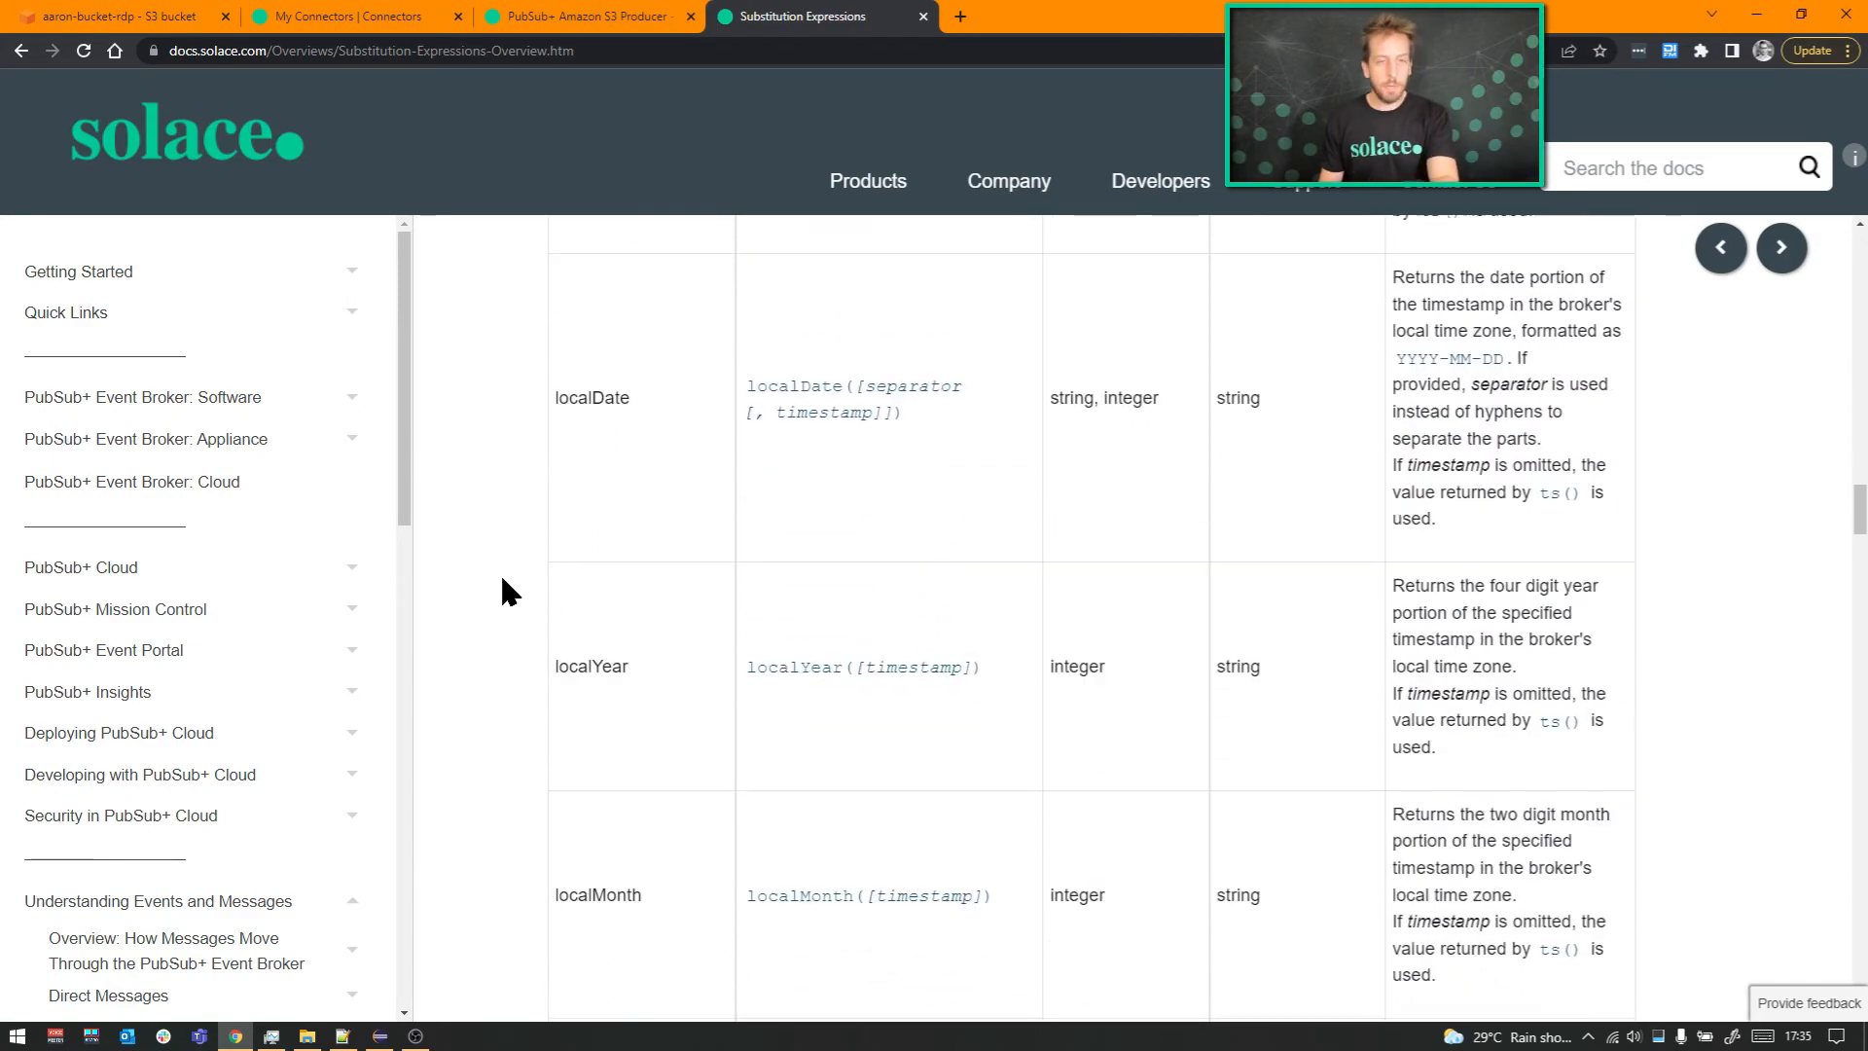
scroll("down", 3)
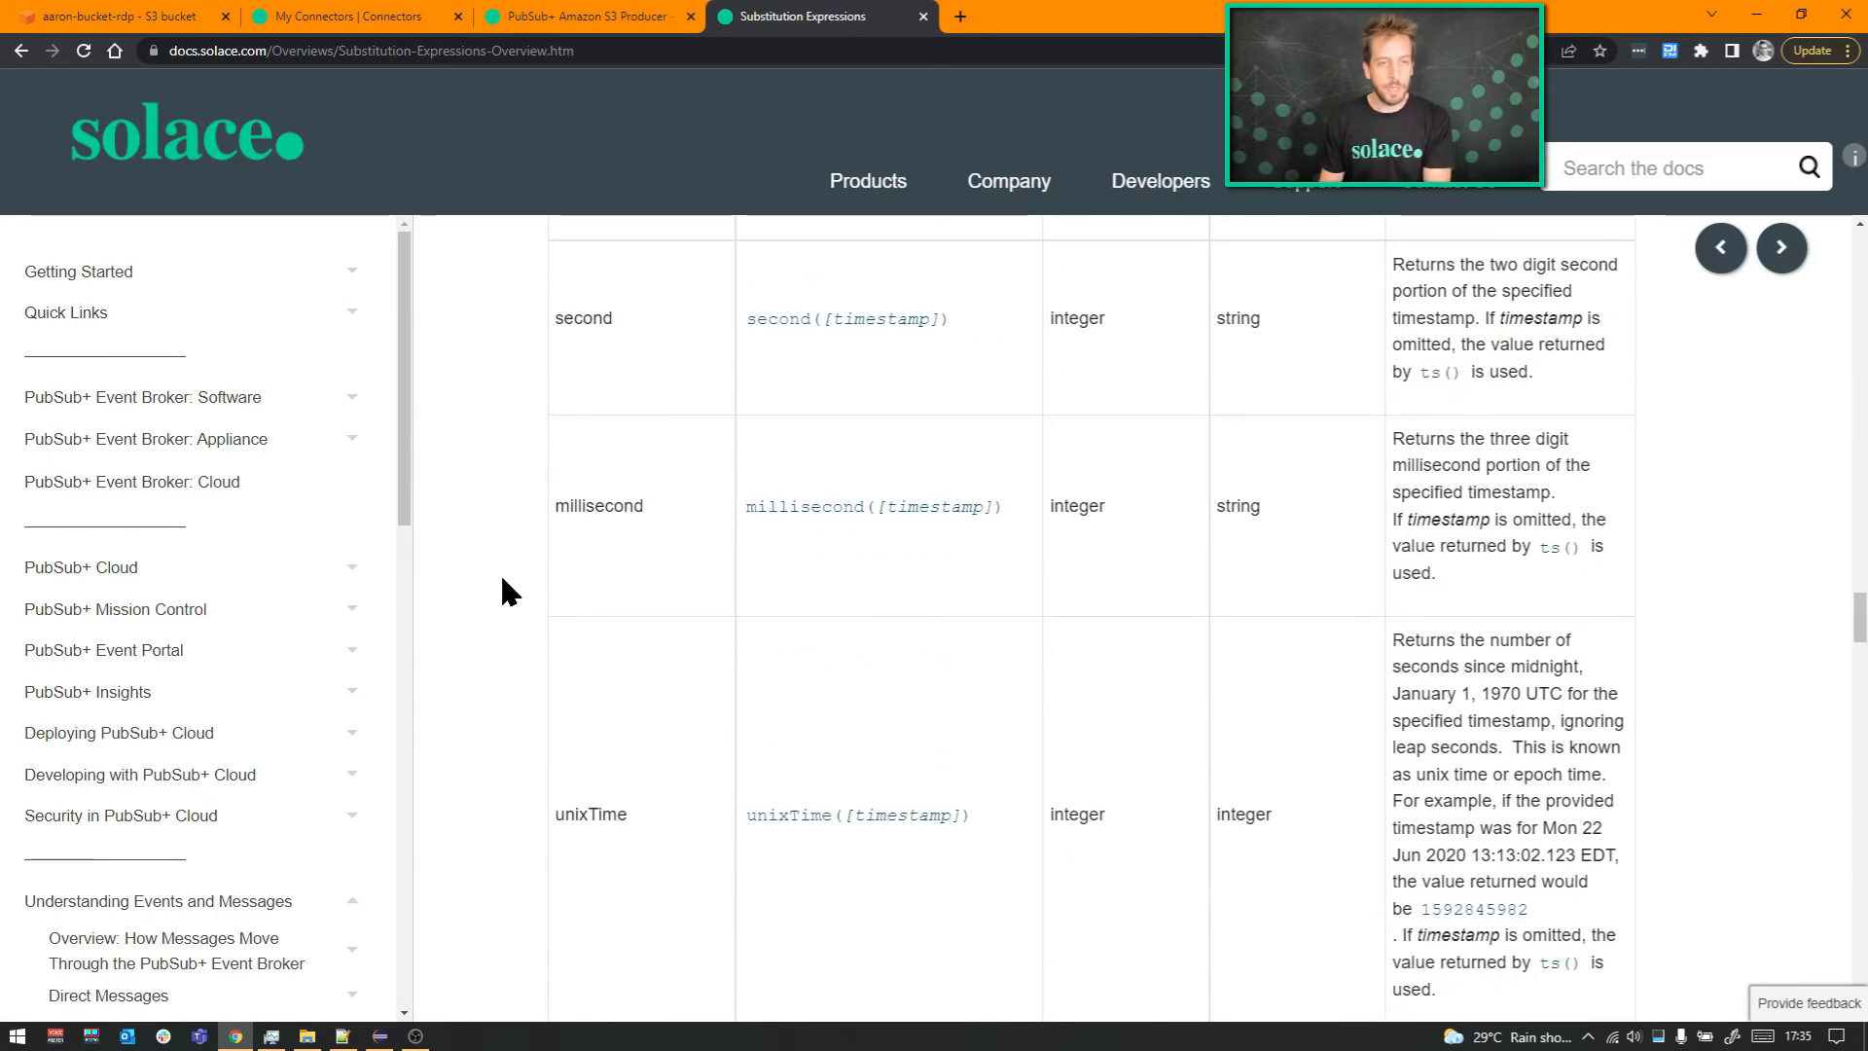
scroll("down", 3)
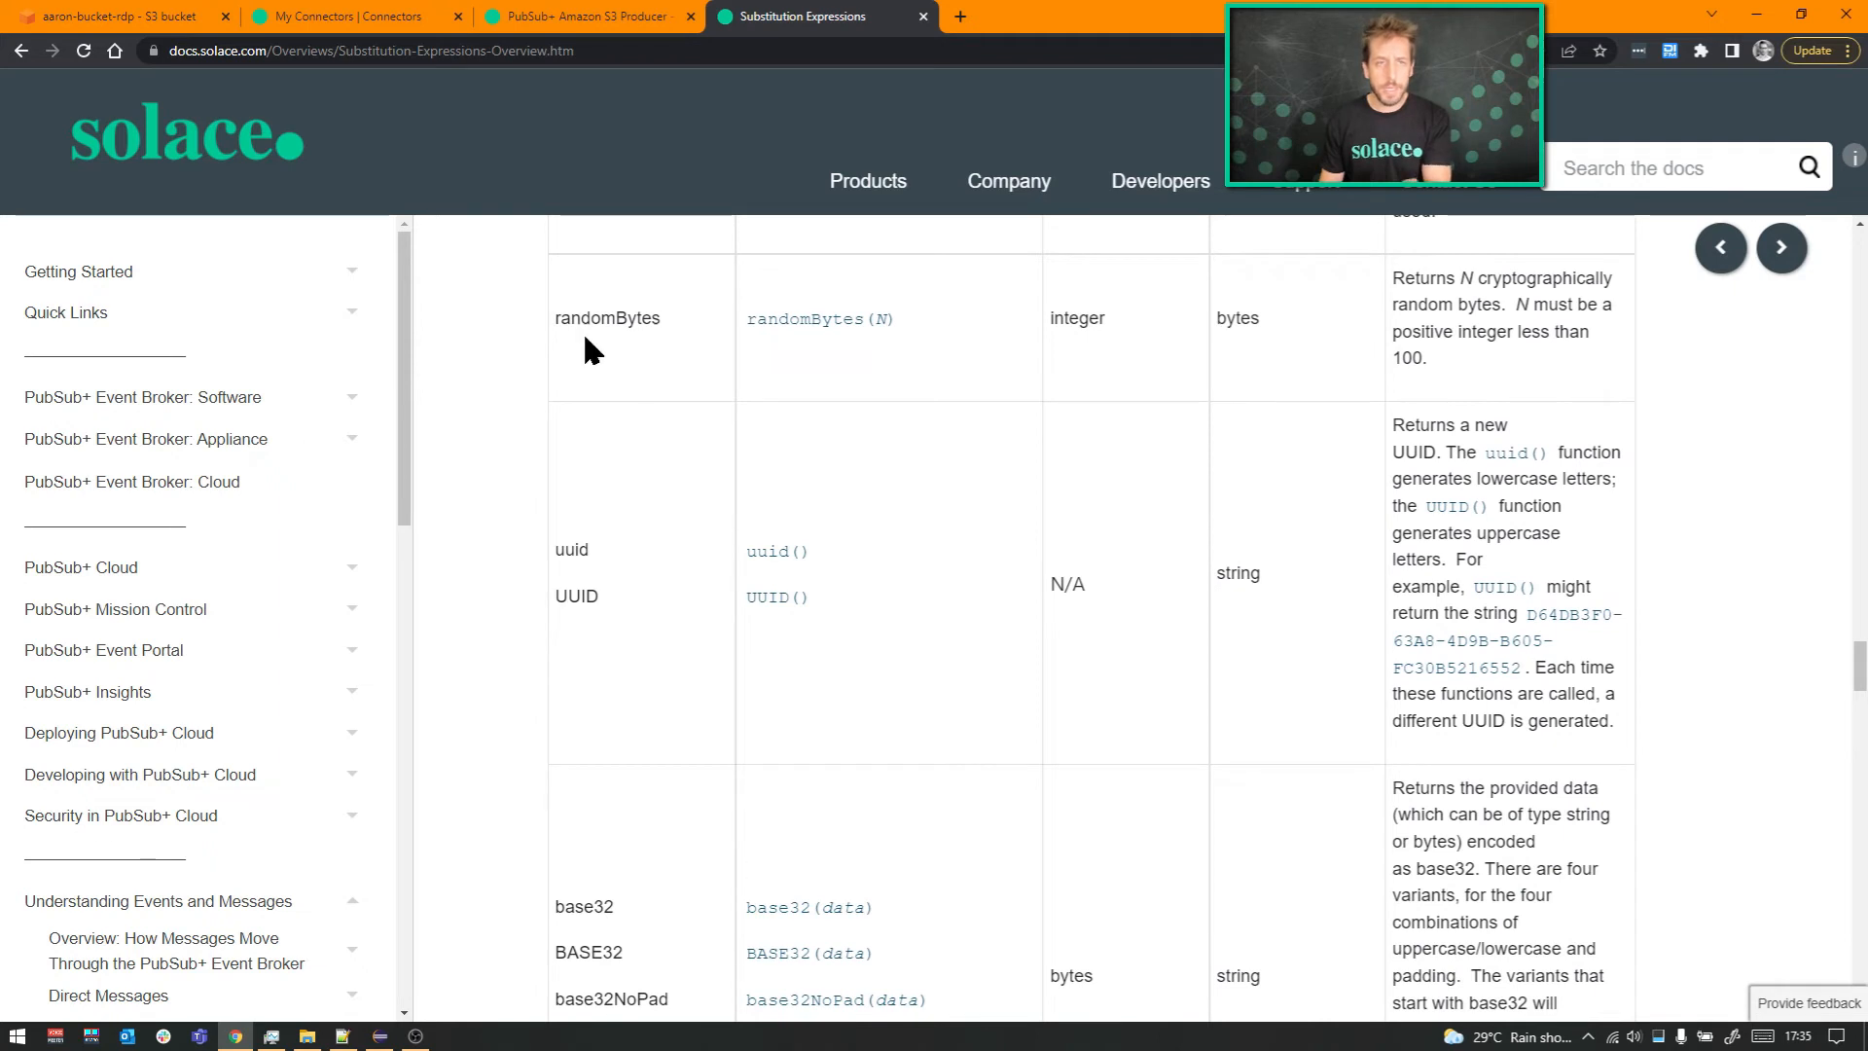
mouse_move(564, 551)
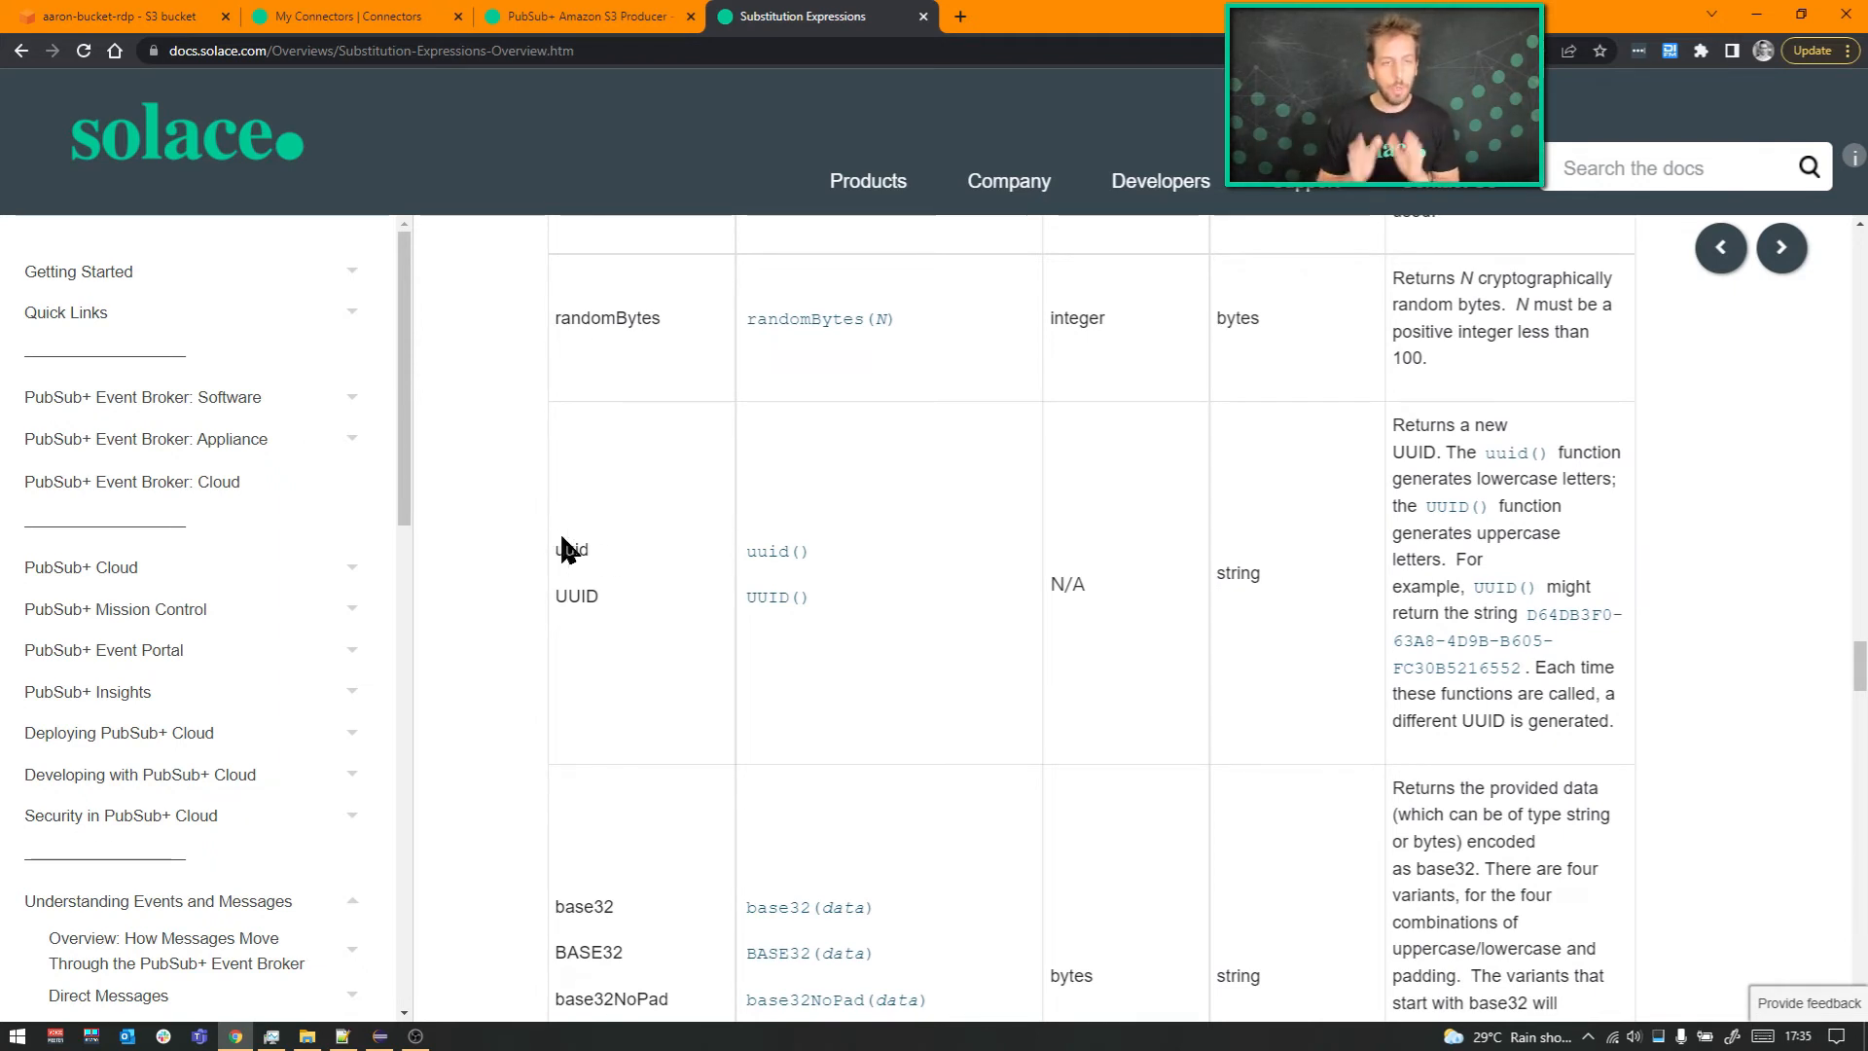
mouse_move(545, 591)
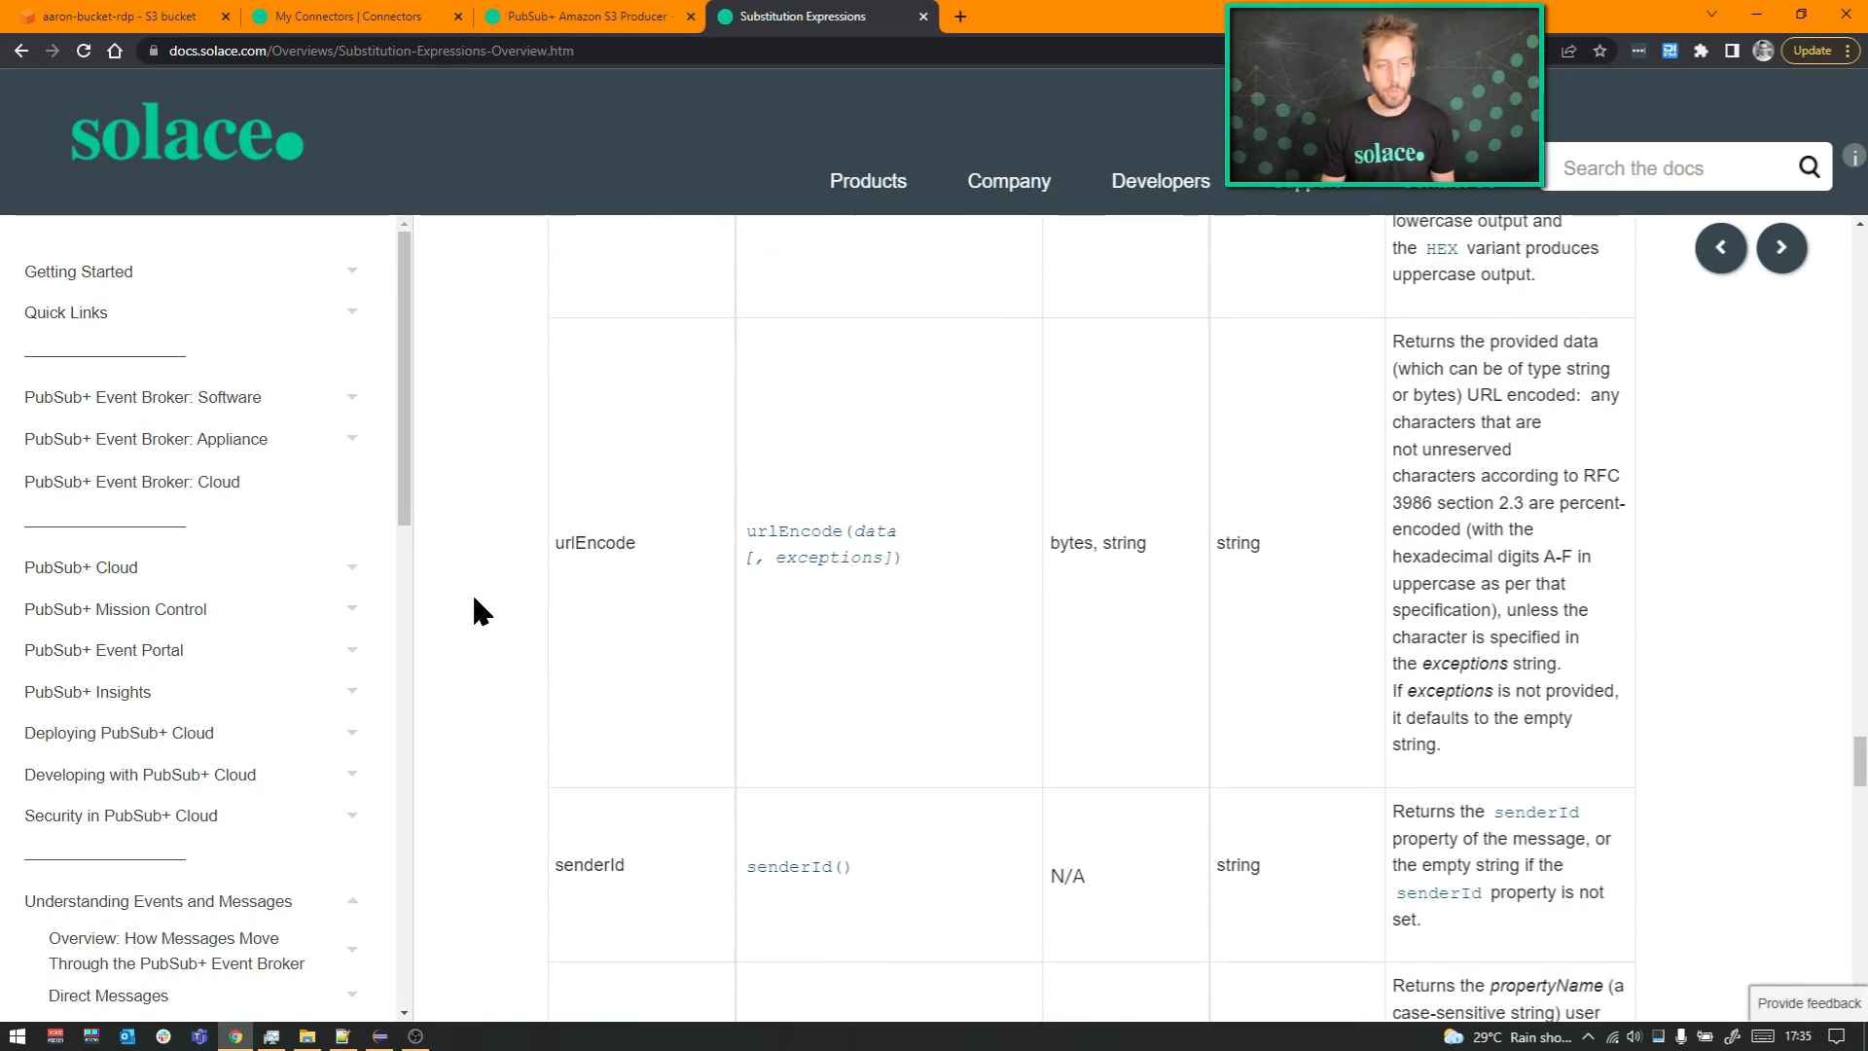
scroll("down", 3)
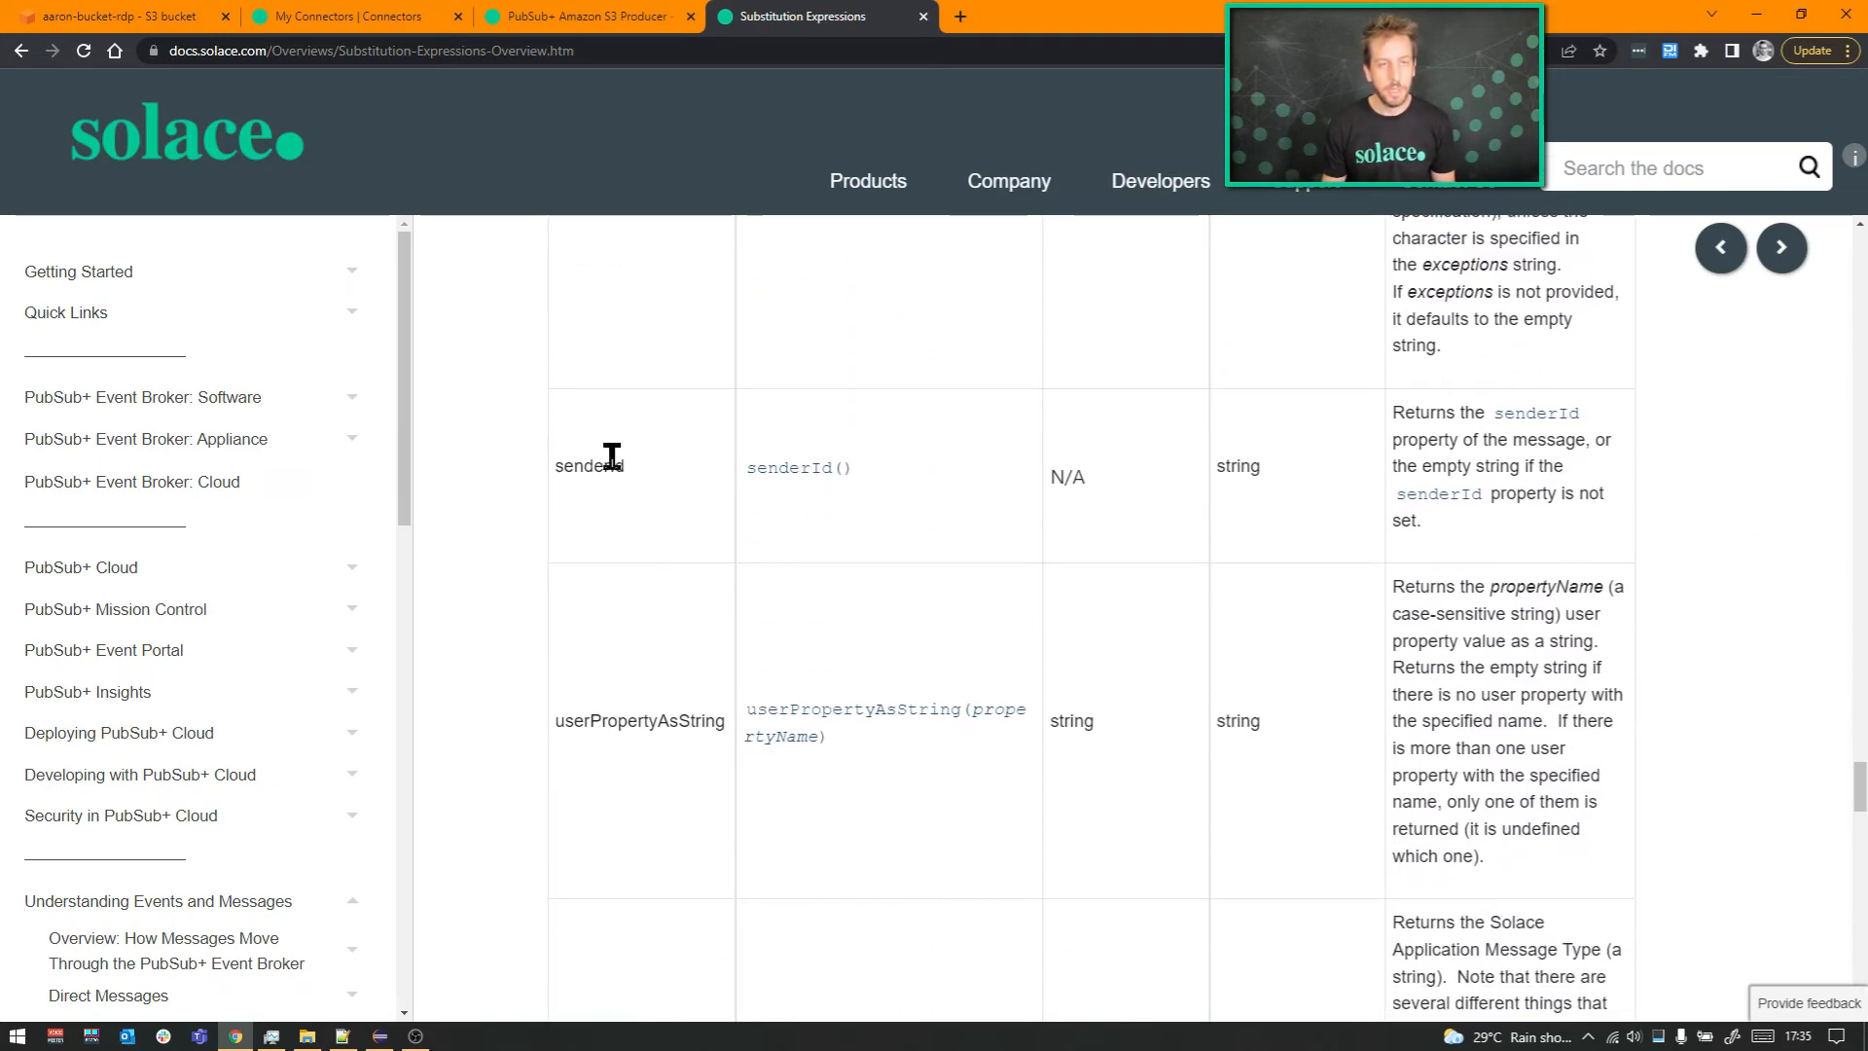
scroll("down", 3)
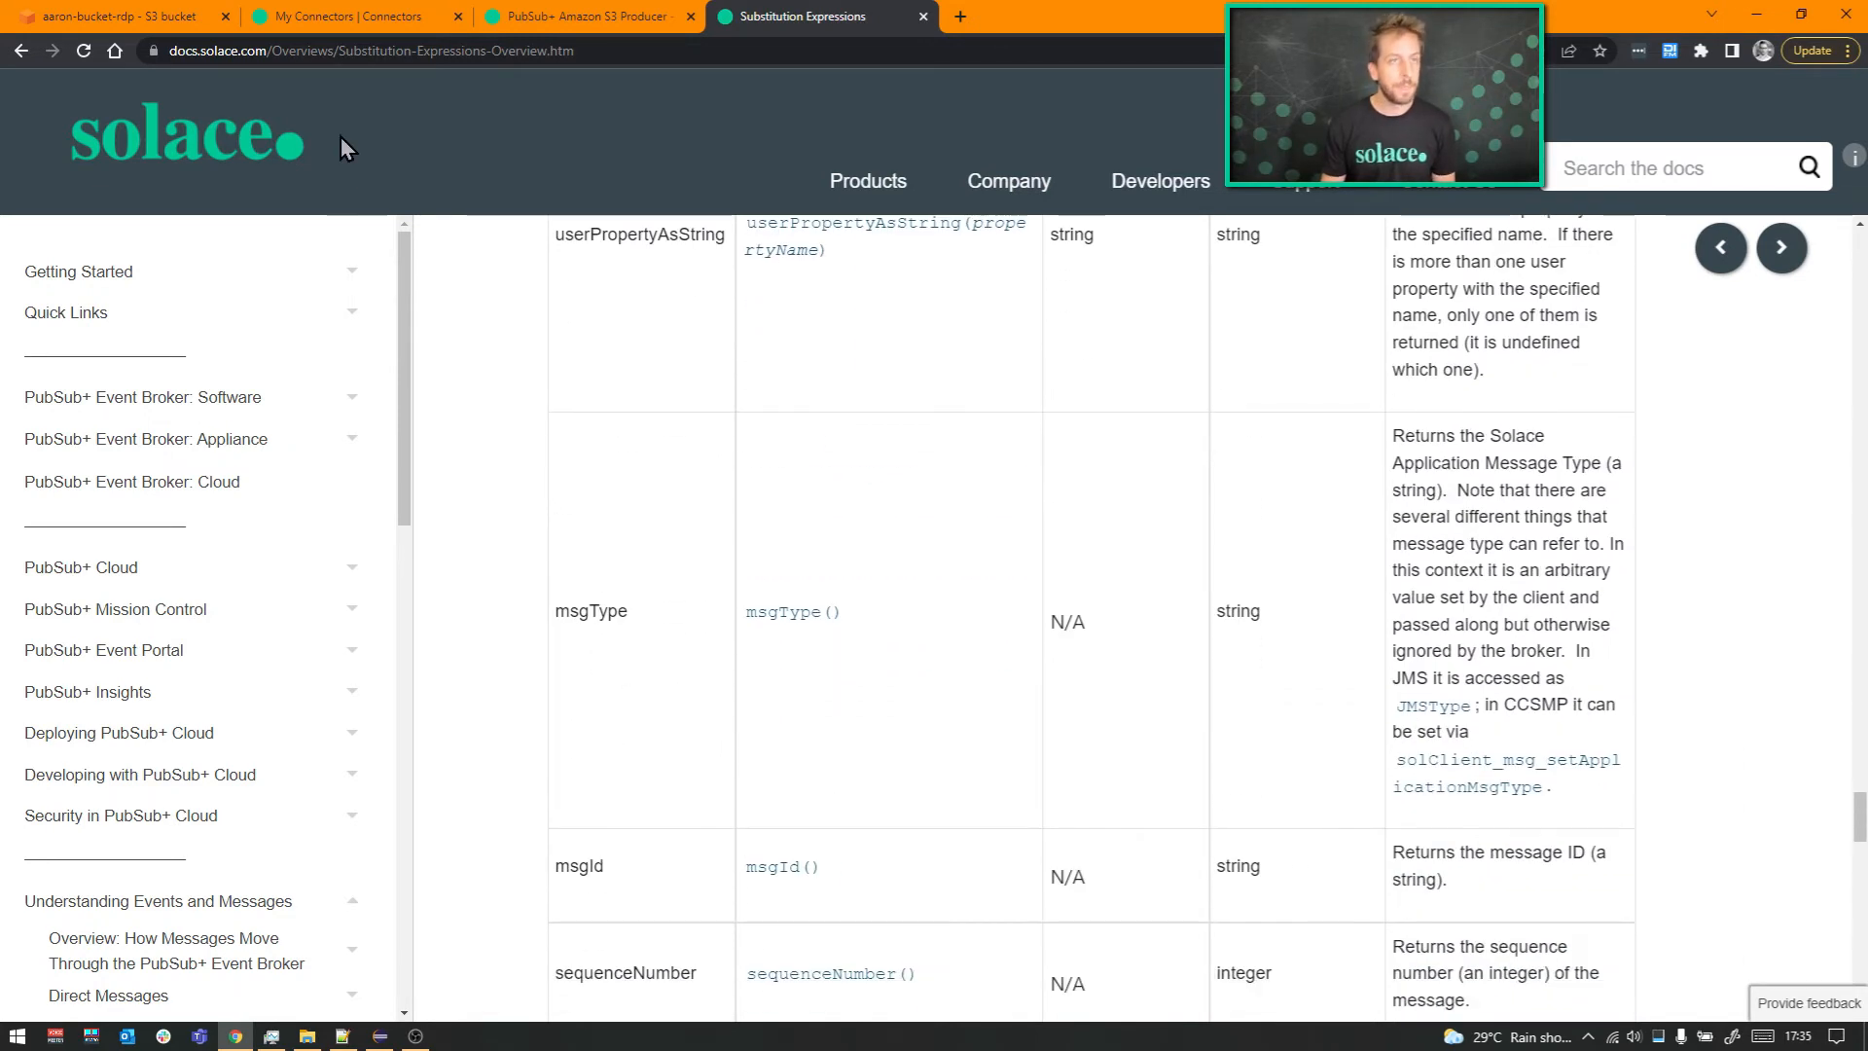
Step: Reach rdp-s3's queue binding q1 settings and select its current request target /test4
left_click(358, 16)
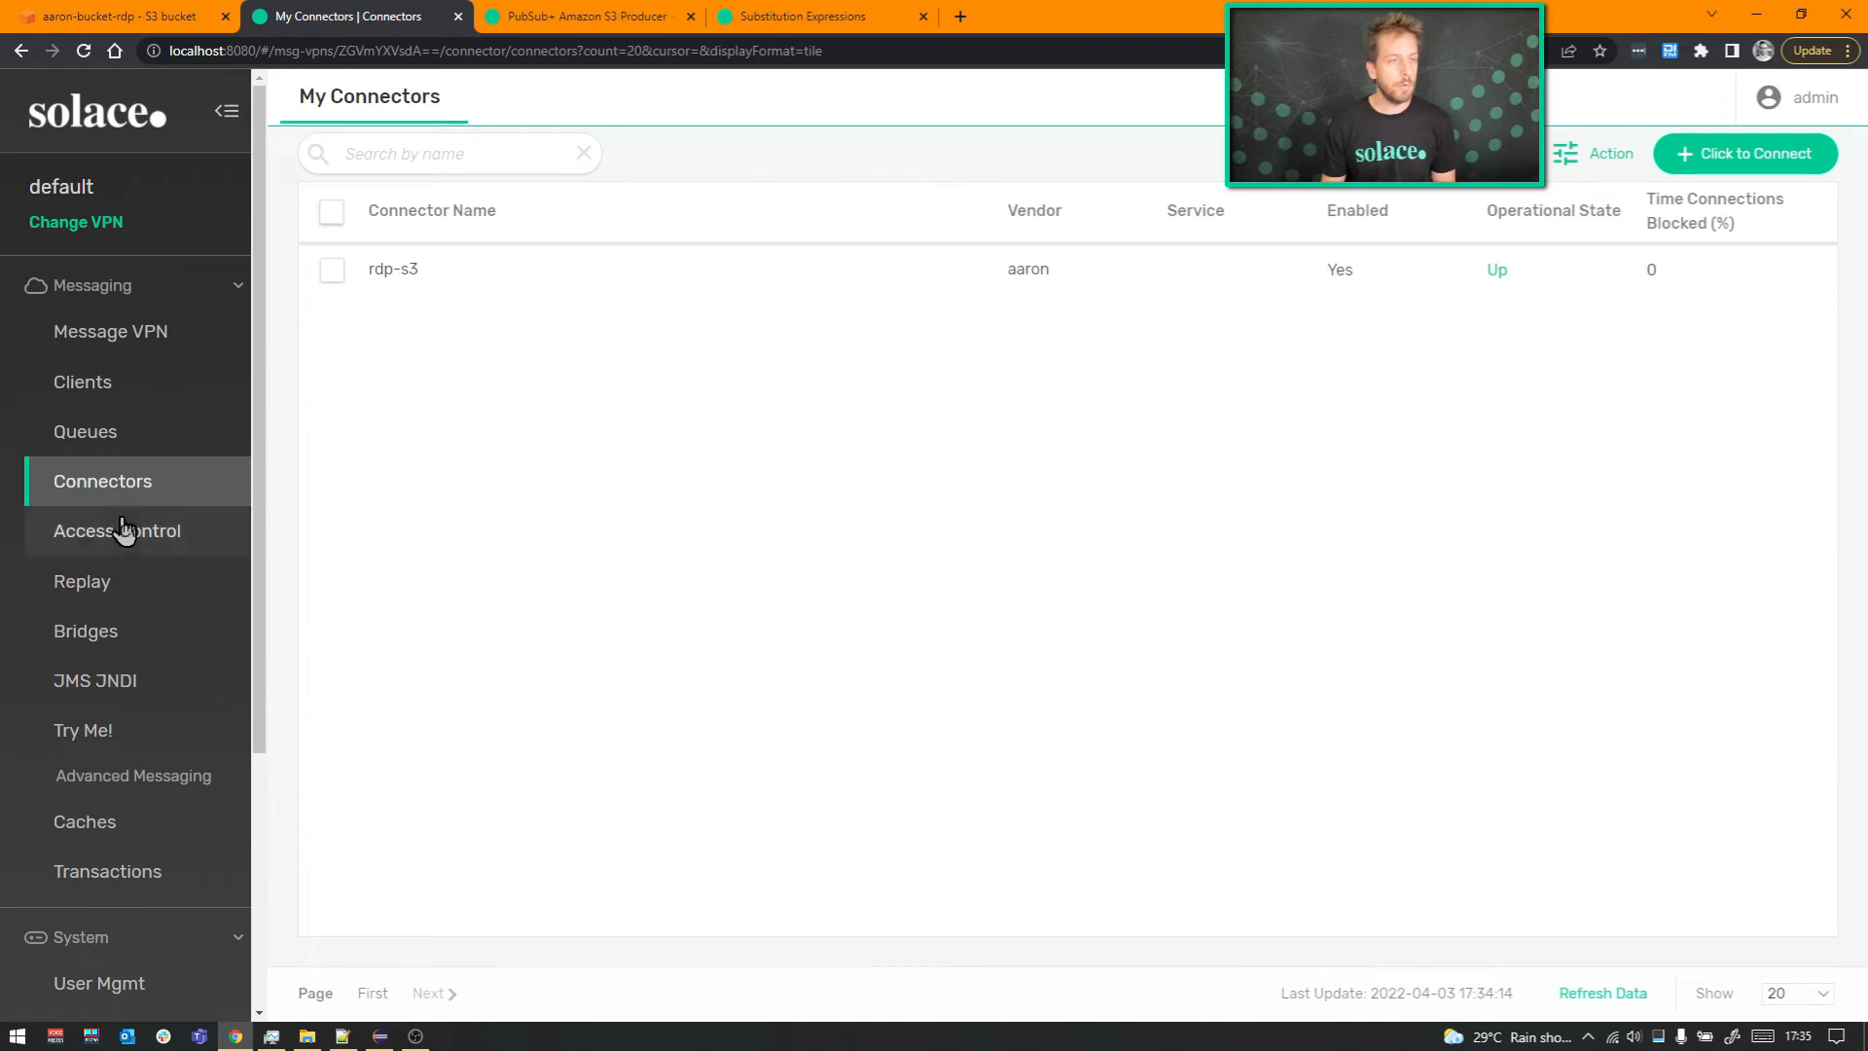
left_click(393, 268)
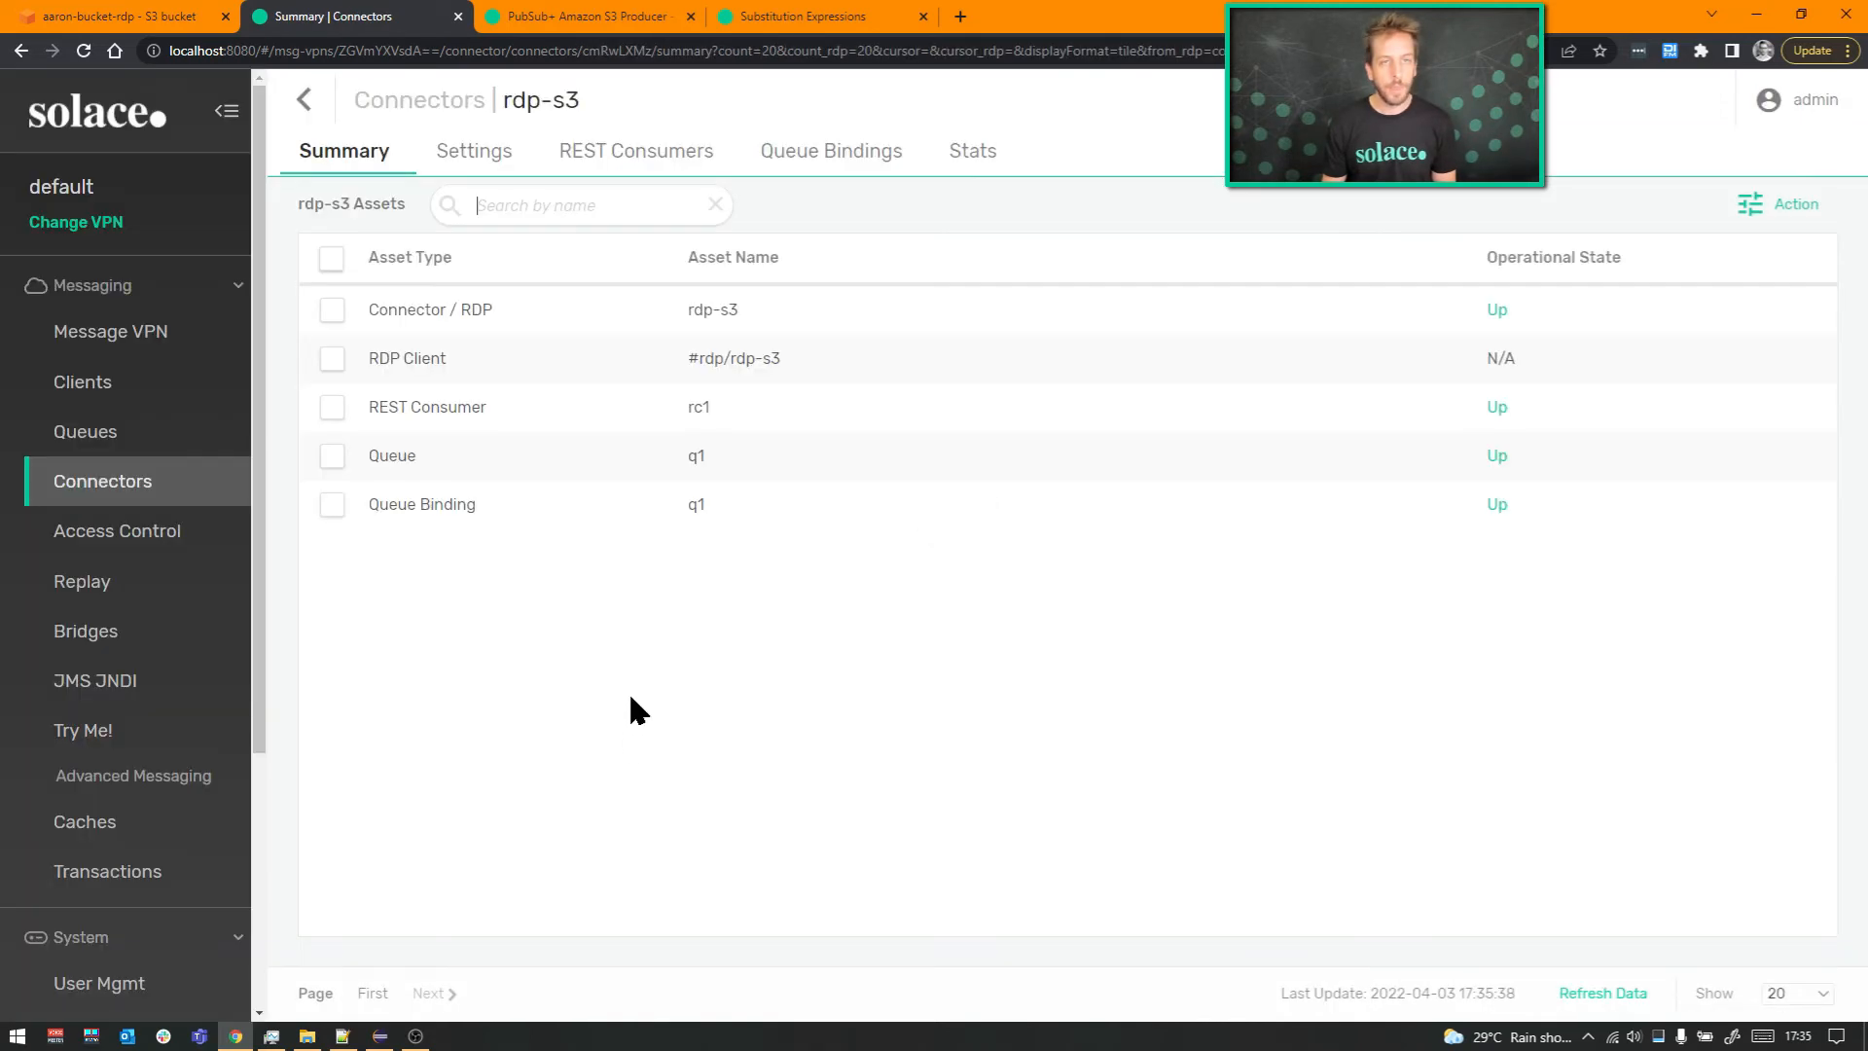
left_click(829, 152)
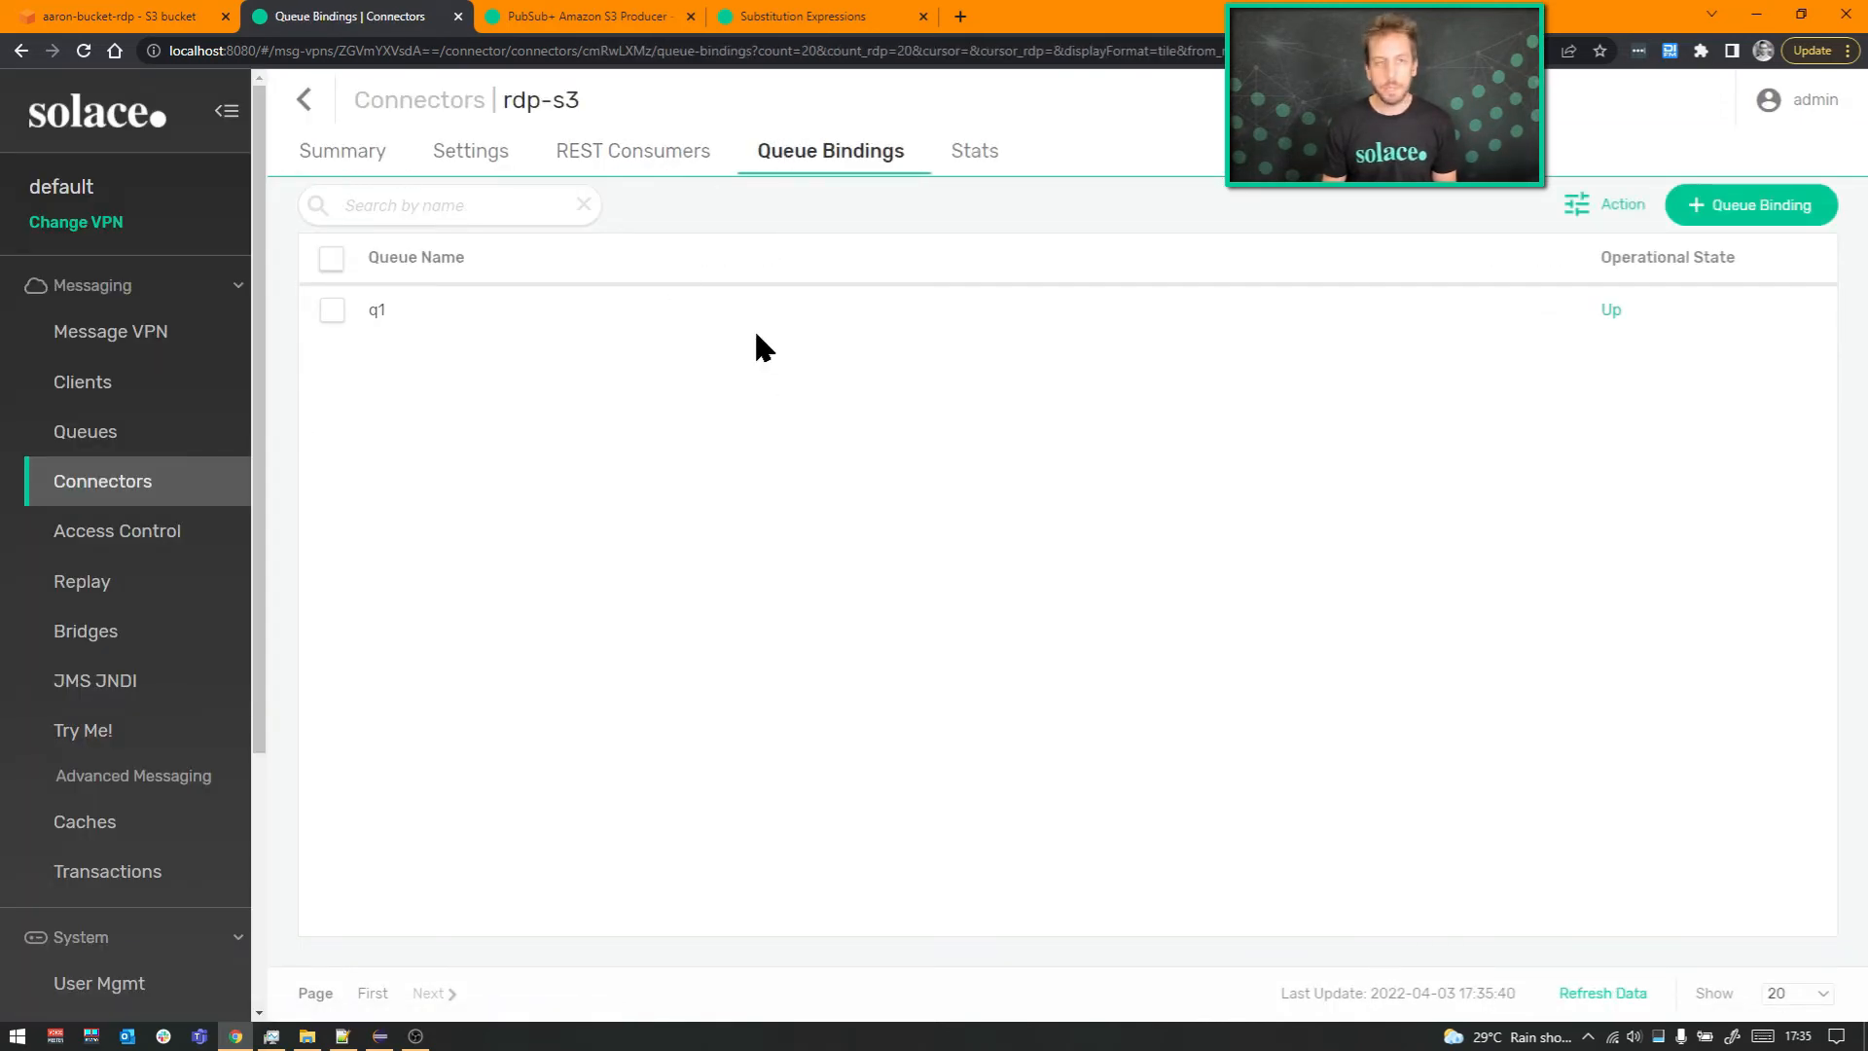
left_click(377, 309)
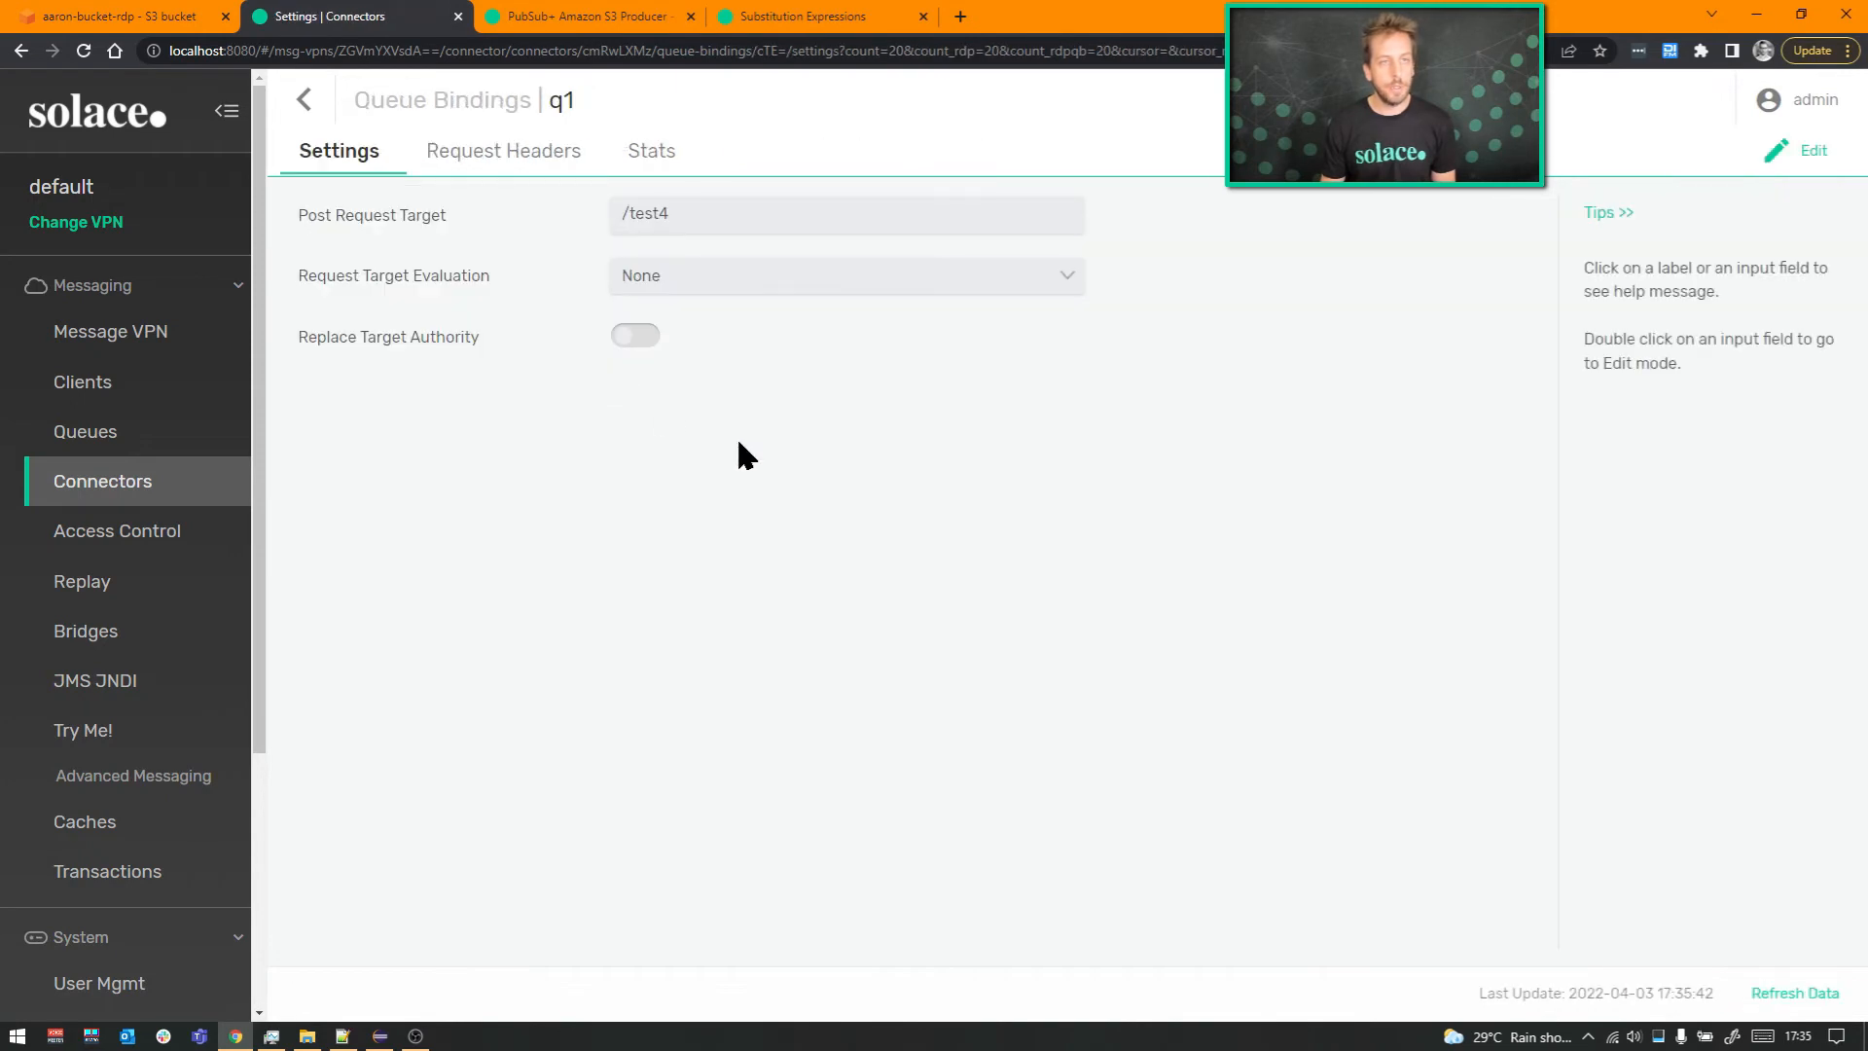
double_click(642, 214)
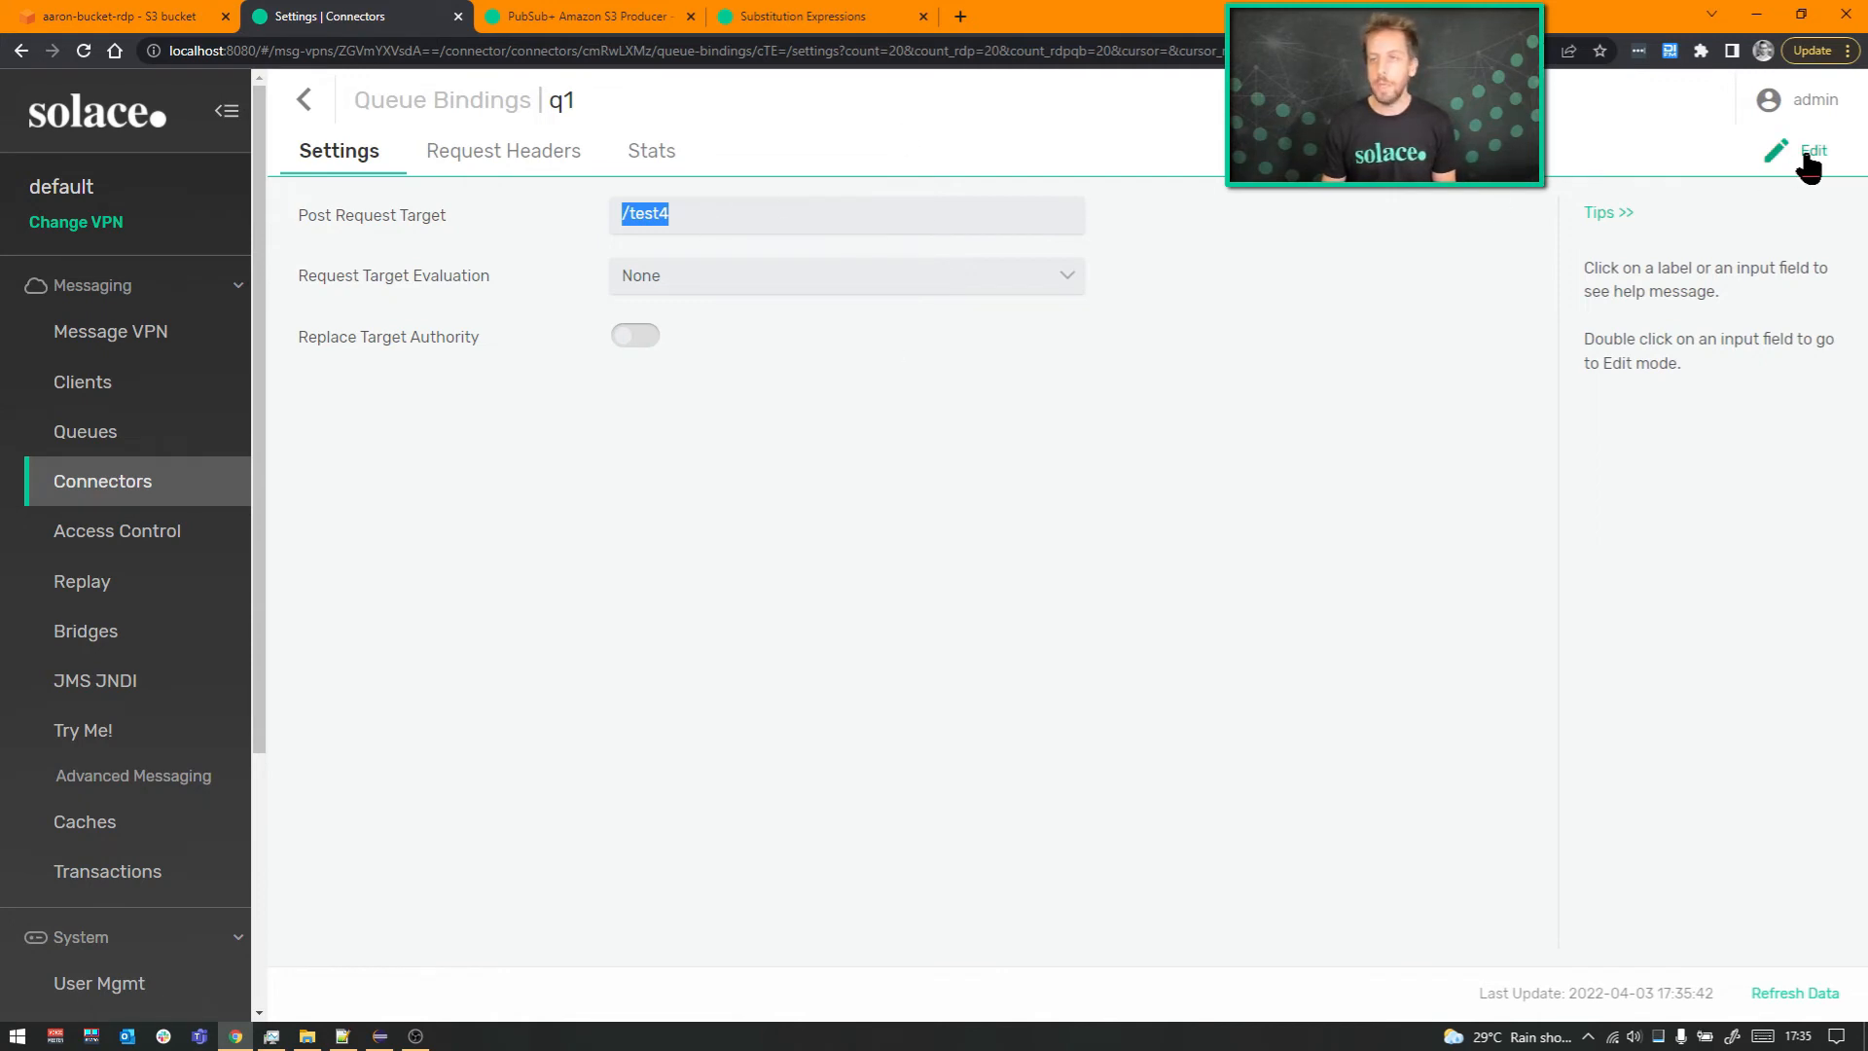
Step: Edit q1: evaluation Substitution Expressions, post request target rewritten to /test5/orders_
left_click(1810, 148)
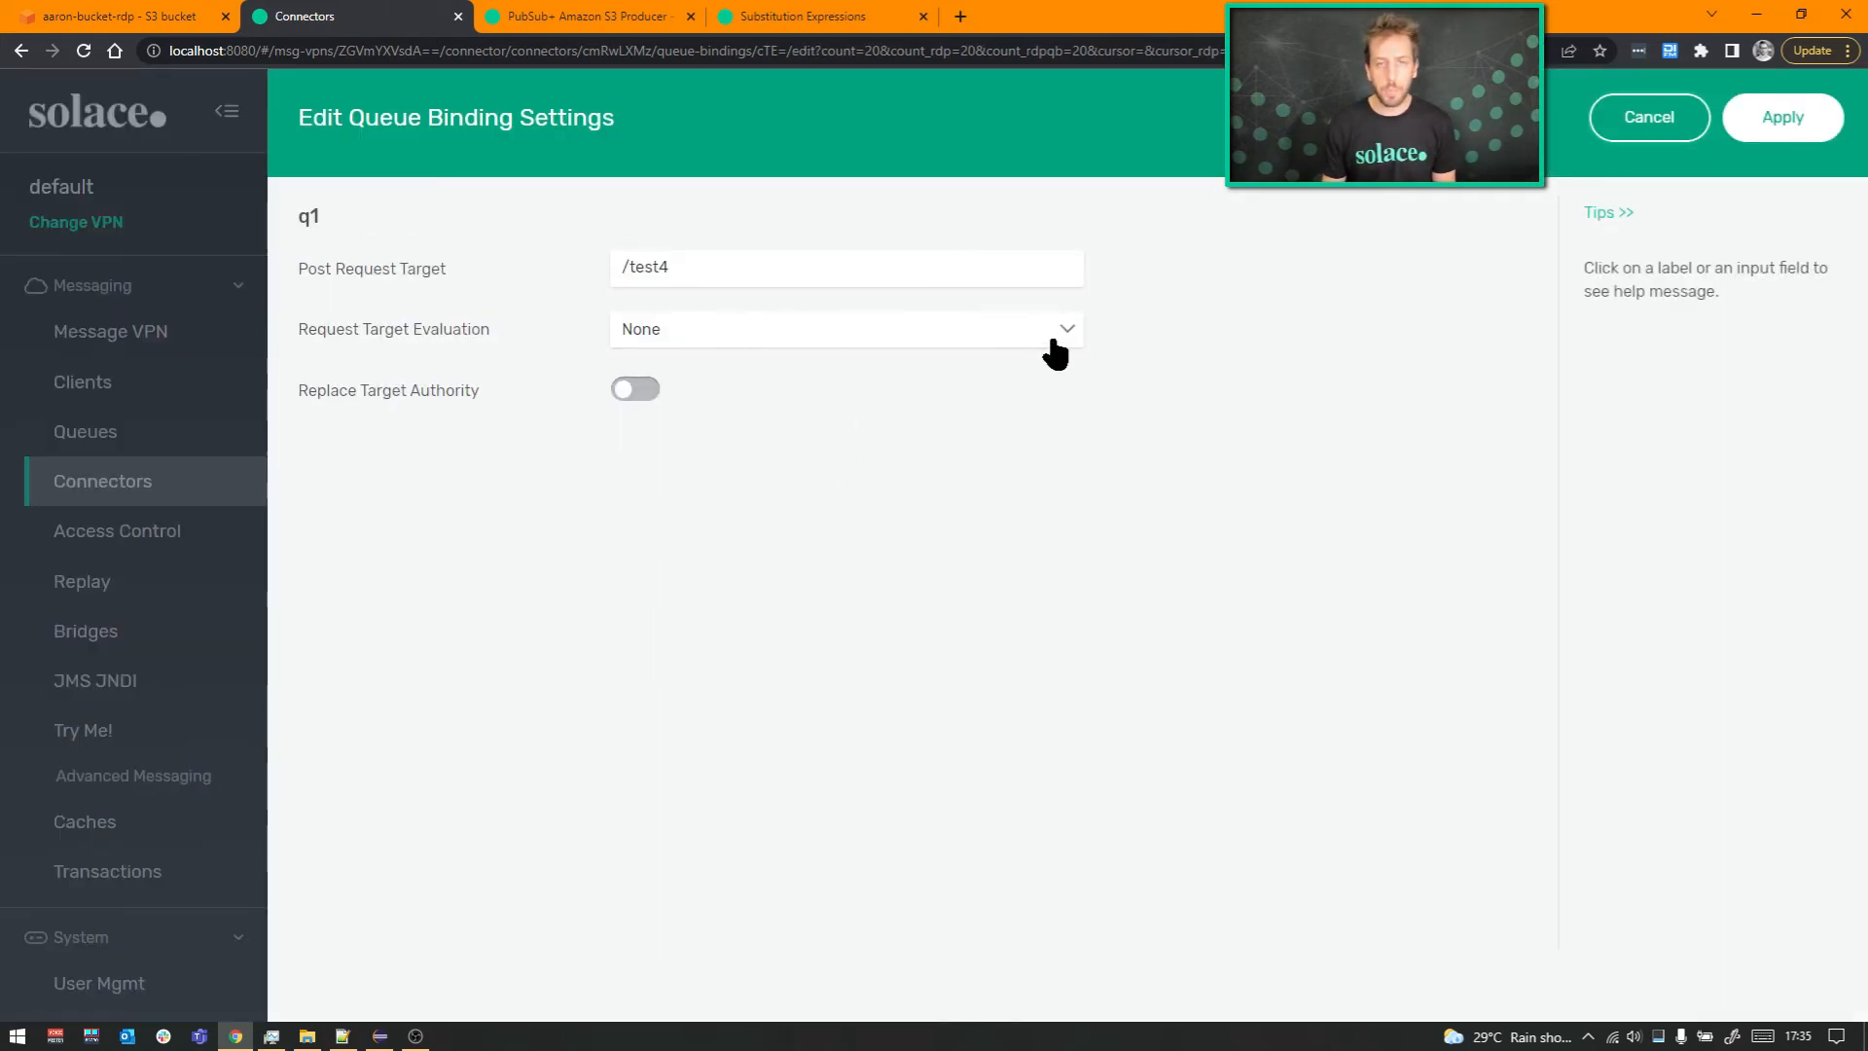
left_click(847, 329)
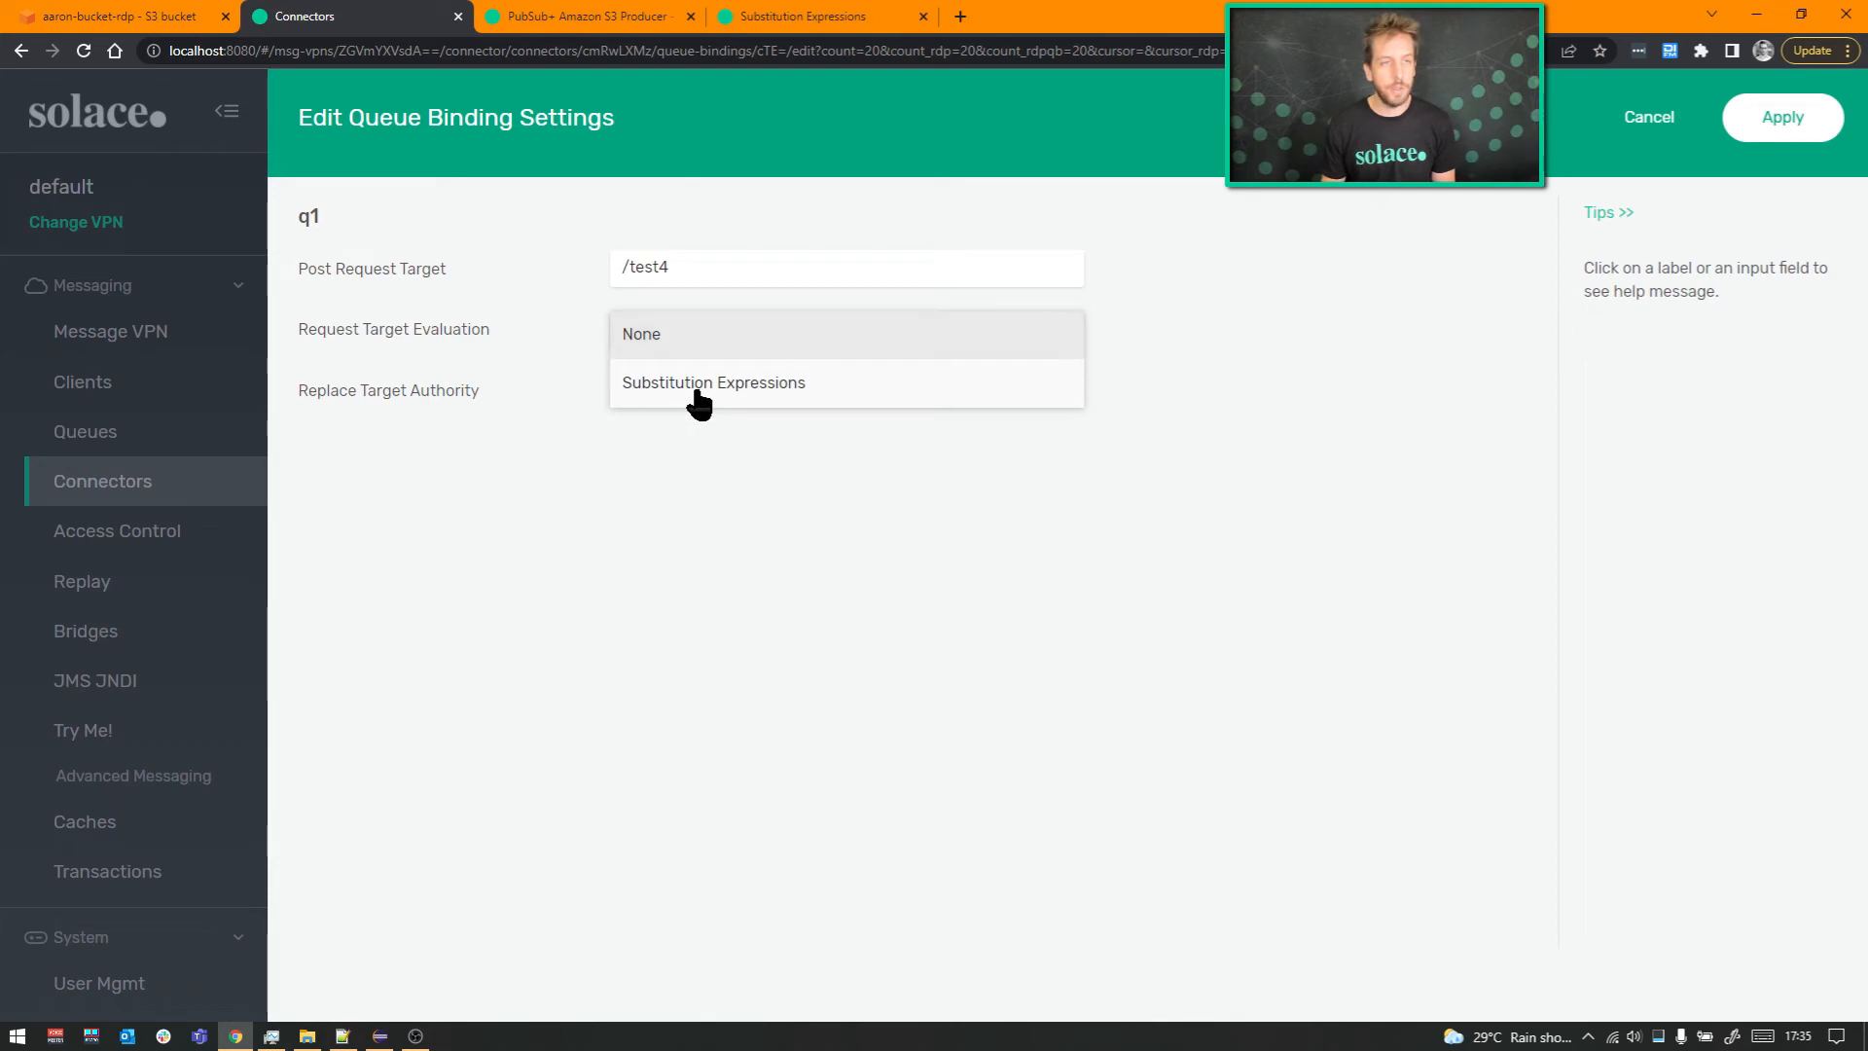
left_click(712, 381)
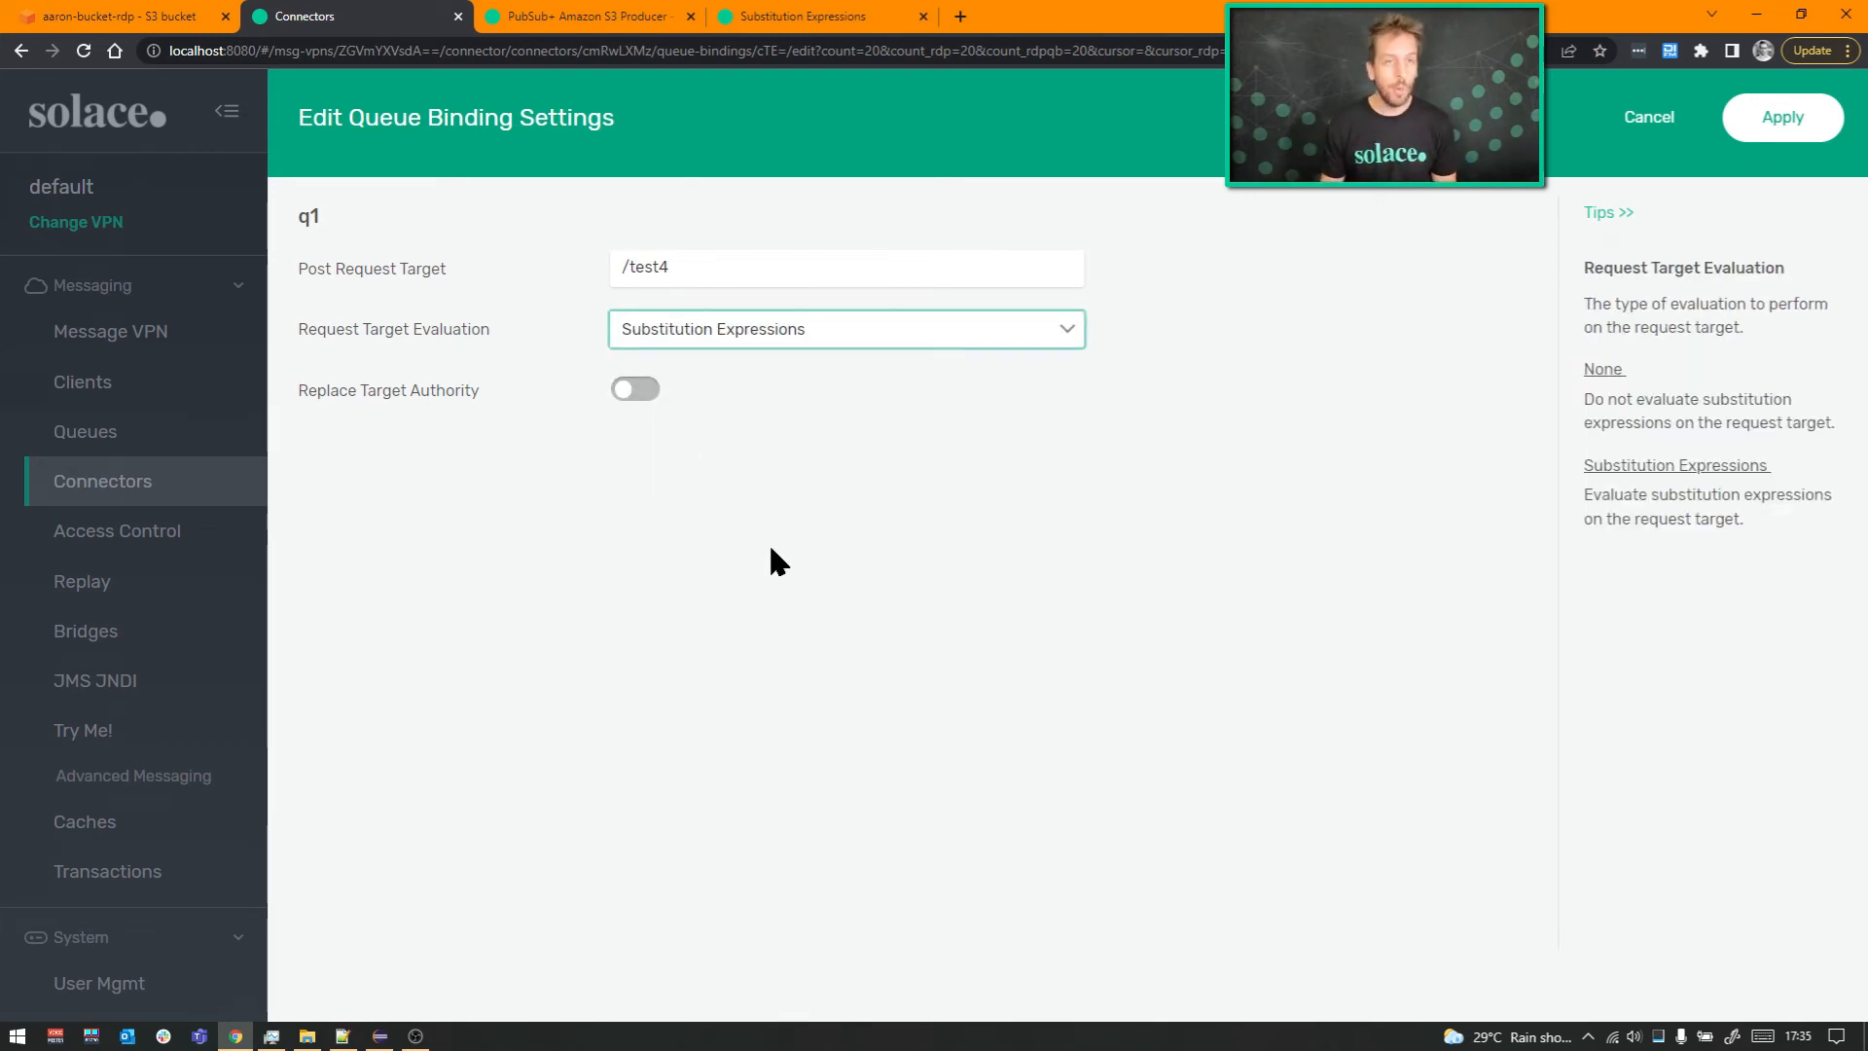
left_click(847, 266)
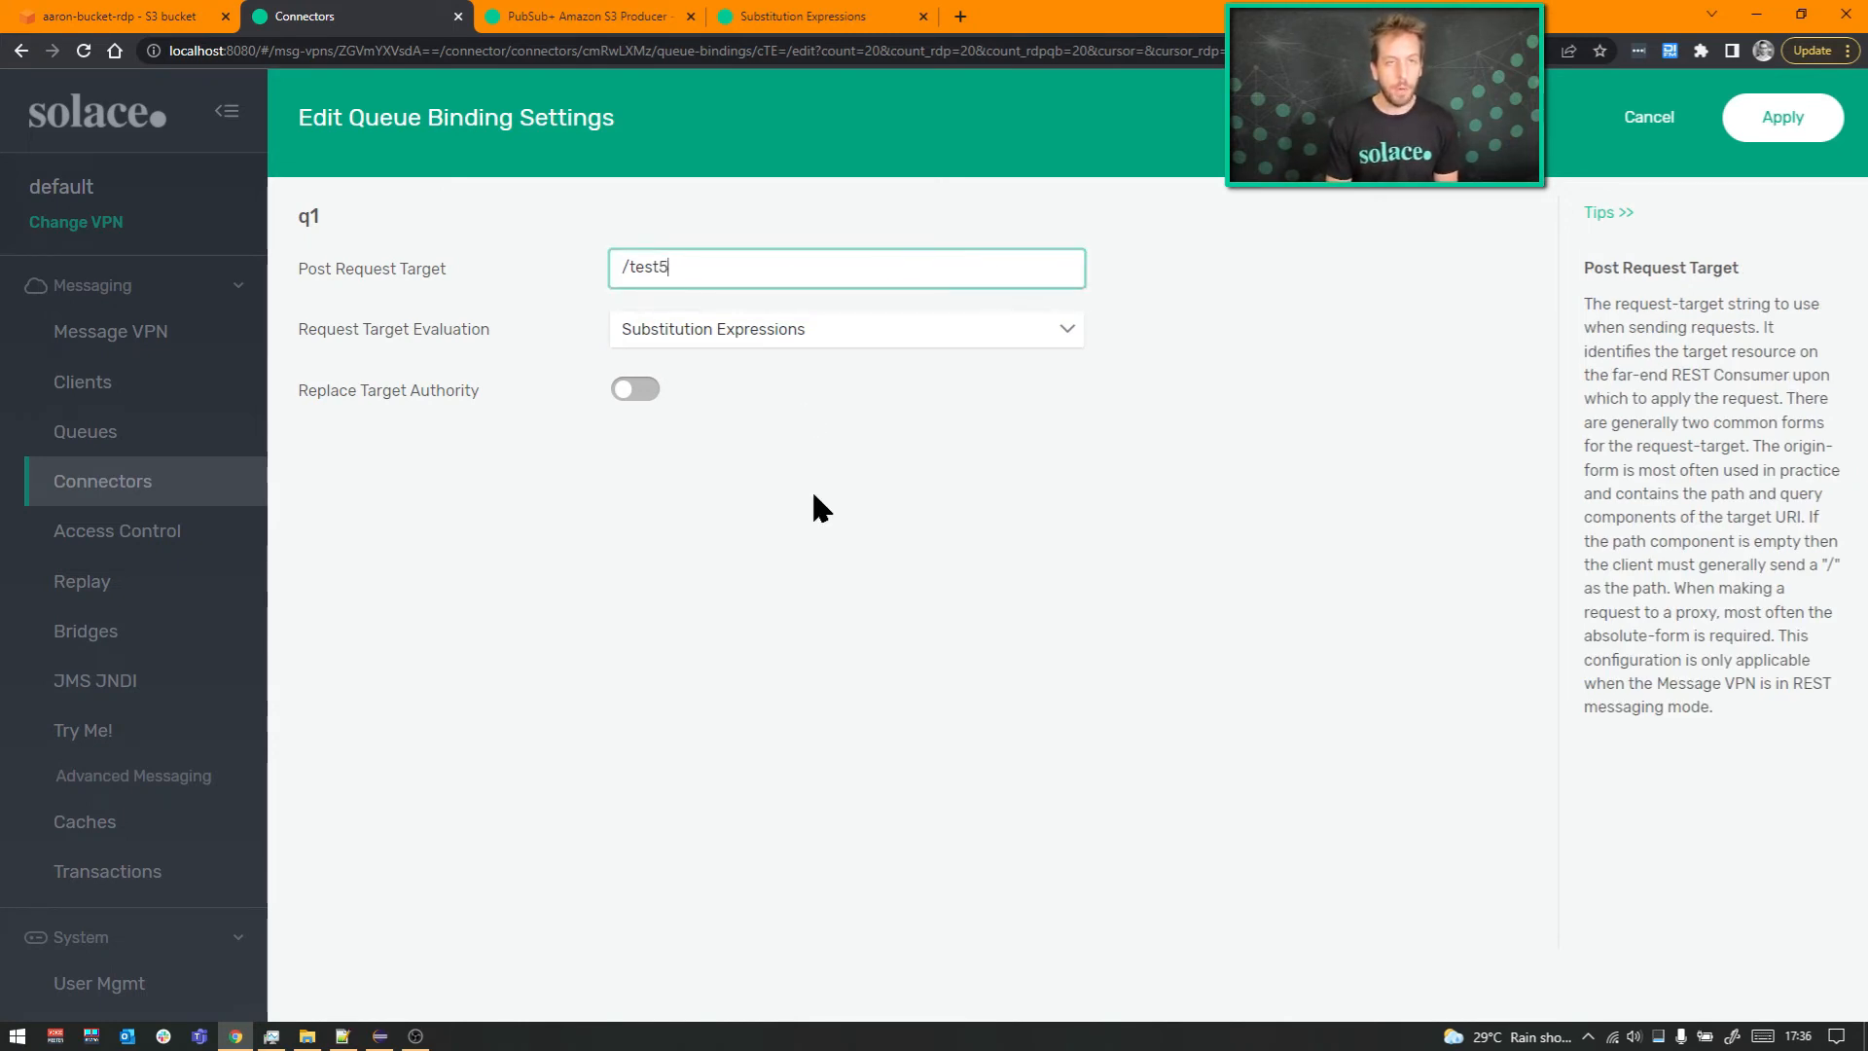
type("/")
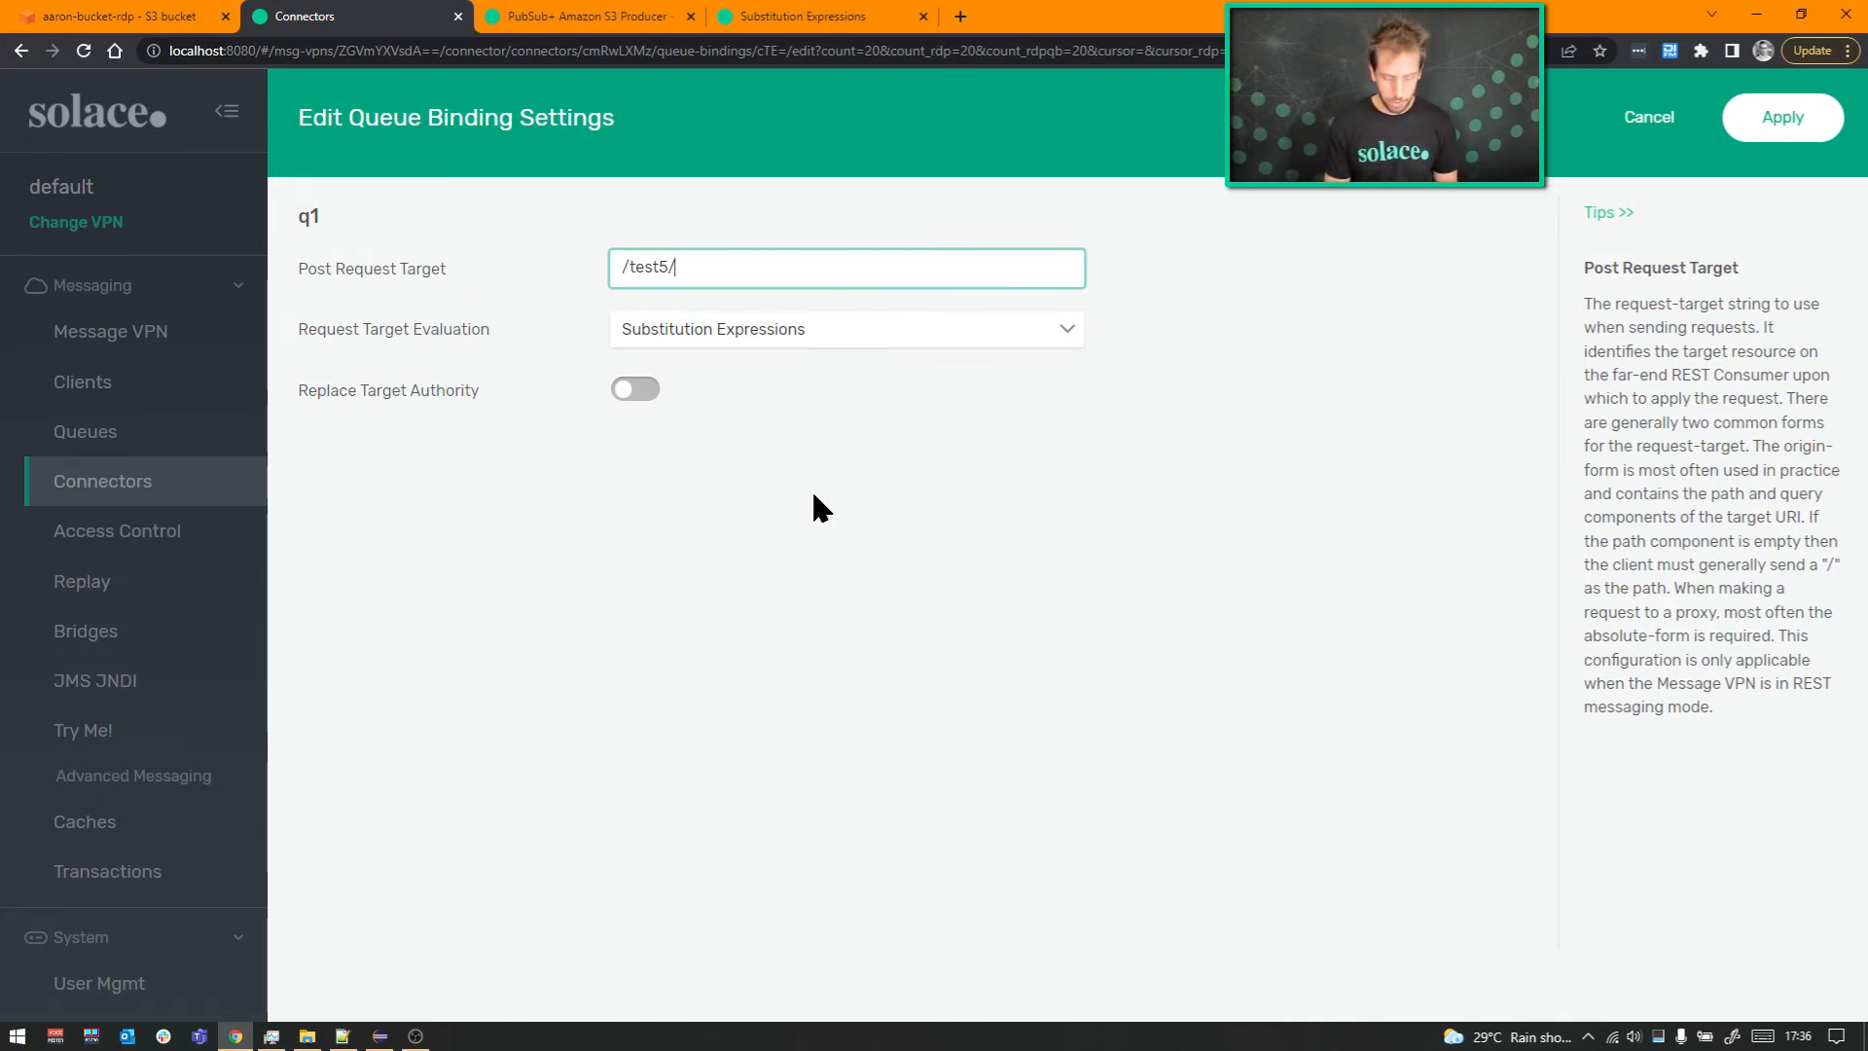
type("orders")
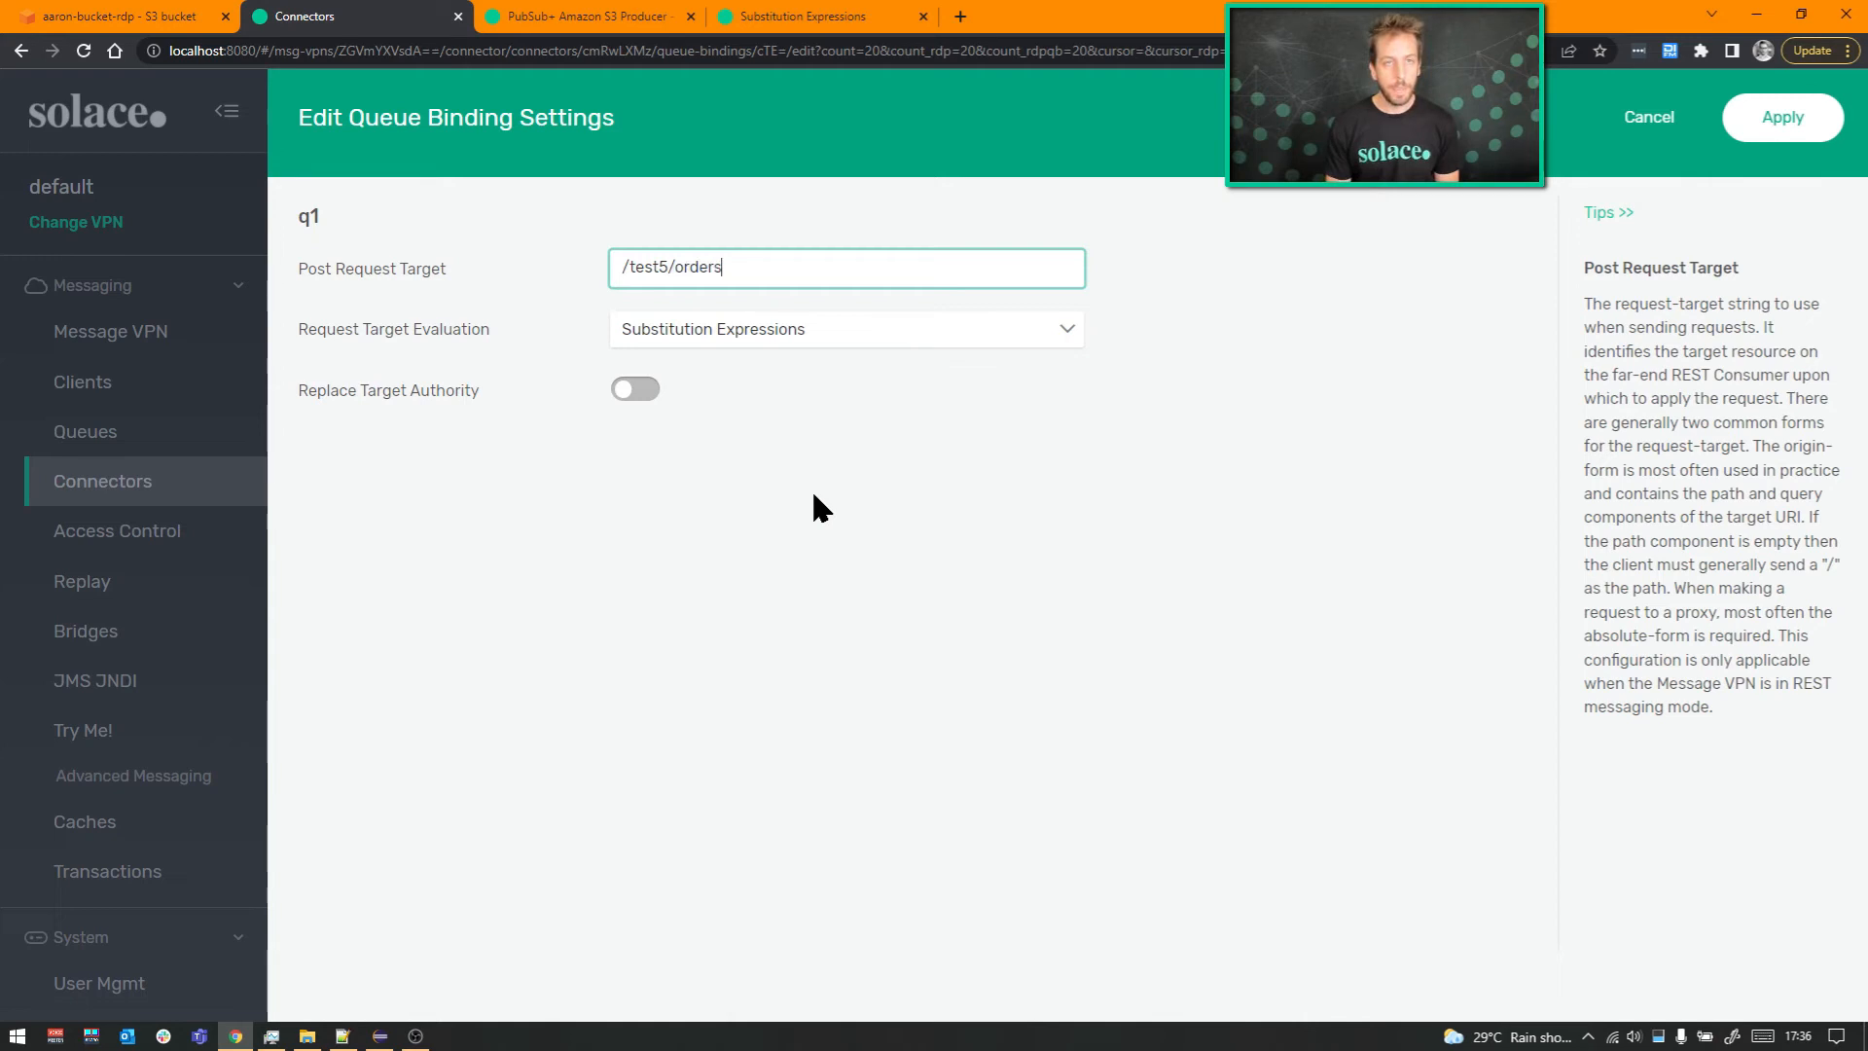
type("_")
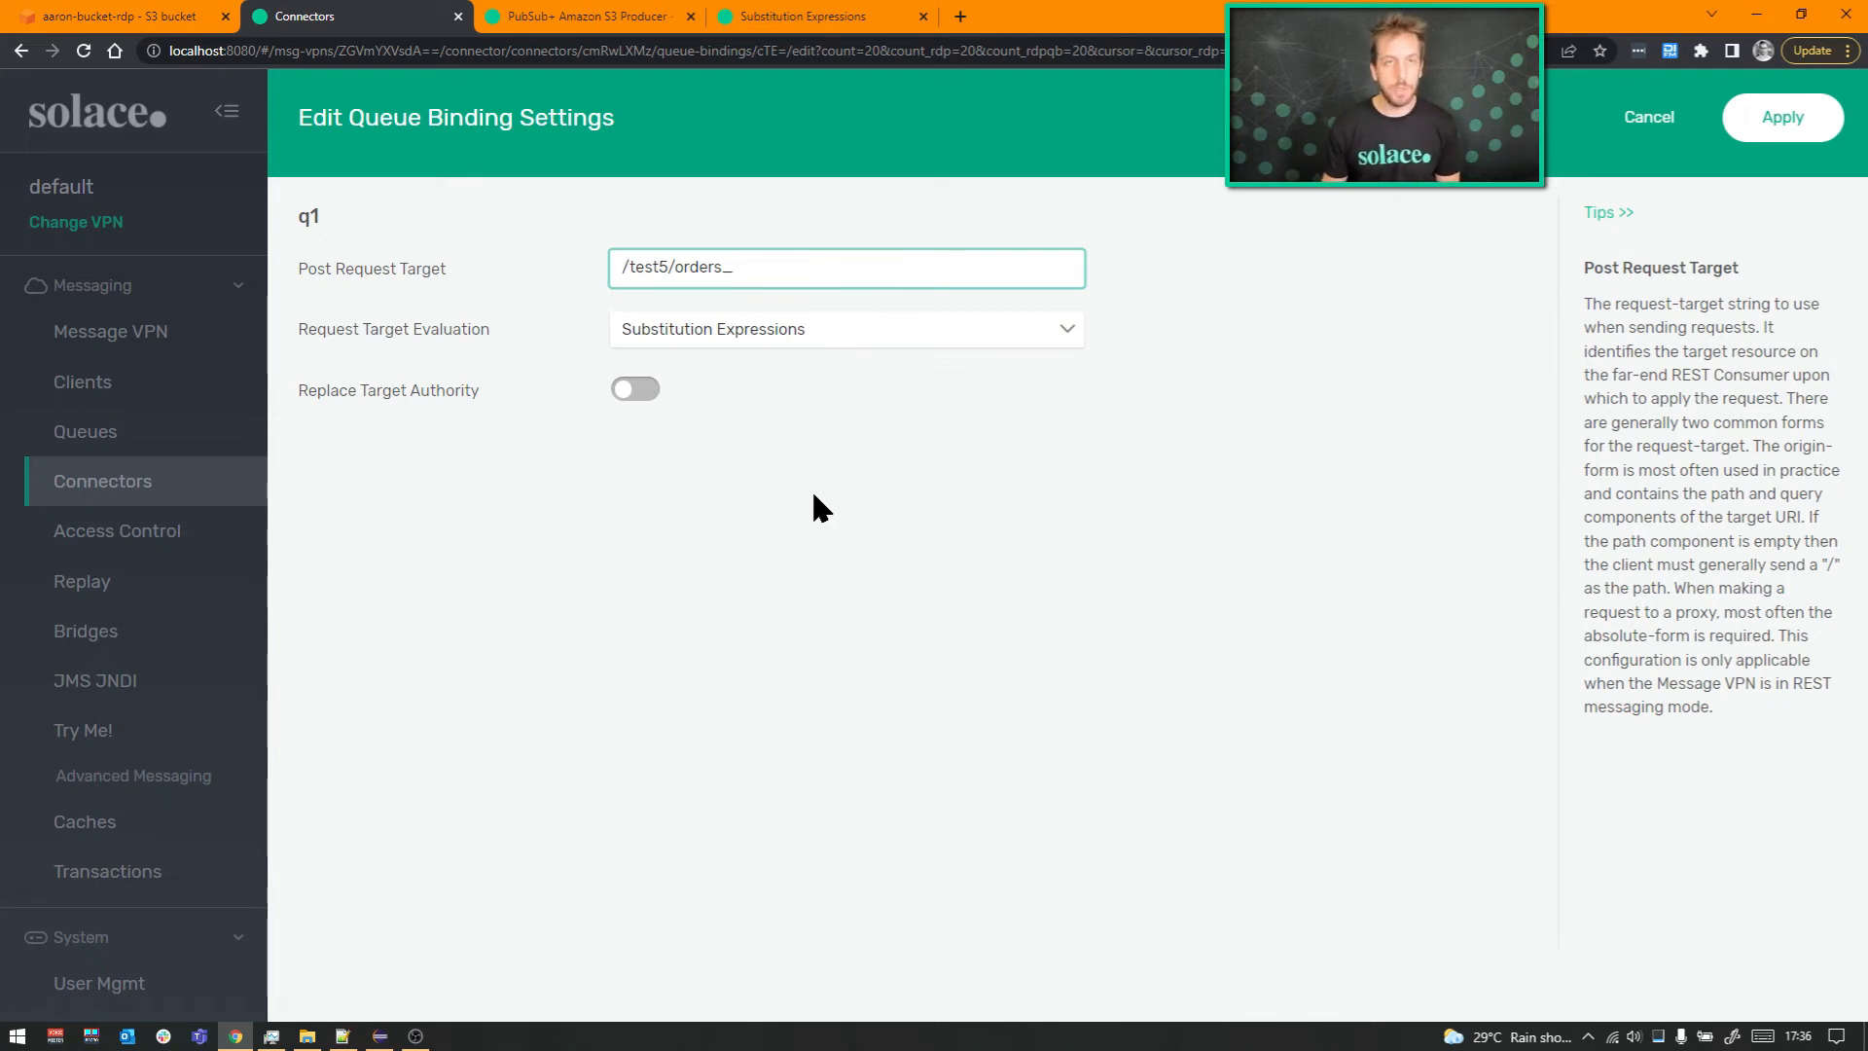
left_click(813, 15)
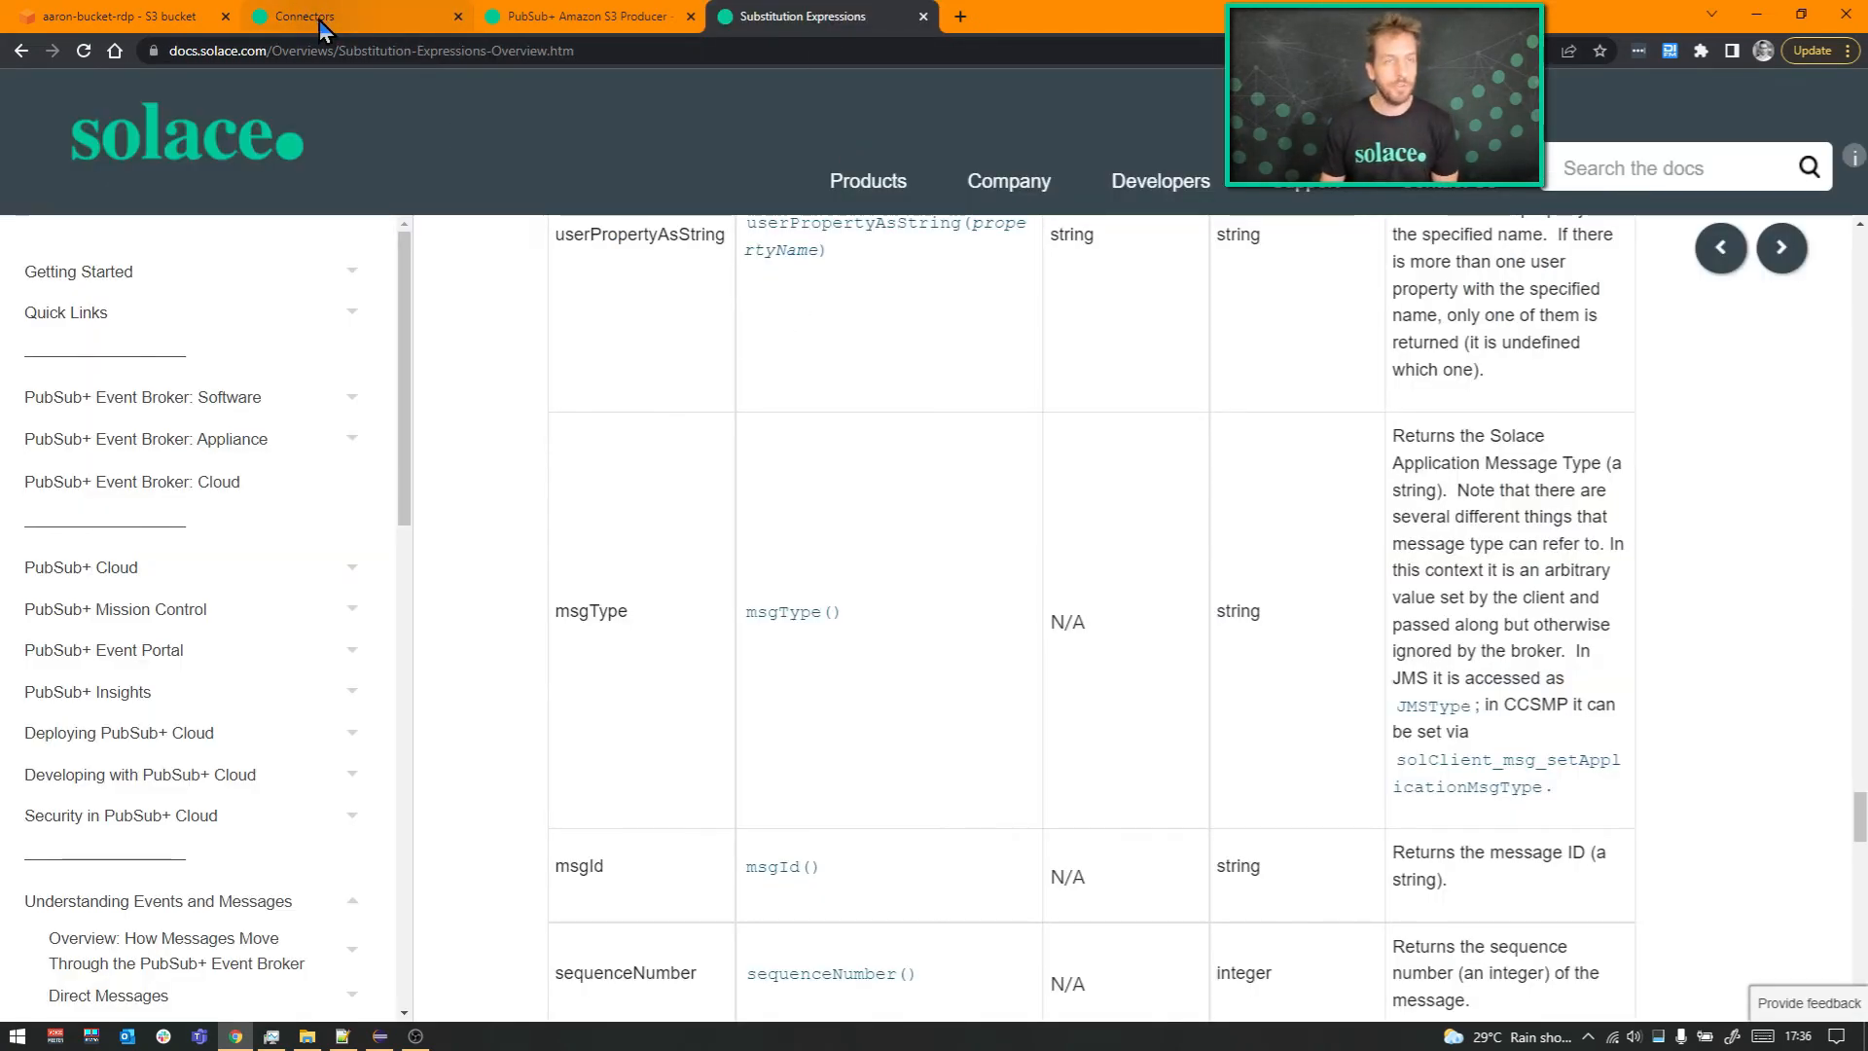
Step: Append the timestamp substitution ${ts()}_ to q1's post request target
left_click(311, 15)
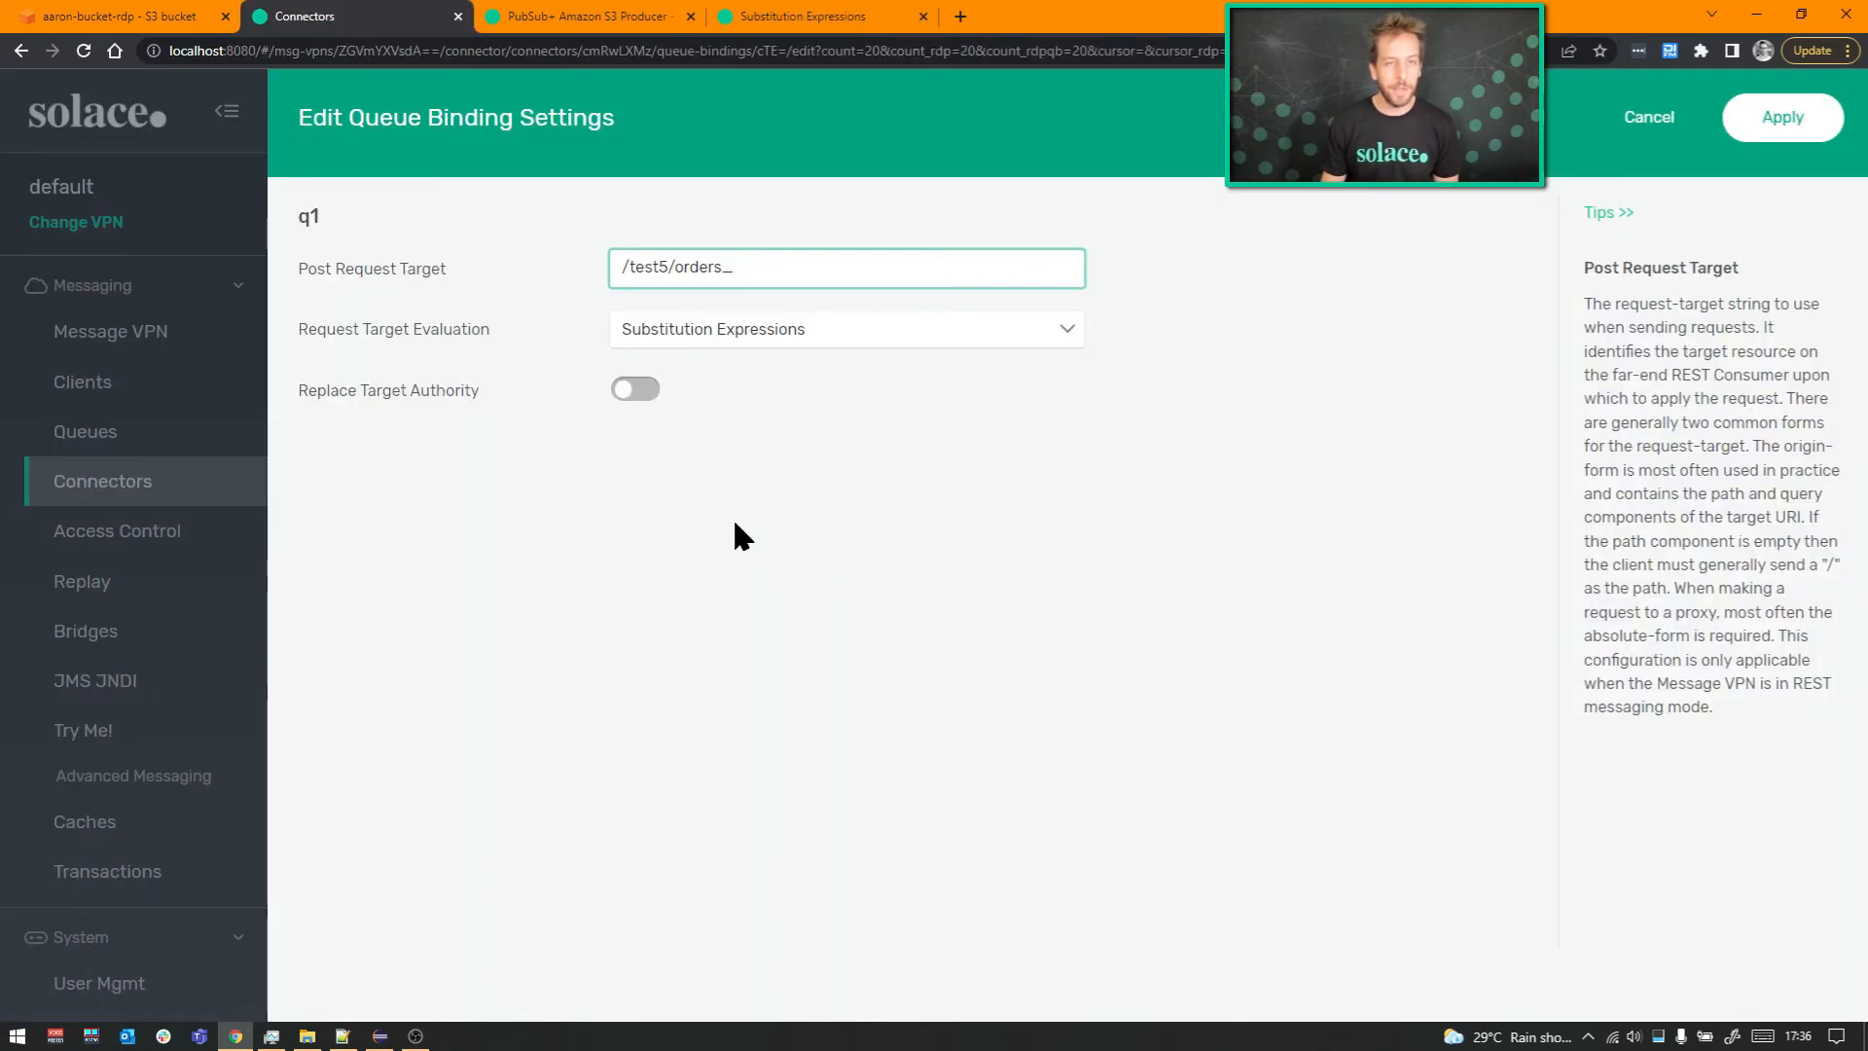
type("$")
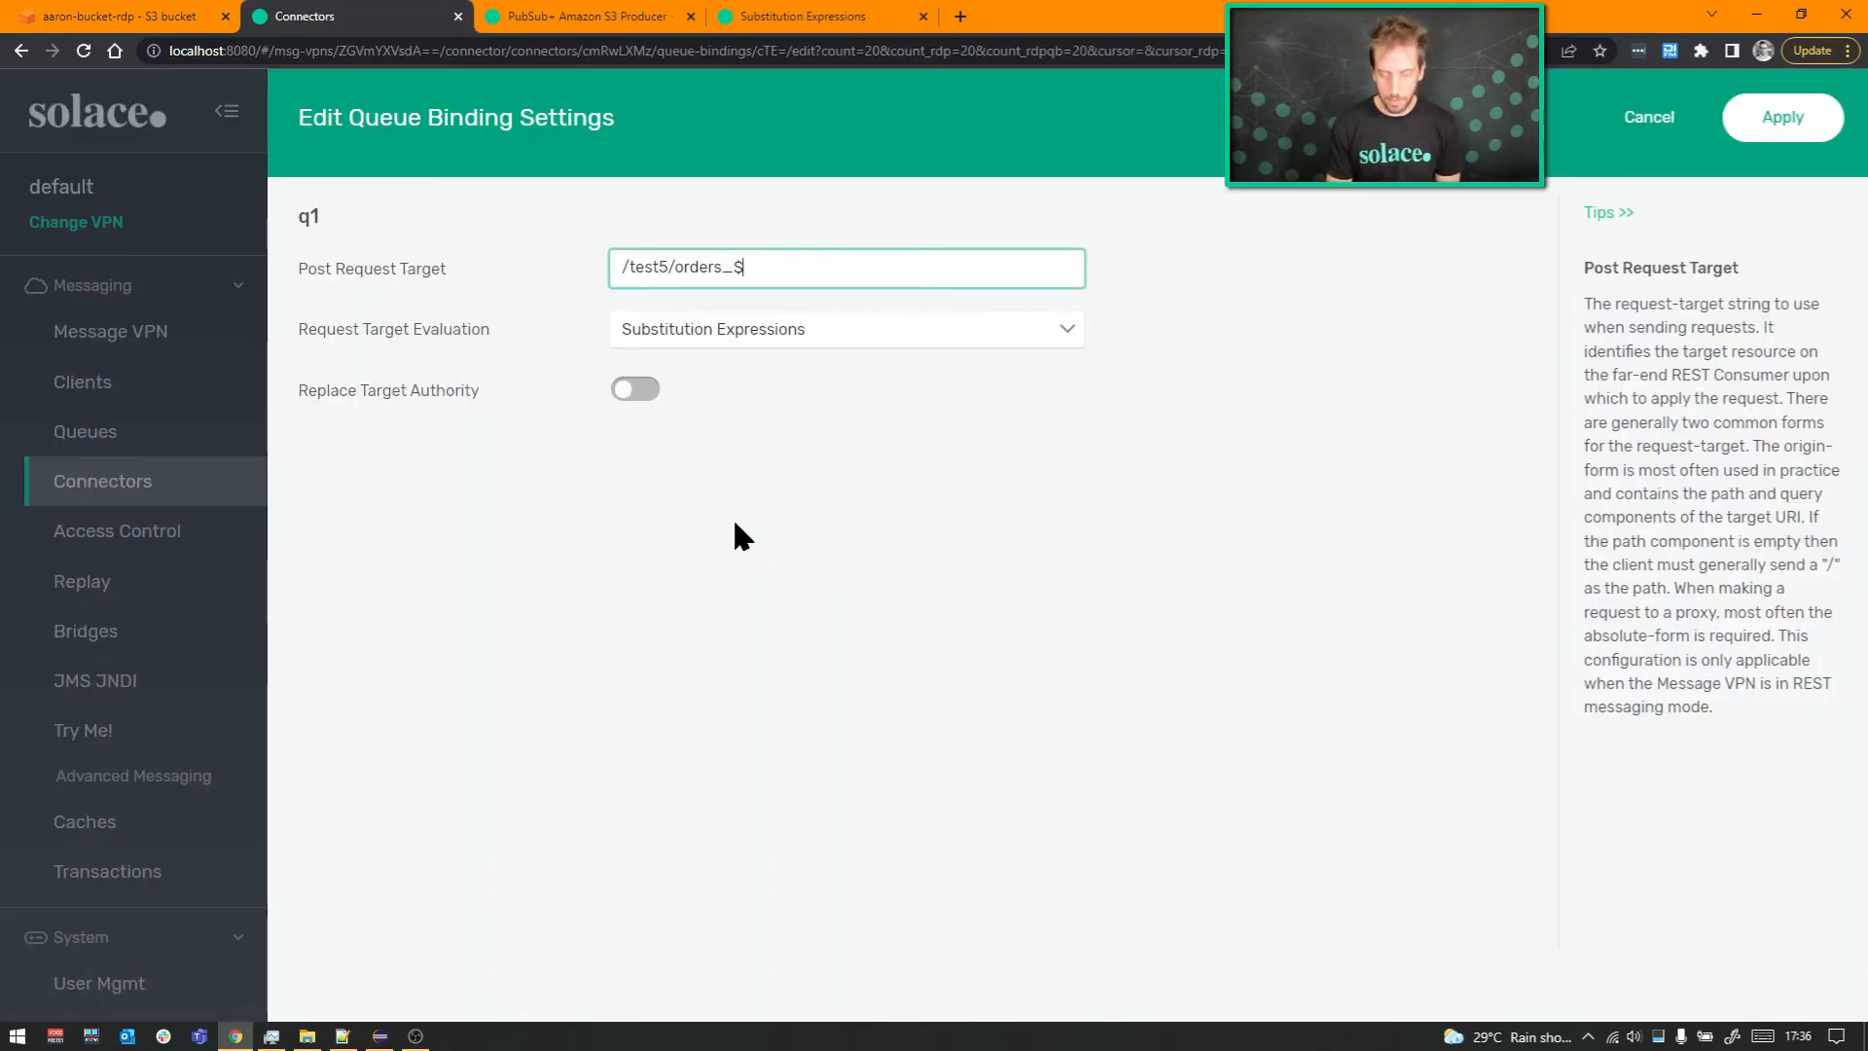
type("{ts(")
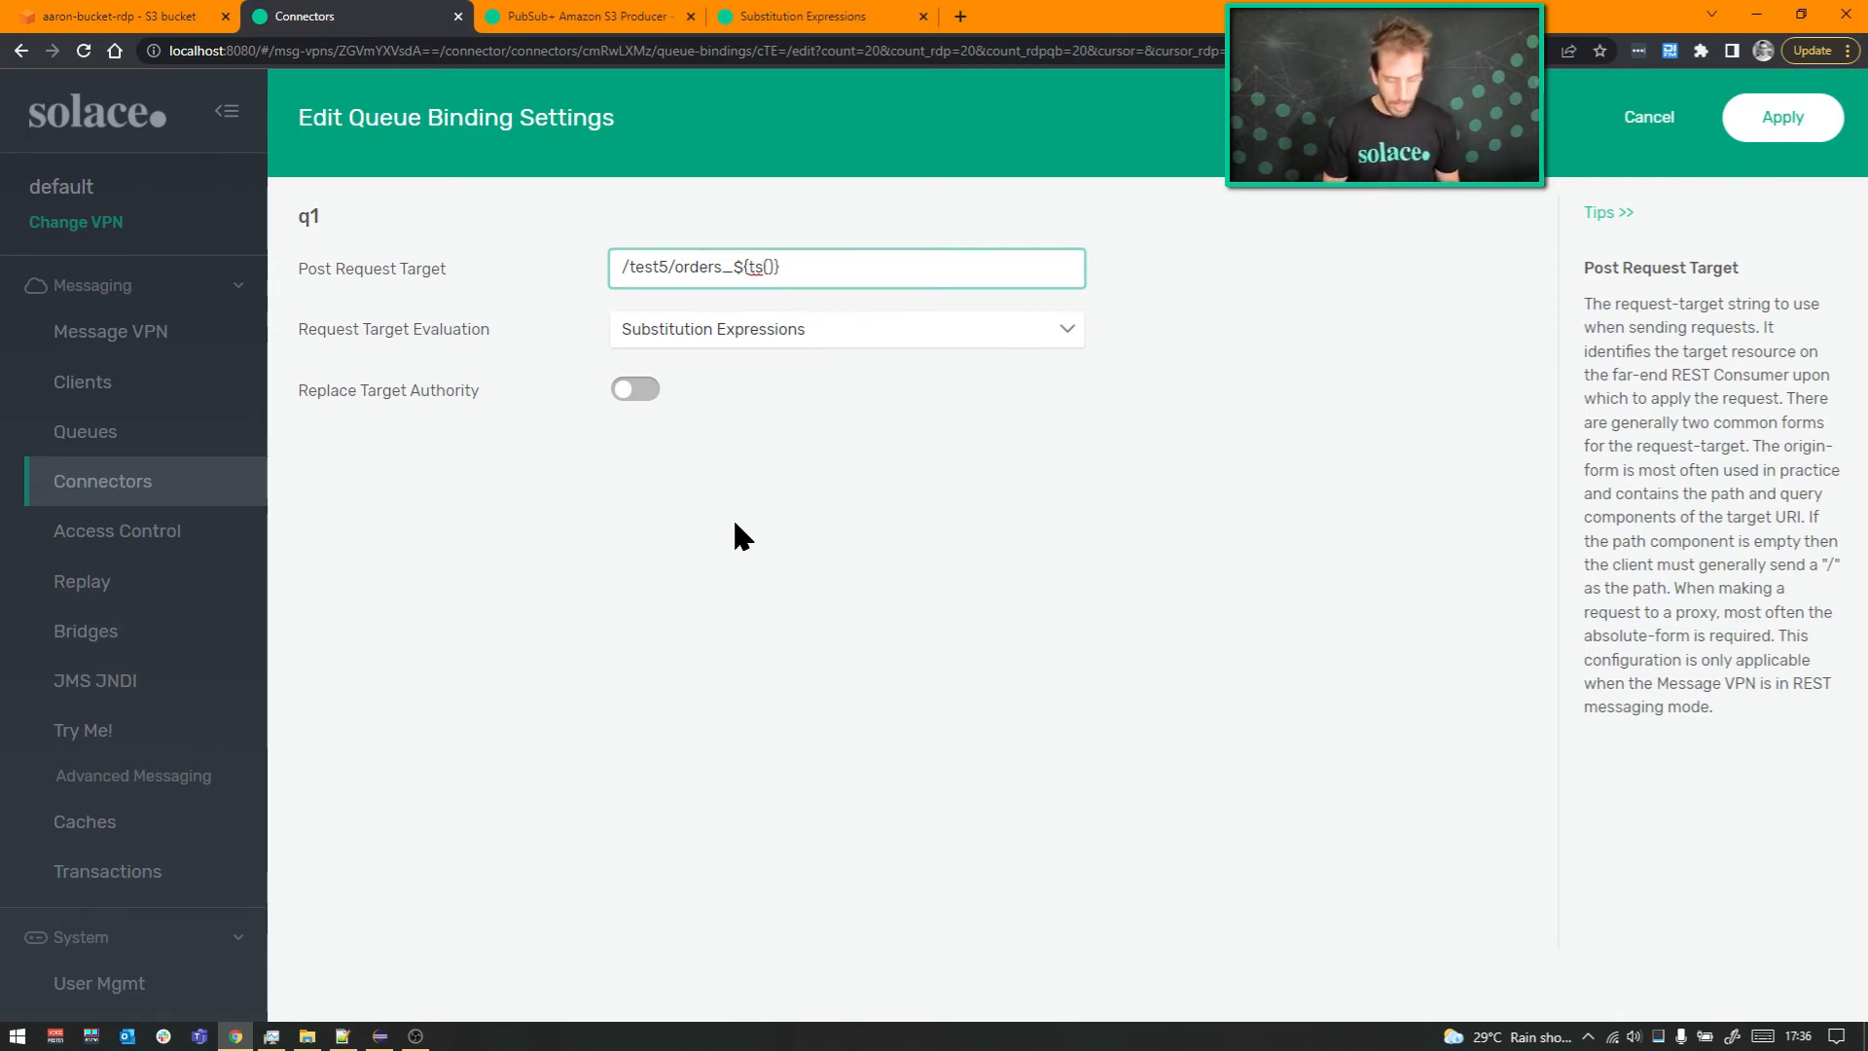
type("_")
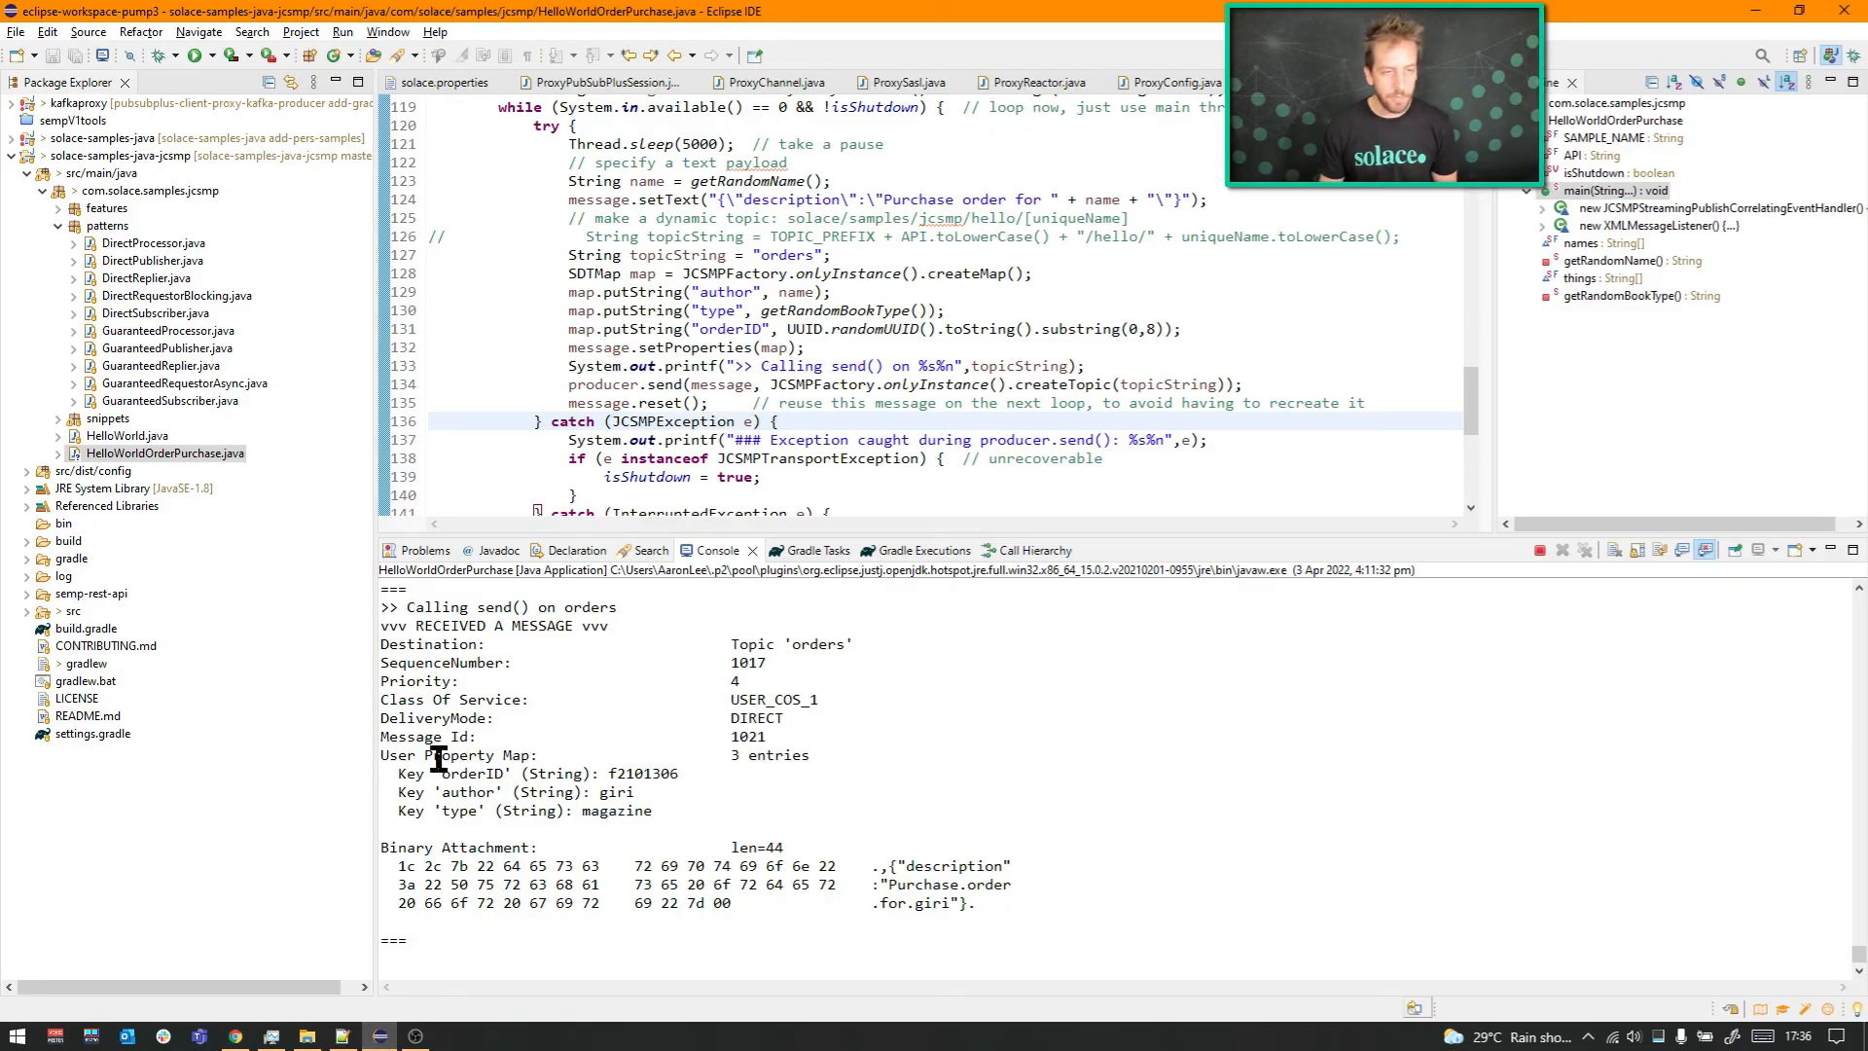
Step: Inspect the orderID user property in Eclipse's console output of received order messages
double_click(821, 644)
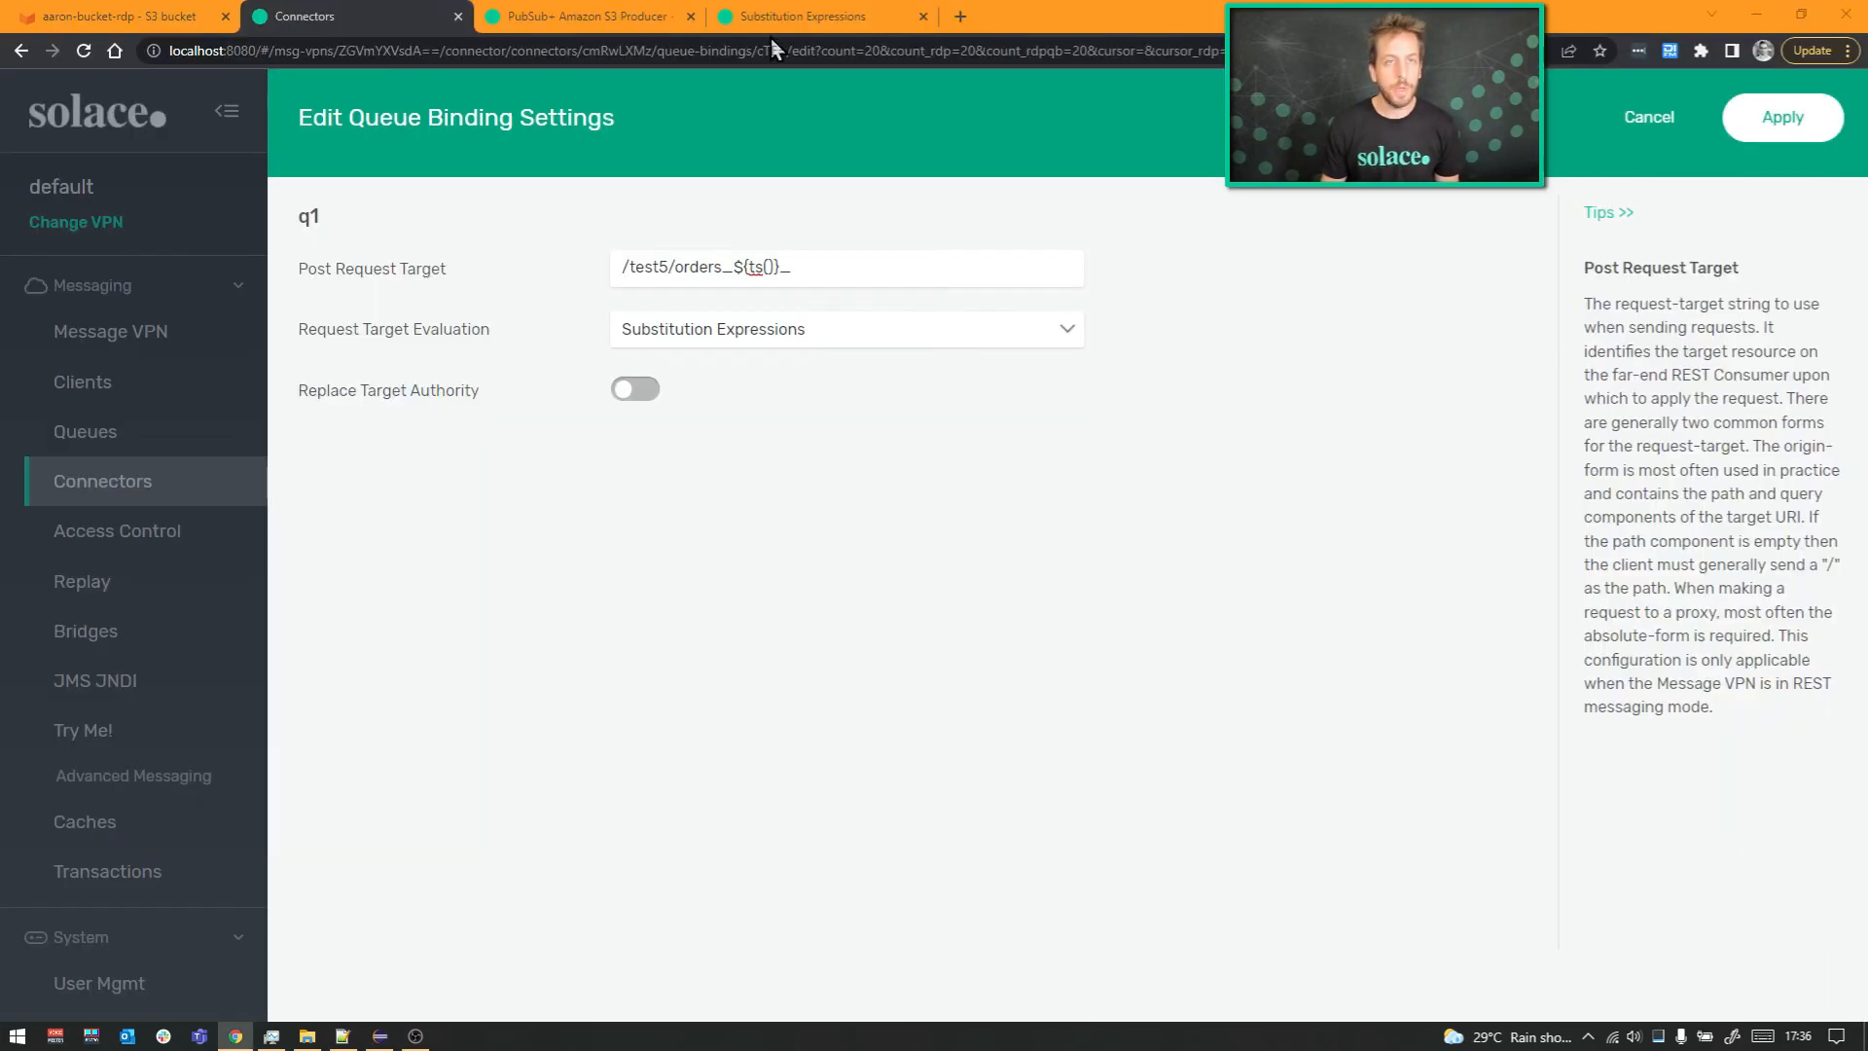
Step: Finish the target with ${userPropertyAsString("orderID")}, apply it, and switch to the S3 bucket
left_click(806, 16)
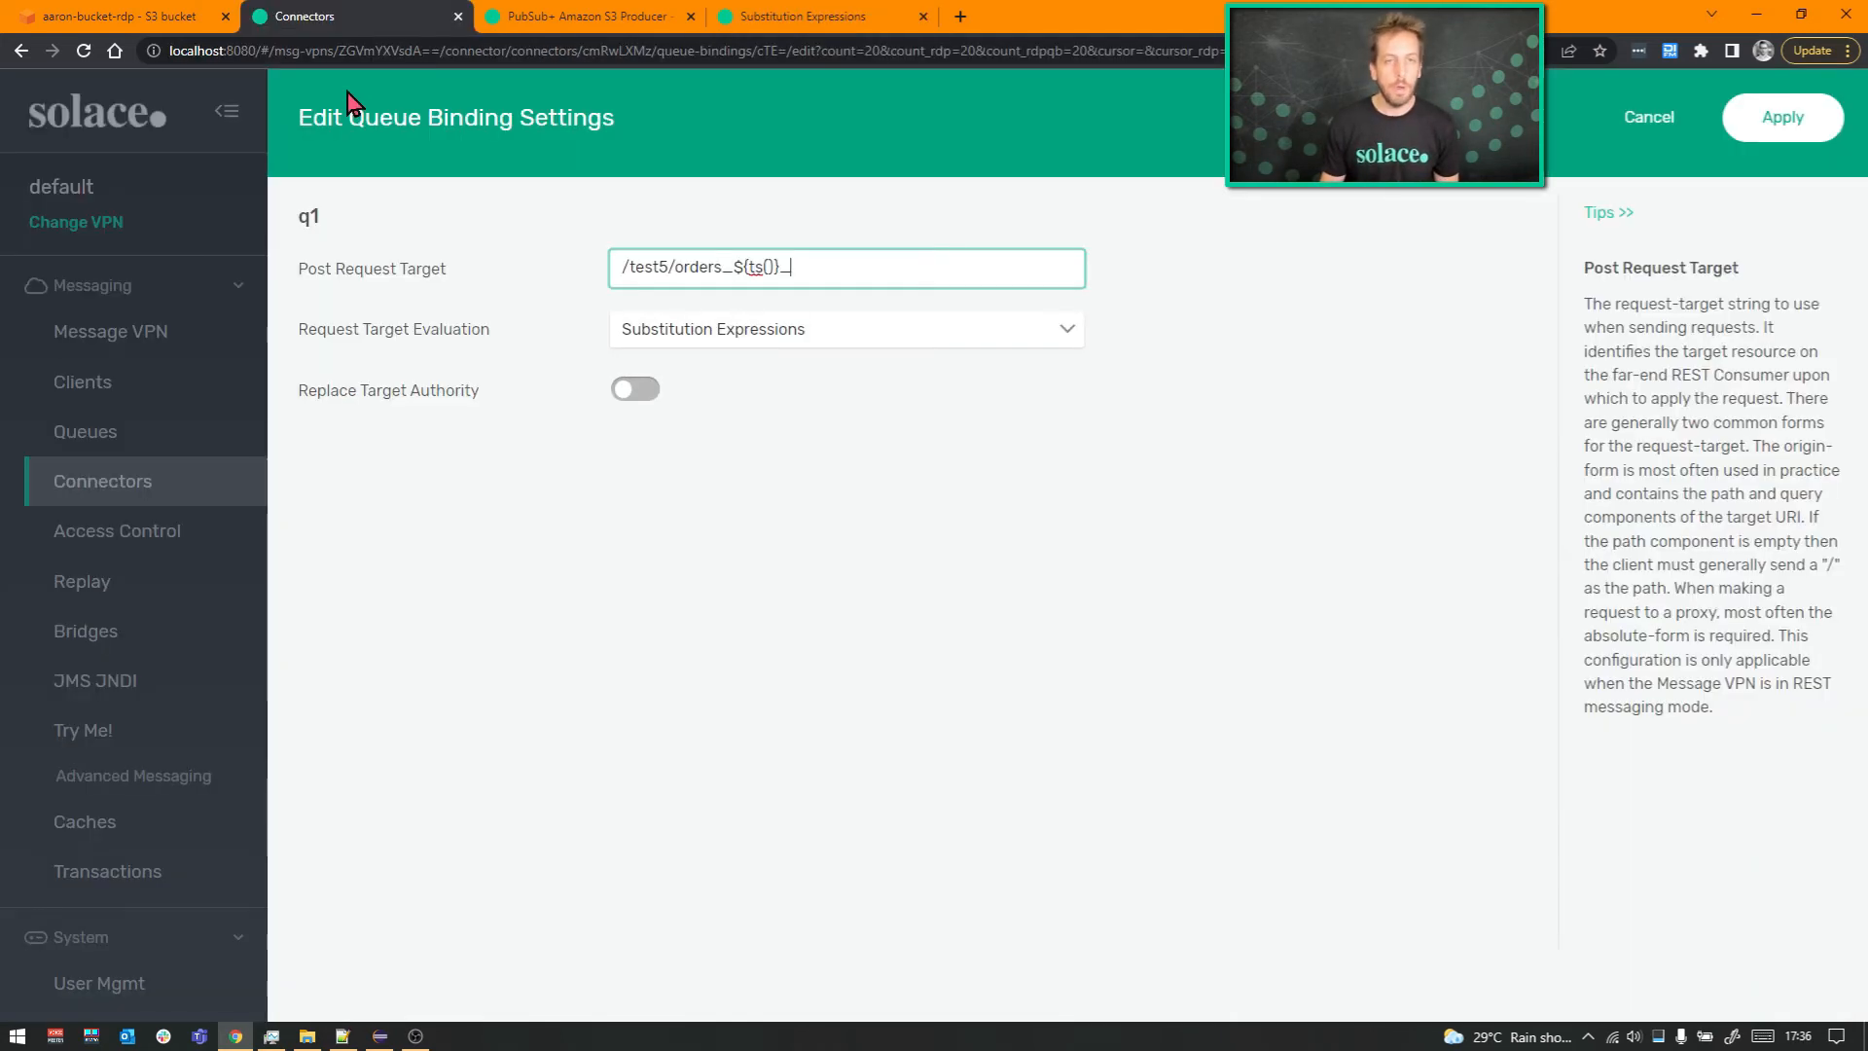
mouse_move(941, 574)
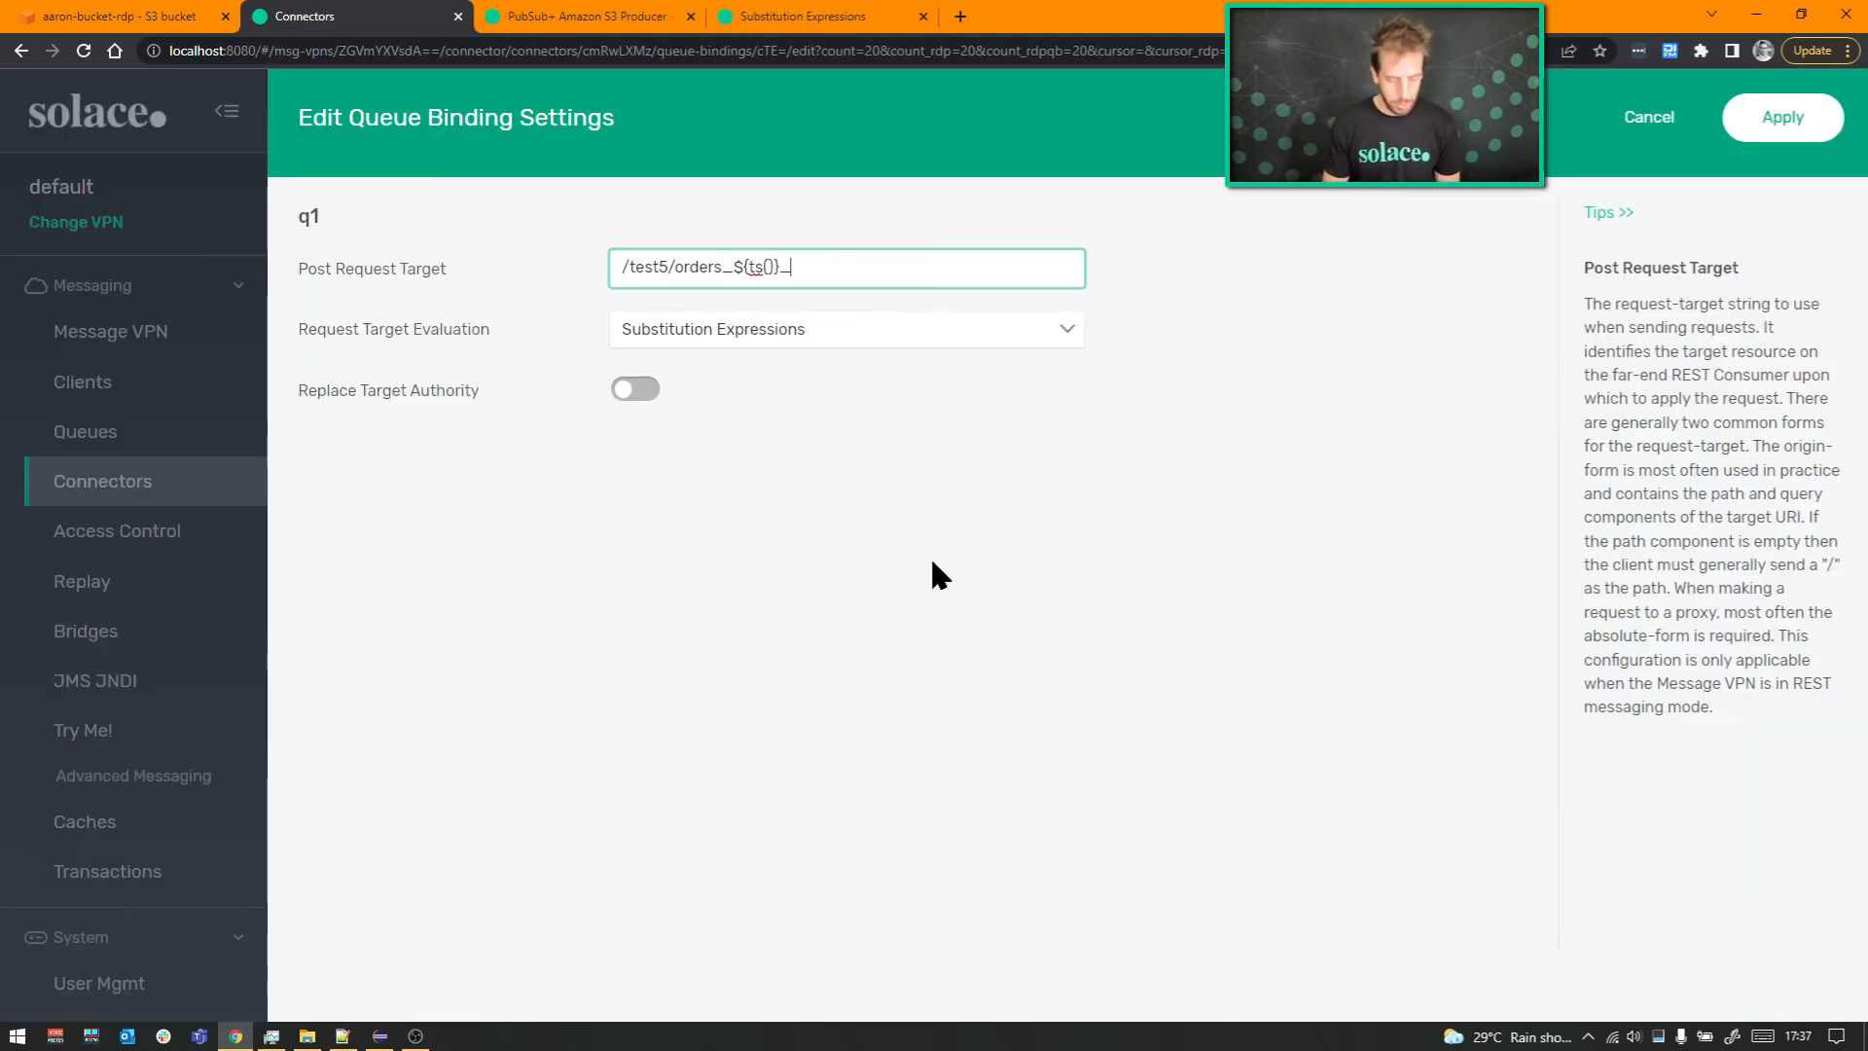
type("${")
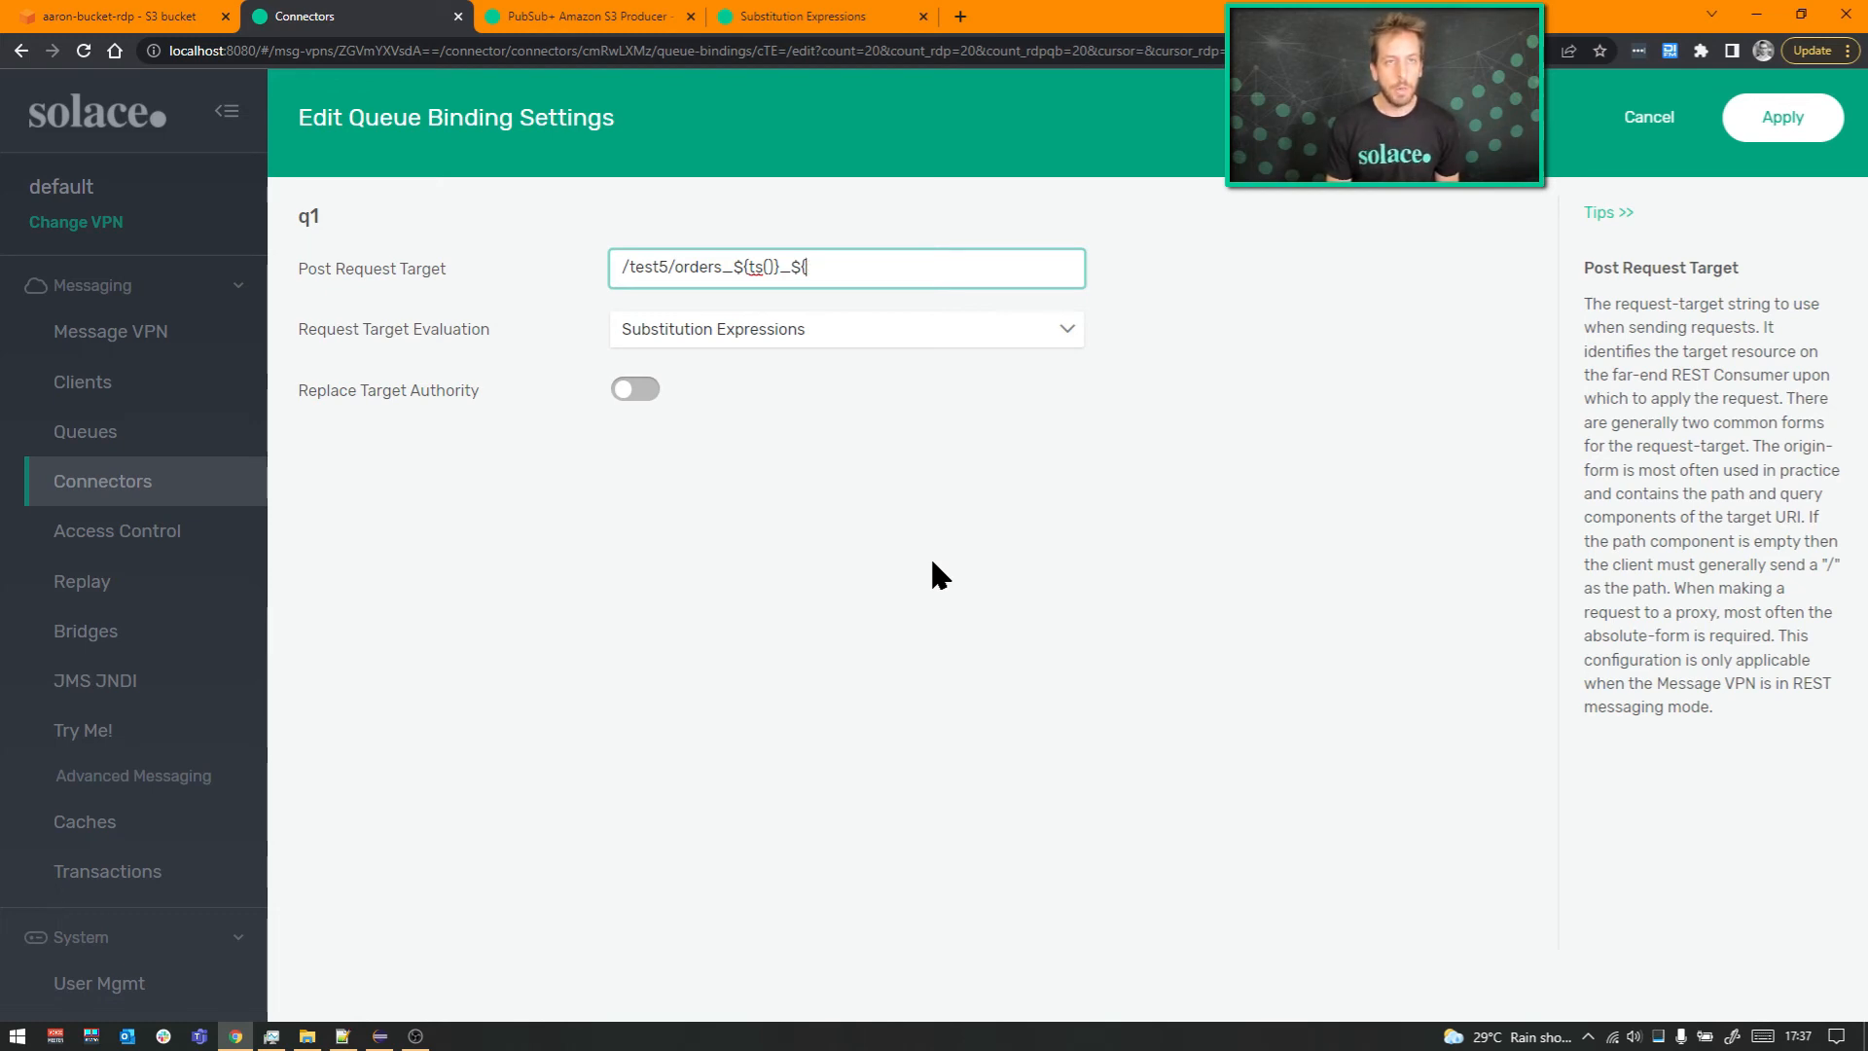
left_click(804, 16)
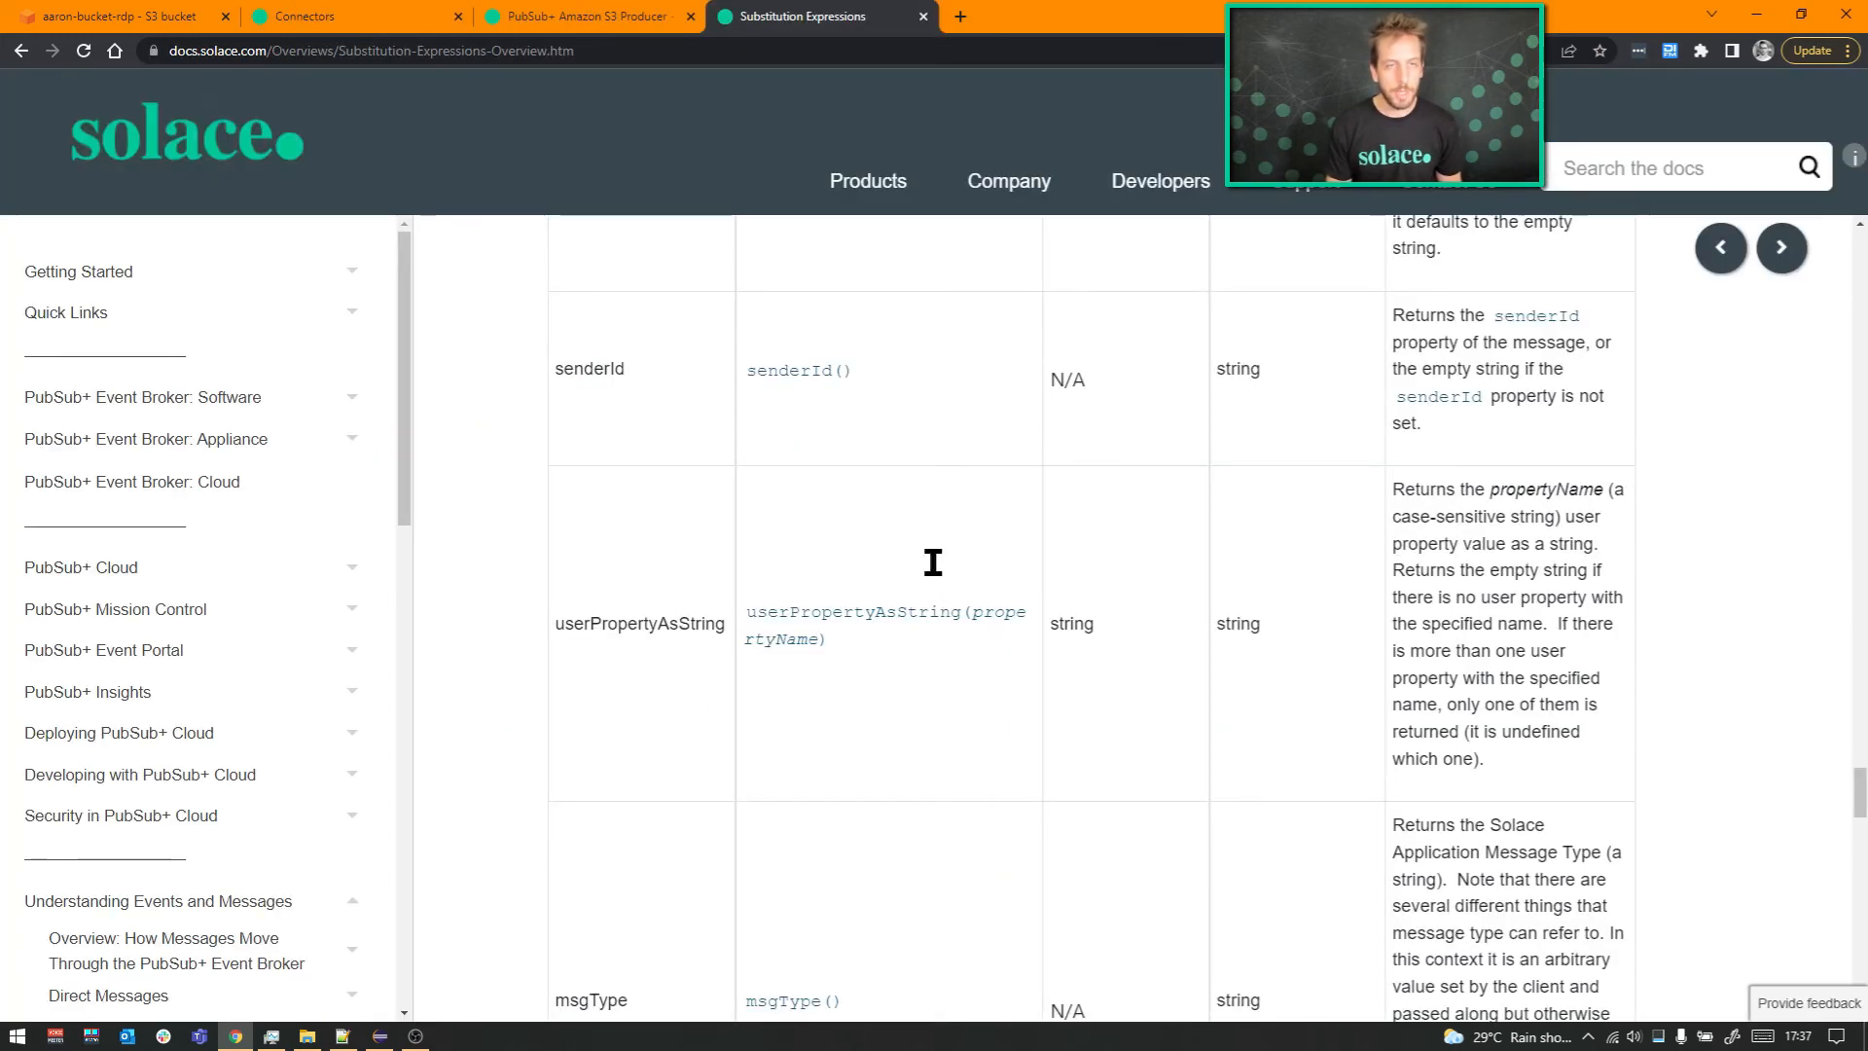
left_click(311, 15)
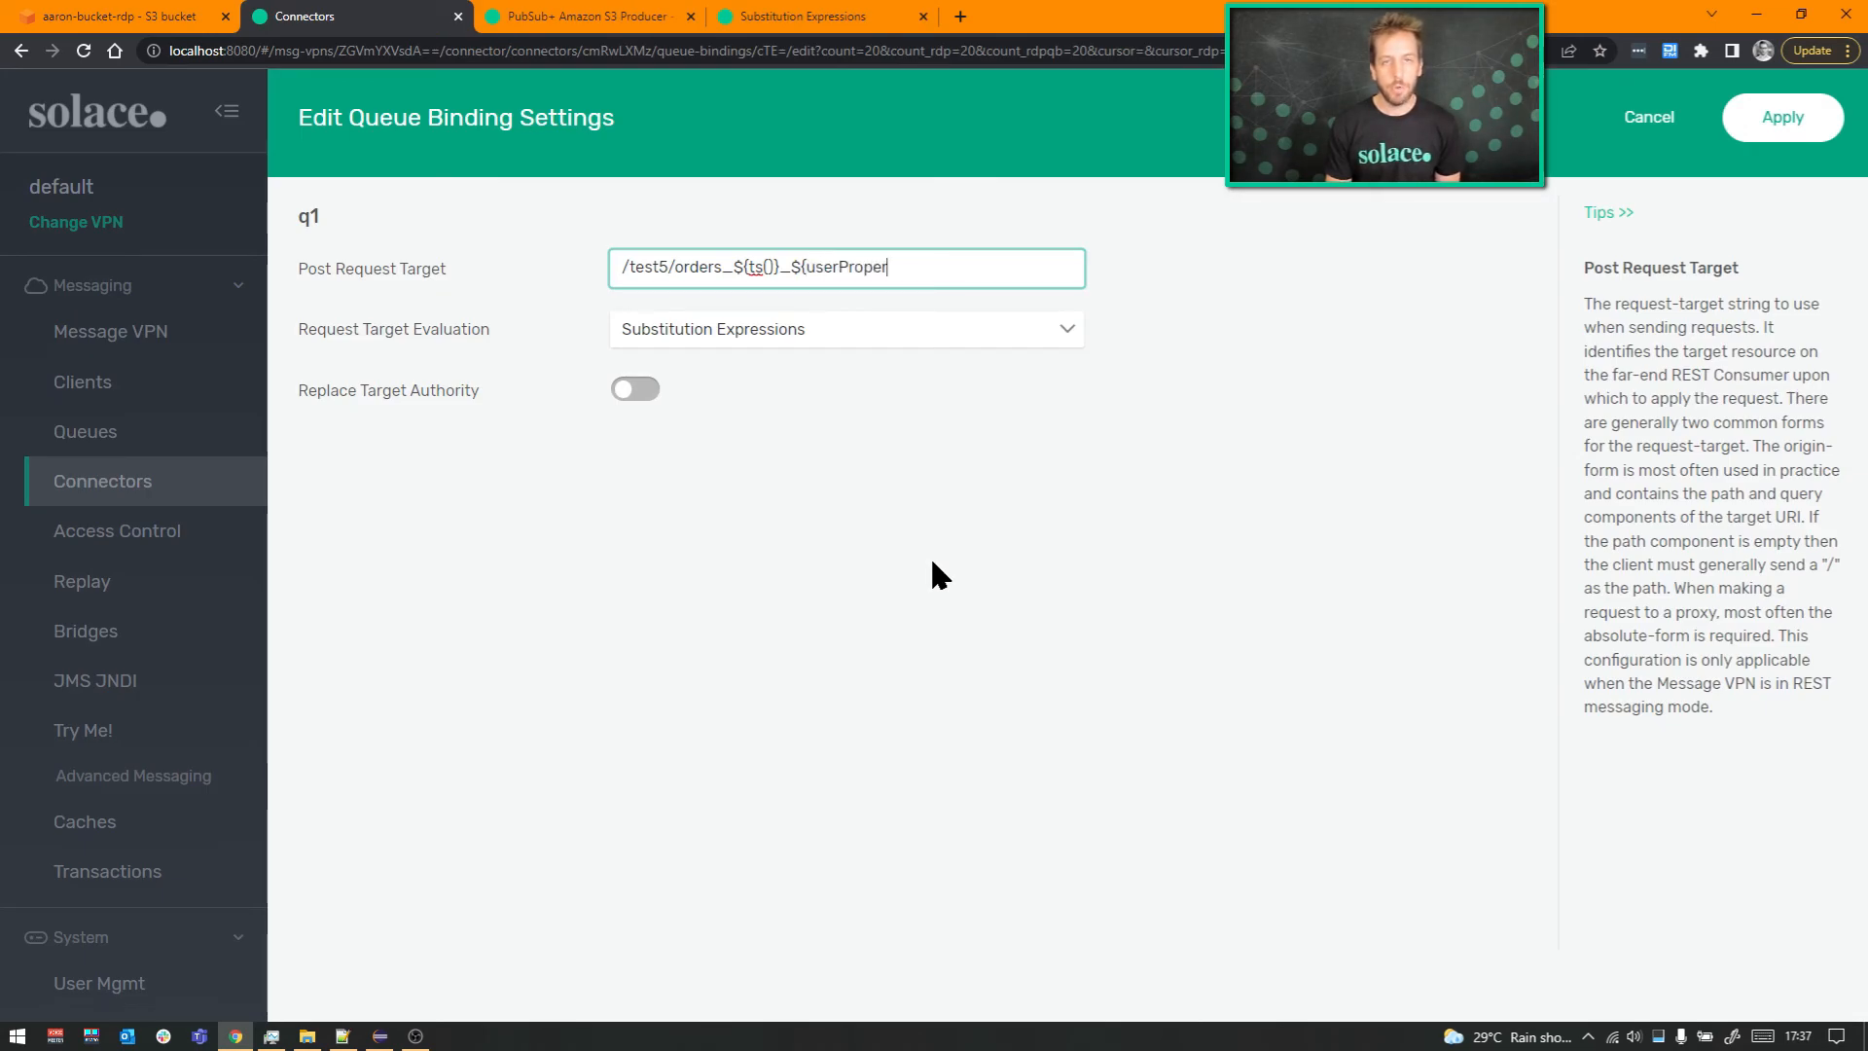
type("tyAs")
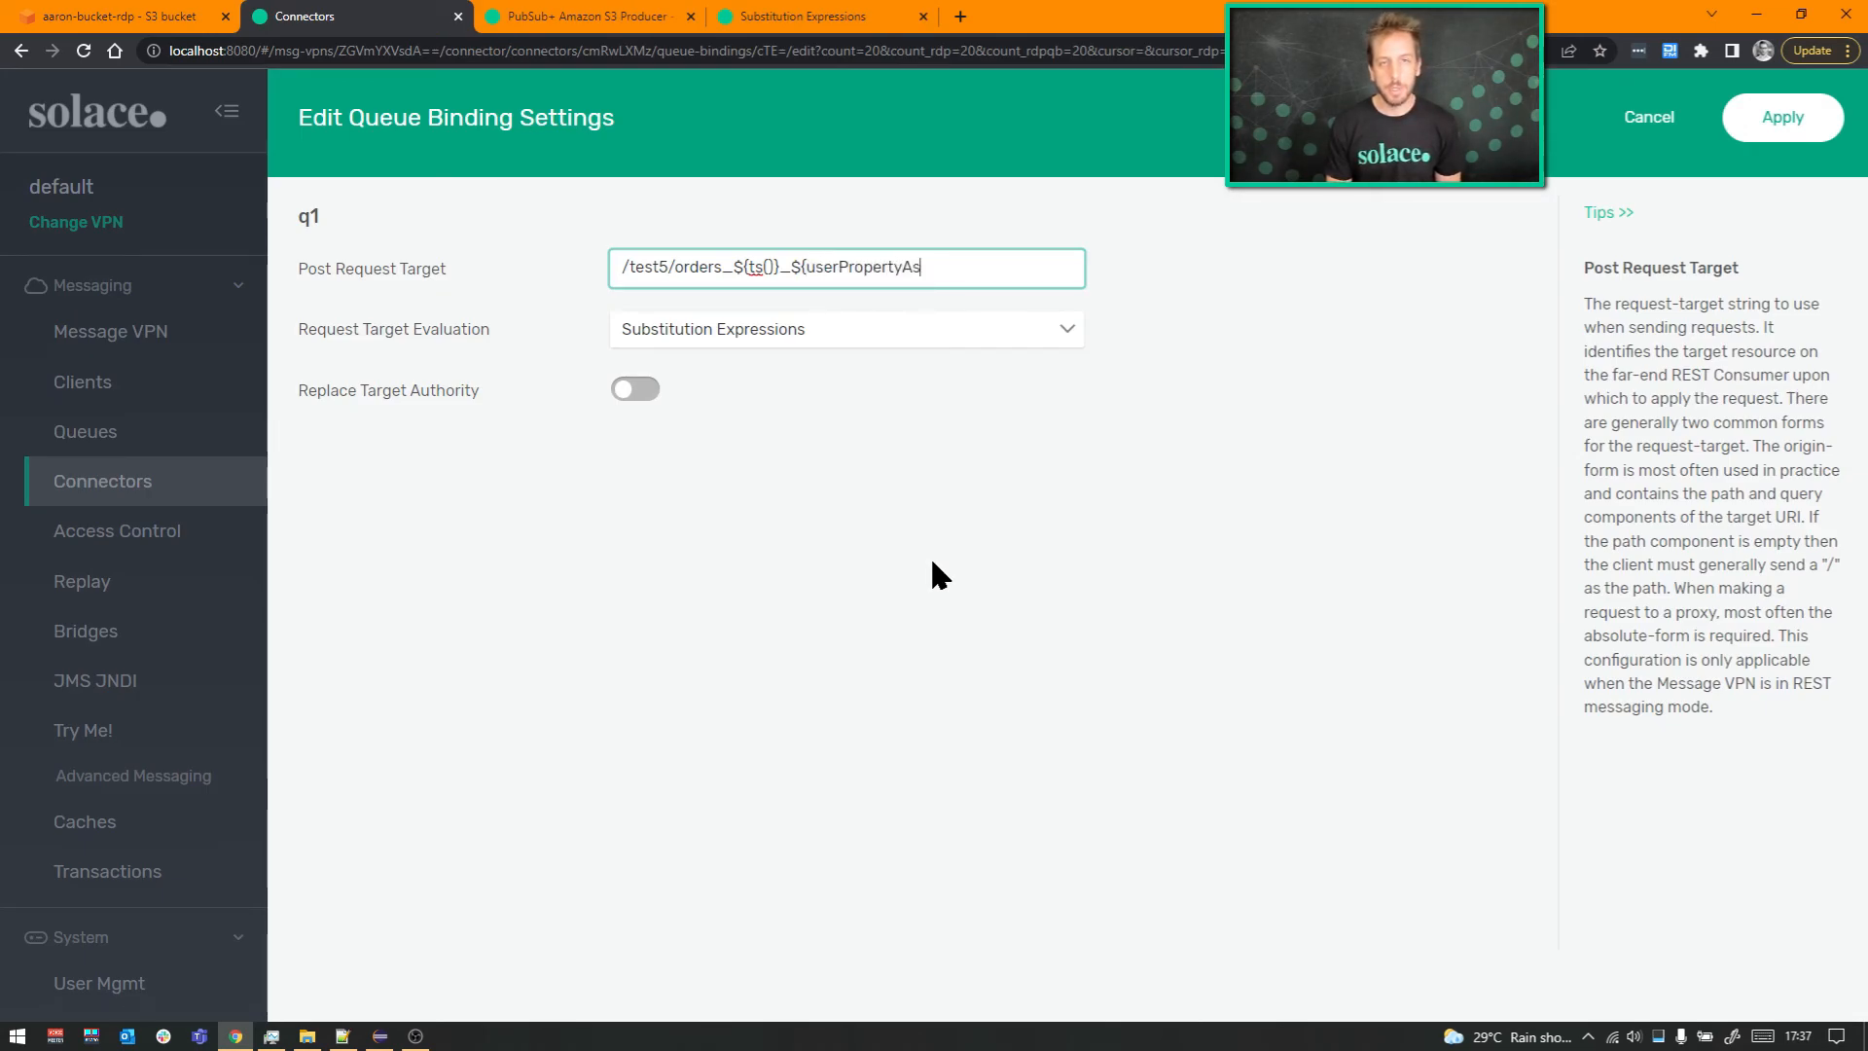
type("tring(\"orderID")
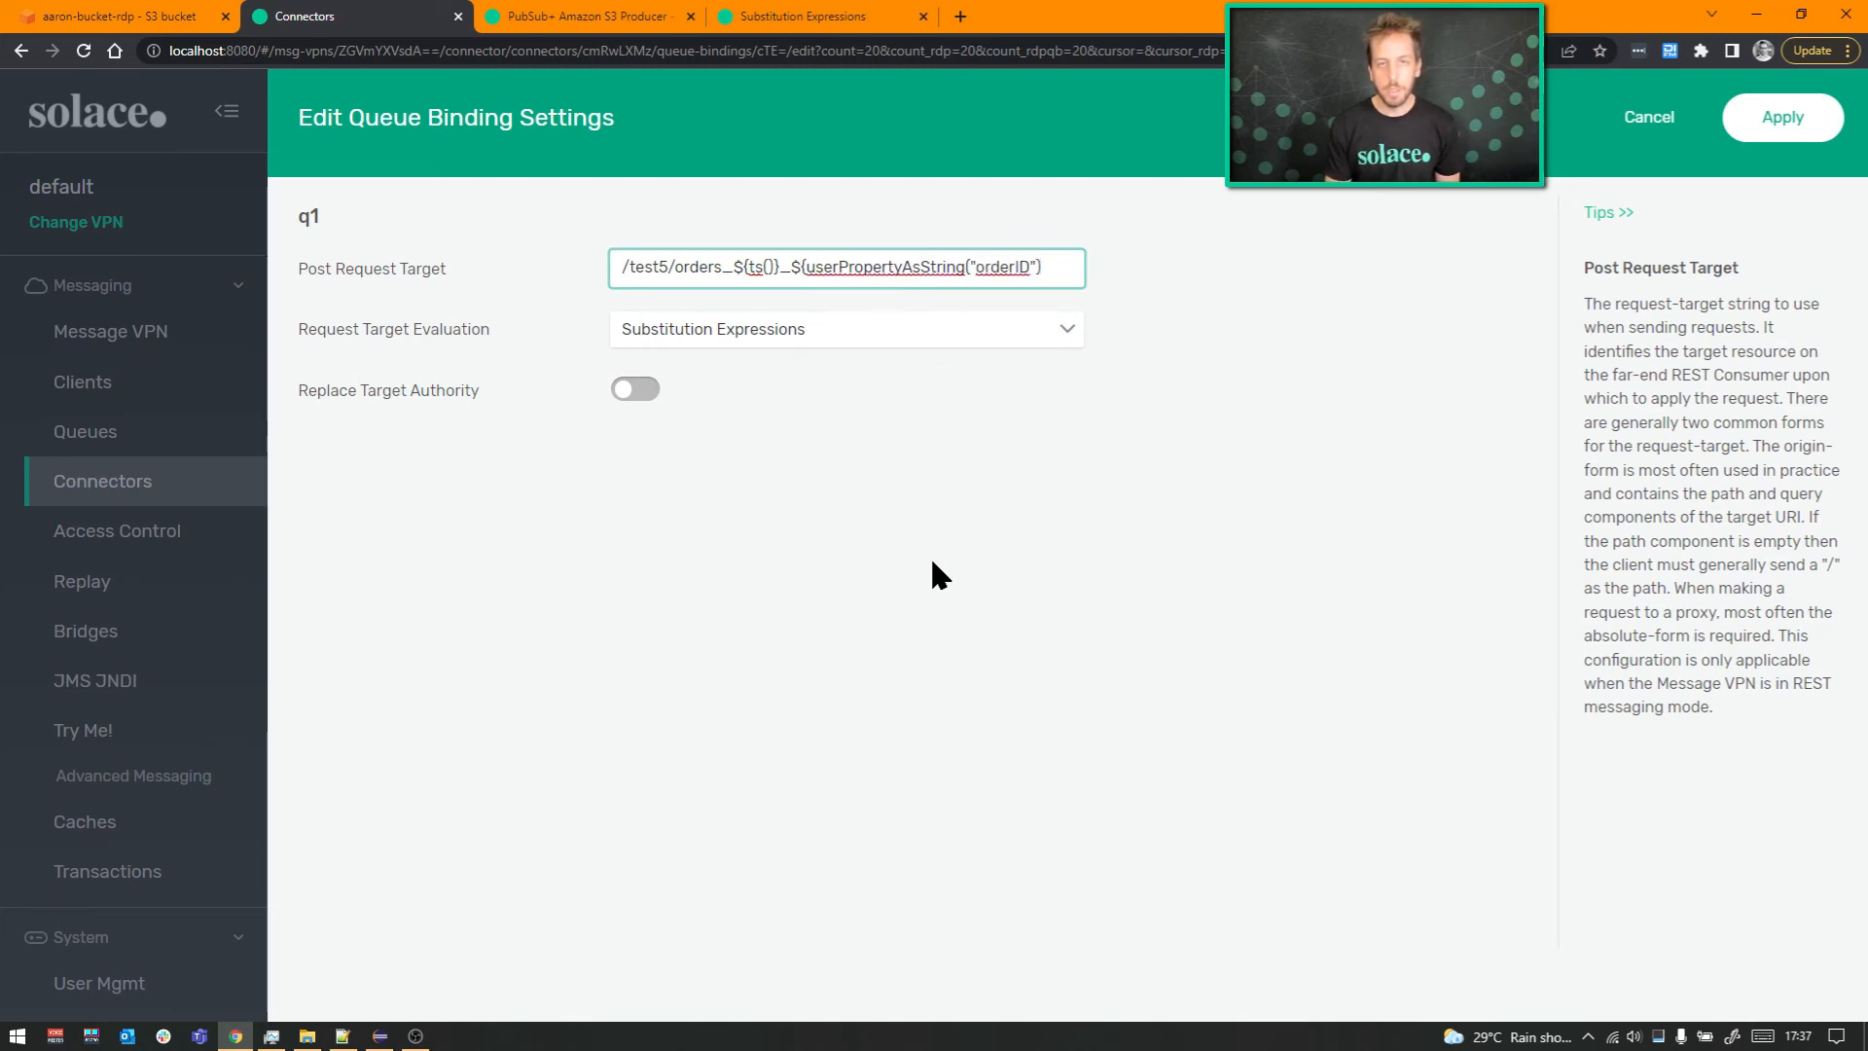
type("}")
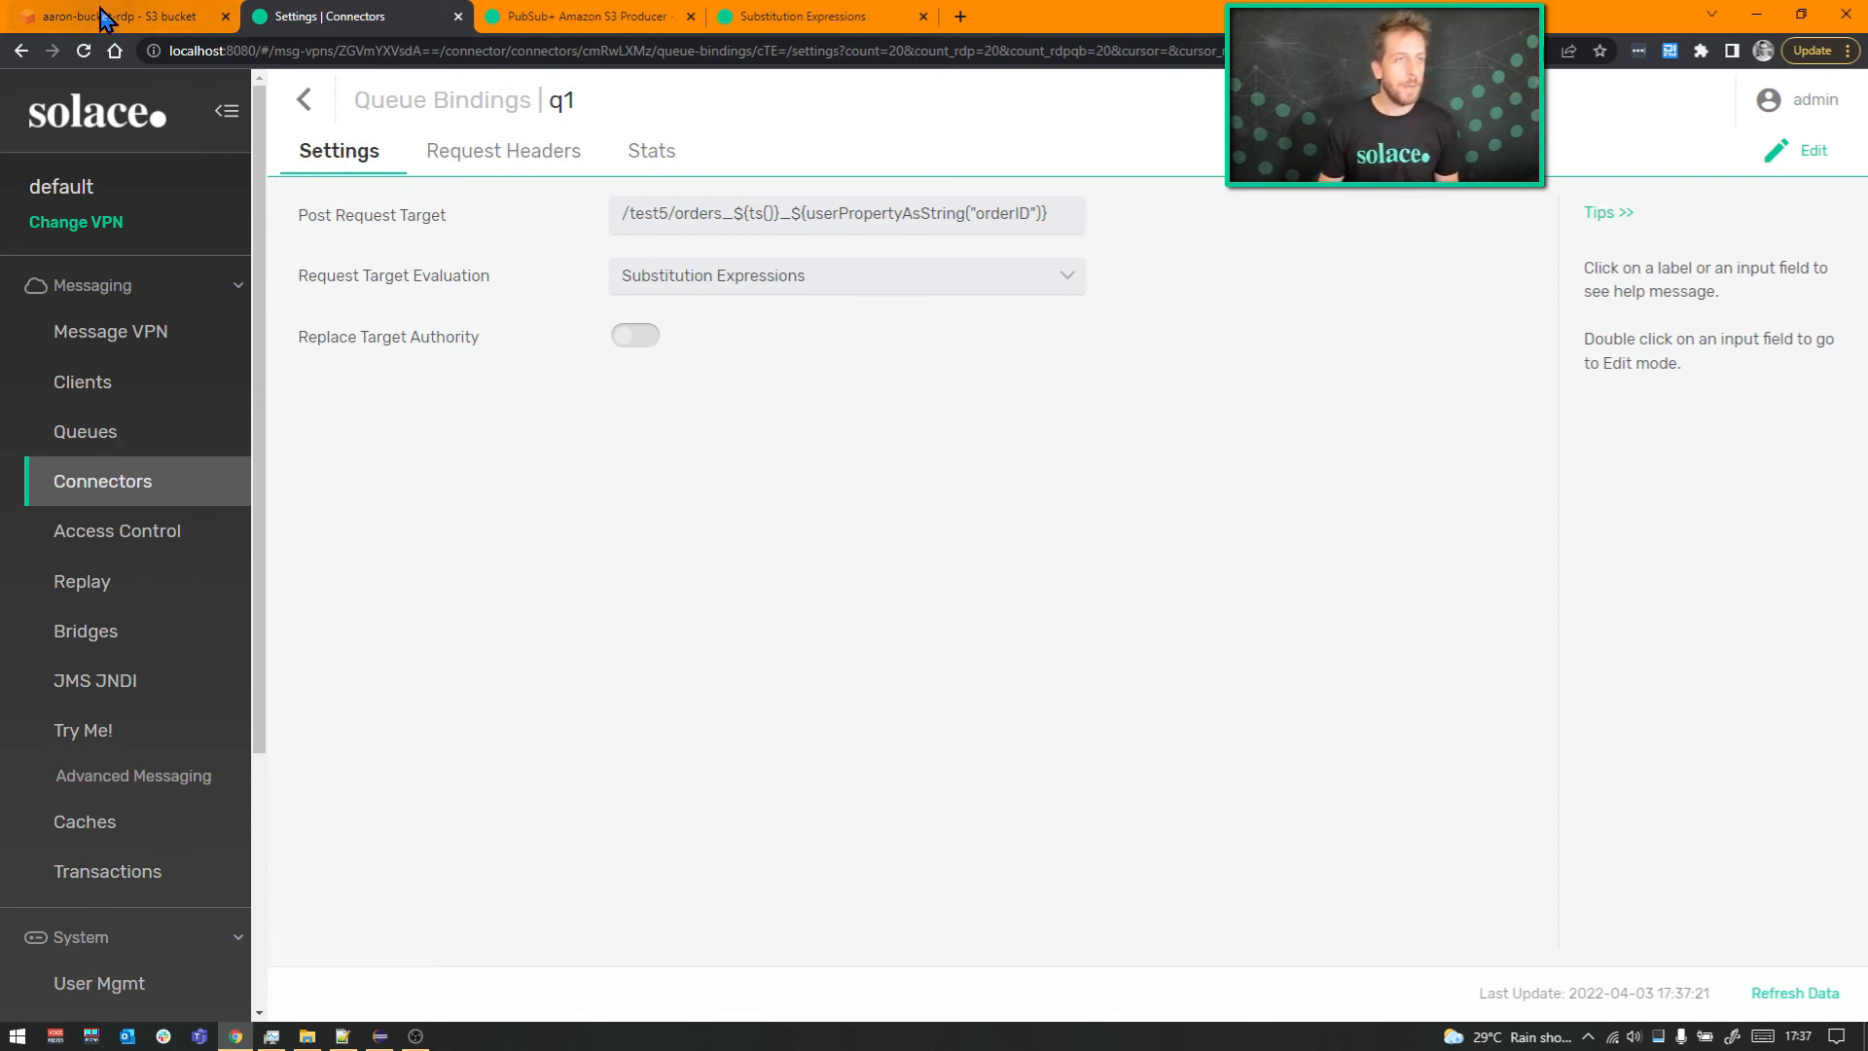
left_click(101, 16)
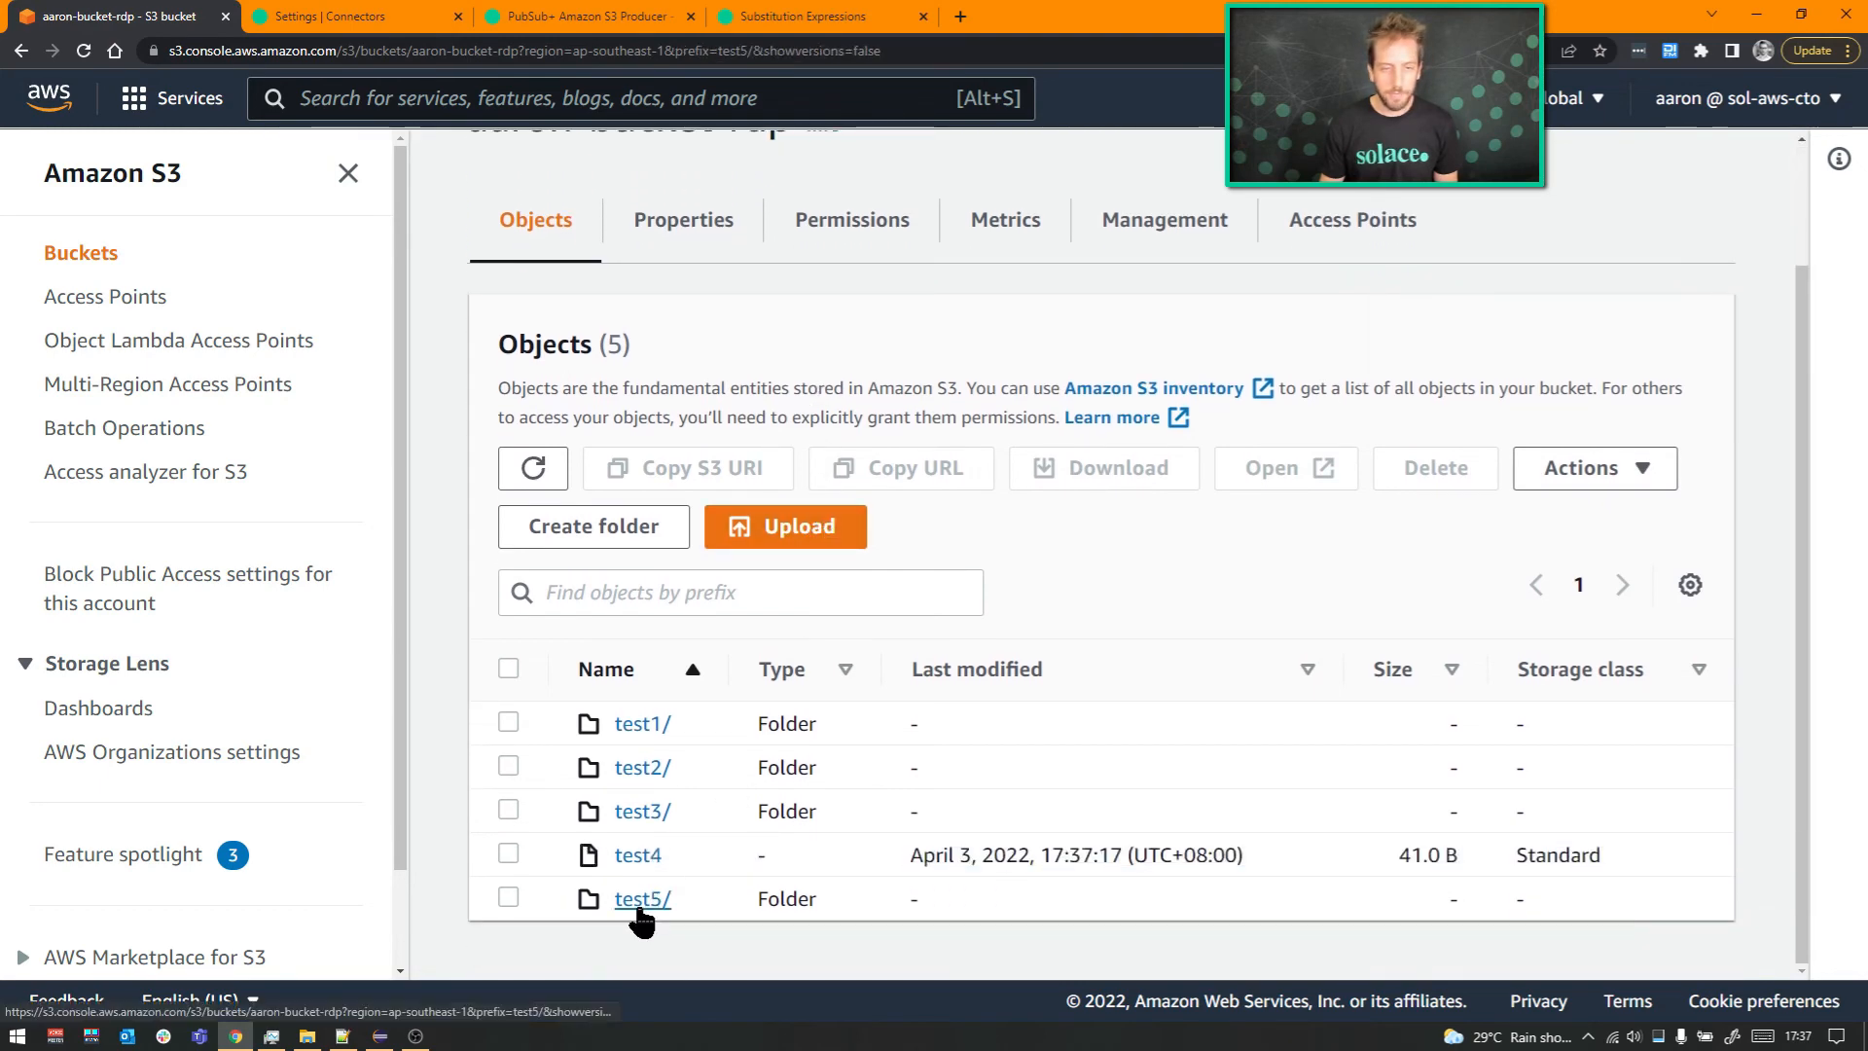
Step: View test5's orders_<timestamp>_<orderID> objects and compare their names against q1's configured request target
left_click(642, 899)
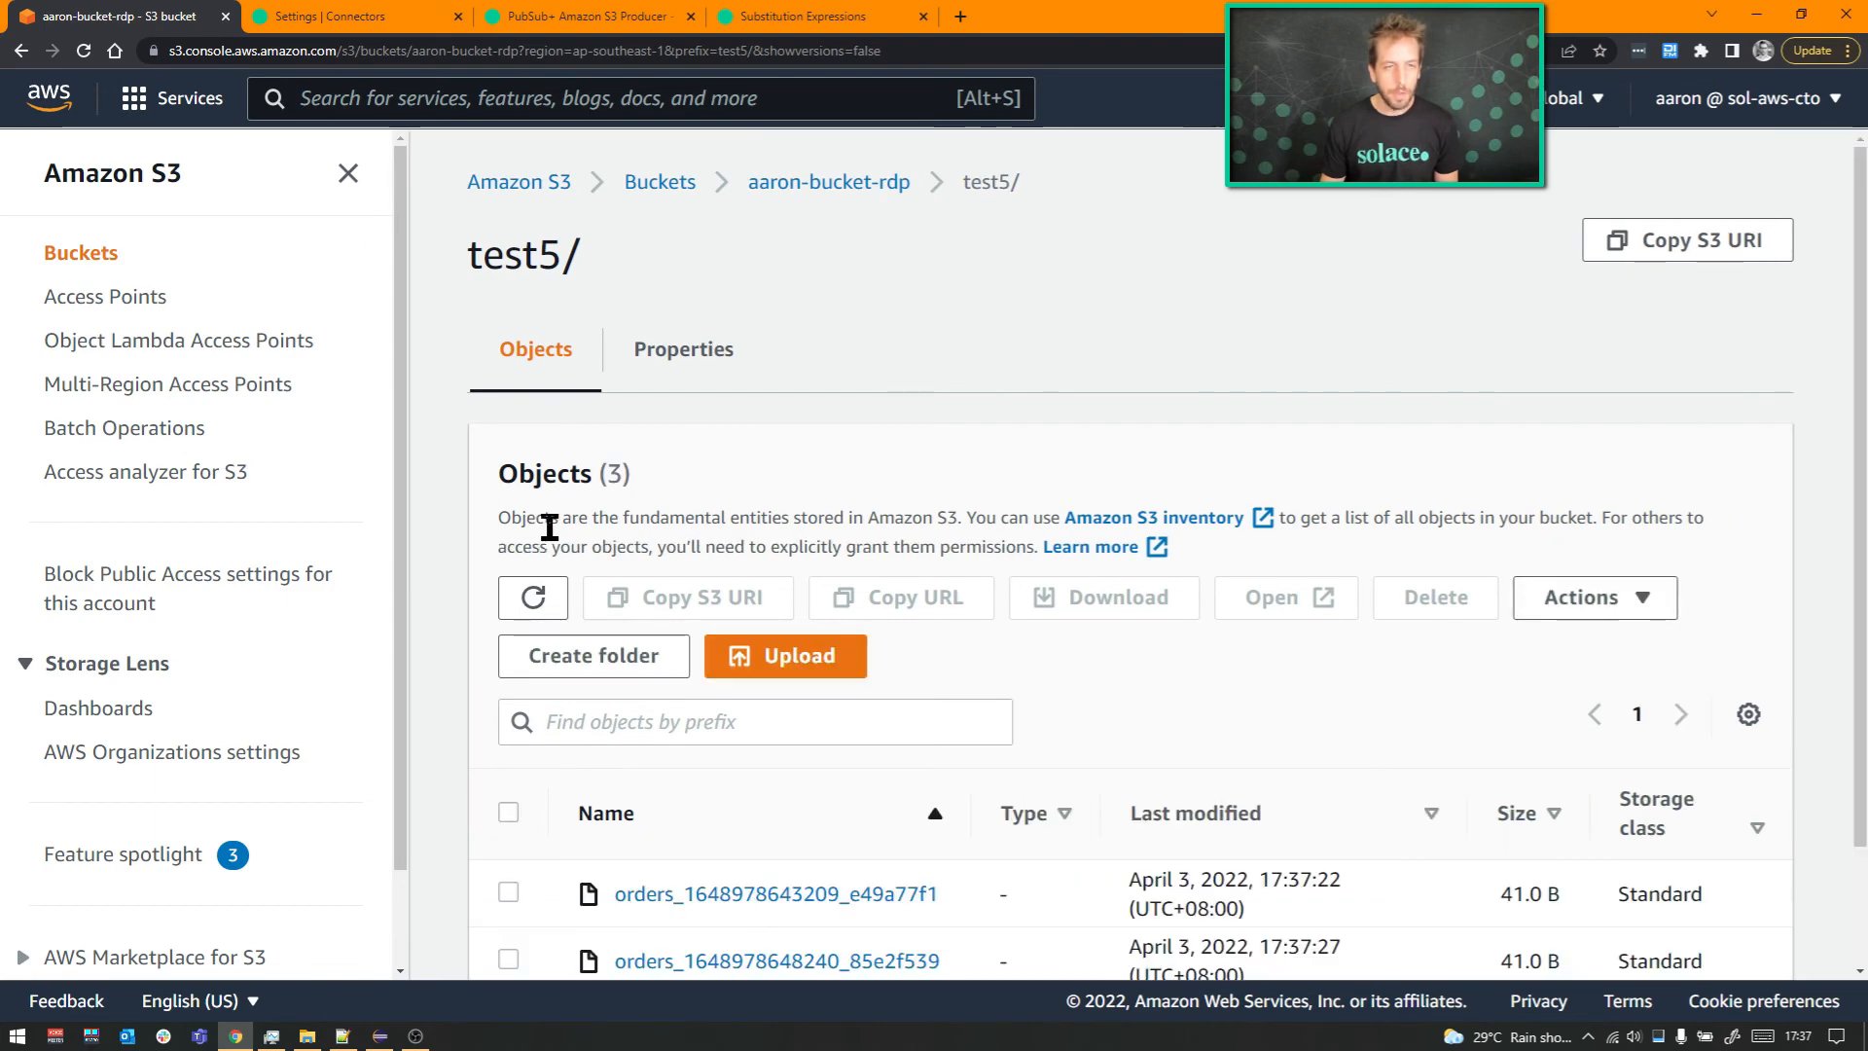
mouse_move(833, 449)
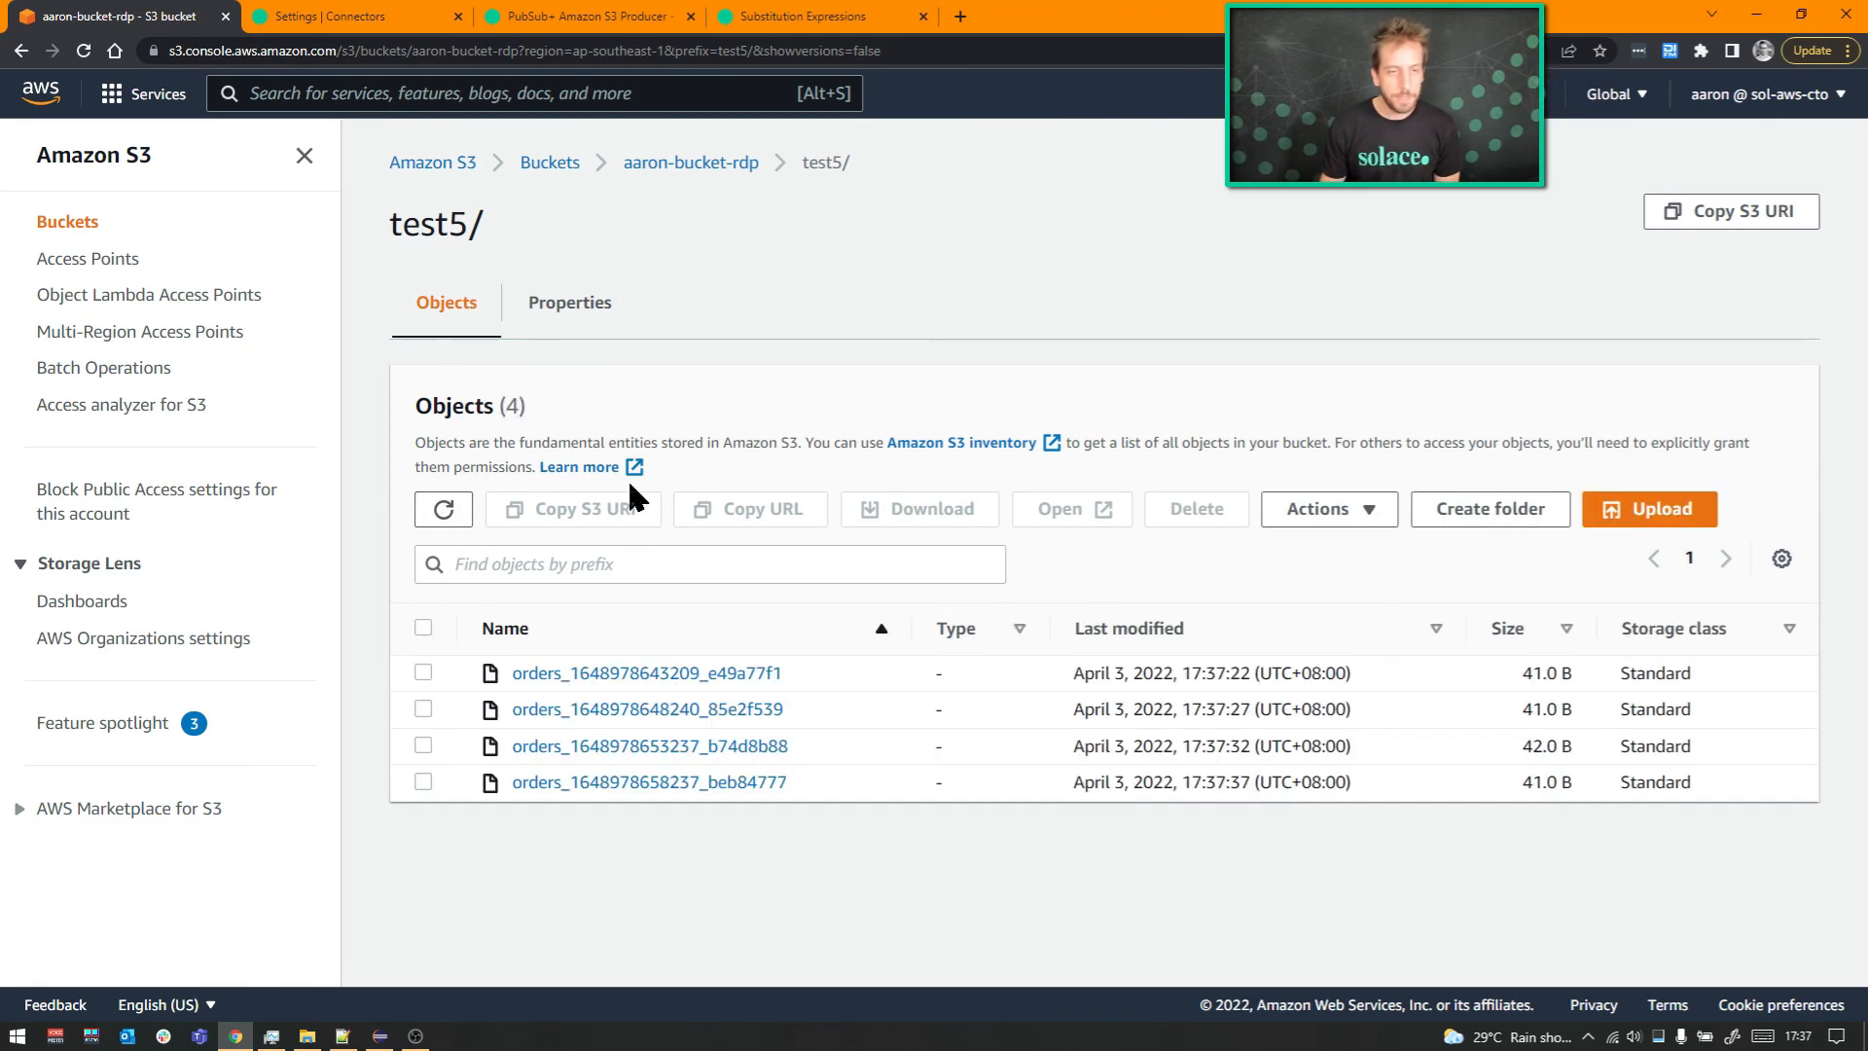
mouse_move(556, 648)
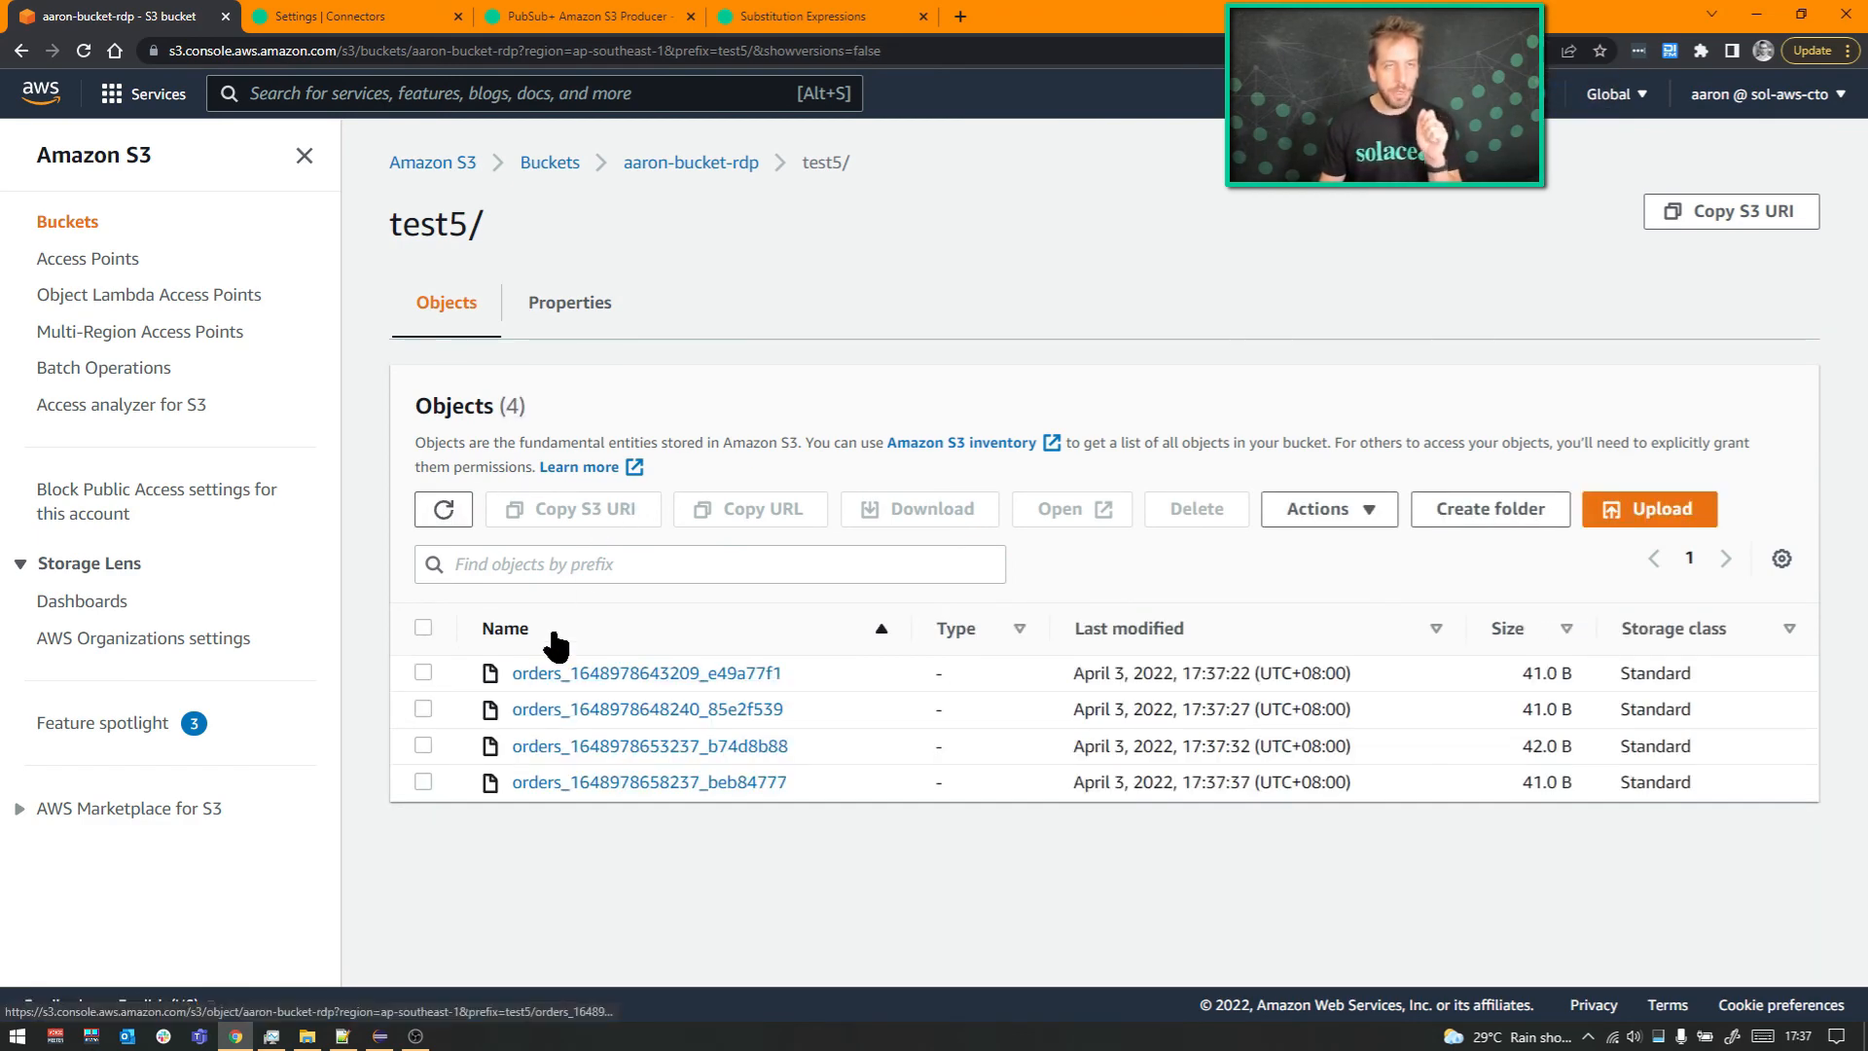
left_click(341, 16)
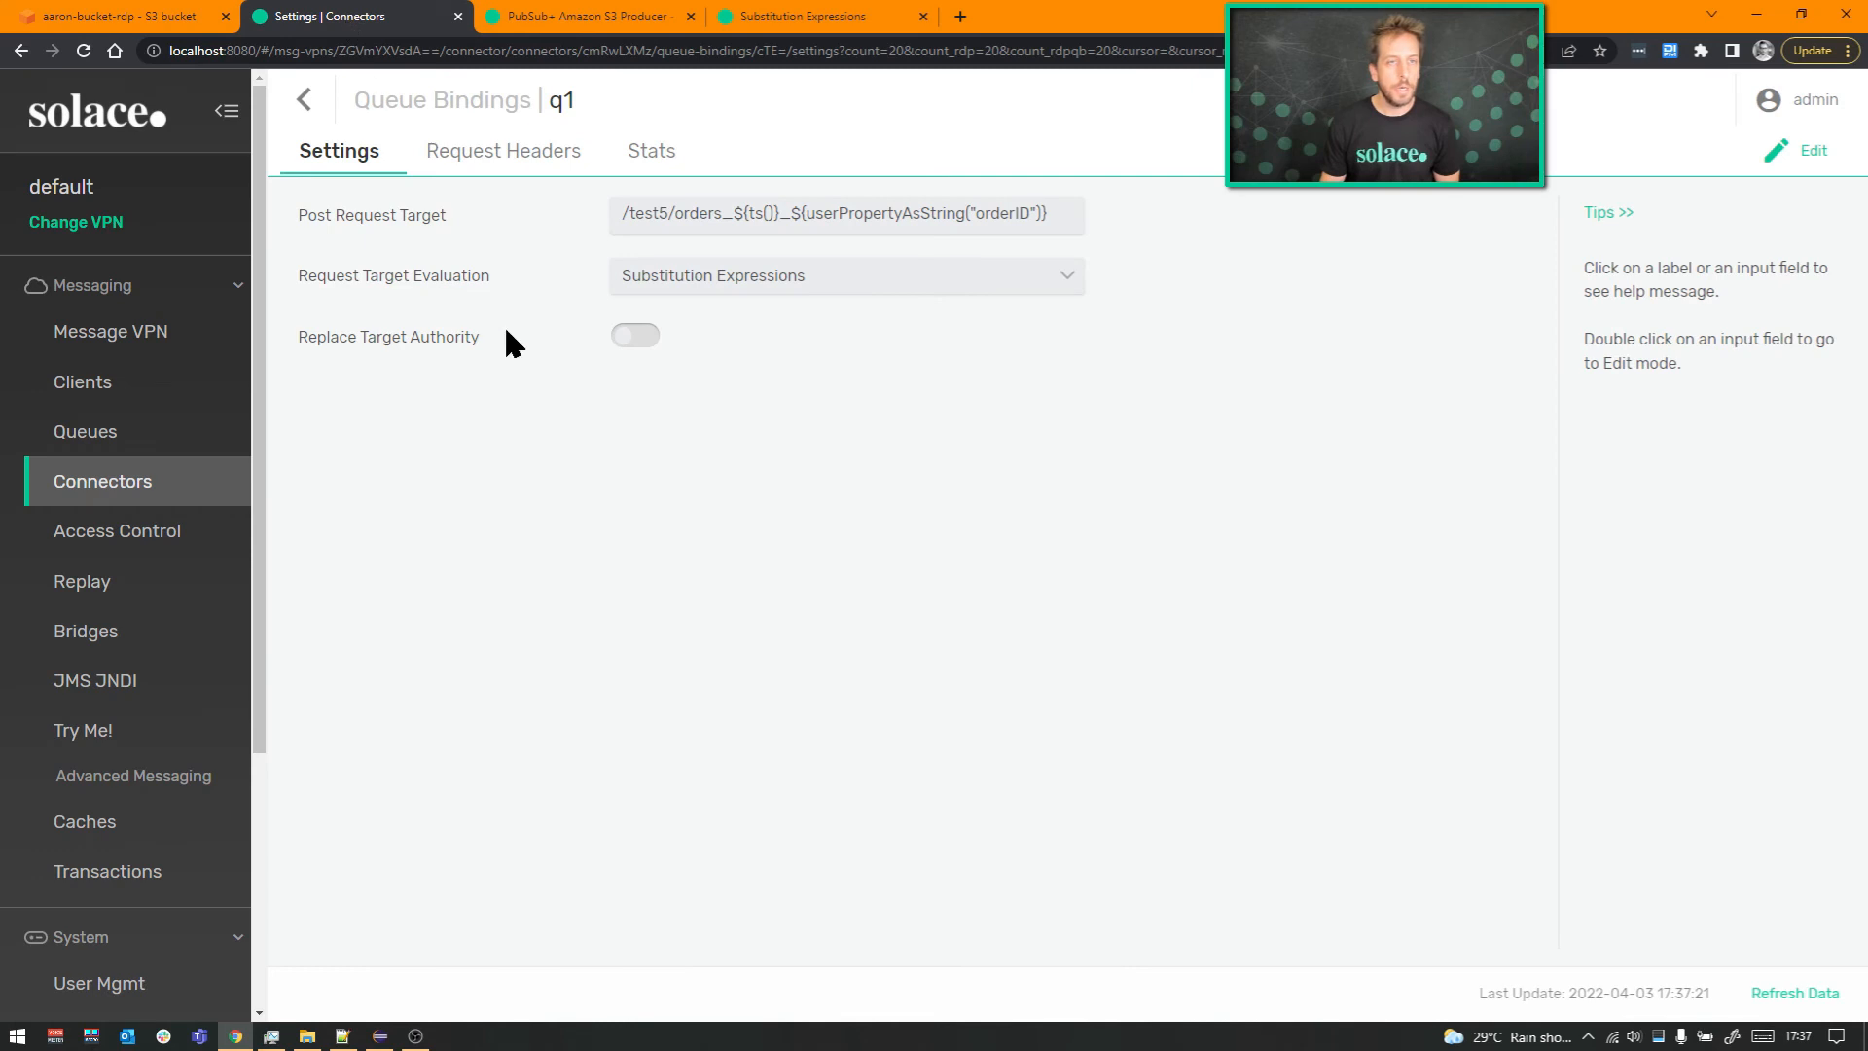
mouse_move(723, 235)
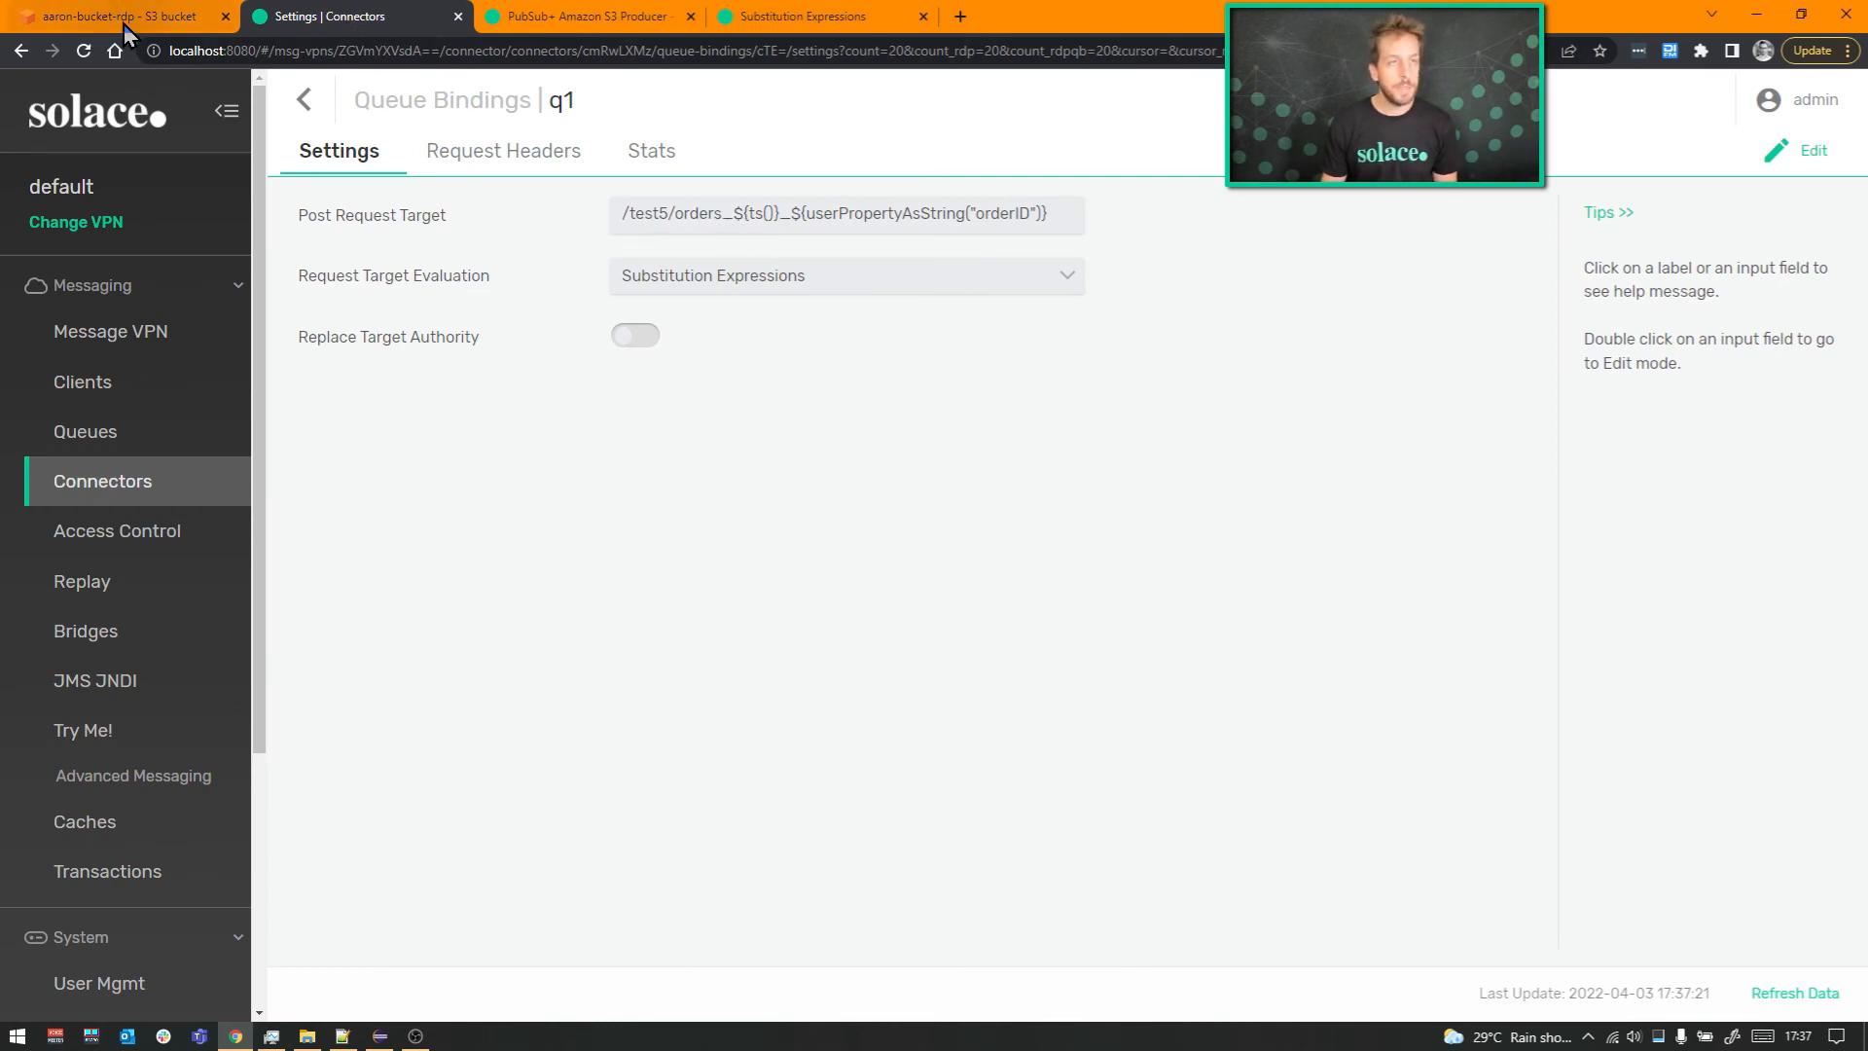
left_click(107, 15)
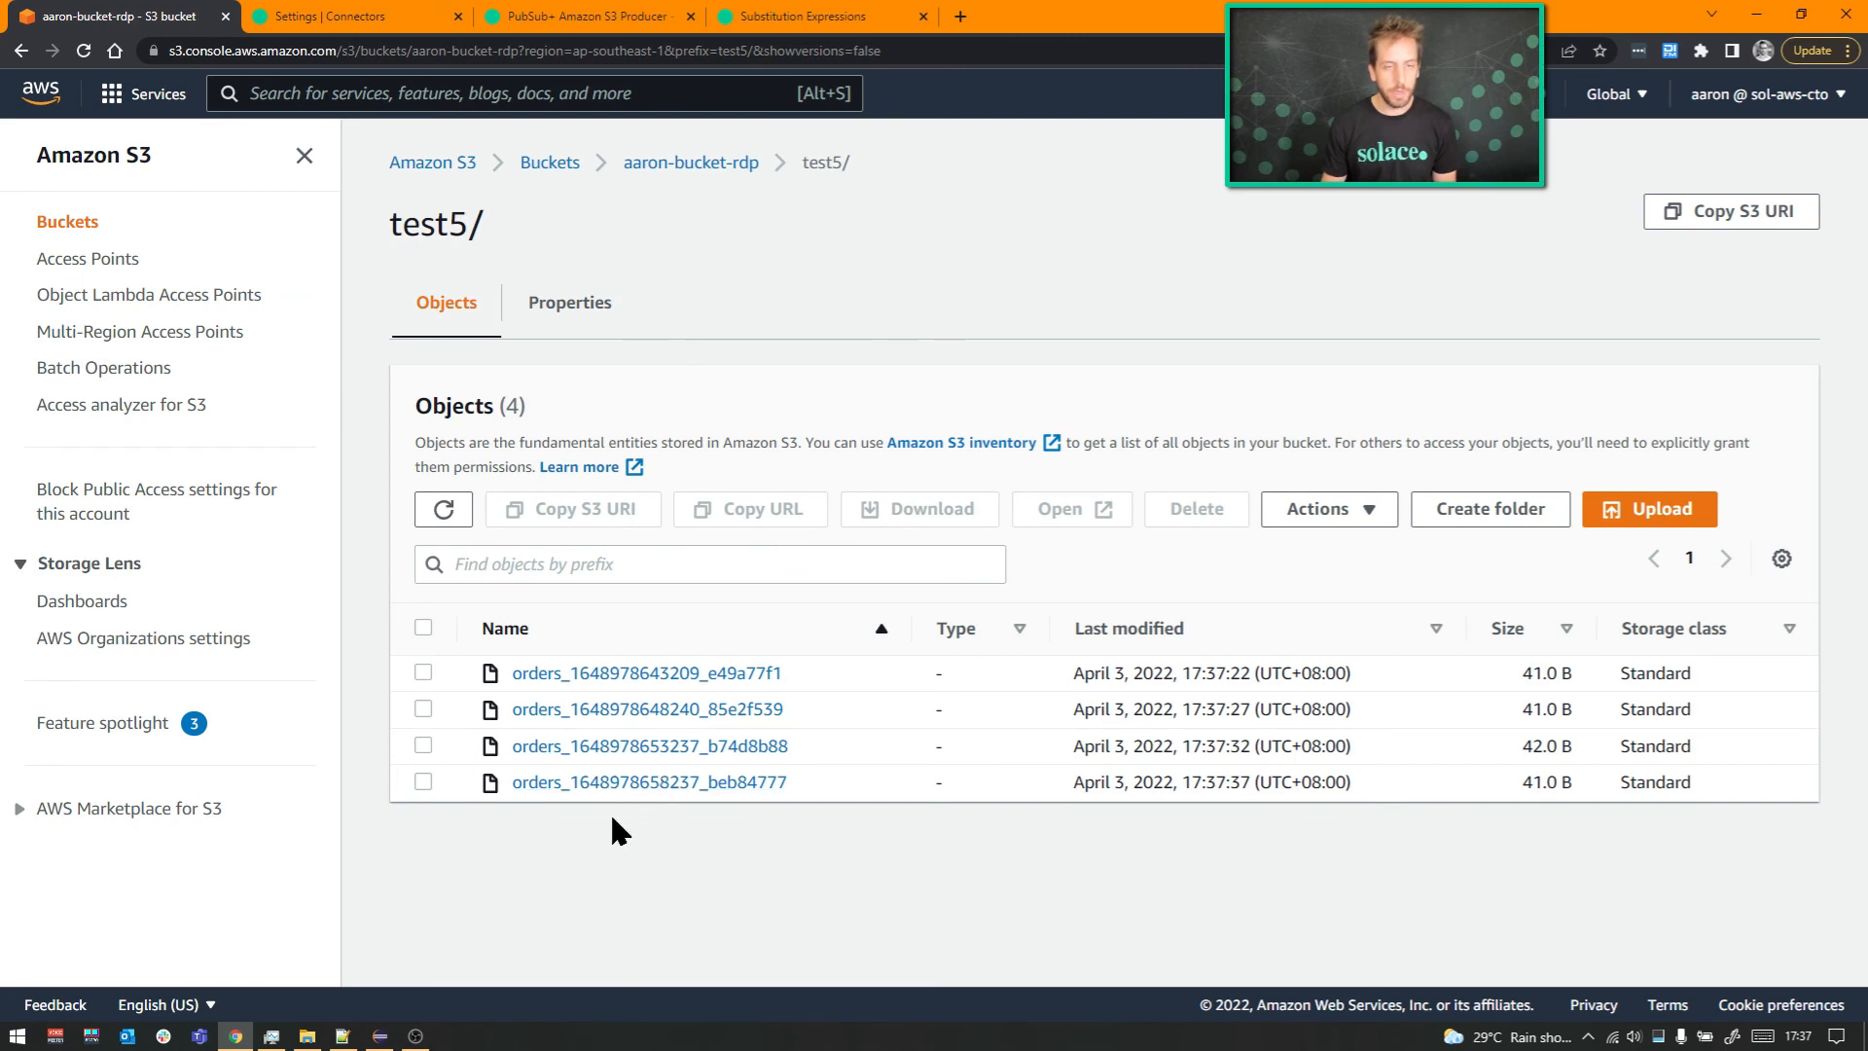
mouse_move(662, 825)
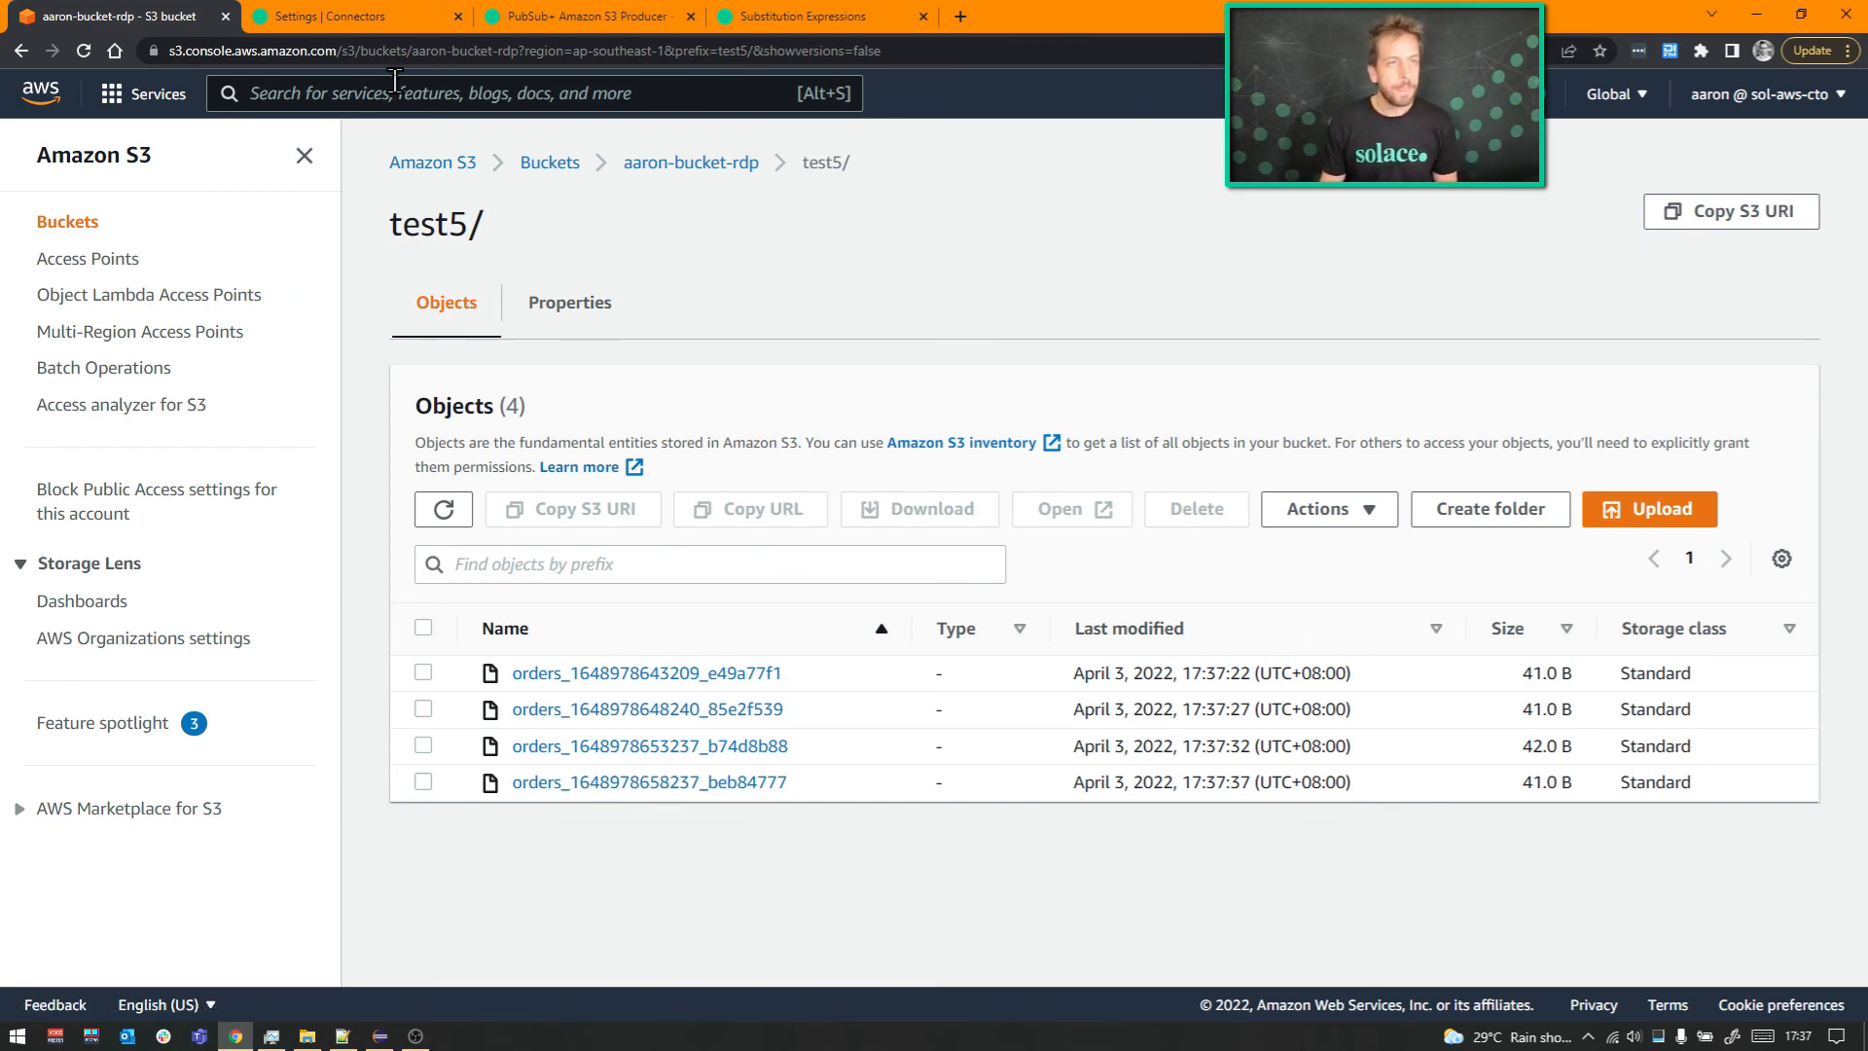
left_click(341, 15)
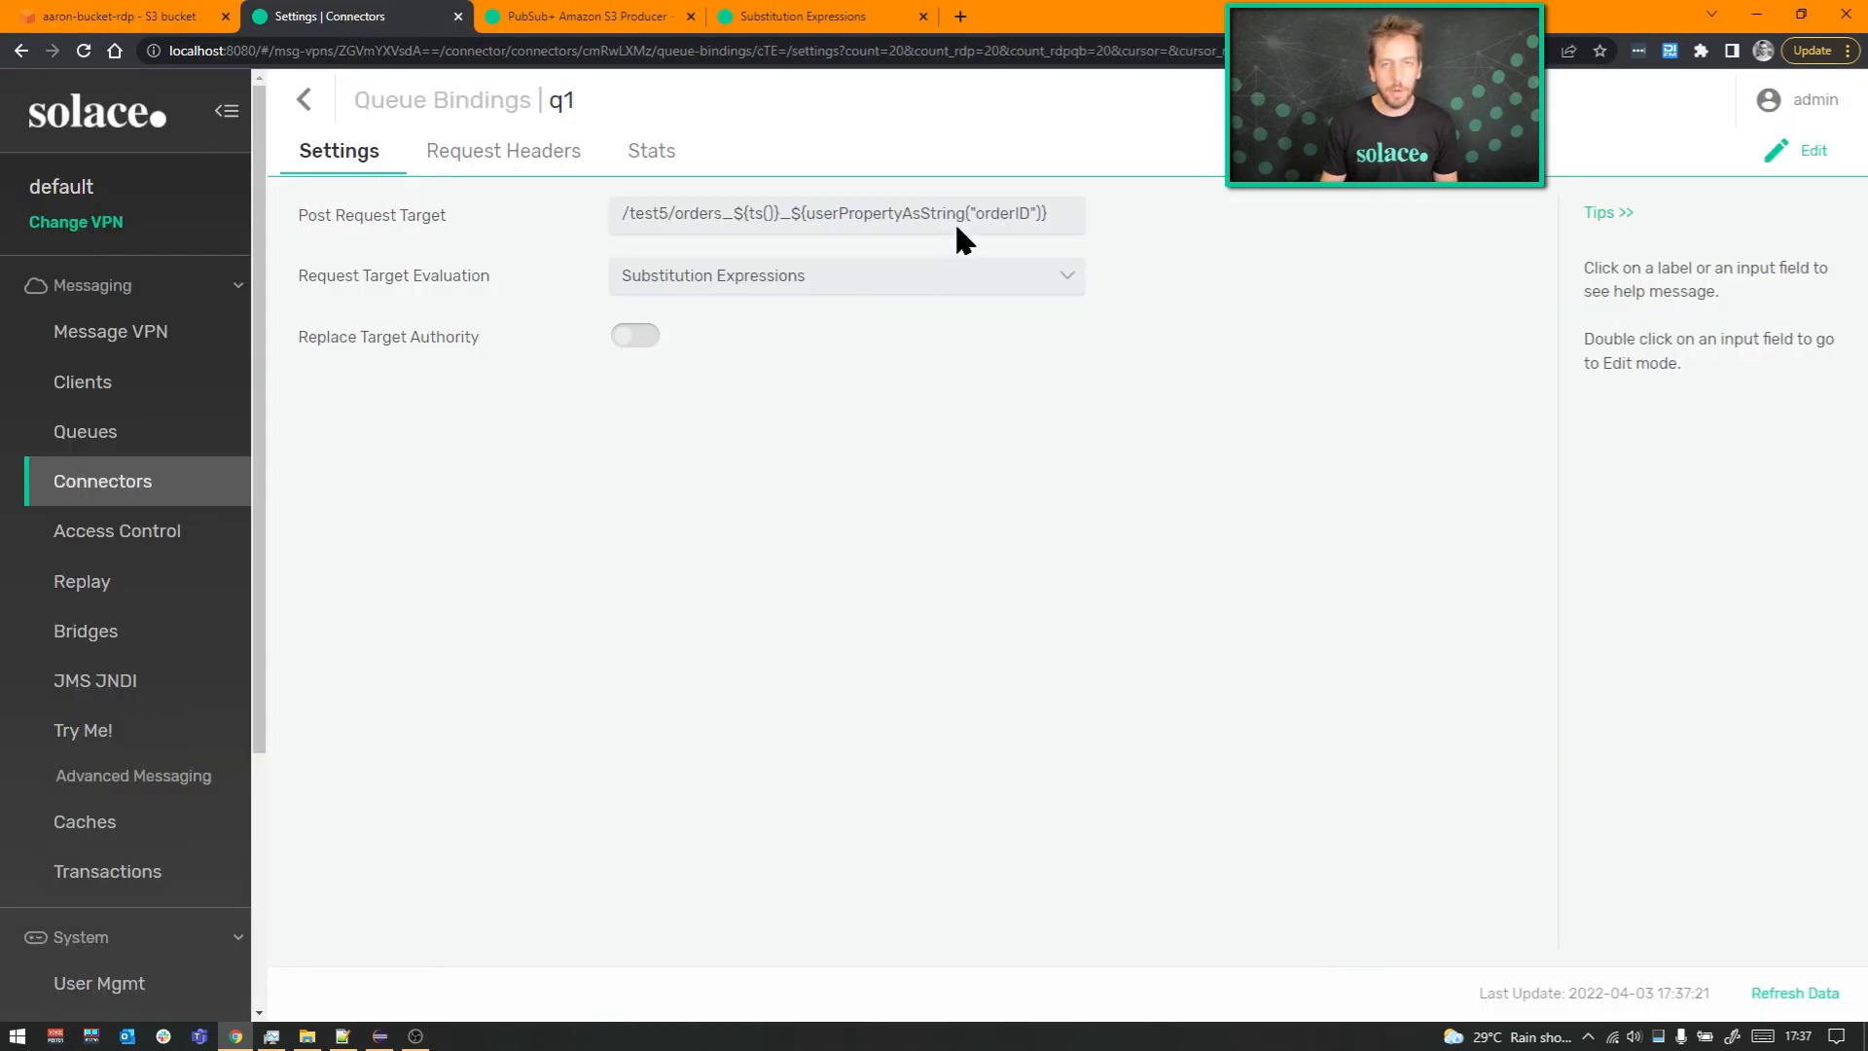
mouse_move(905, 288)
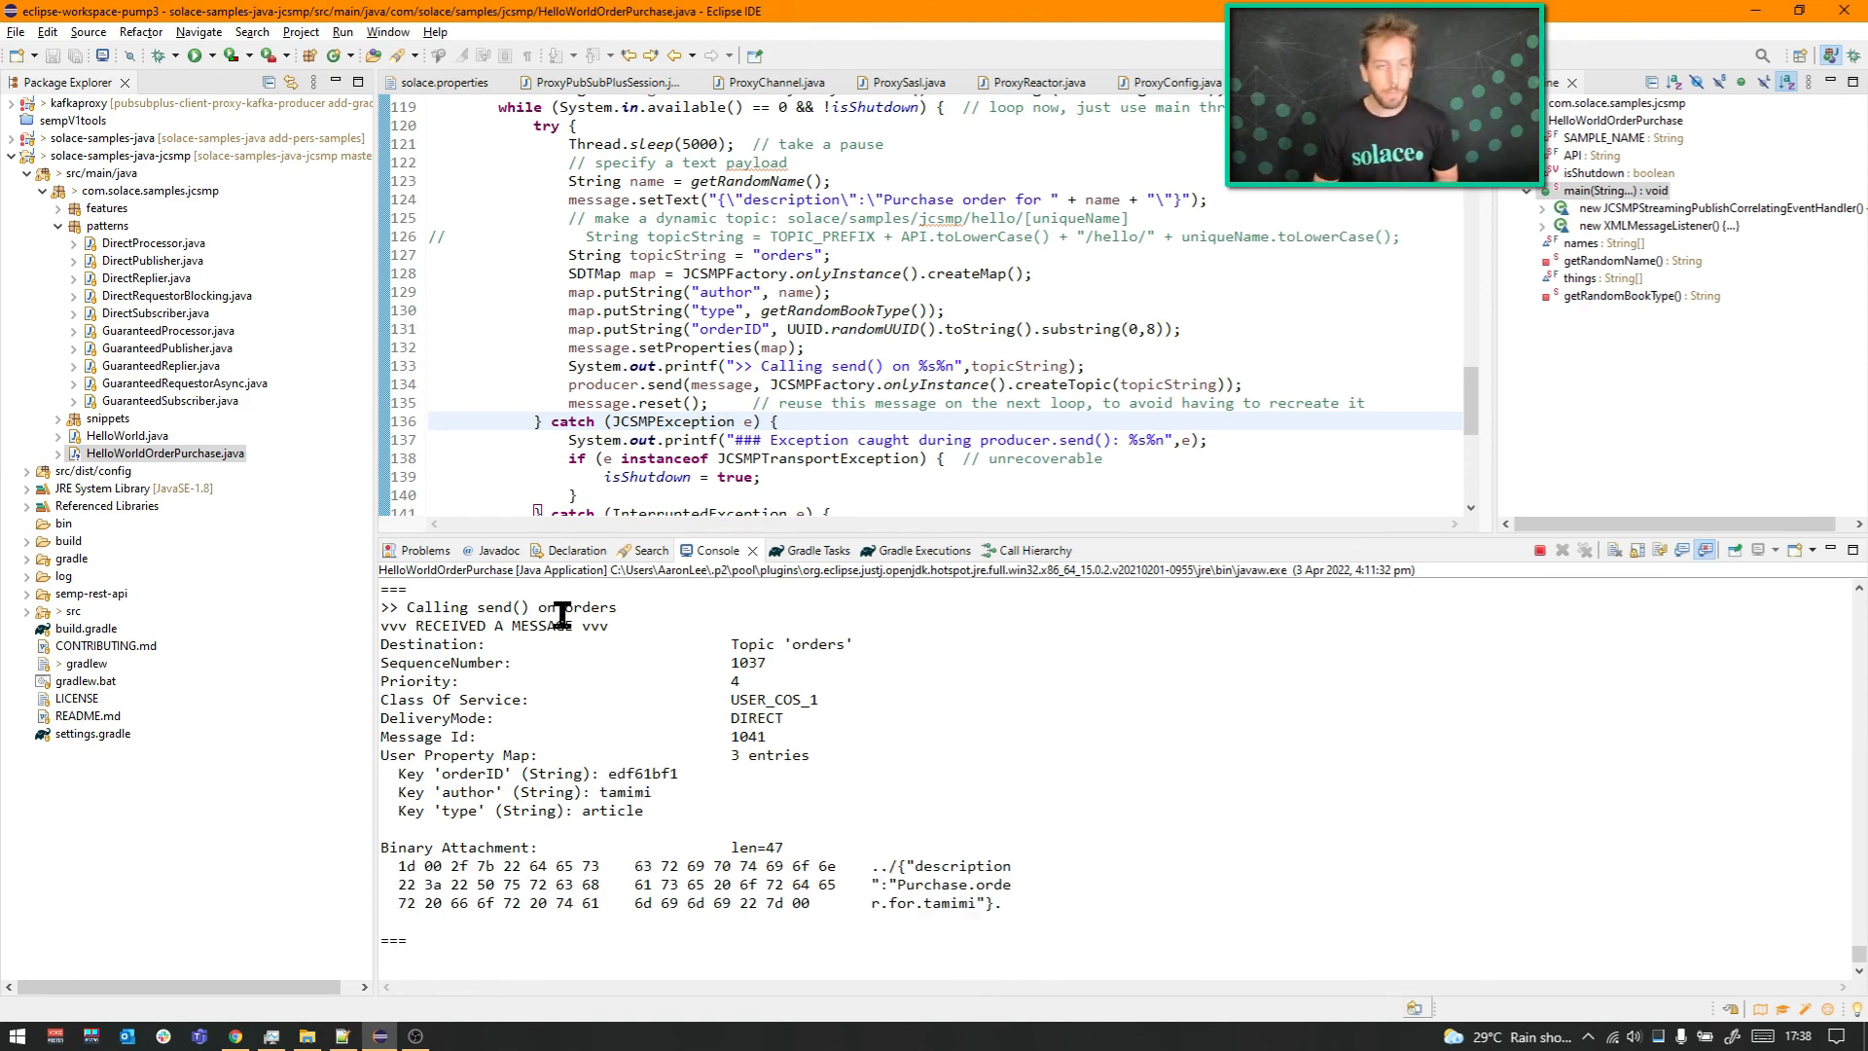
mouse_move(770, 640)
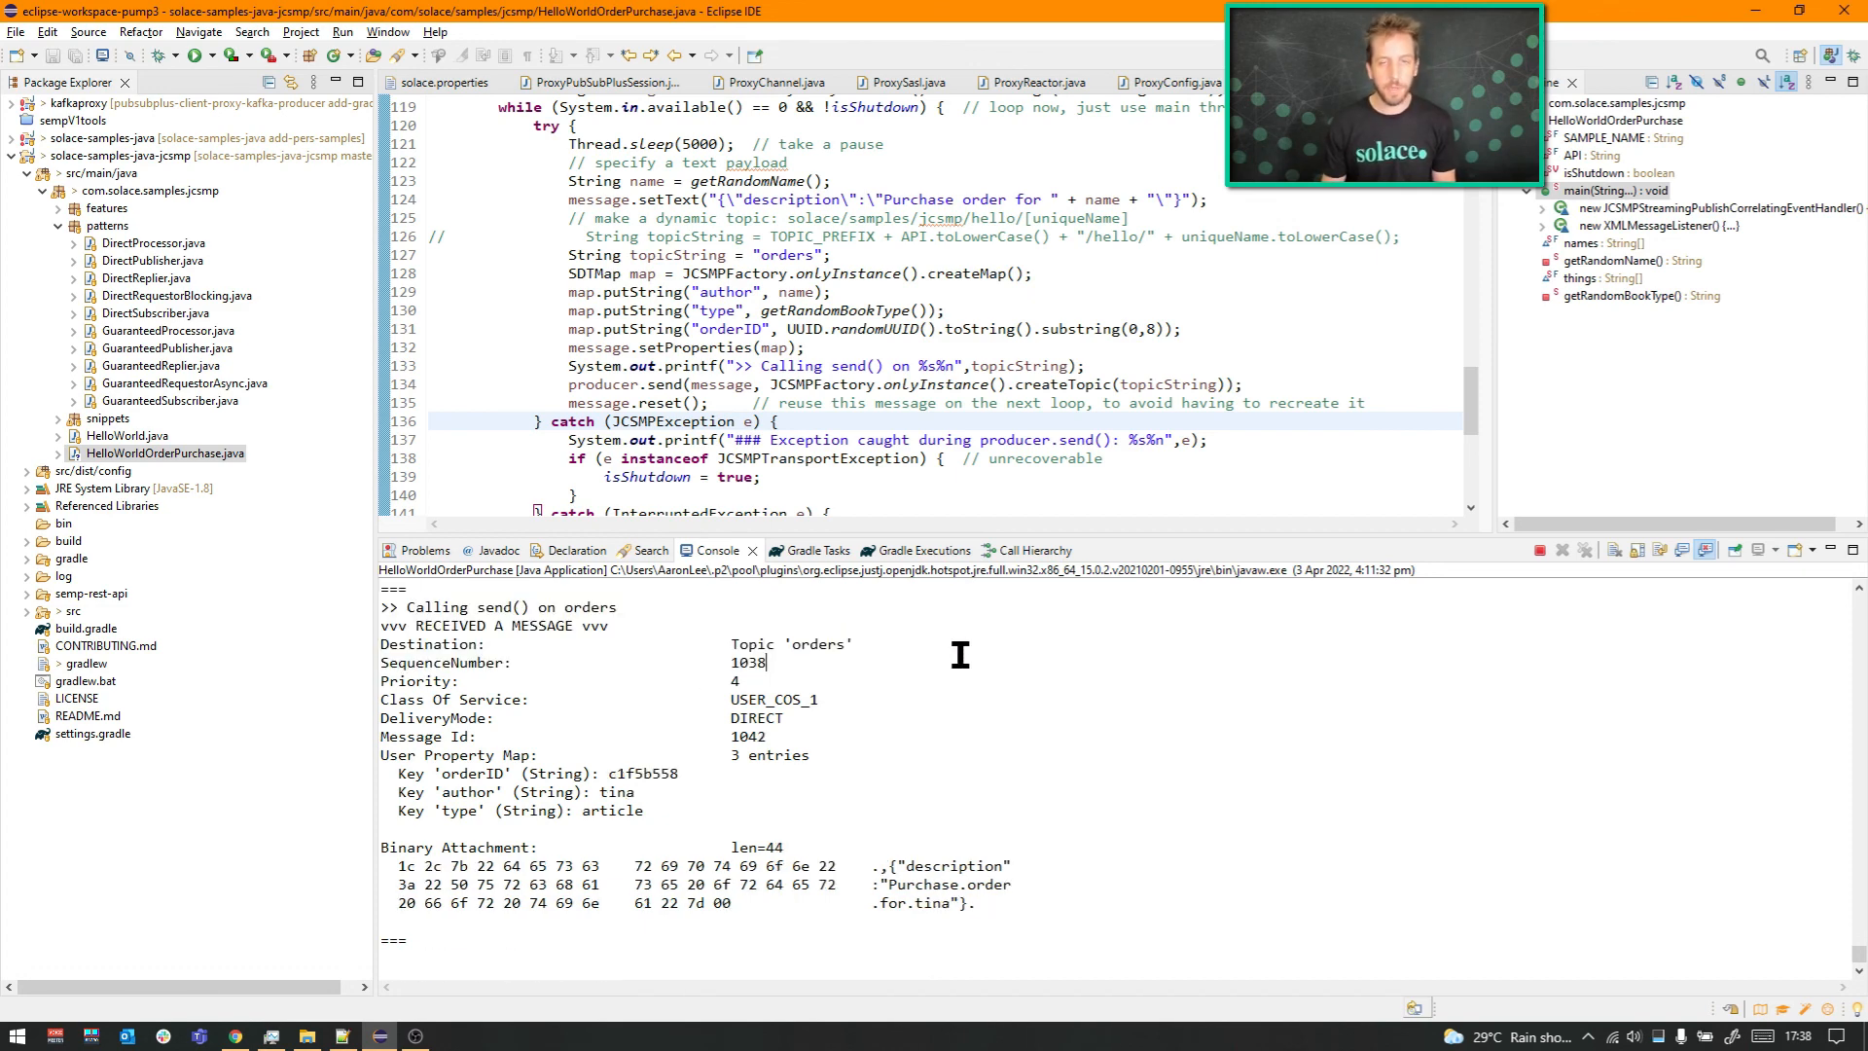
Step: Return from the Eclipse publisher console to the browser with q1's binding settings
key("alt+tab")
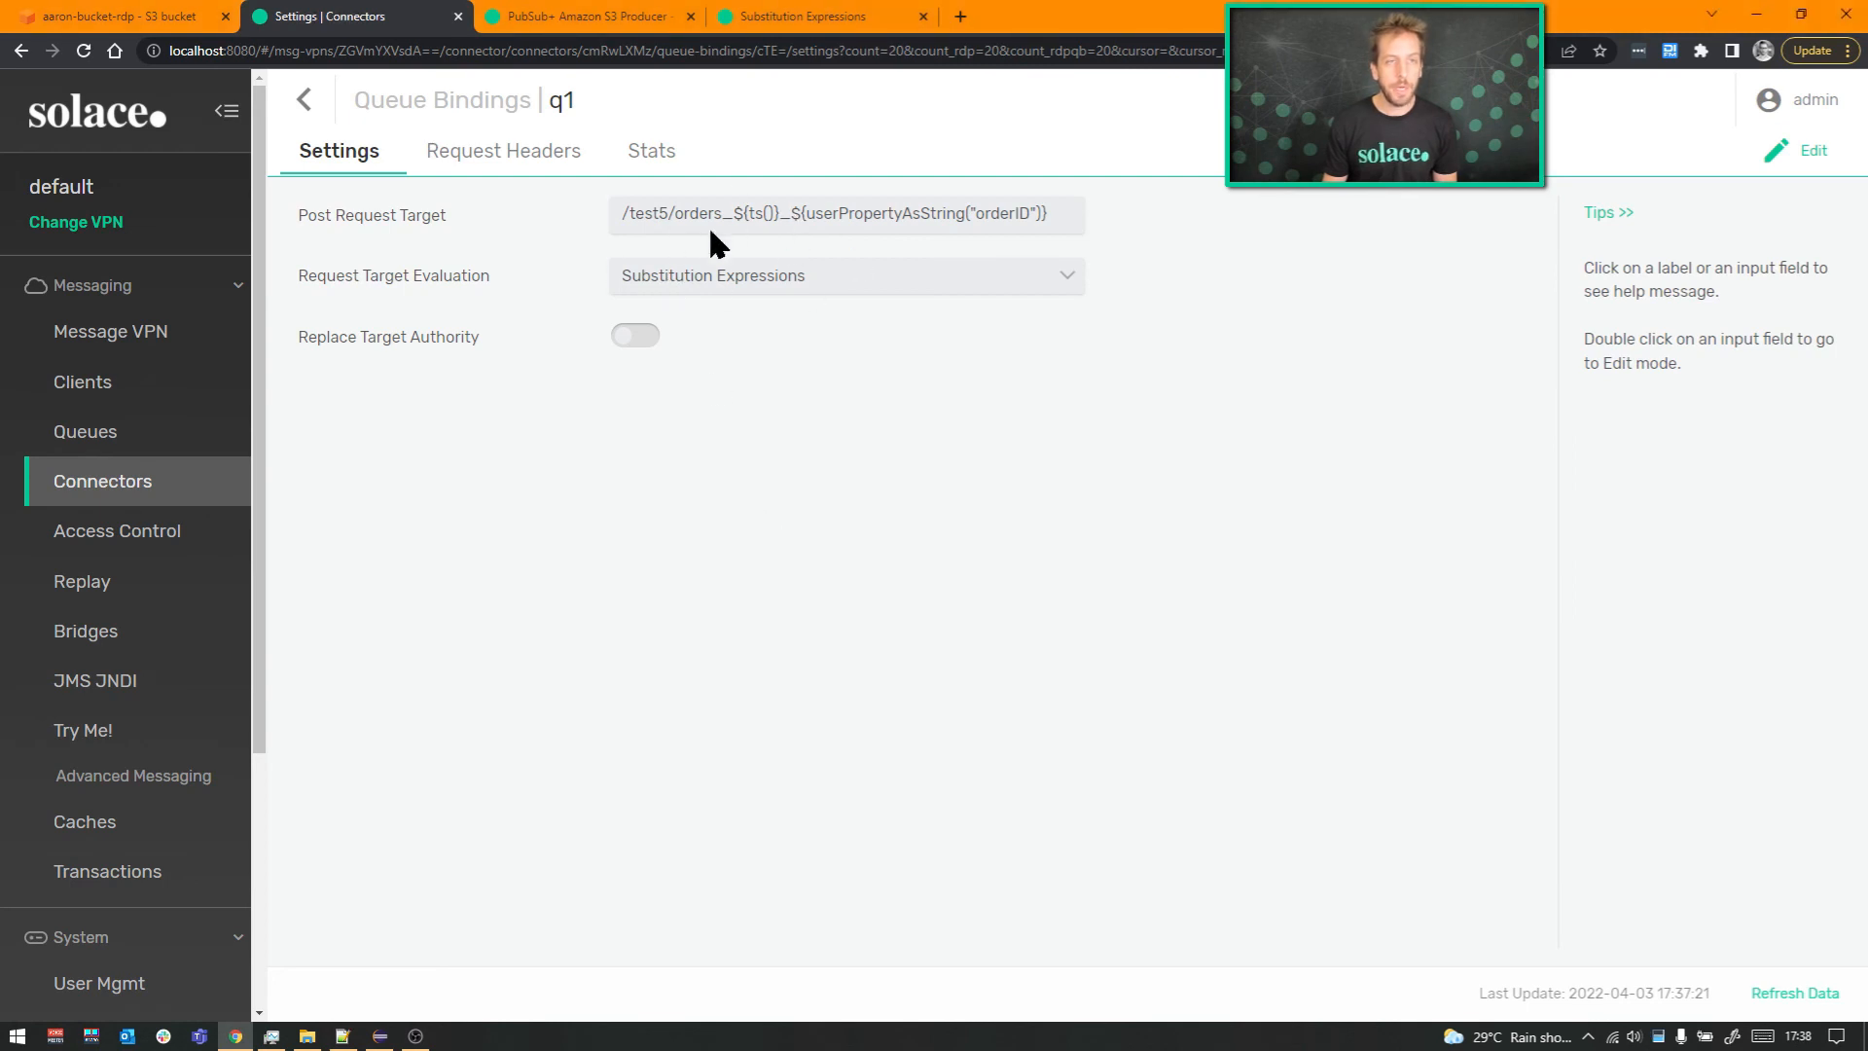
Step: Reload the test5 listing, which still shows the same four orders_ objects
left_click(98, 15)
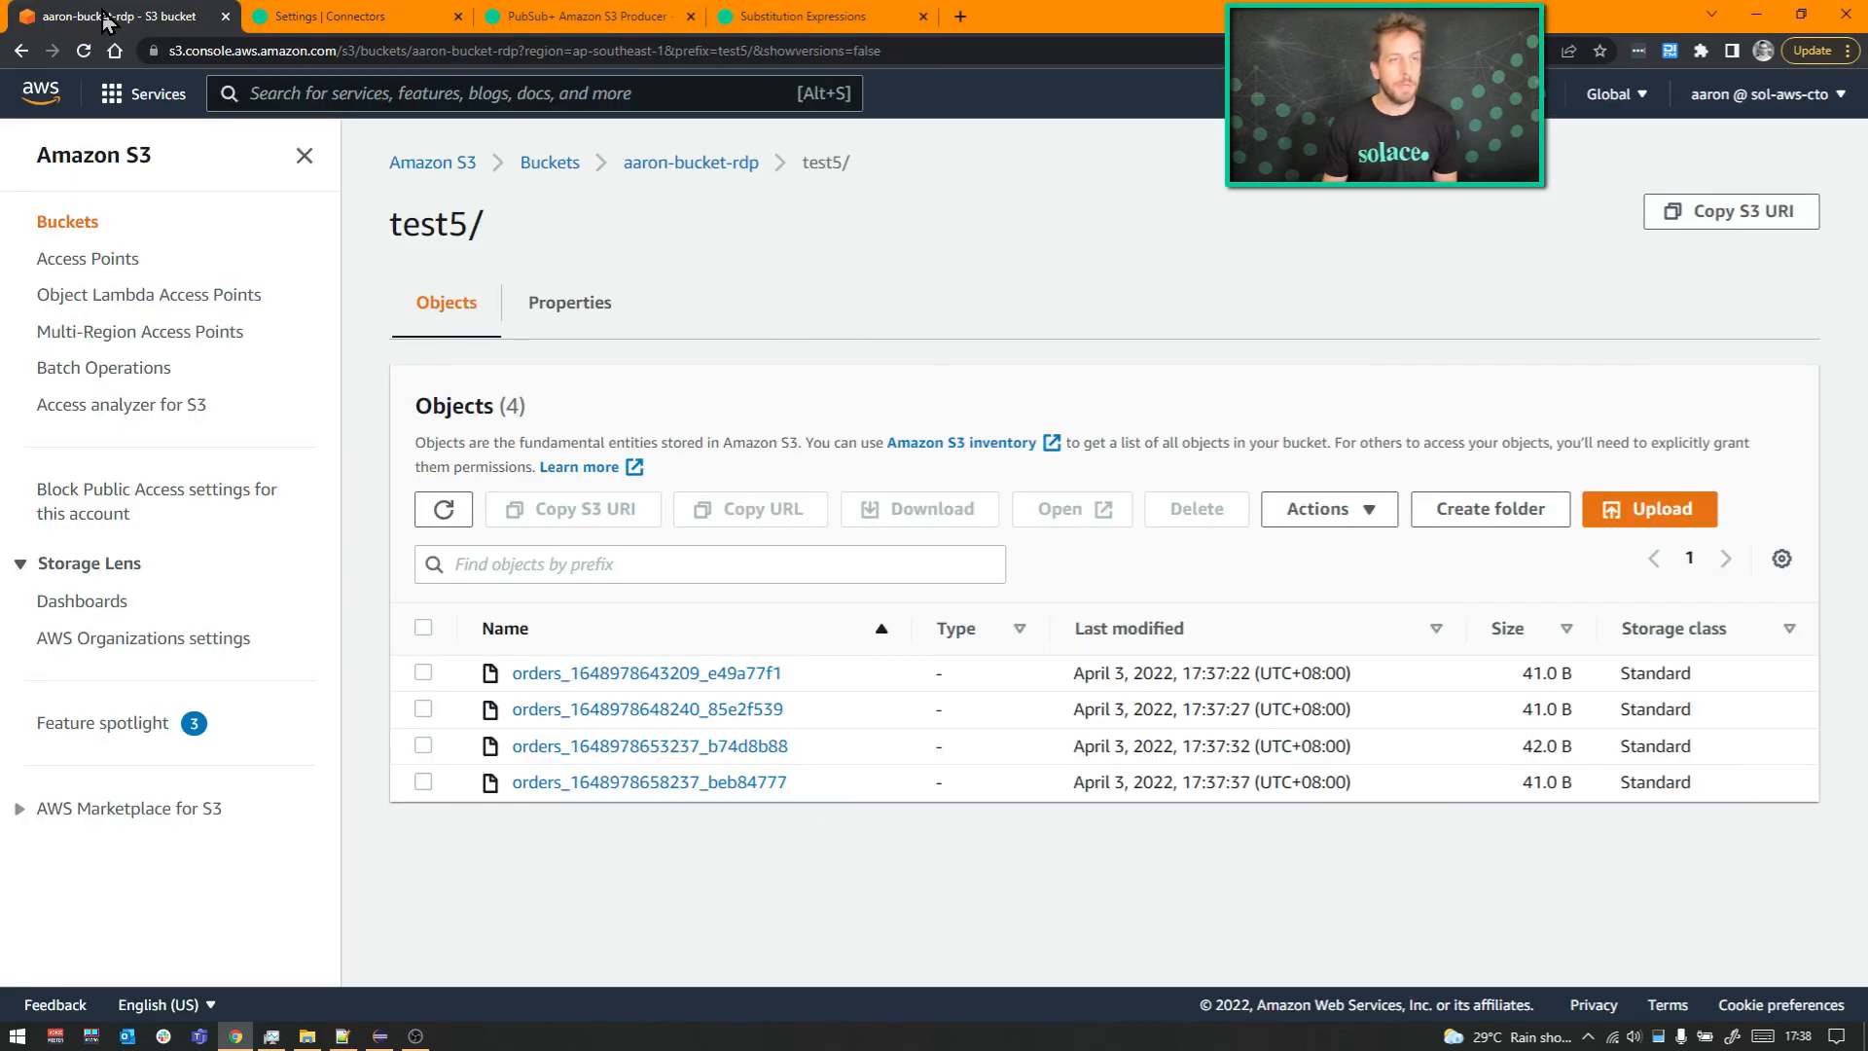
mouse_move(930, 341)
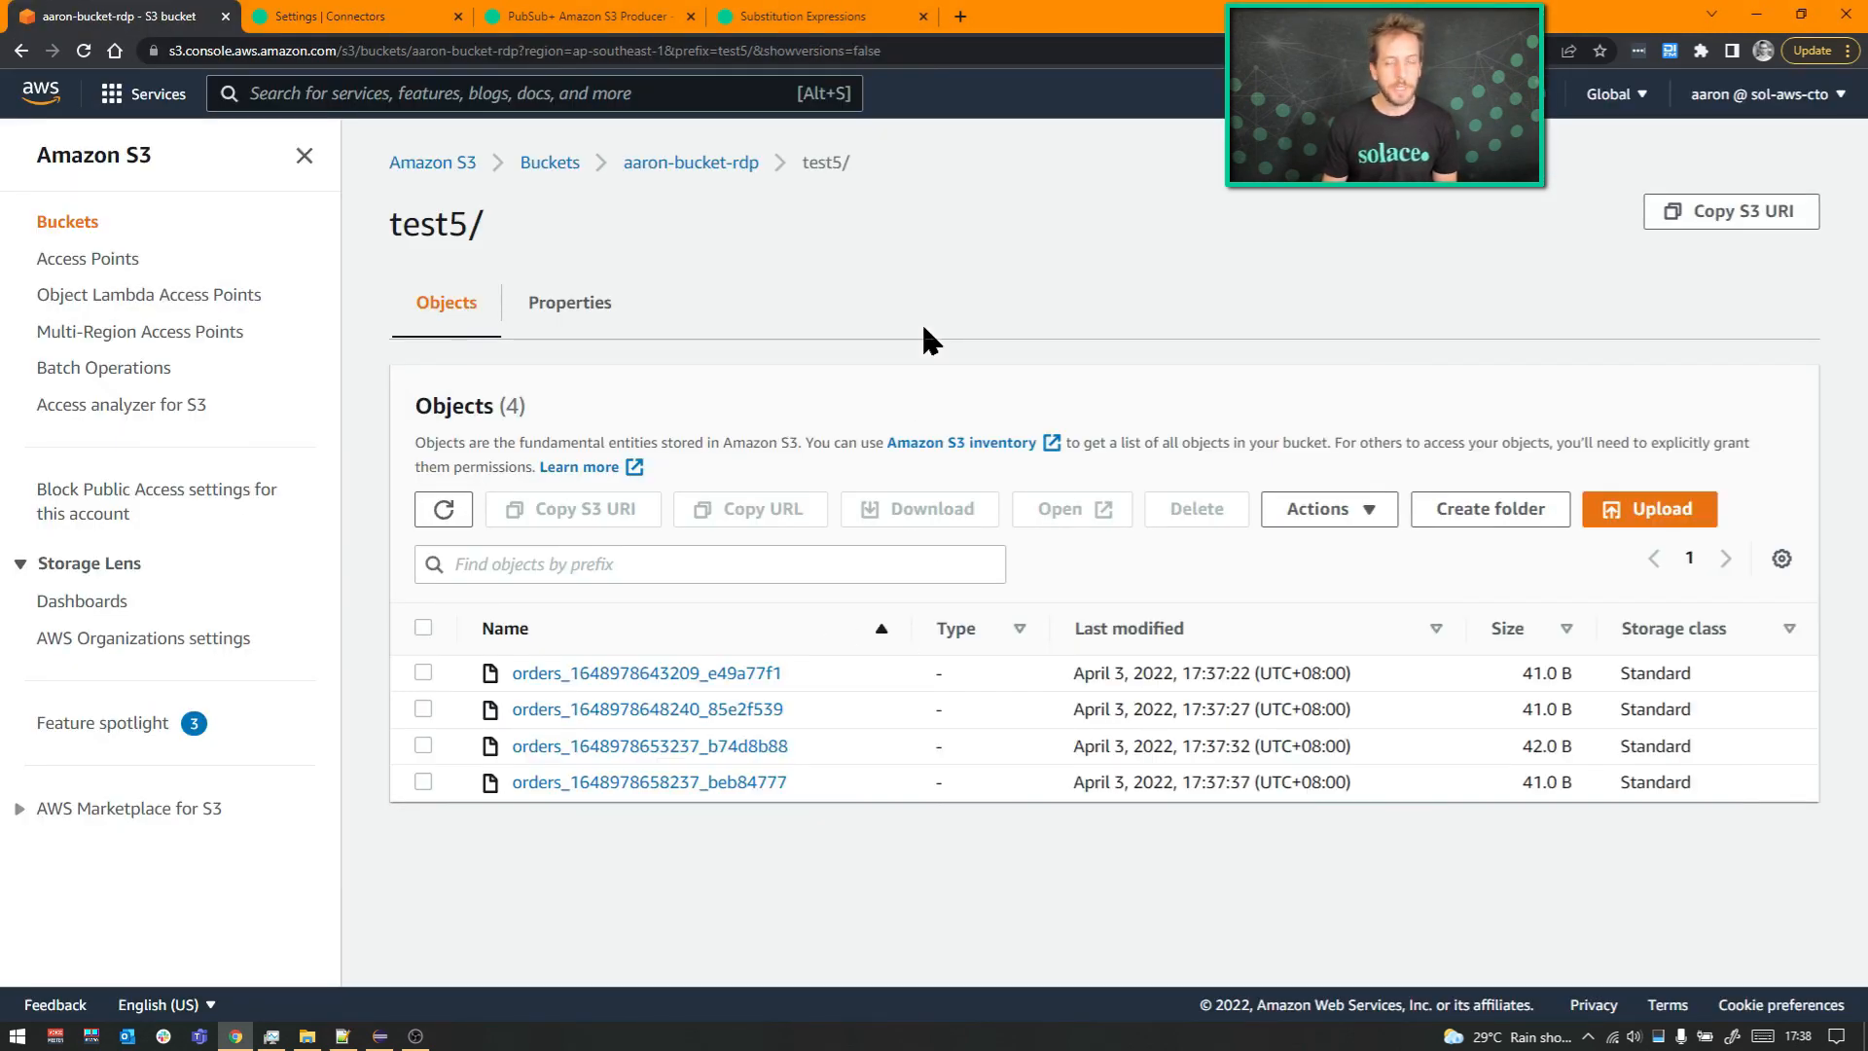
left_click(444, 510)
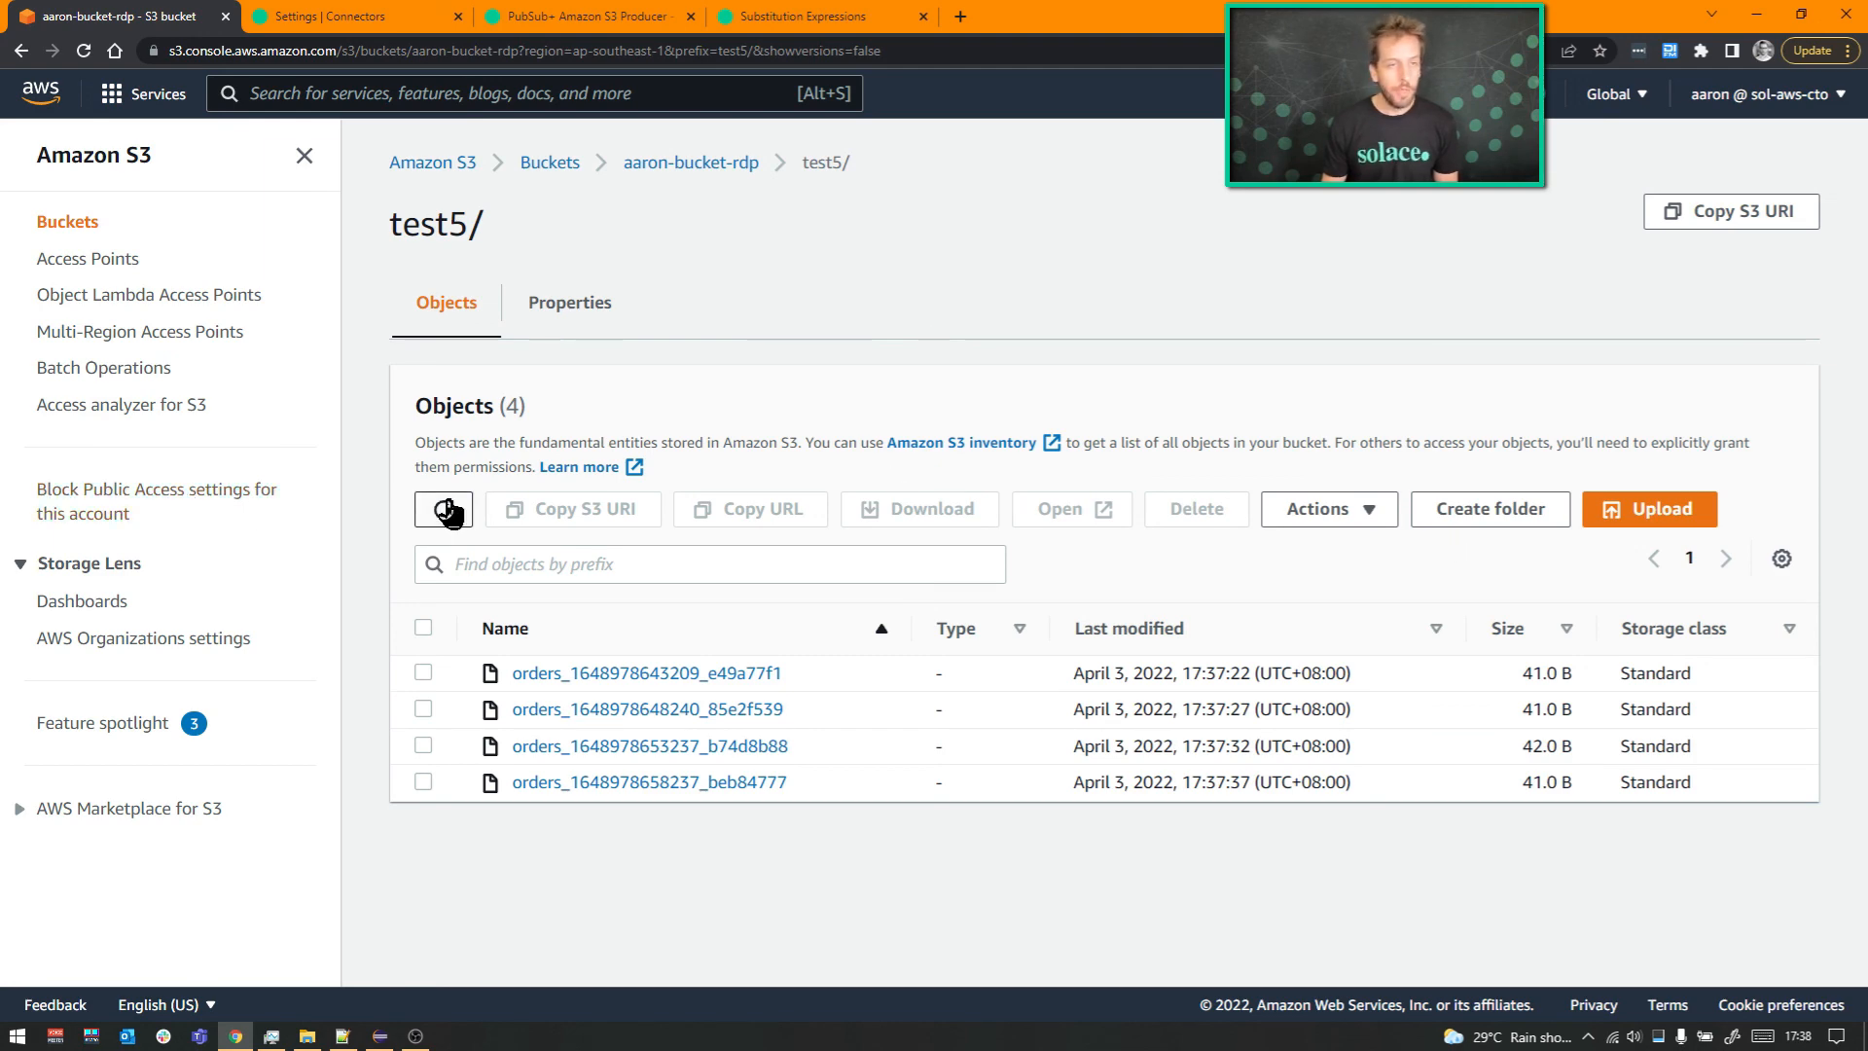